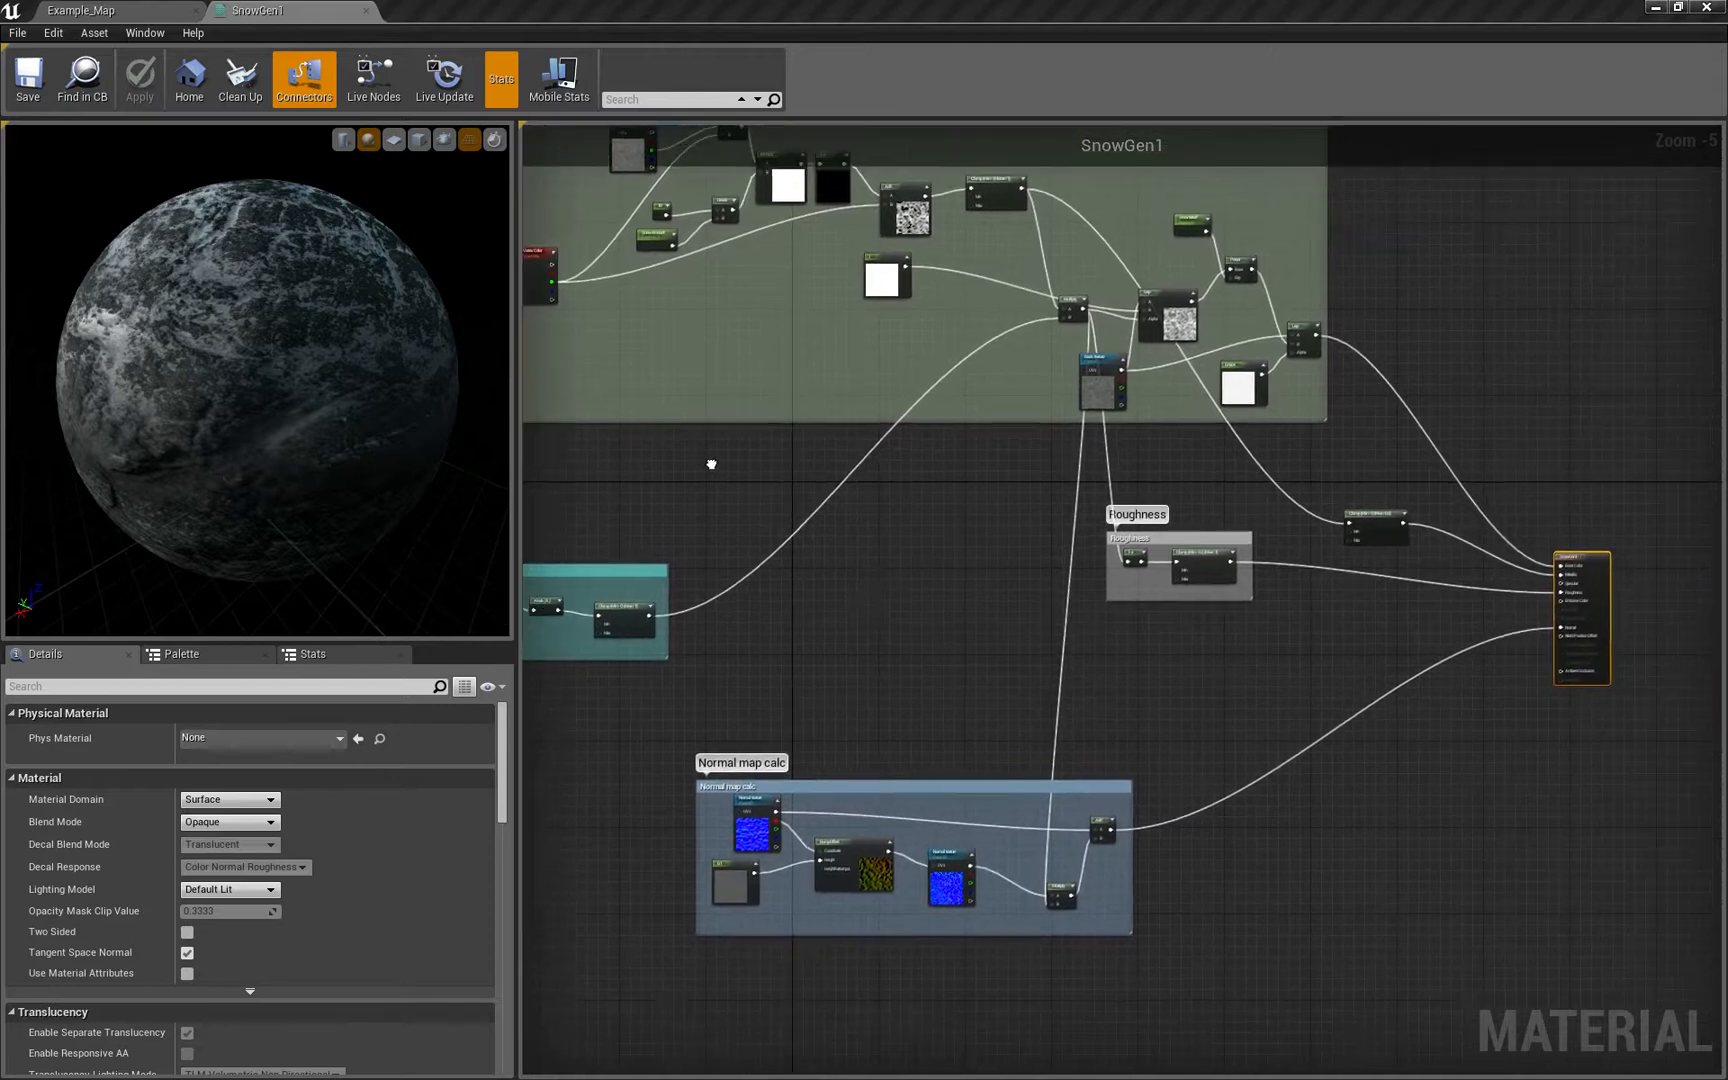
Add a Multiply node under the normal-map group and preview the Add node's black-and-white snow mask
{"action": "left_click_drag", "start_coordinate": [710, 462], "coordinate": [1052, 668]}
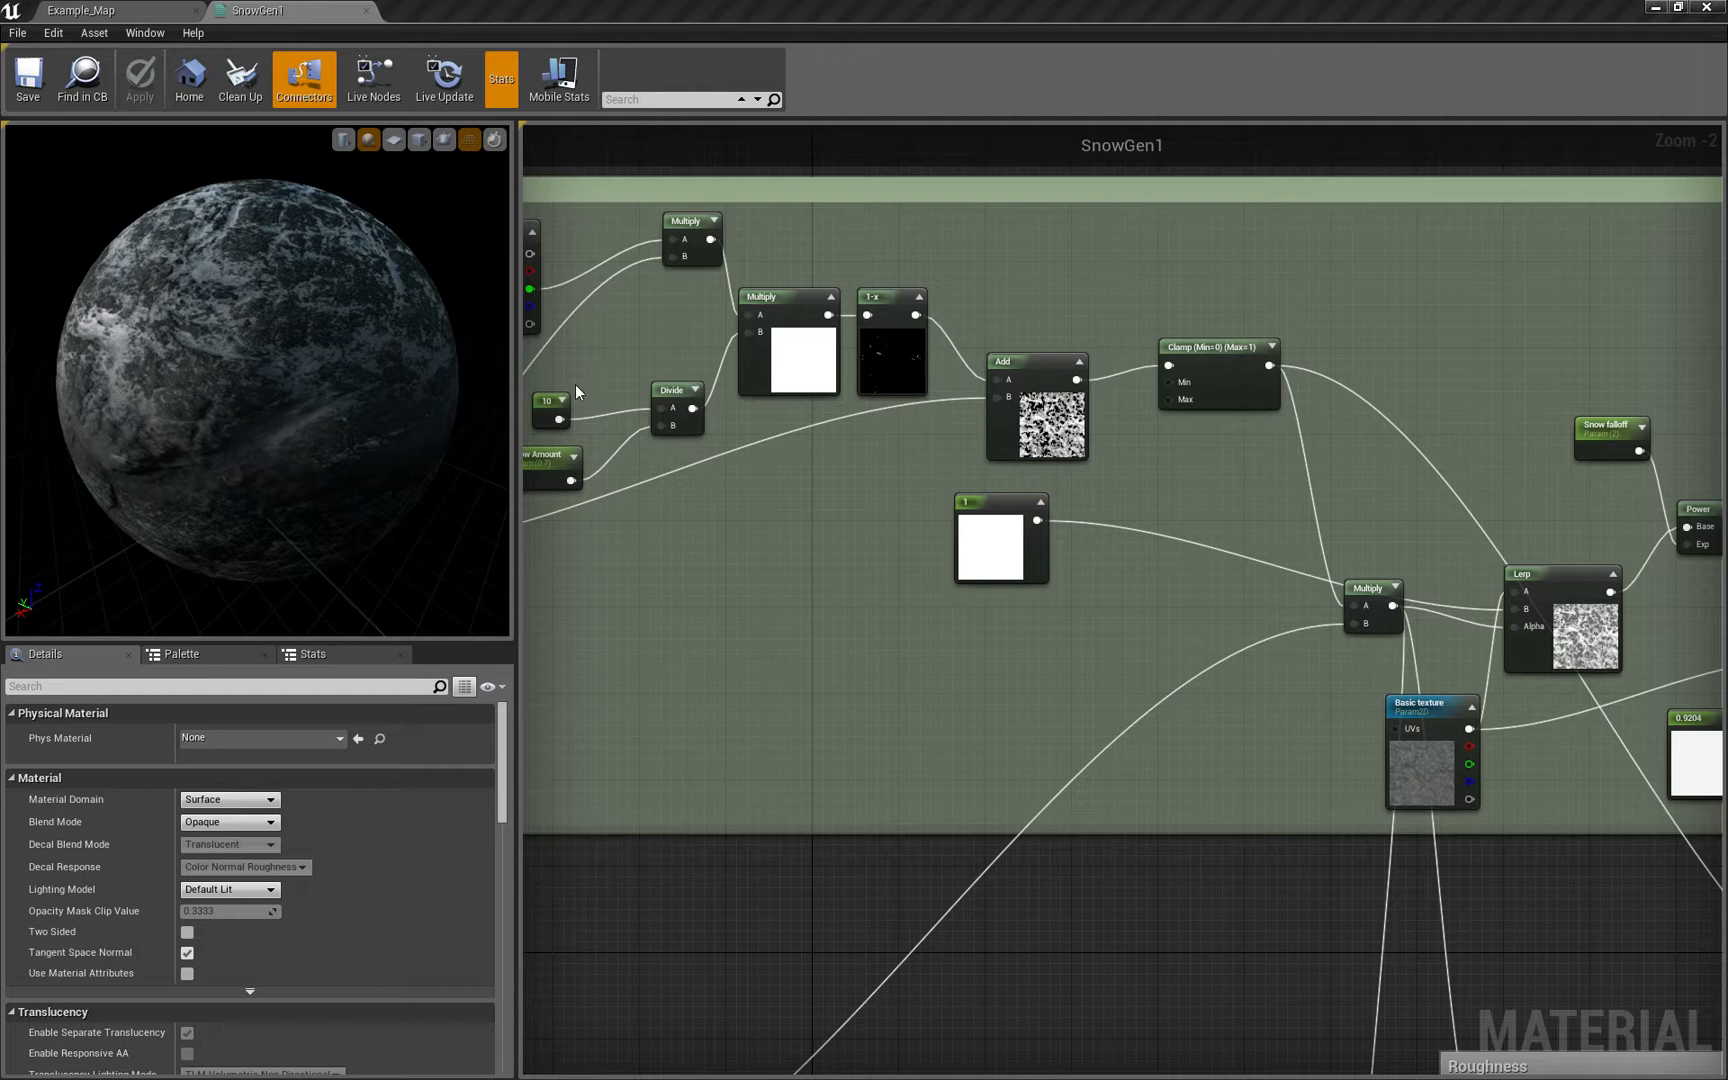
{"action": "mouse_move", "coordinate": [1160, 500]}
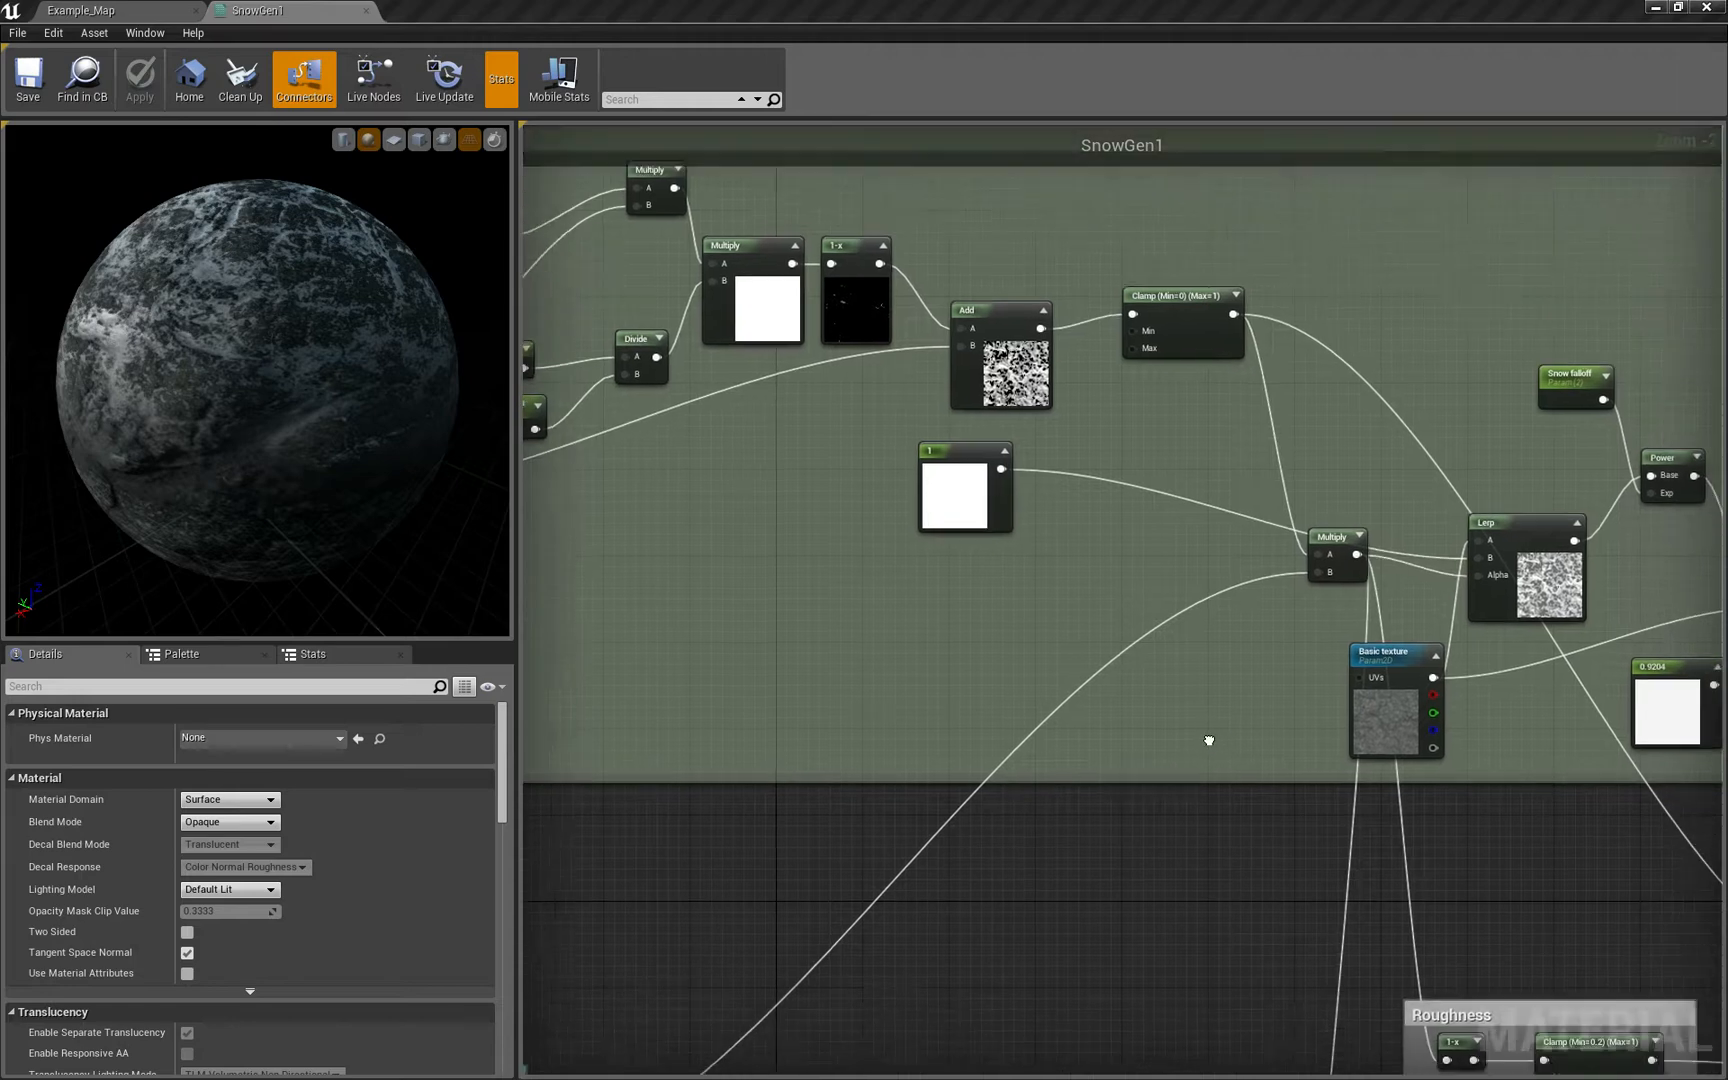
{"action": "scroll", "scroll_direction": "down", "scroll_amount": 3}
{"action": "type", "text": "mu"}
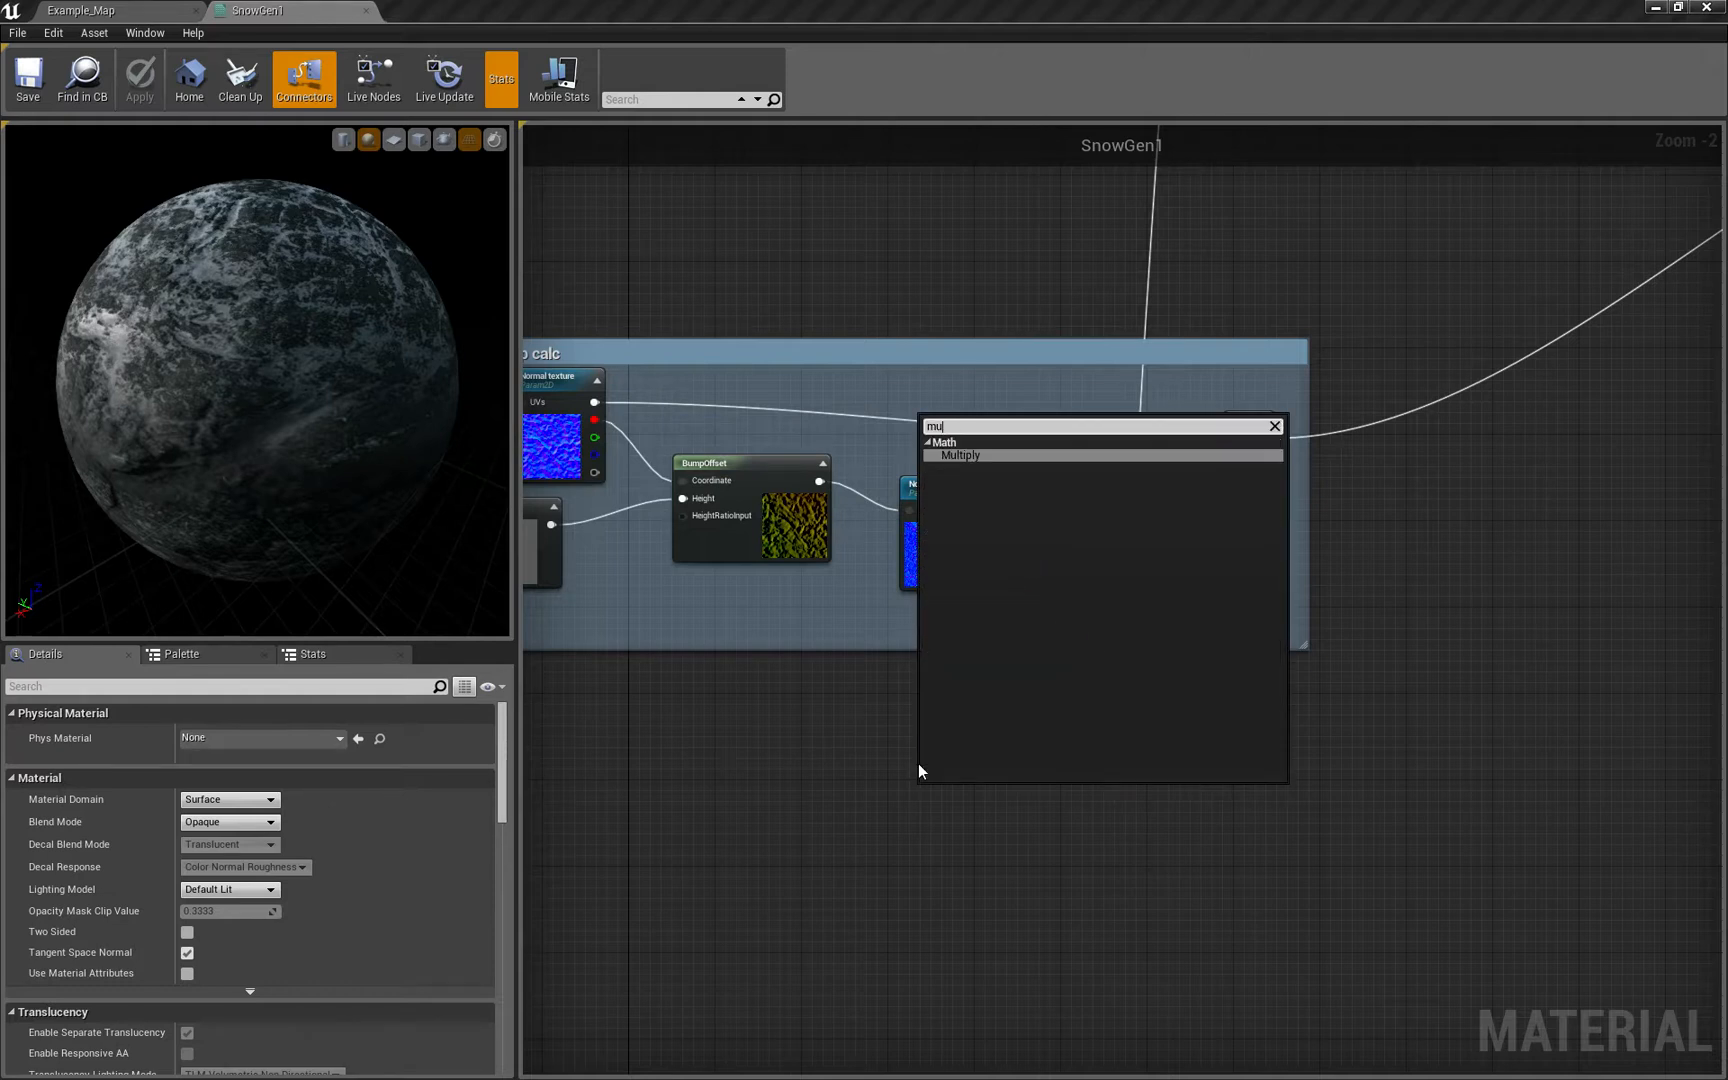
{"action": "left_click", "coordinate": [958, 454]}
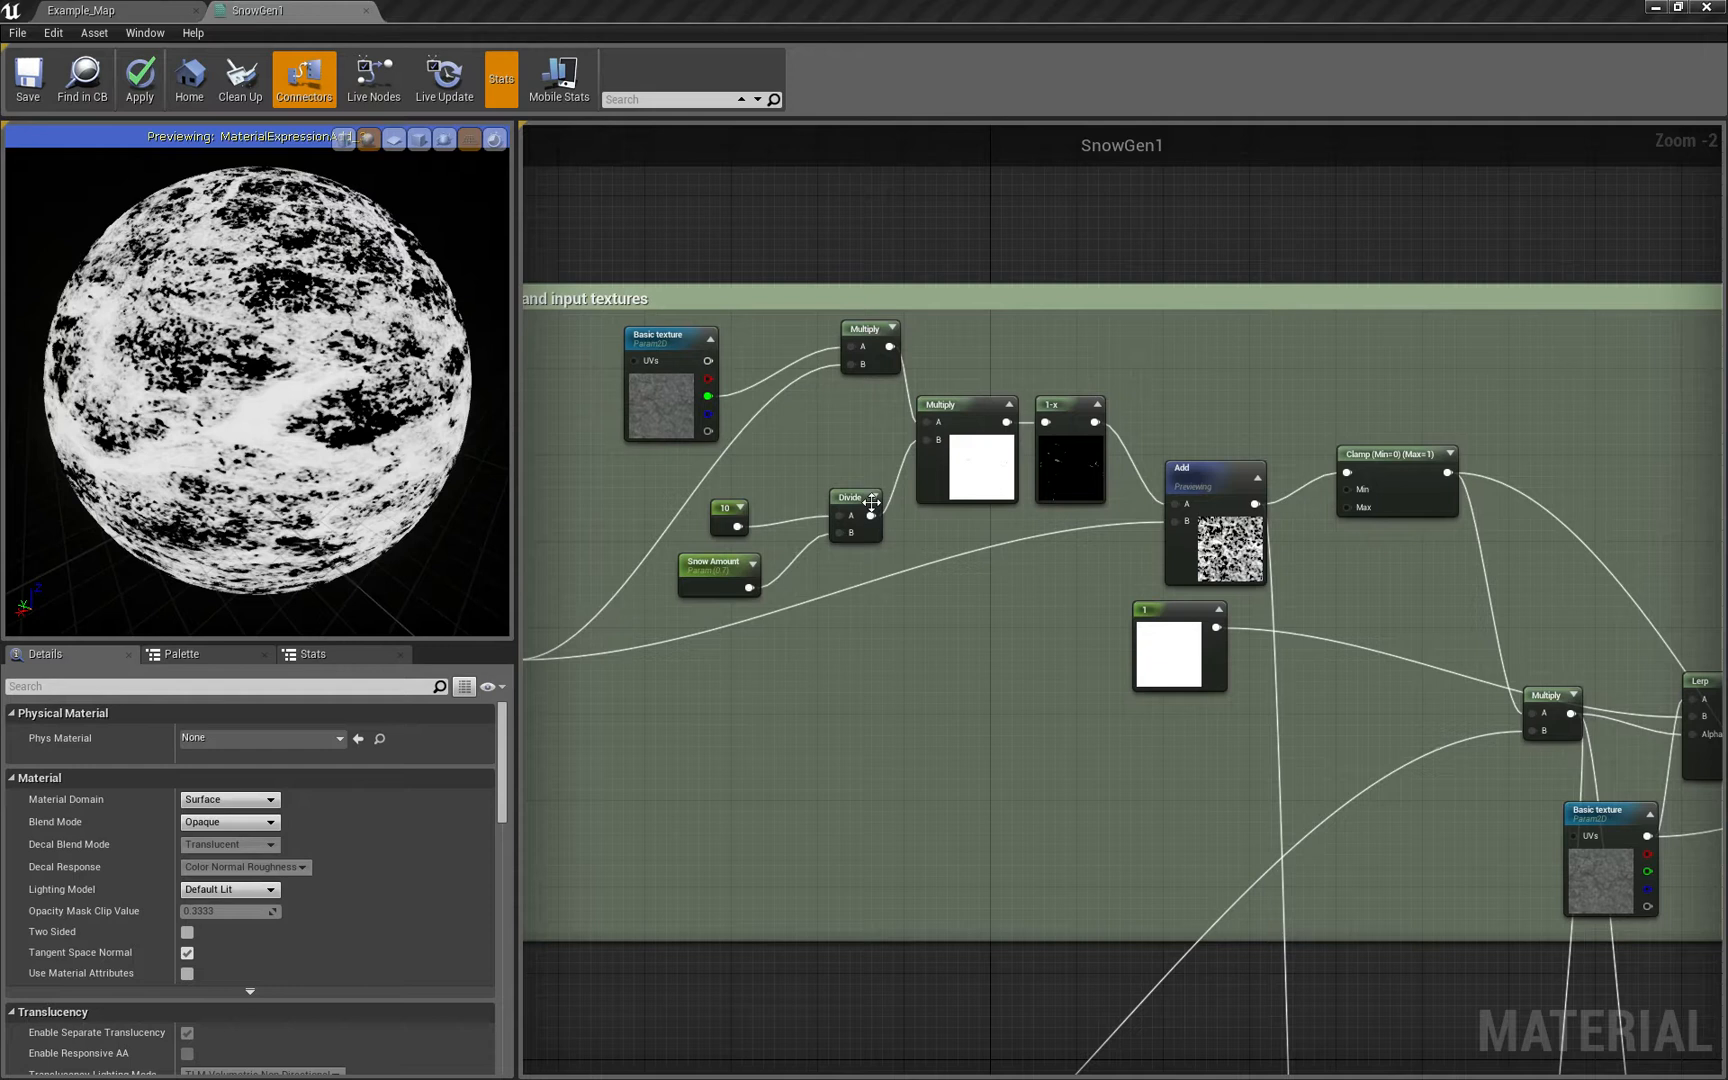
{"action": "mouse_move", "coordinate": [670, 416]}
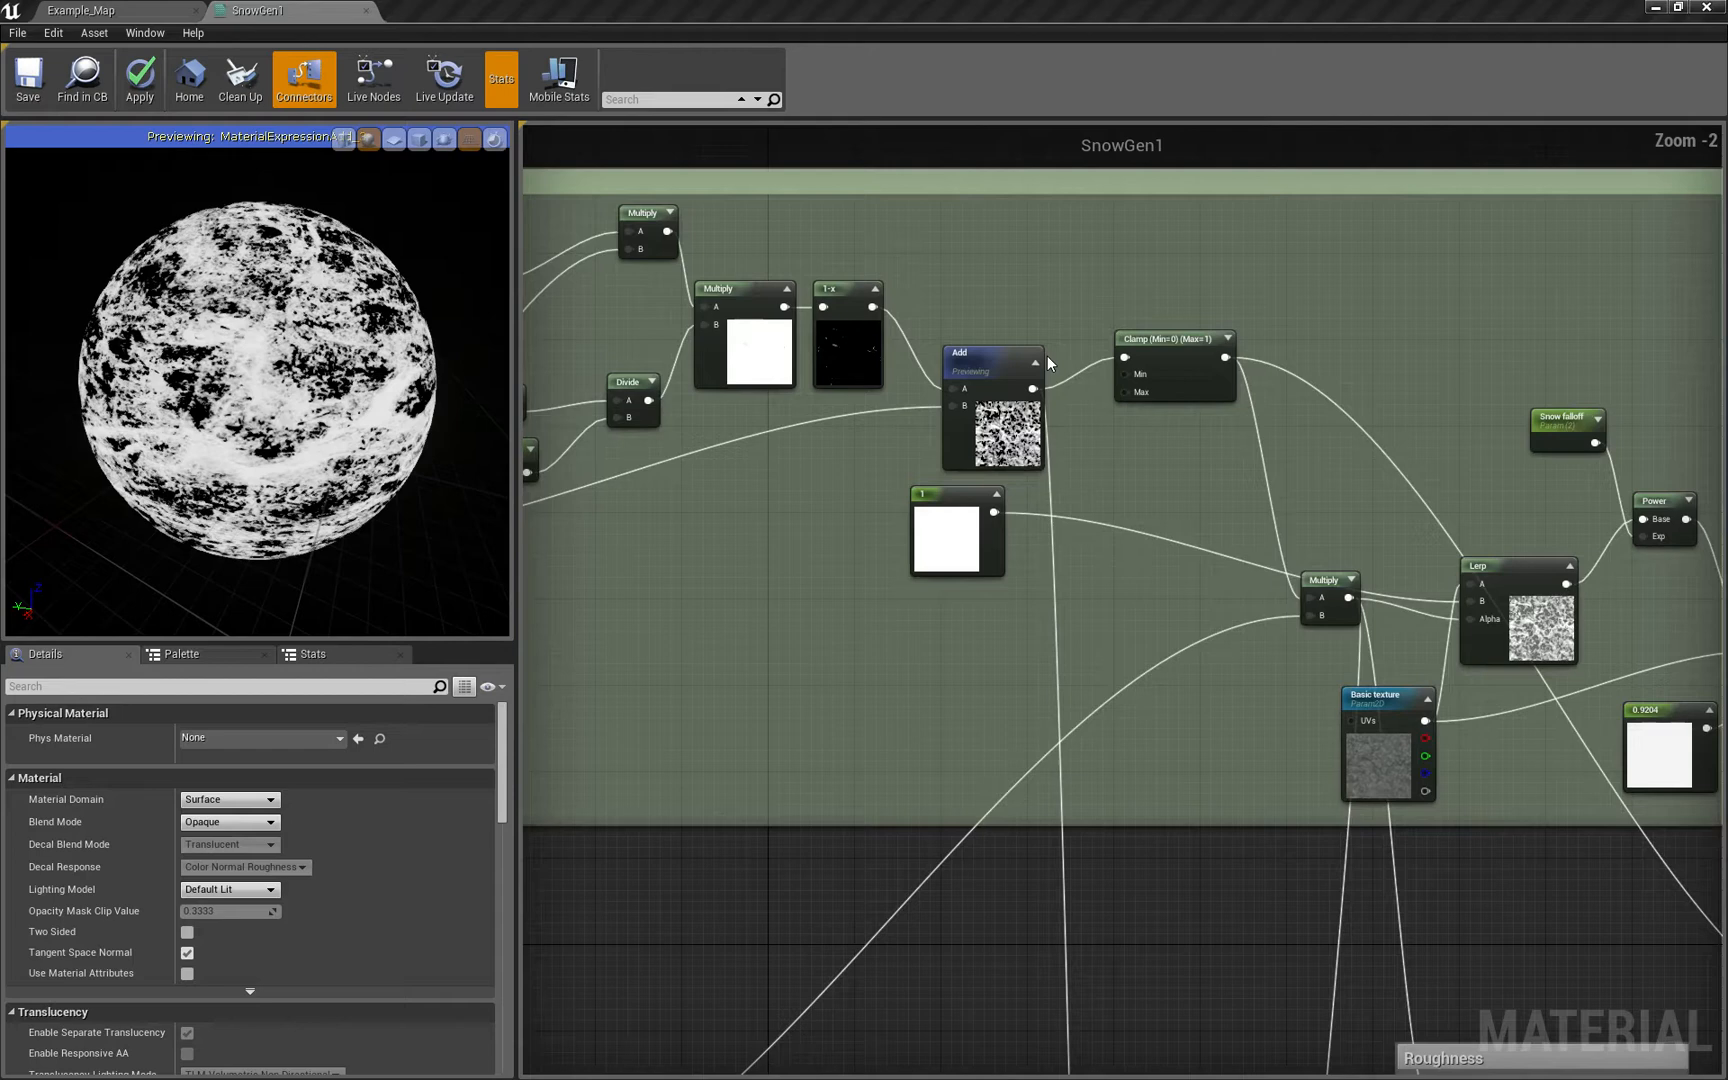
{"action": "right_click", "coordinate": [984, 352]}
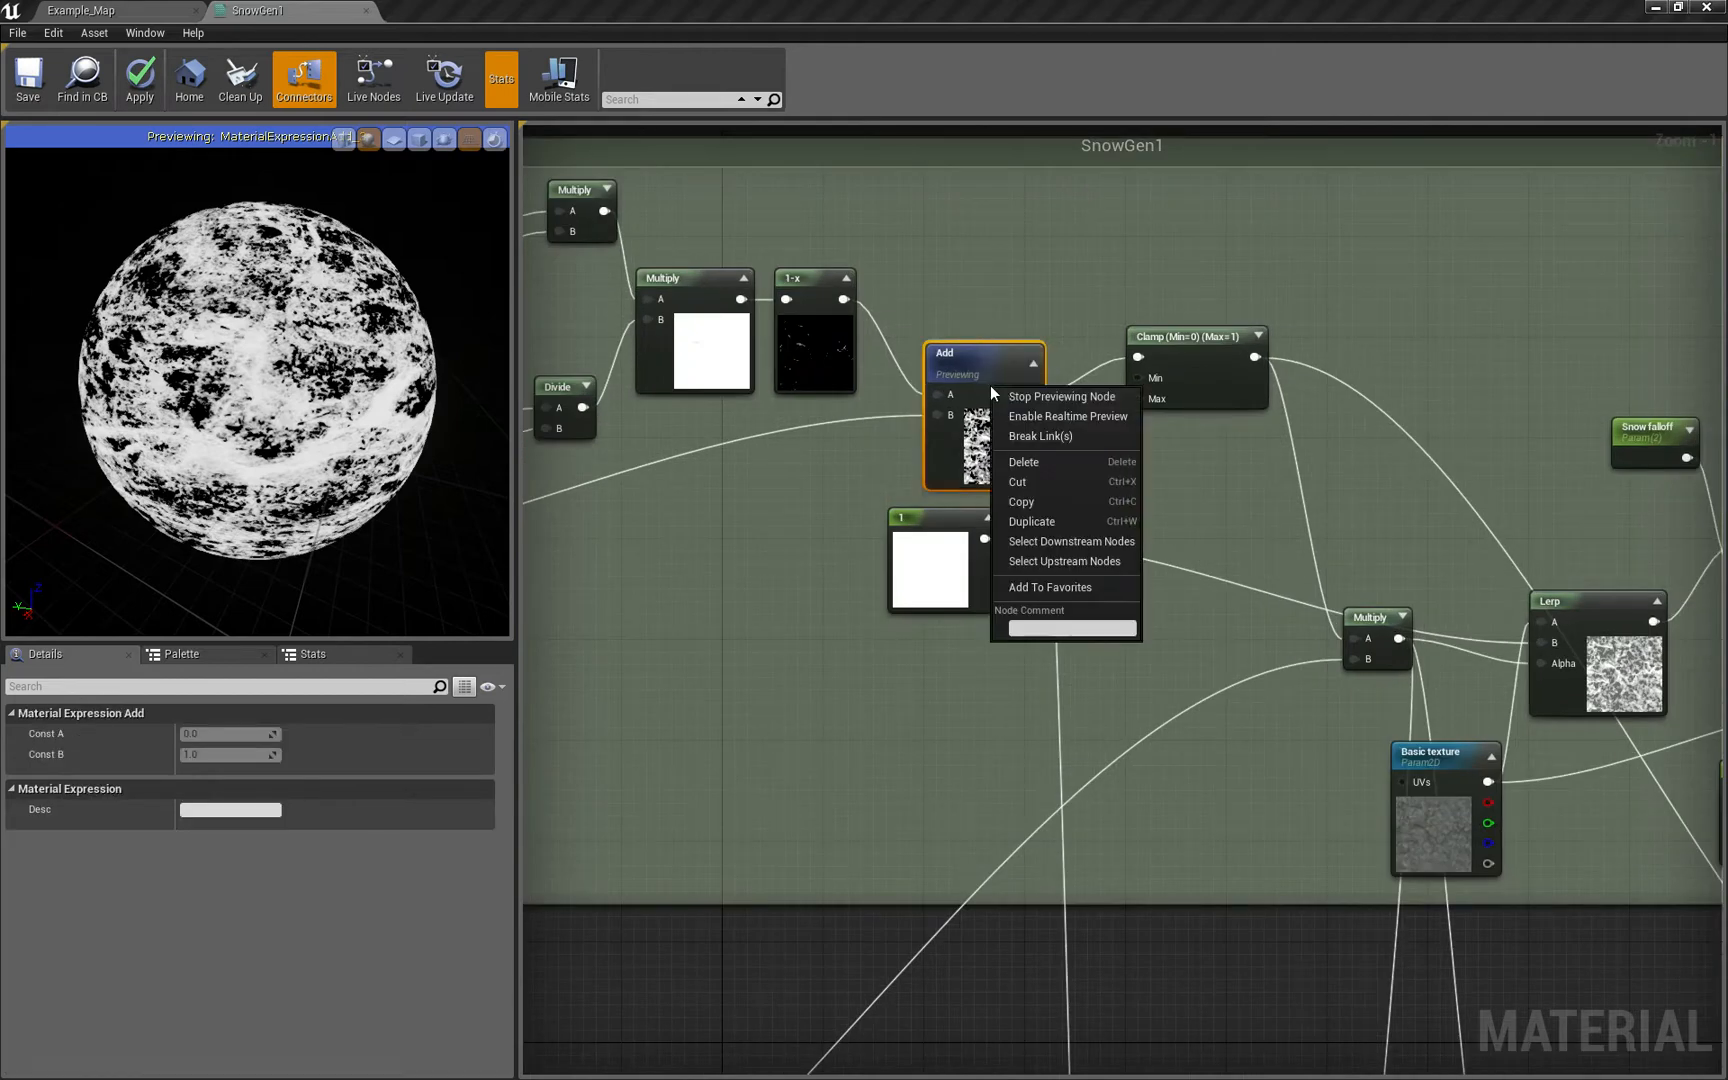
{"action": "mouse_move", "coordinate": [1066, 416]}
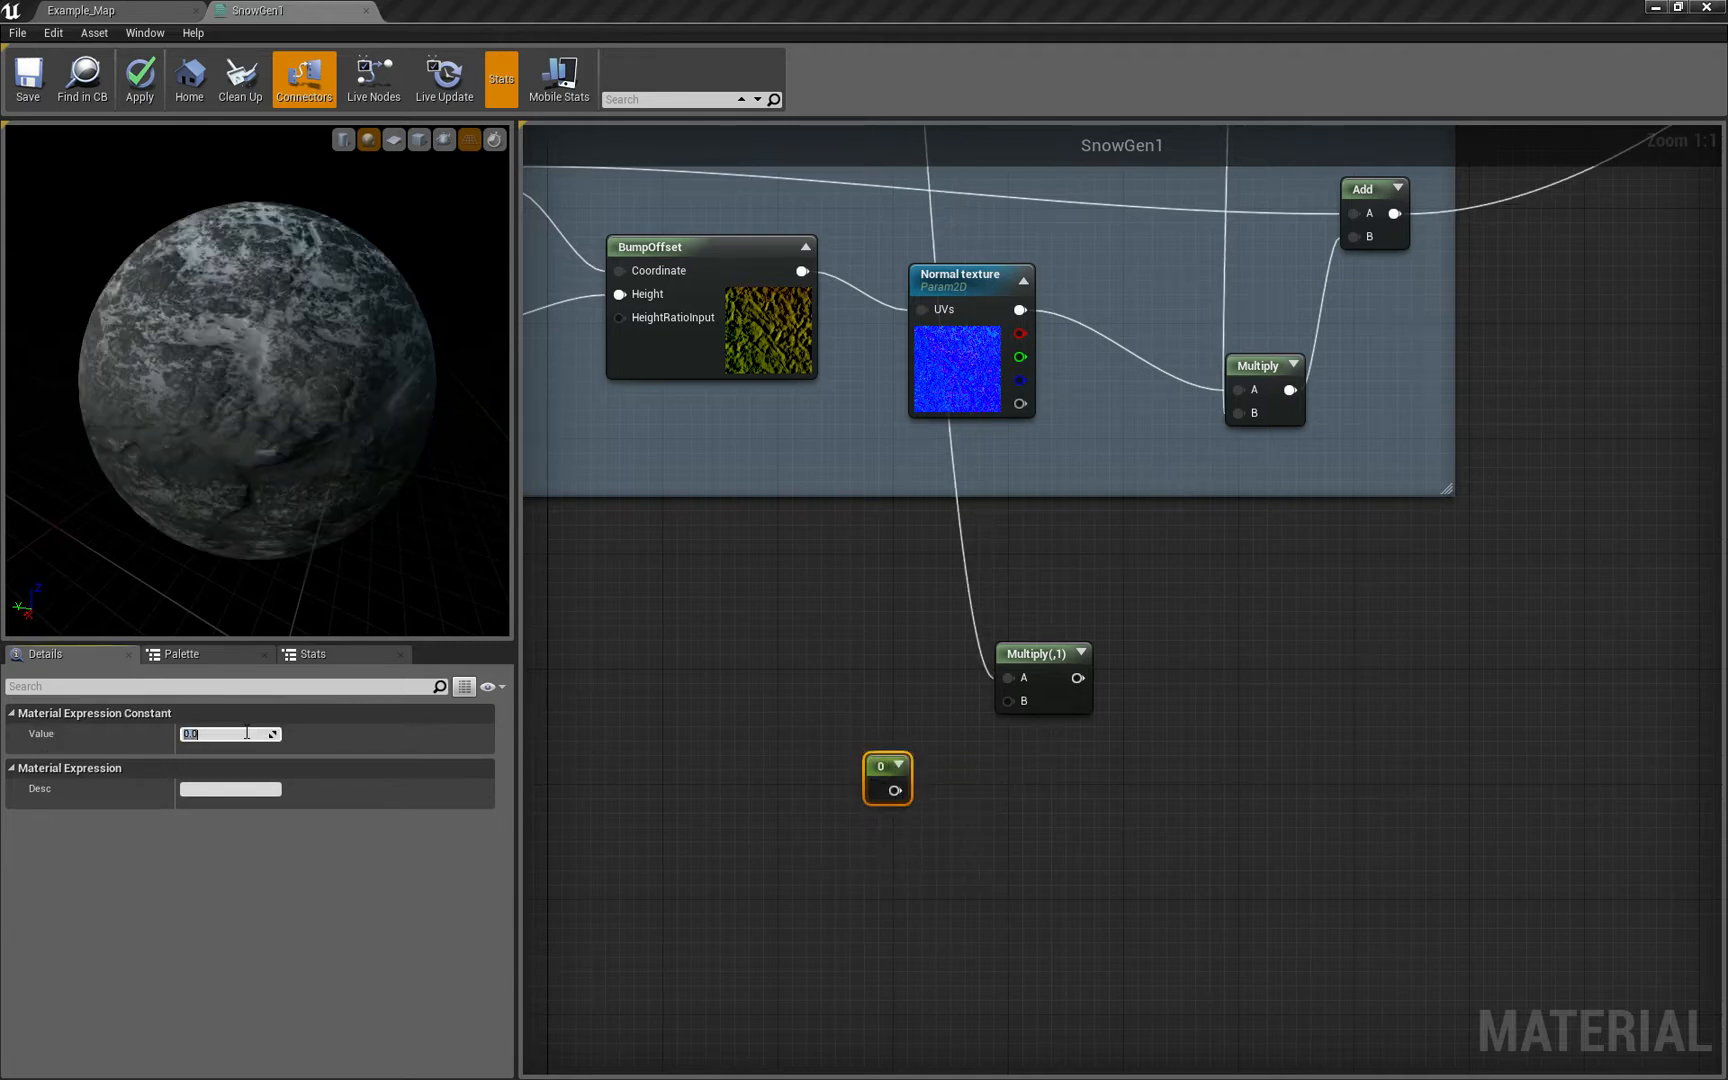
Feed the Multiply a constant of 10 and switch the material's D3D11Tessellation Mode from No Tessellation
{"action": "type", "text": "10"}
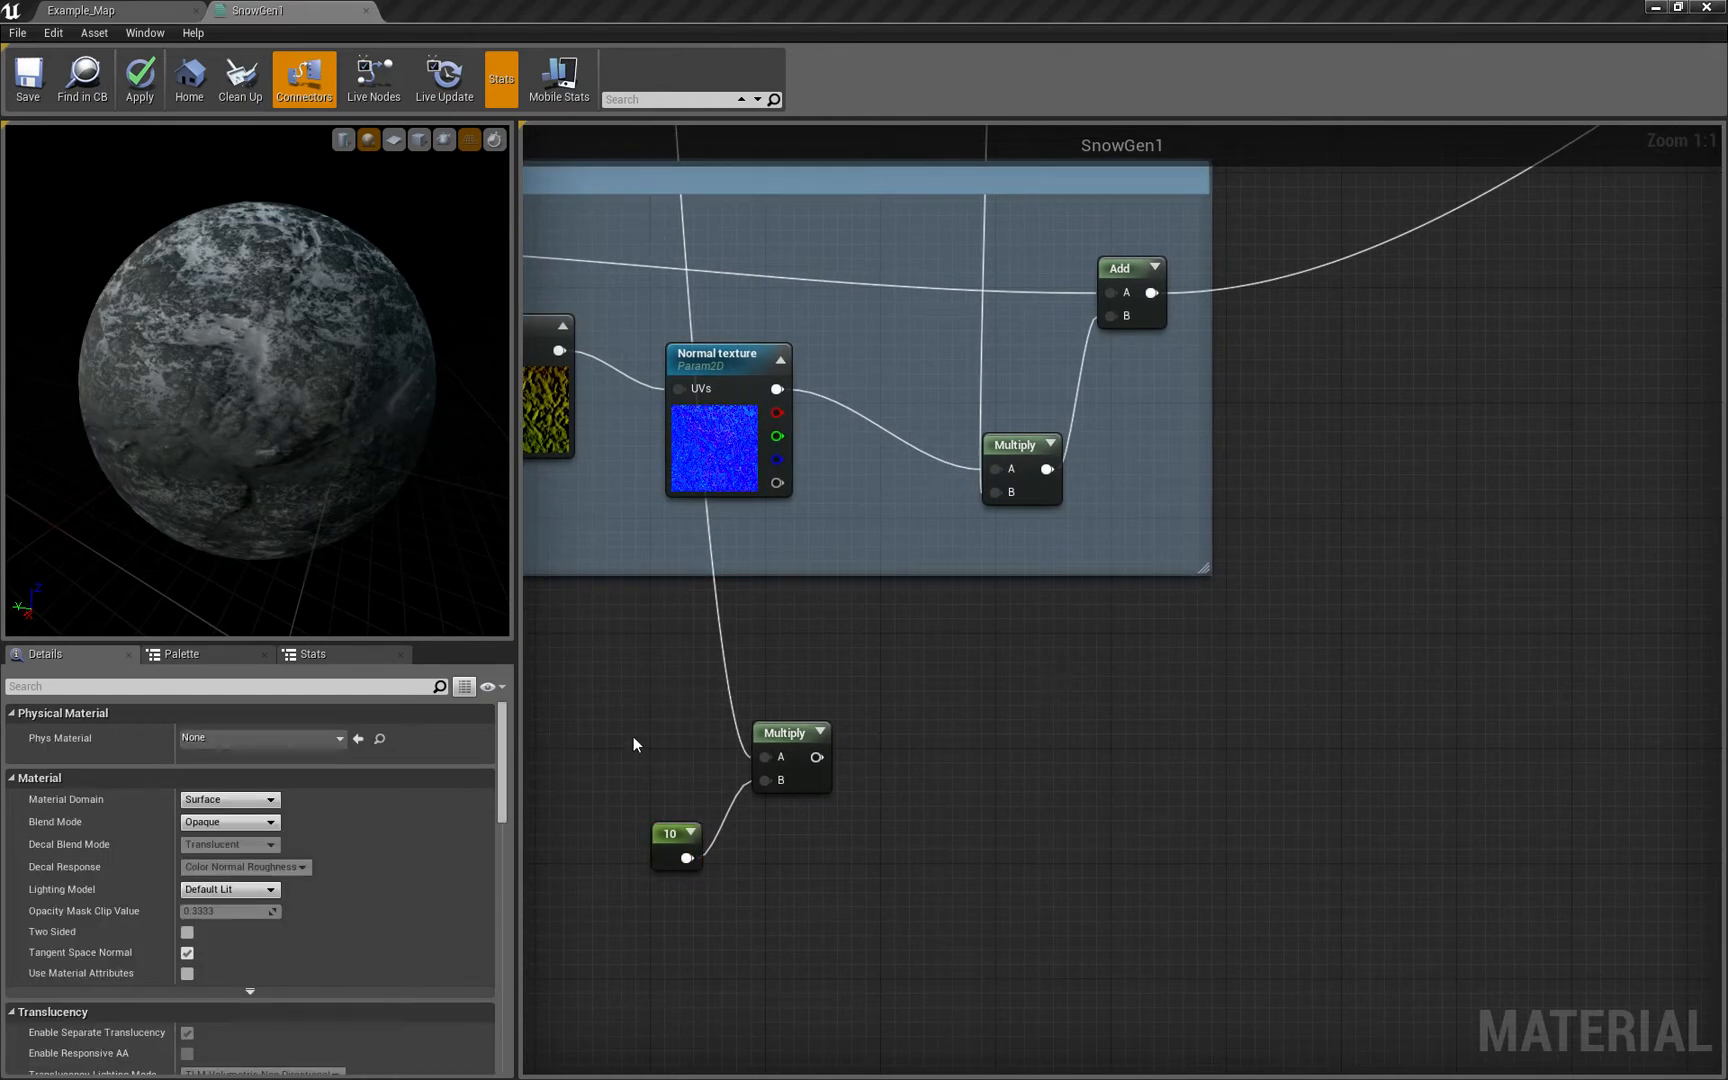
{"action": "scroll", "scroll_direction": "down", "scroll_amount": 3}
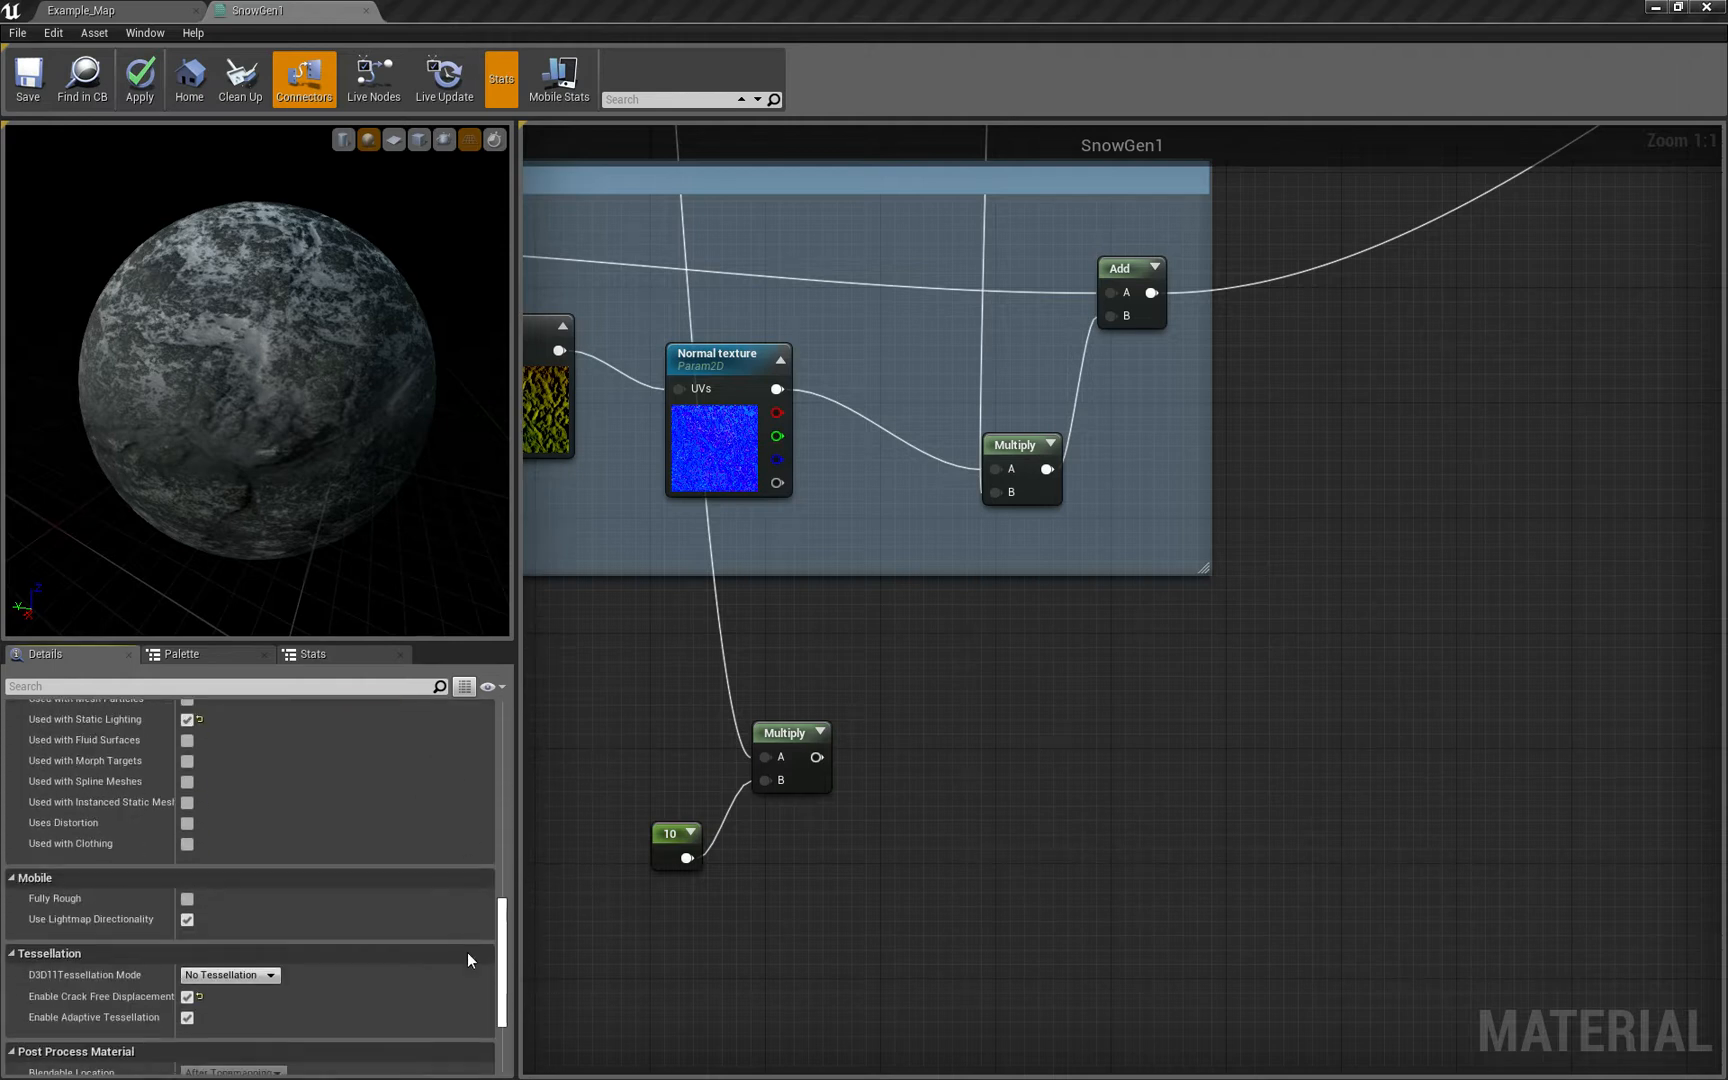
{"action": "scroll", "scroll_direction": "down", "scroll_amount": 3}
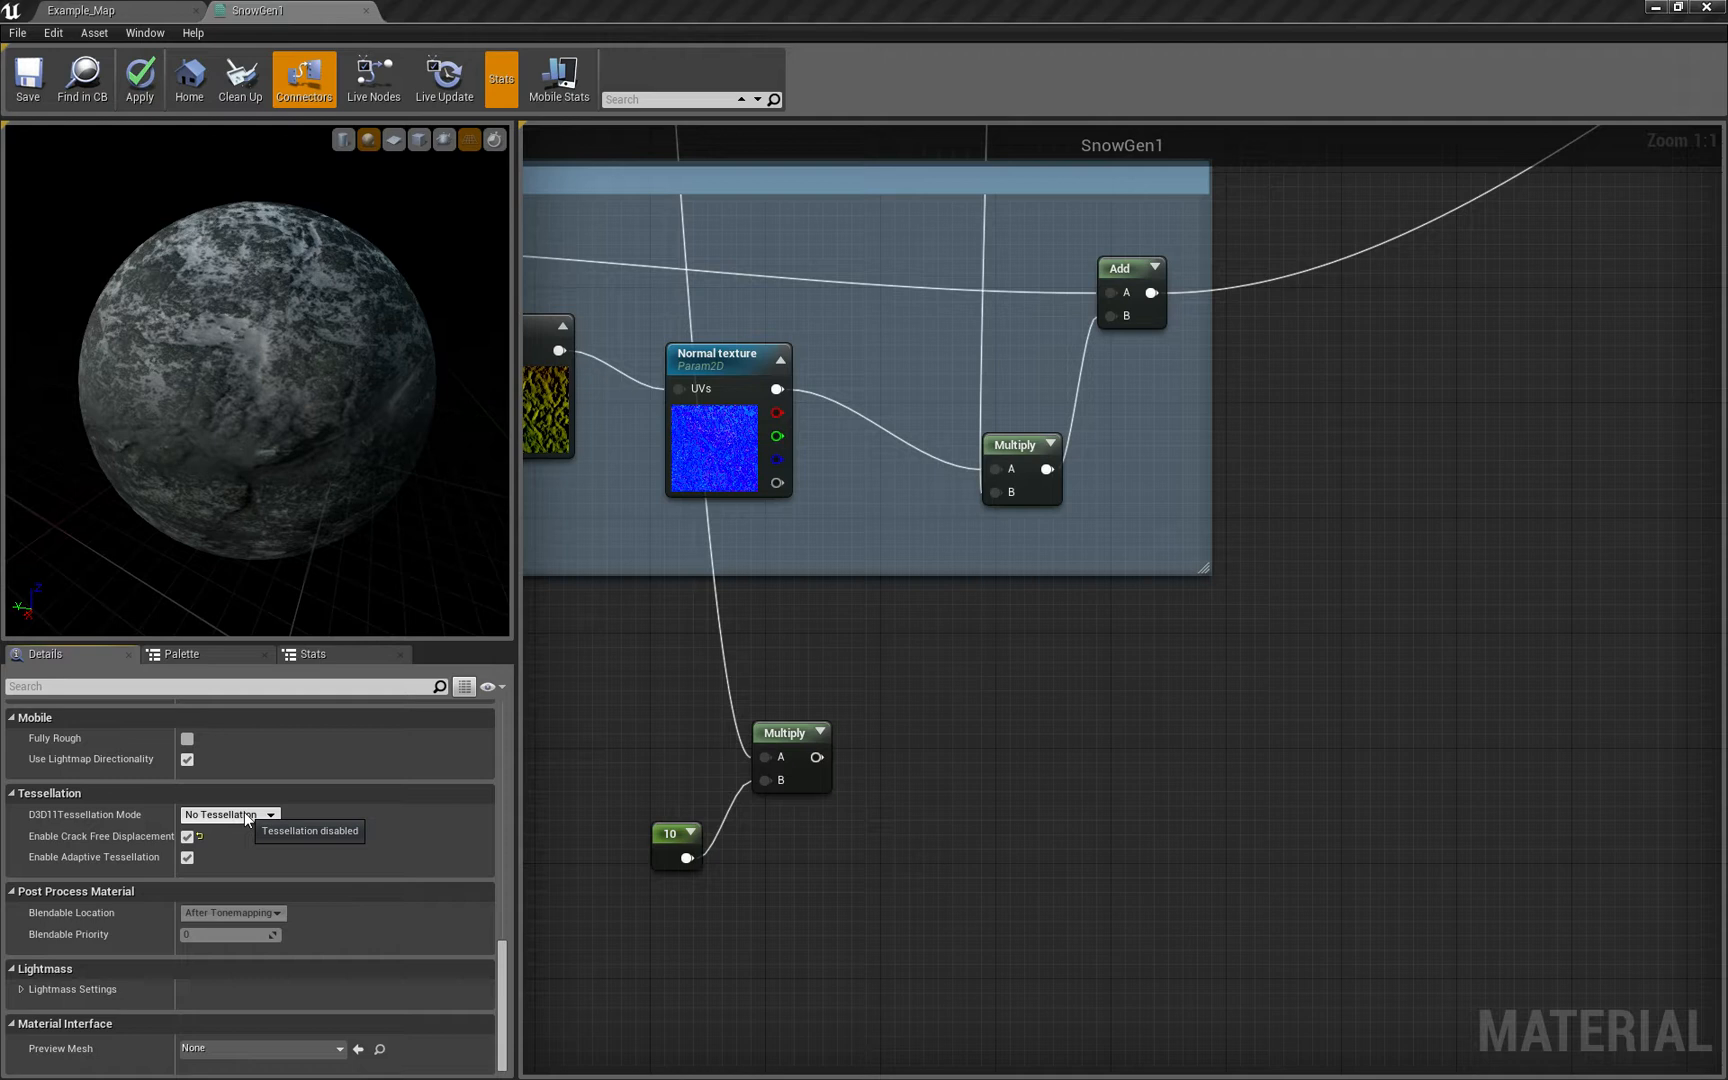
{"action": "left_click", "coordinate": [228, 814]}
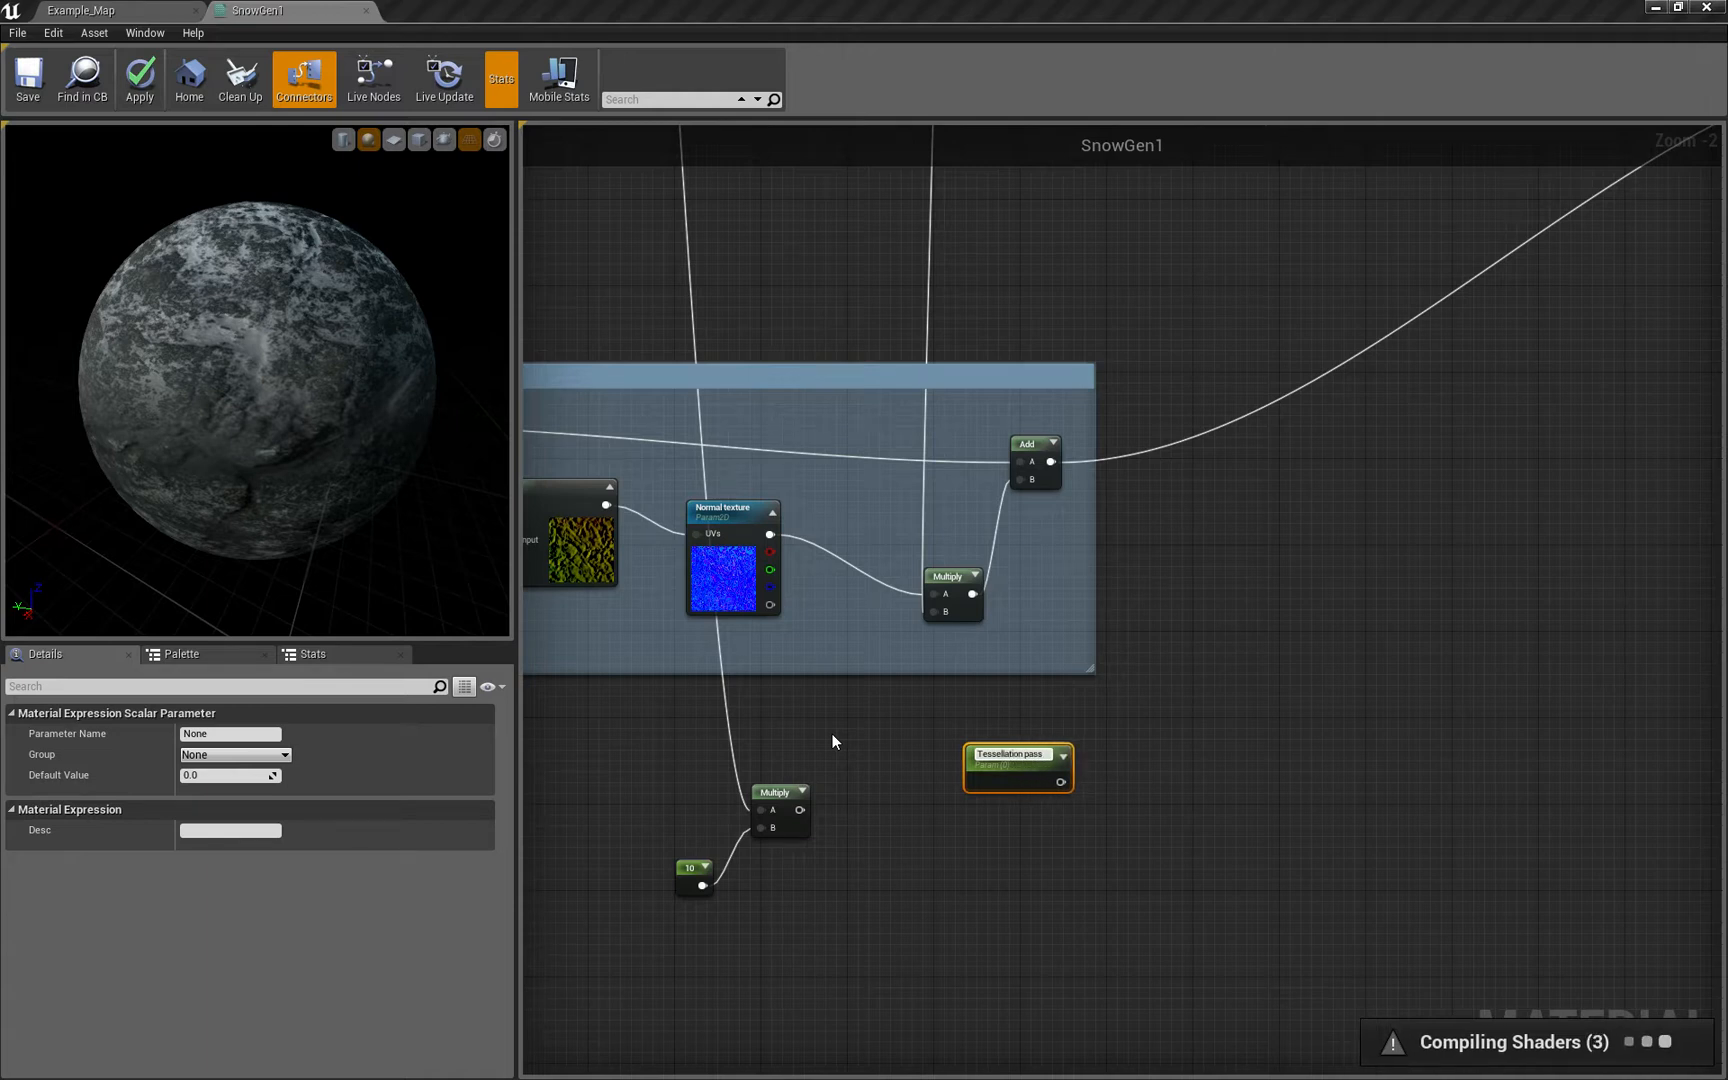
Create a 'Tessellation passes' scalar parameter of 0.5 driving Tessellation Multiplier, with the Multiply into World Displacement
{"action": "type", "text": "Tessellation passes"}
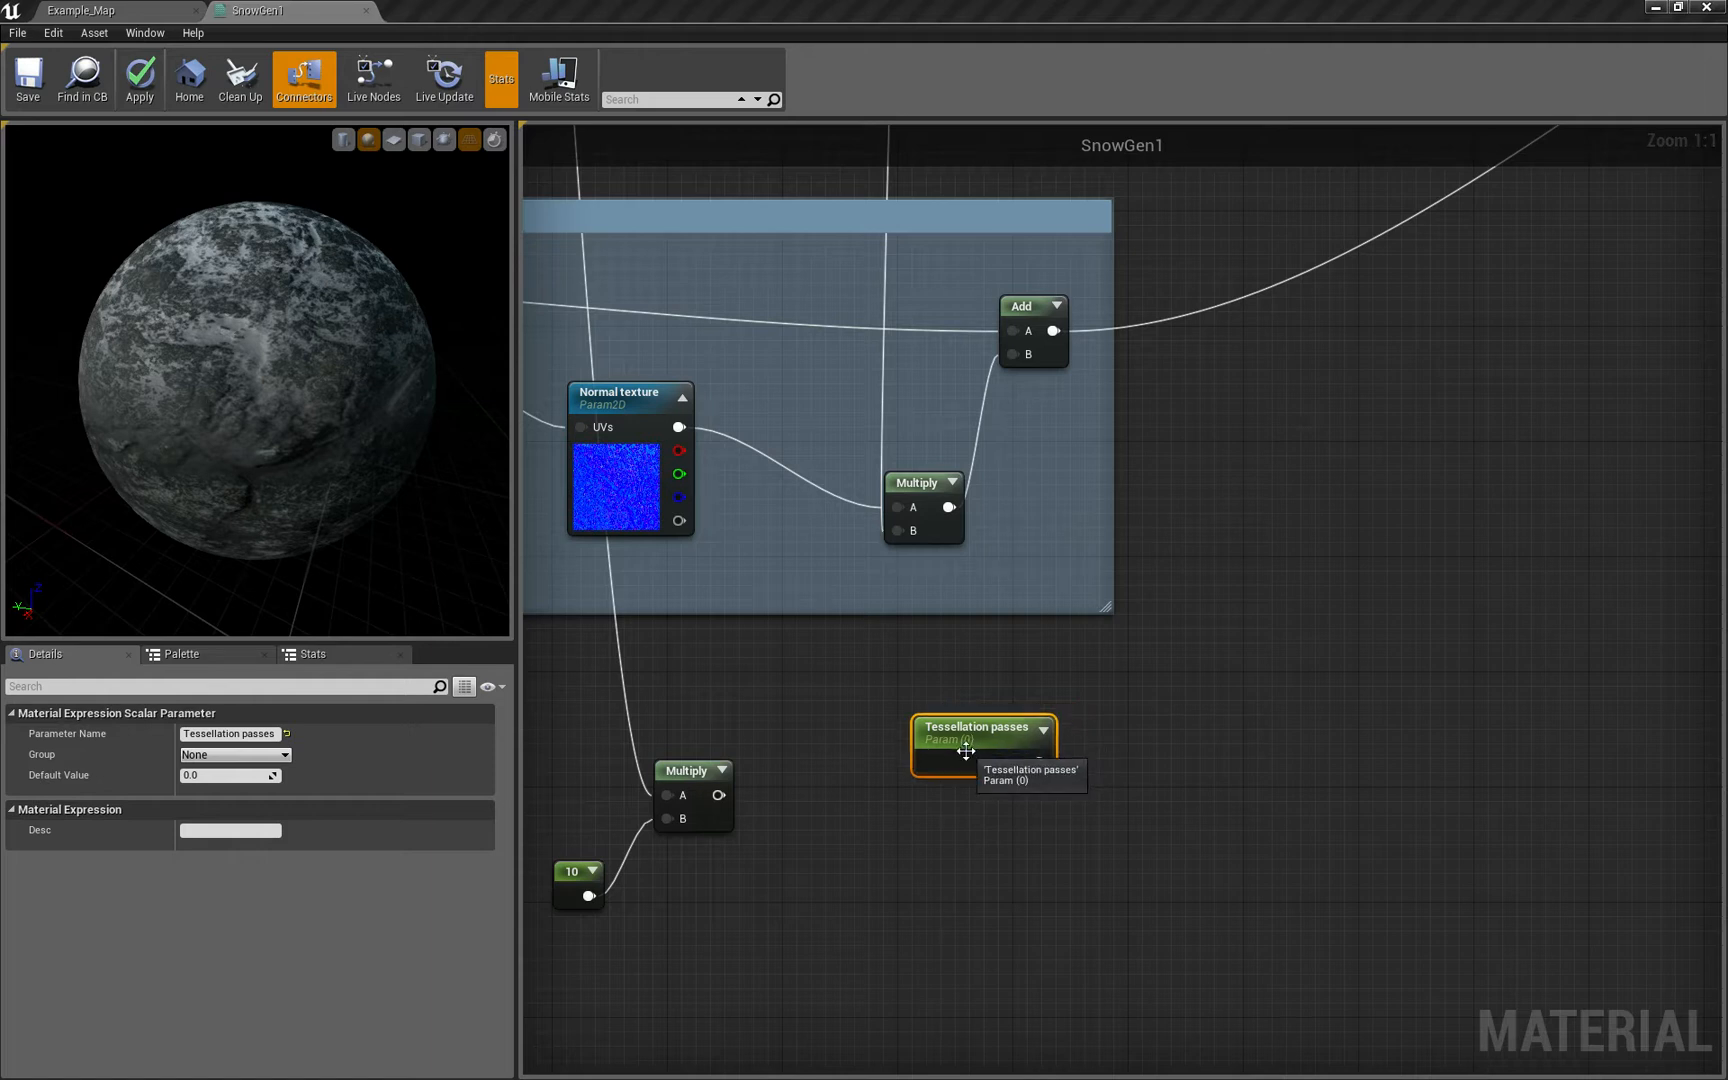
{"action": "mouse_move", "coordinate": [810, 772]}
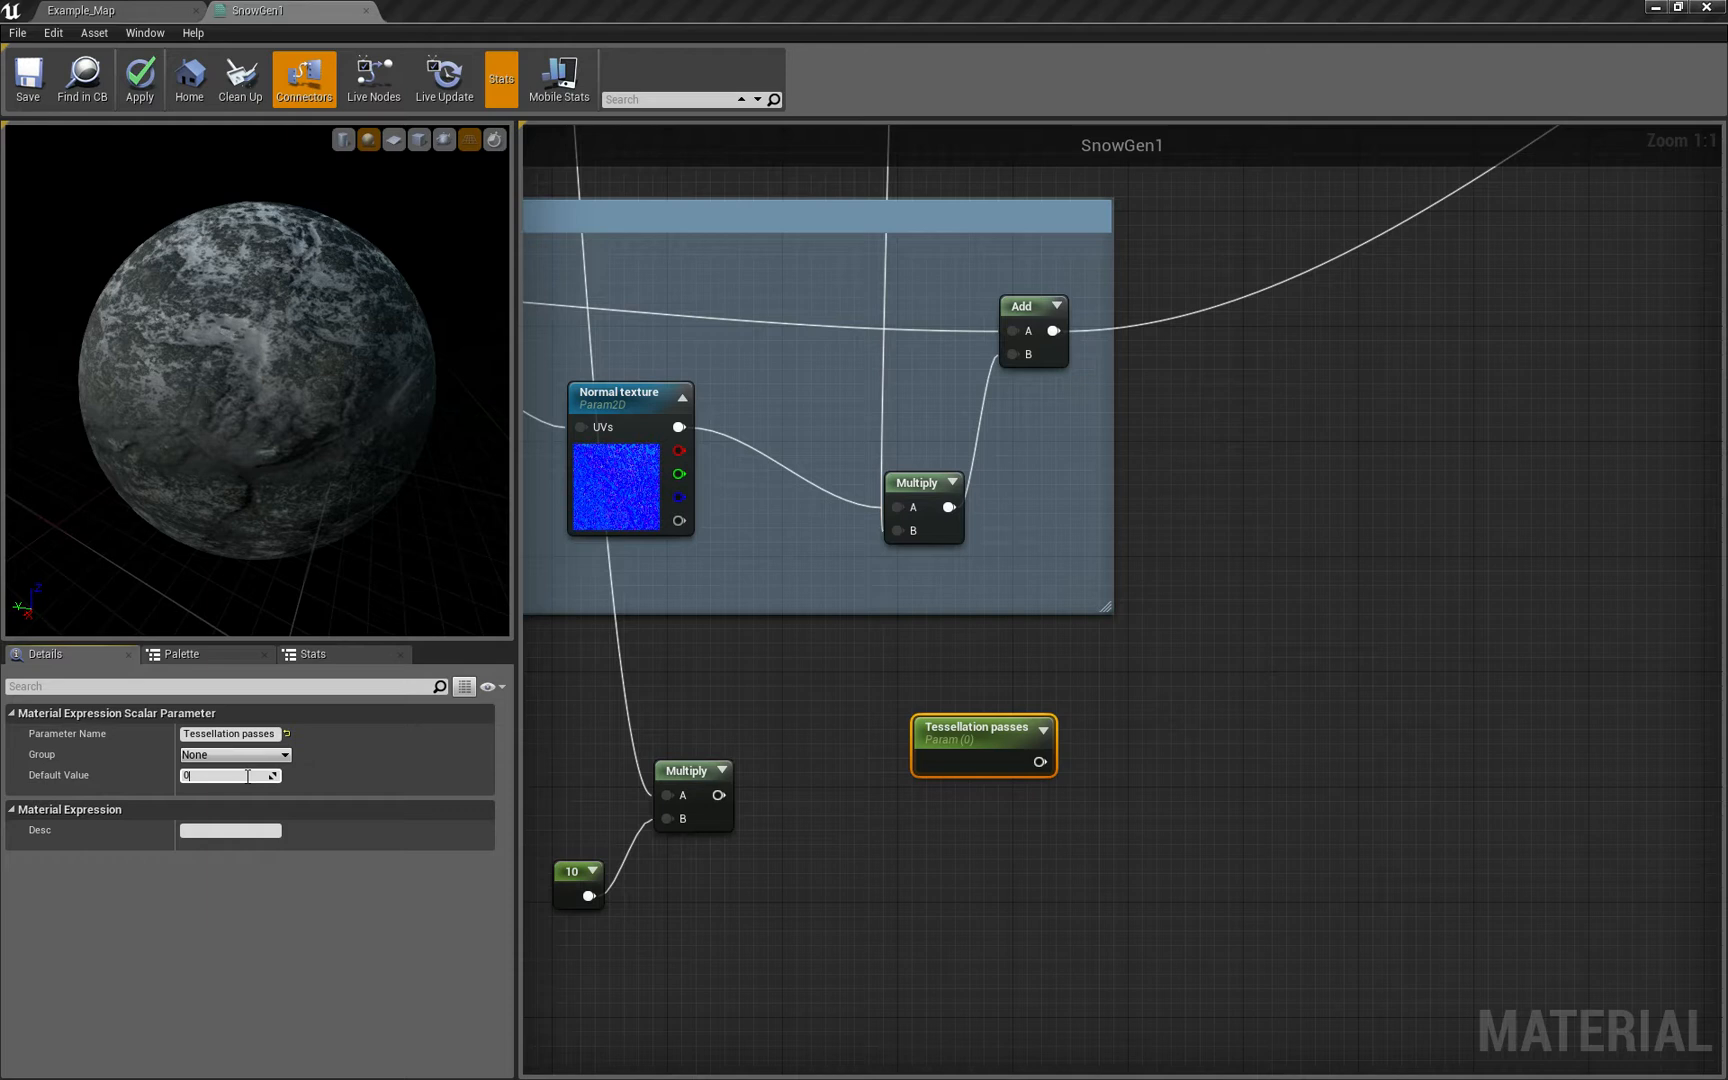
{"action": "type", "text": "0.5"}
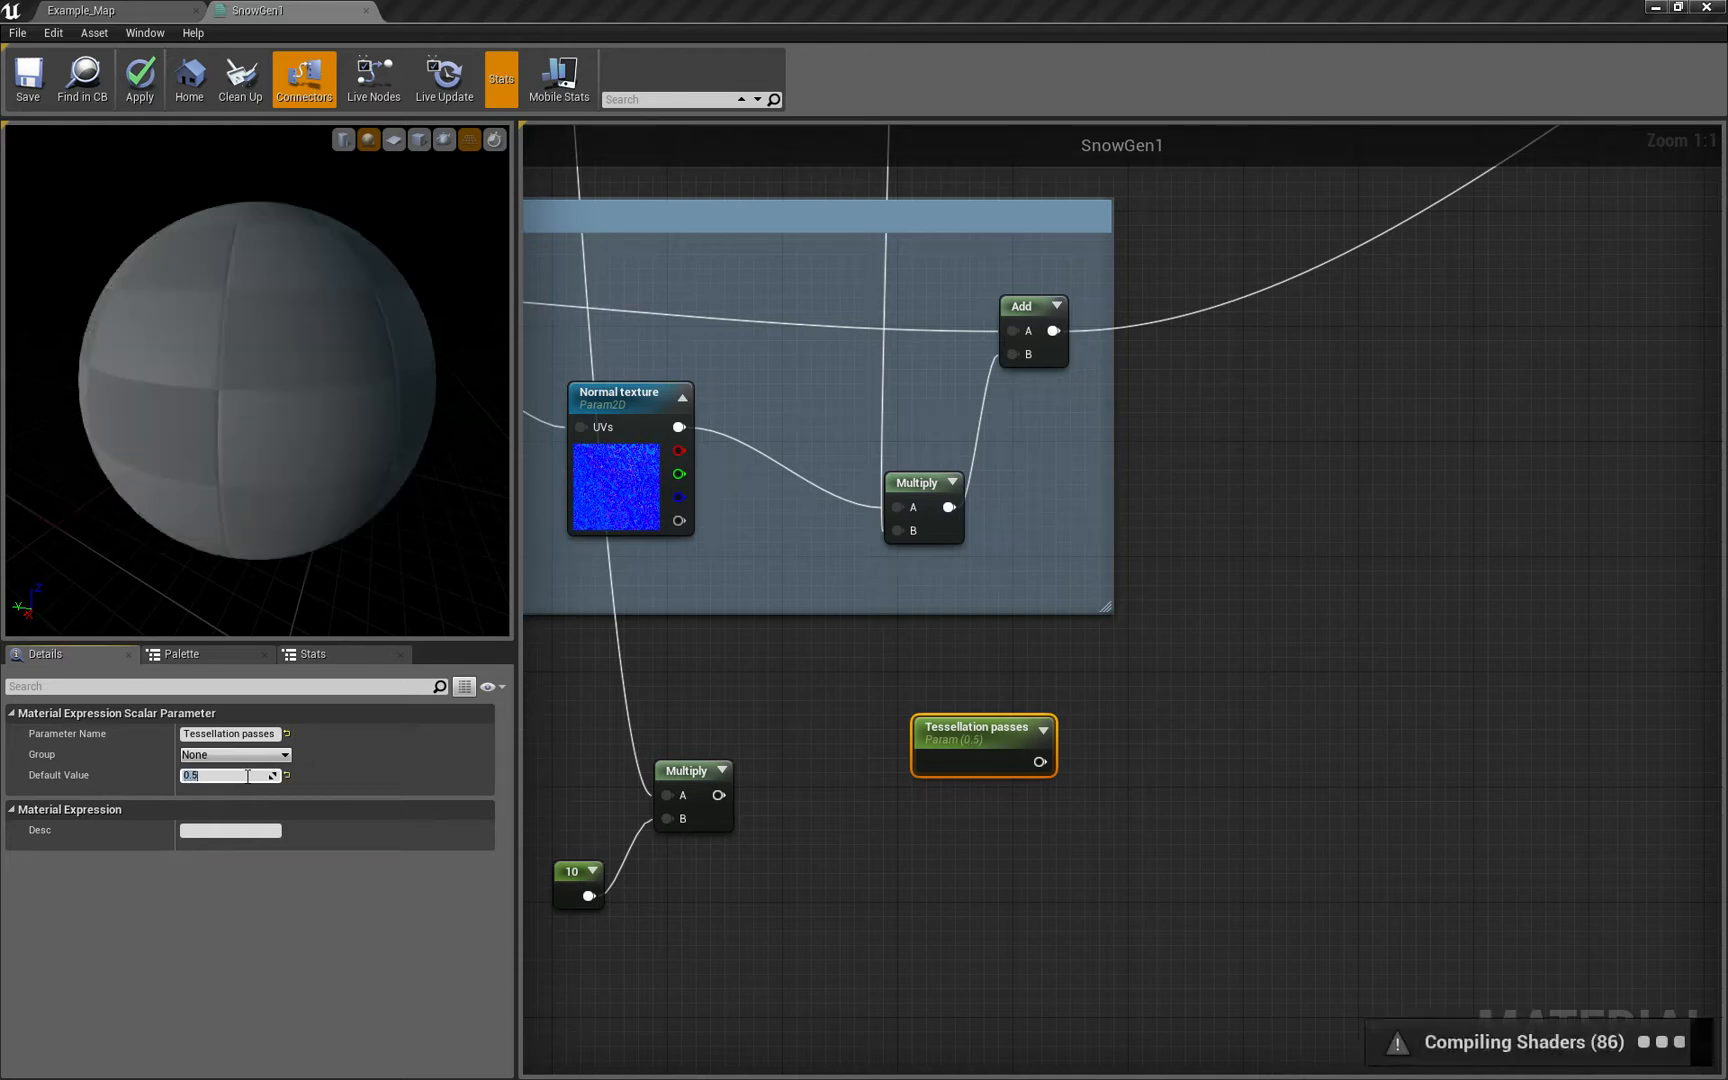
{"action": "scroll", "scroll_direction": "down", "scroll_amount": 3}
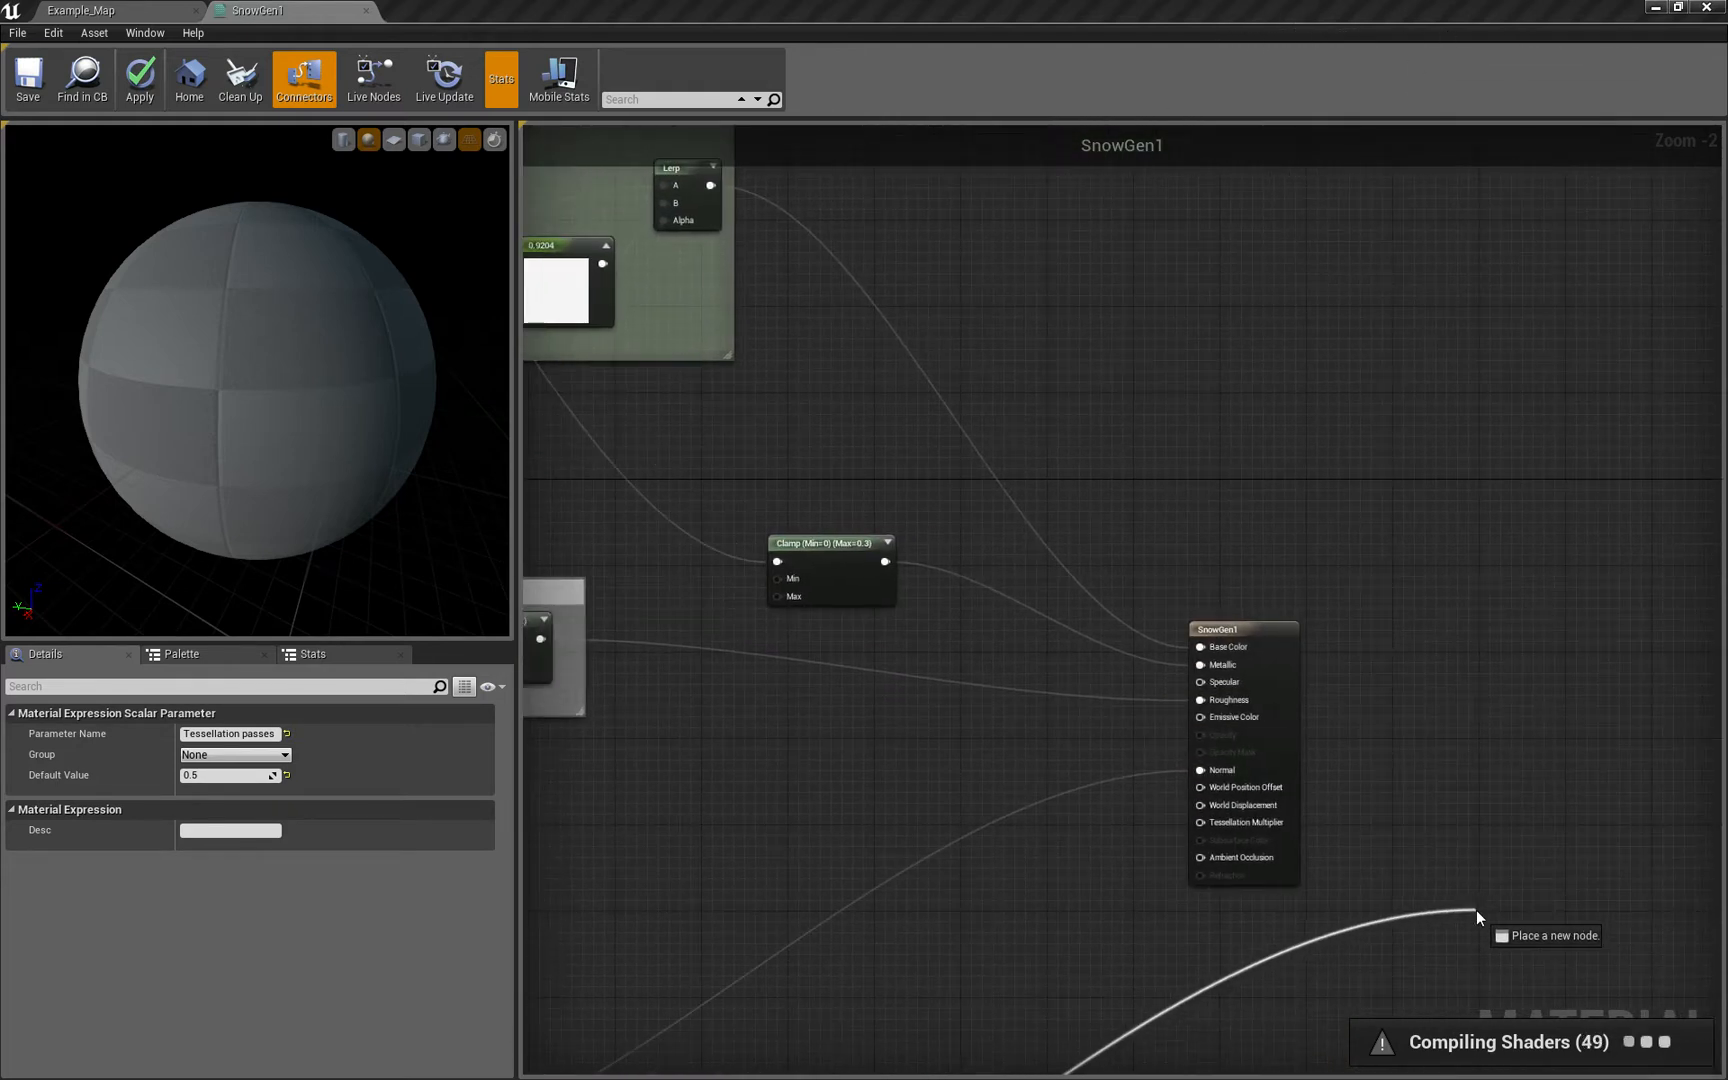
{"action": "mouse_move", "coordinate": [1250, 906]}
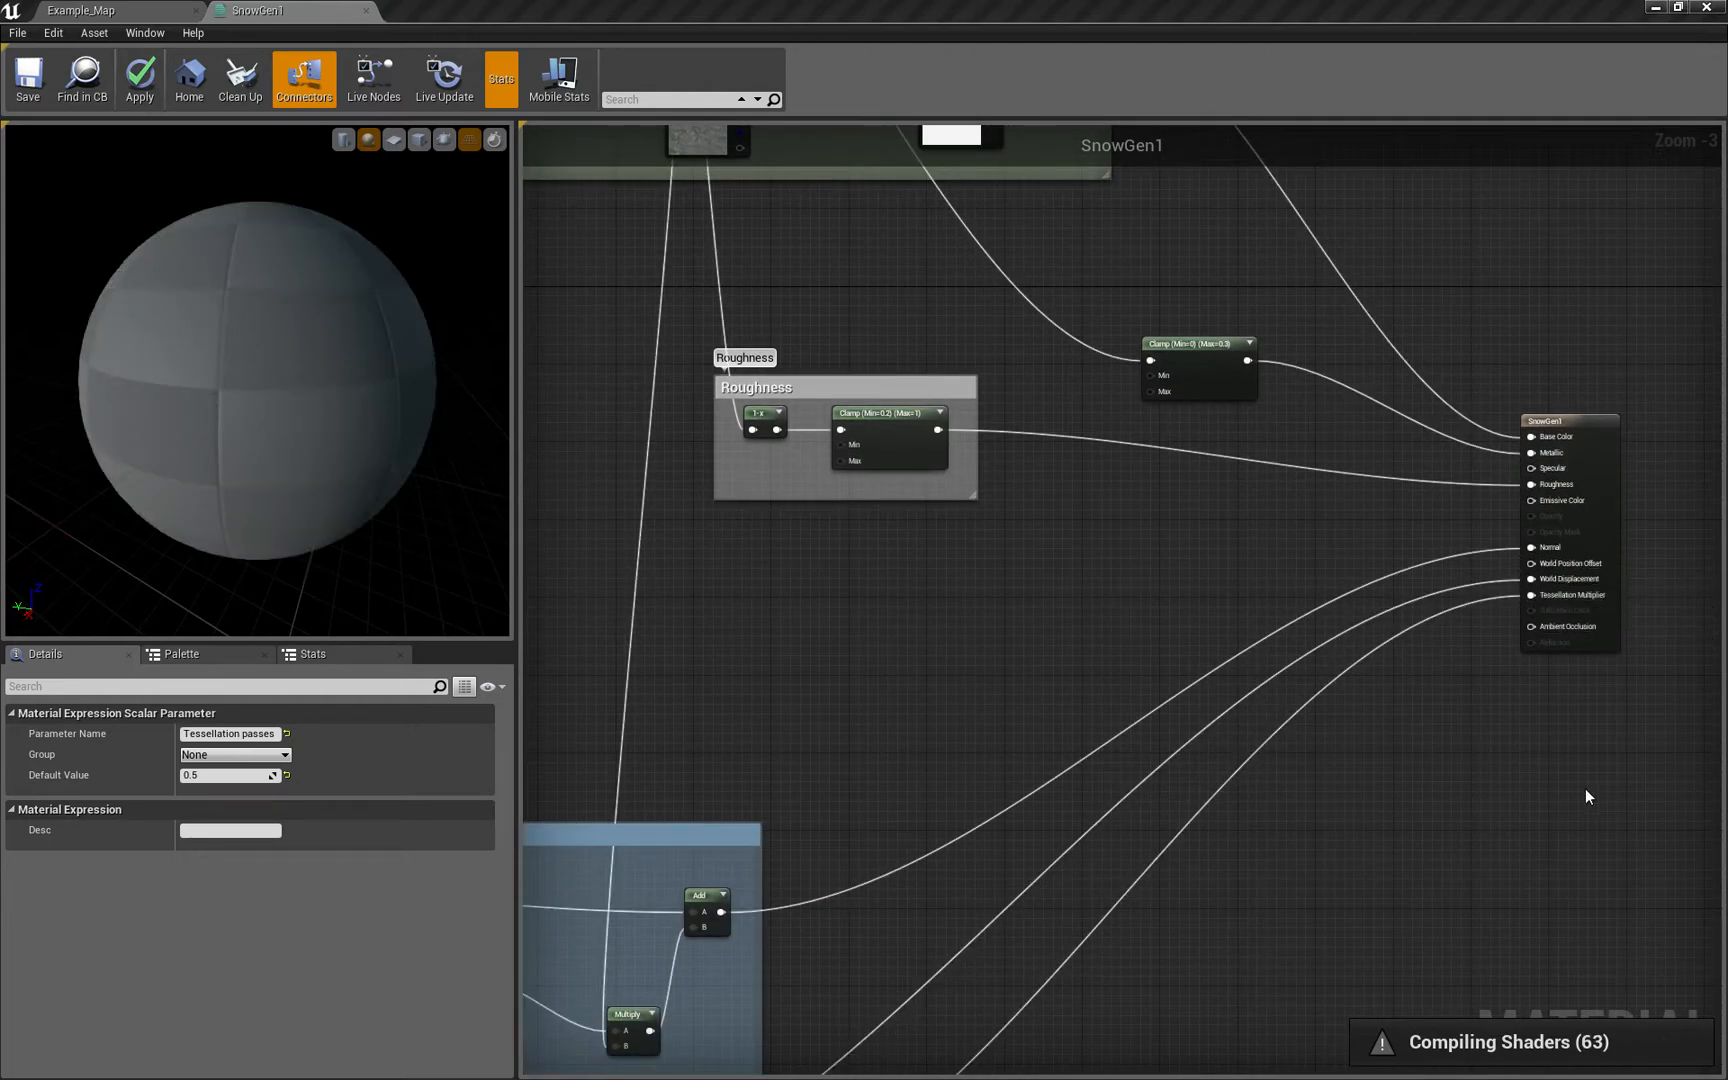
{"action": "scroll", "scroll_direction": "down", "scroll_amount": 3}
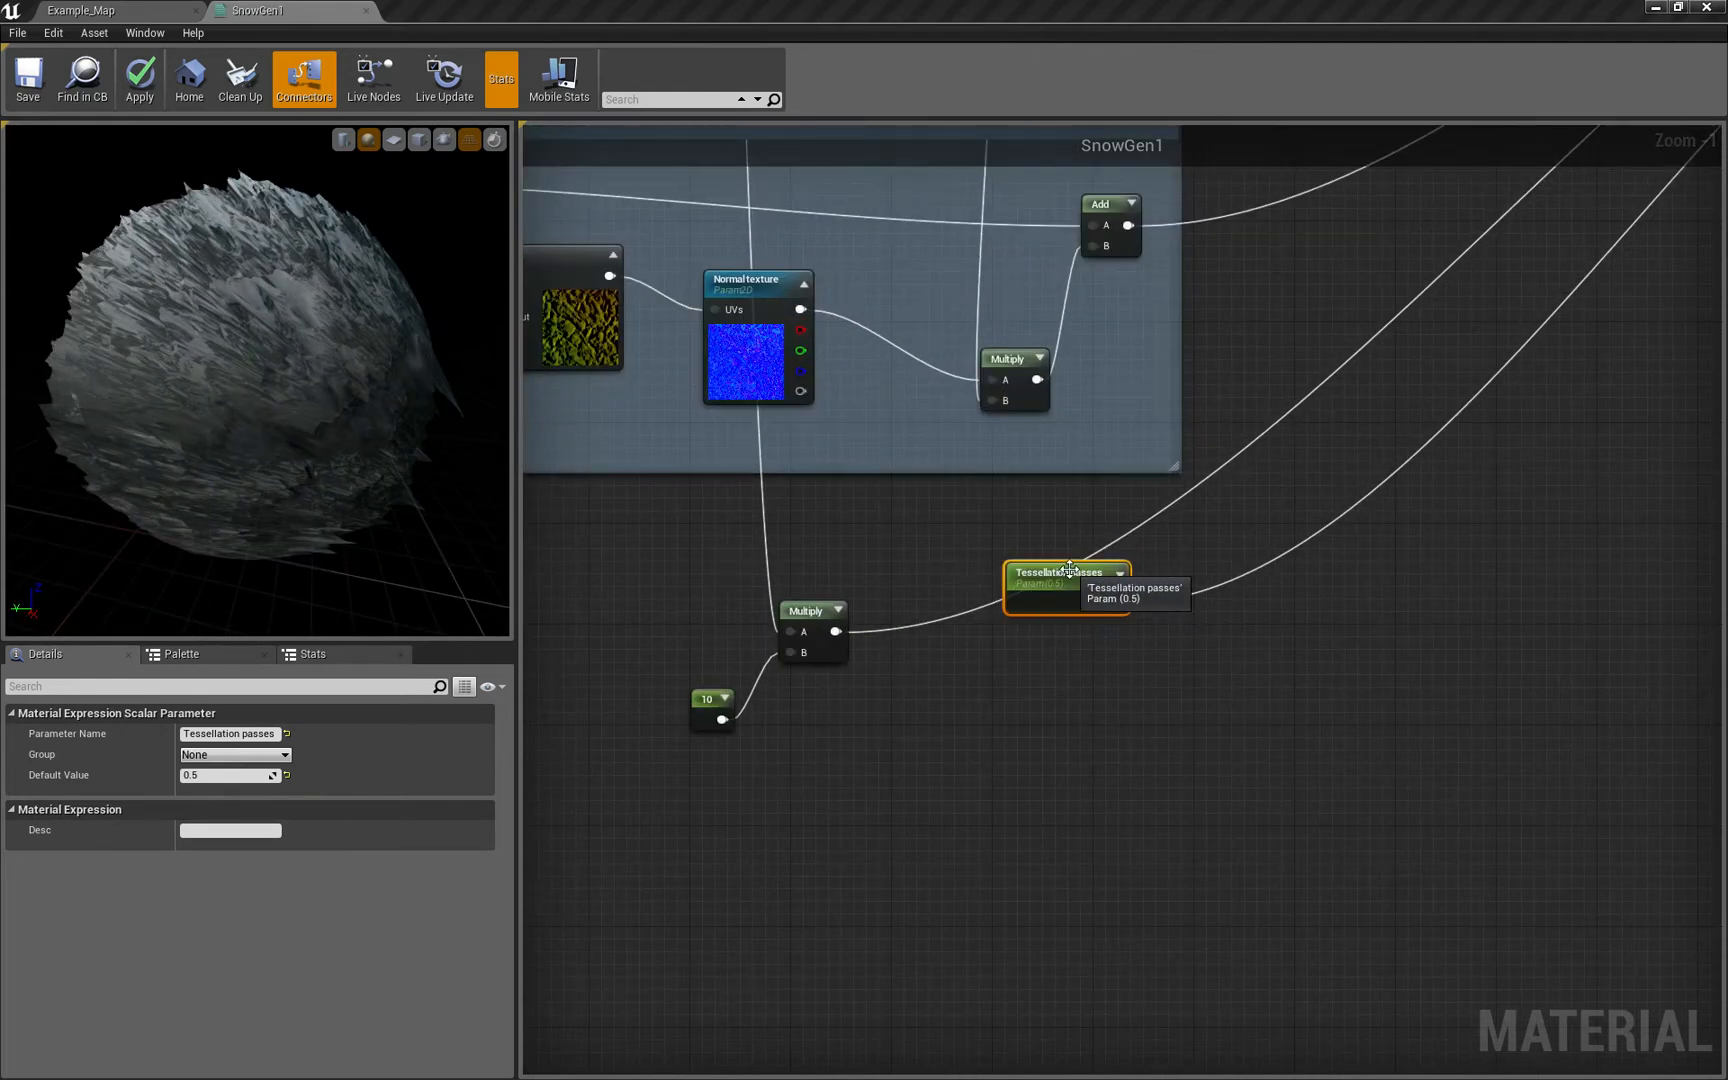
Multiply the displacement by a VertexNormalWS node before it reaches World Displacement
{"action": "left_click_drag", "start_coordinate": [1066, 578], "coordinate": [1180, 750]}
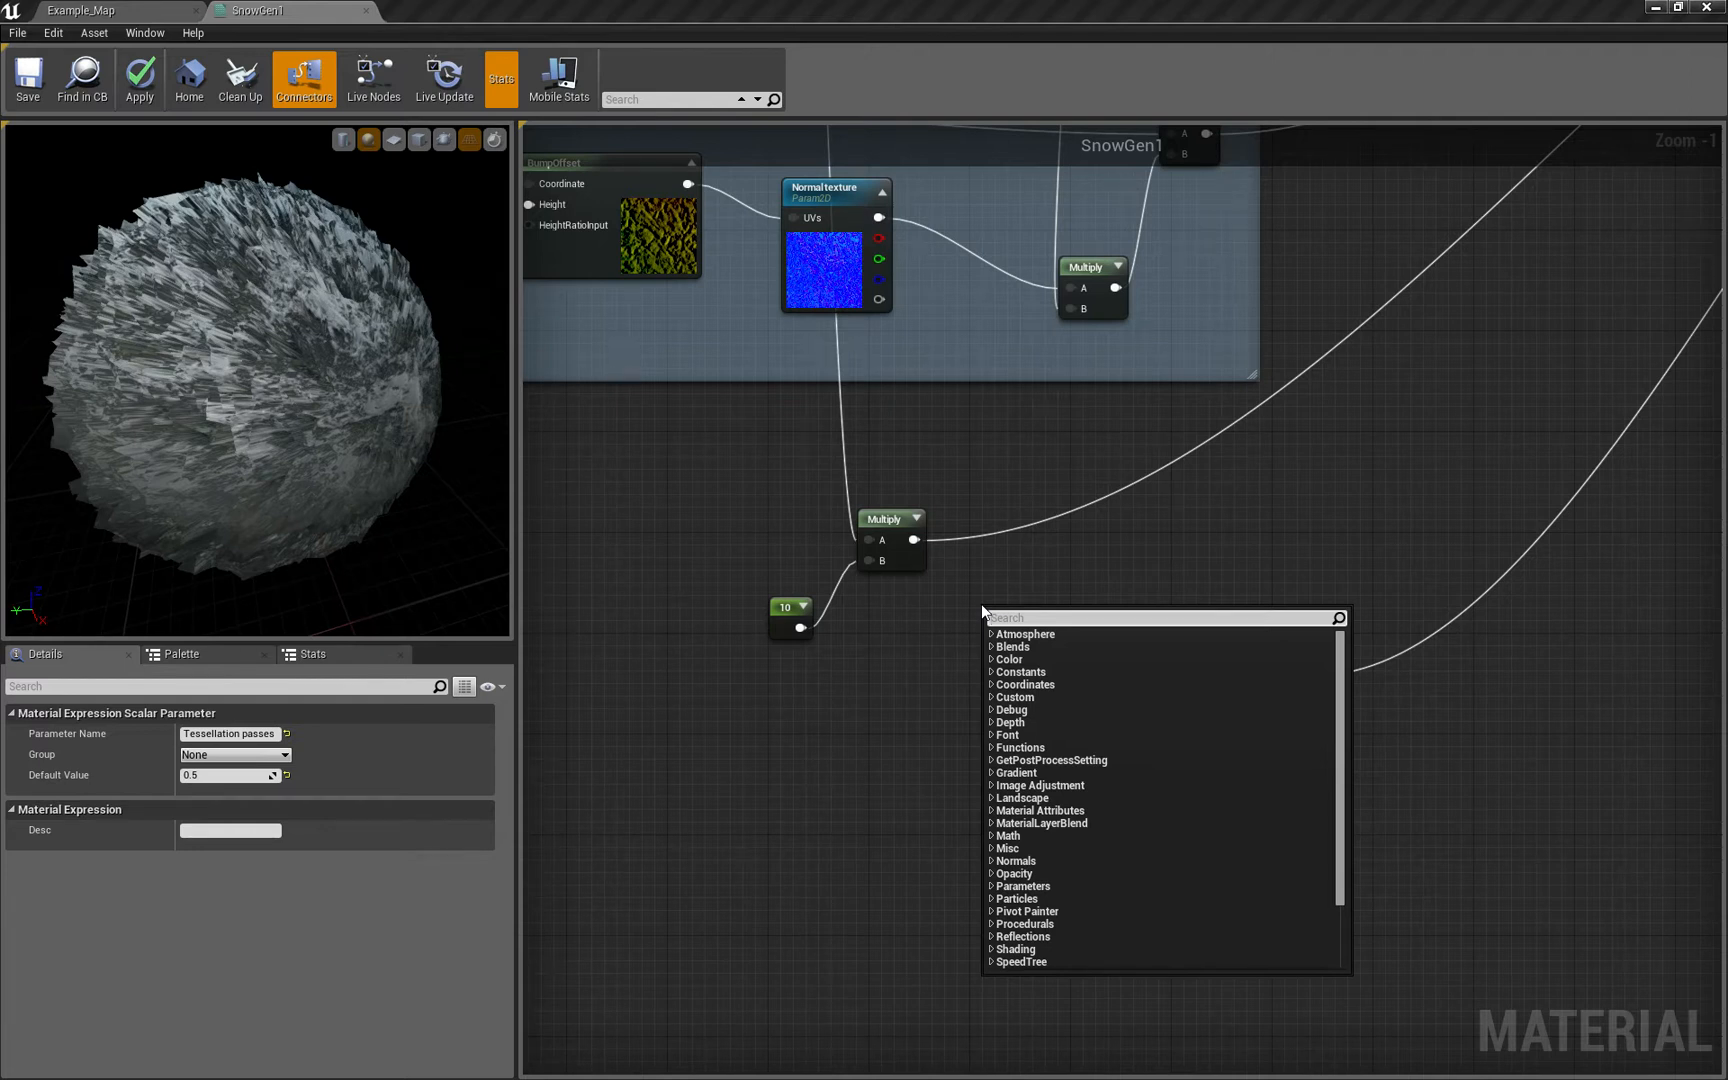
{"action": "left_click", "coordinate": [982, 612]}
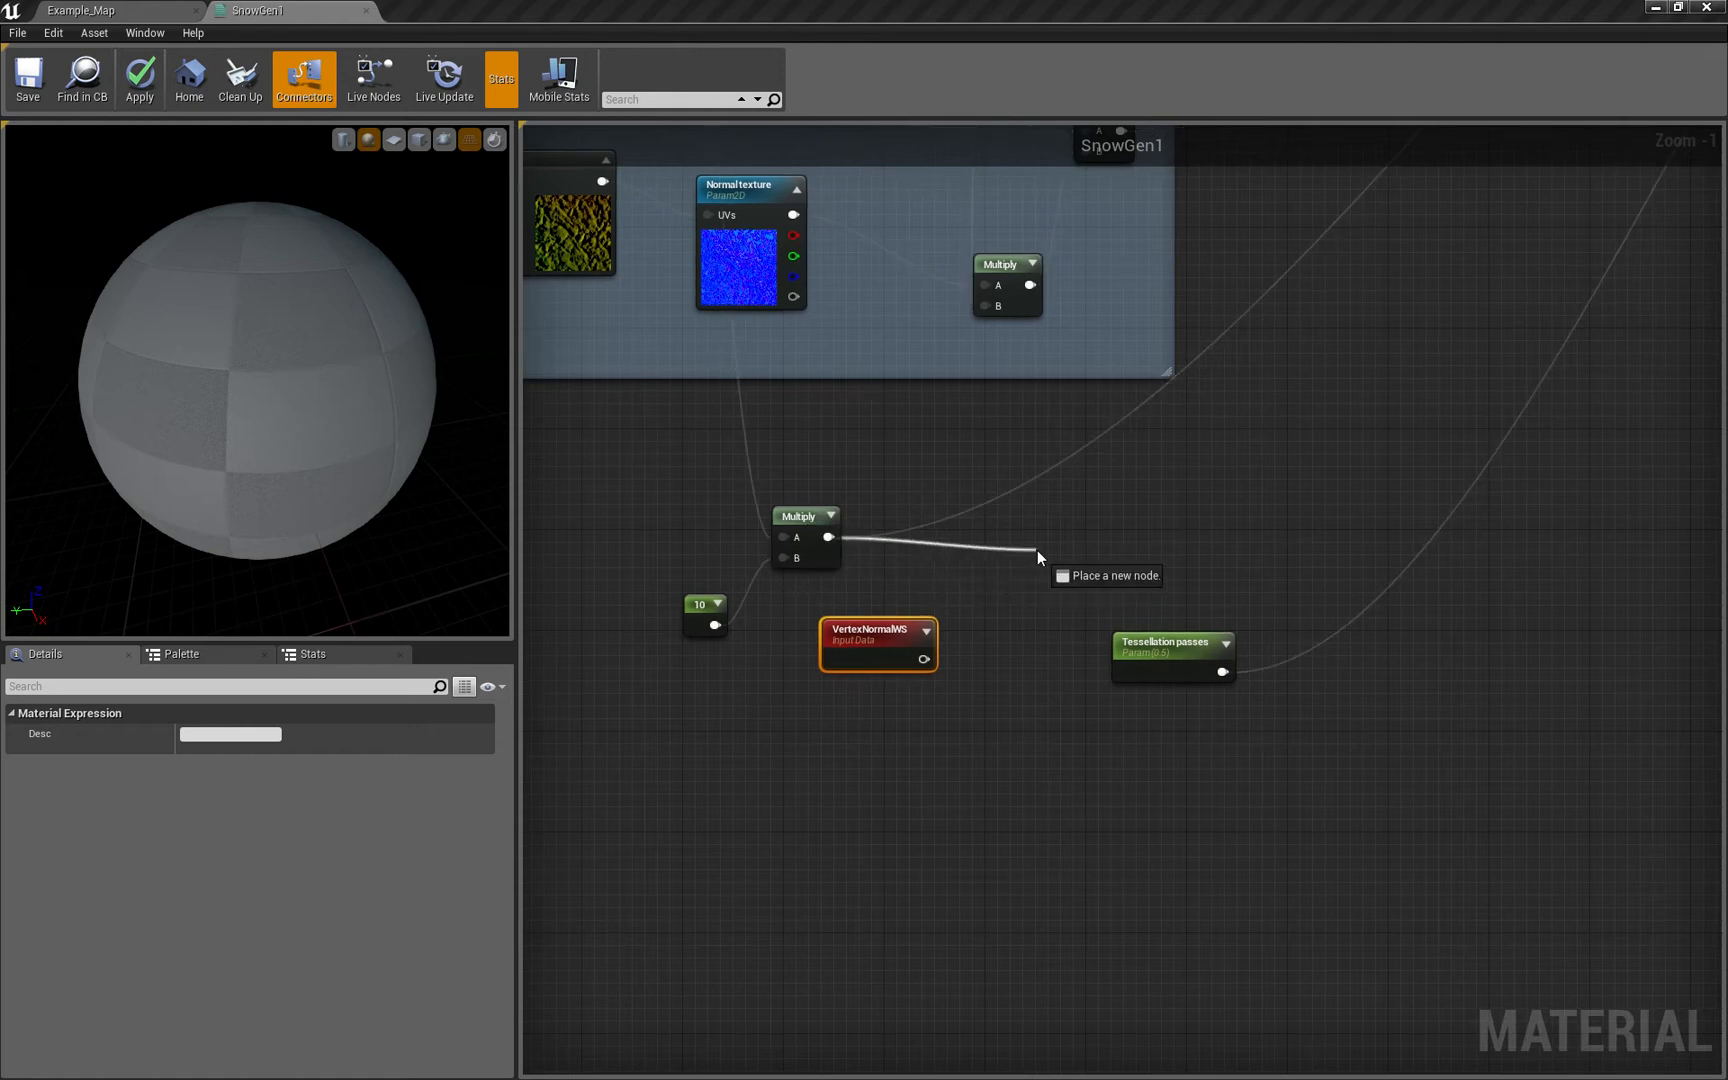
{"action": "left_click", "coordinate": [1074, 580]}
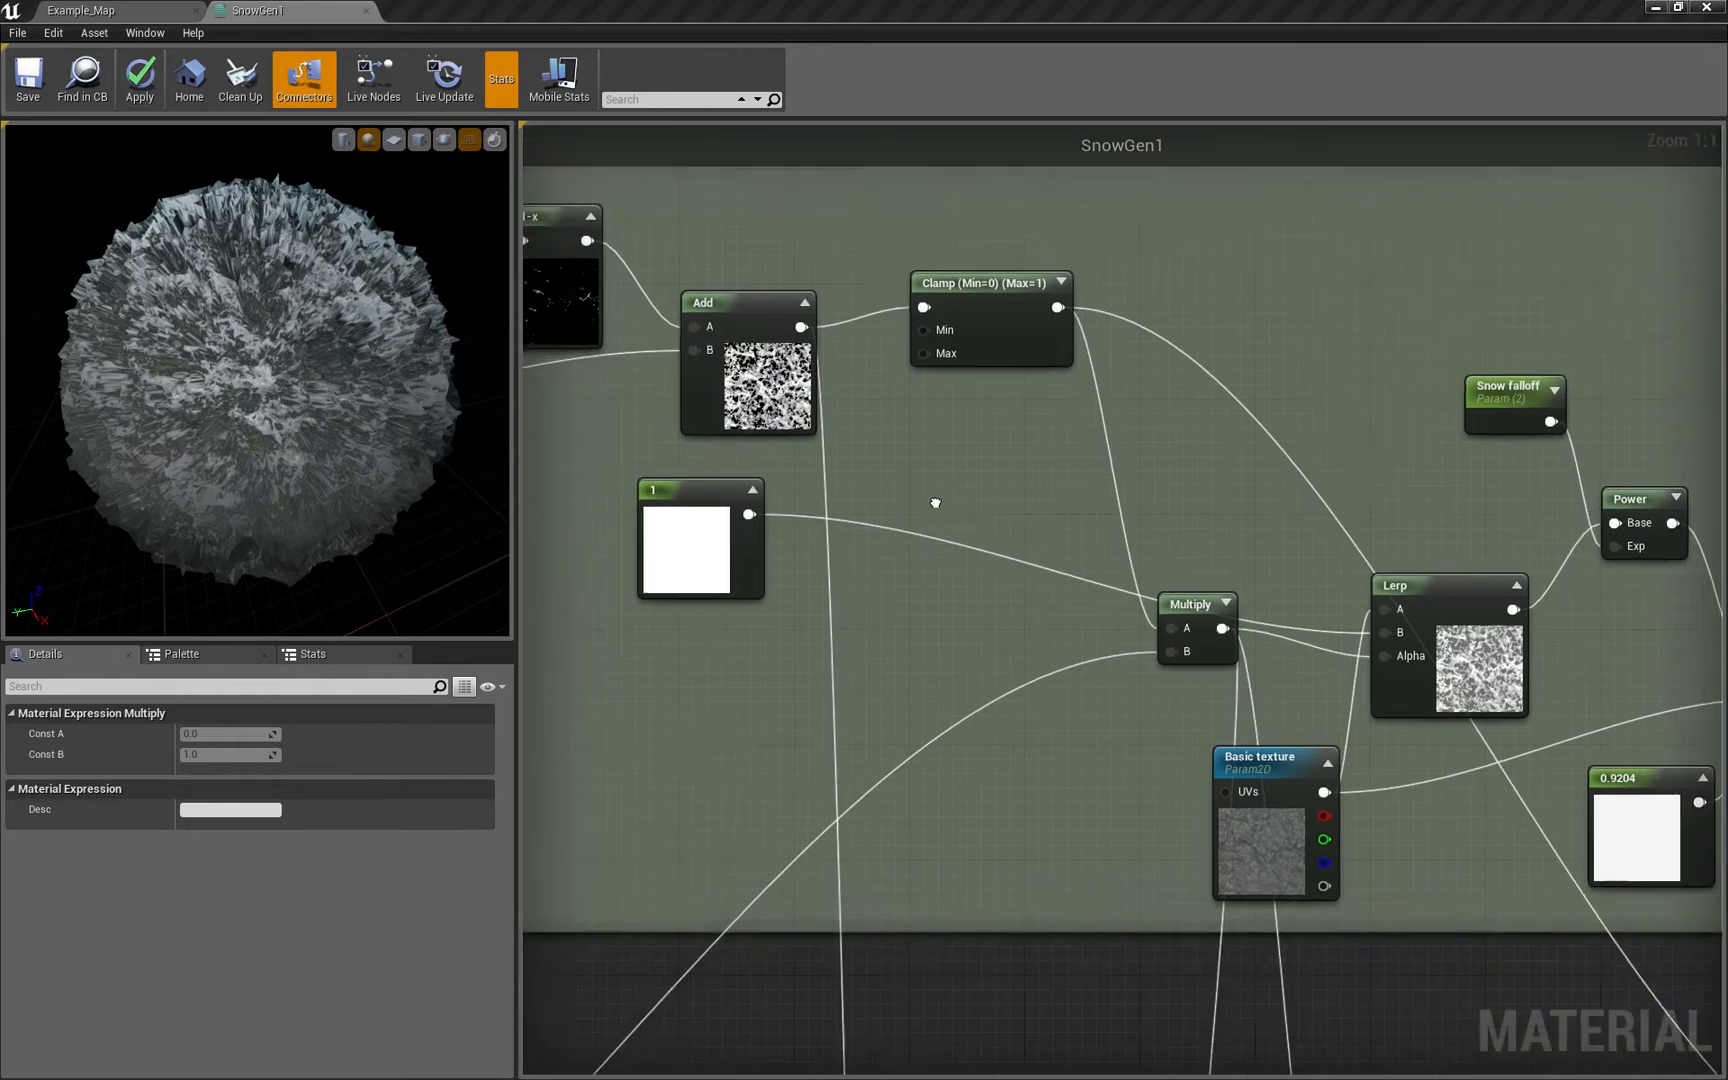
{"action": "scroll", "scroll_direction": "down", "scroll_amount": 3}
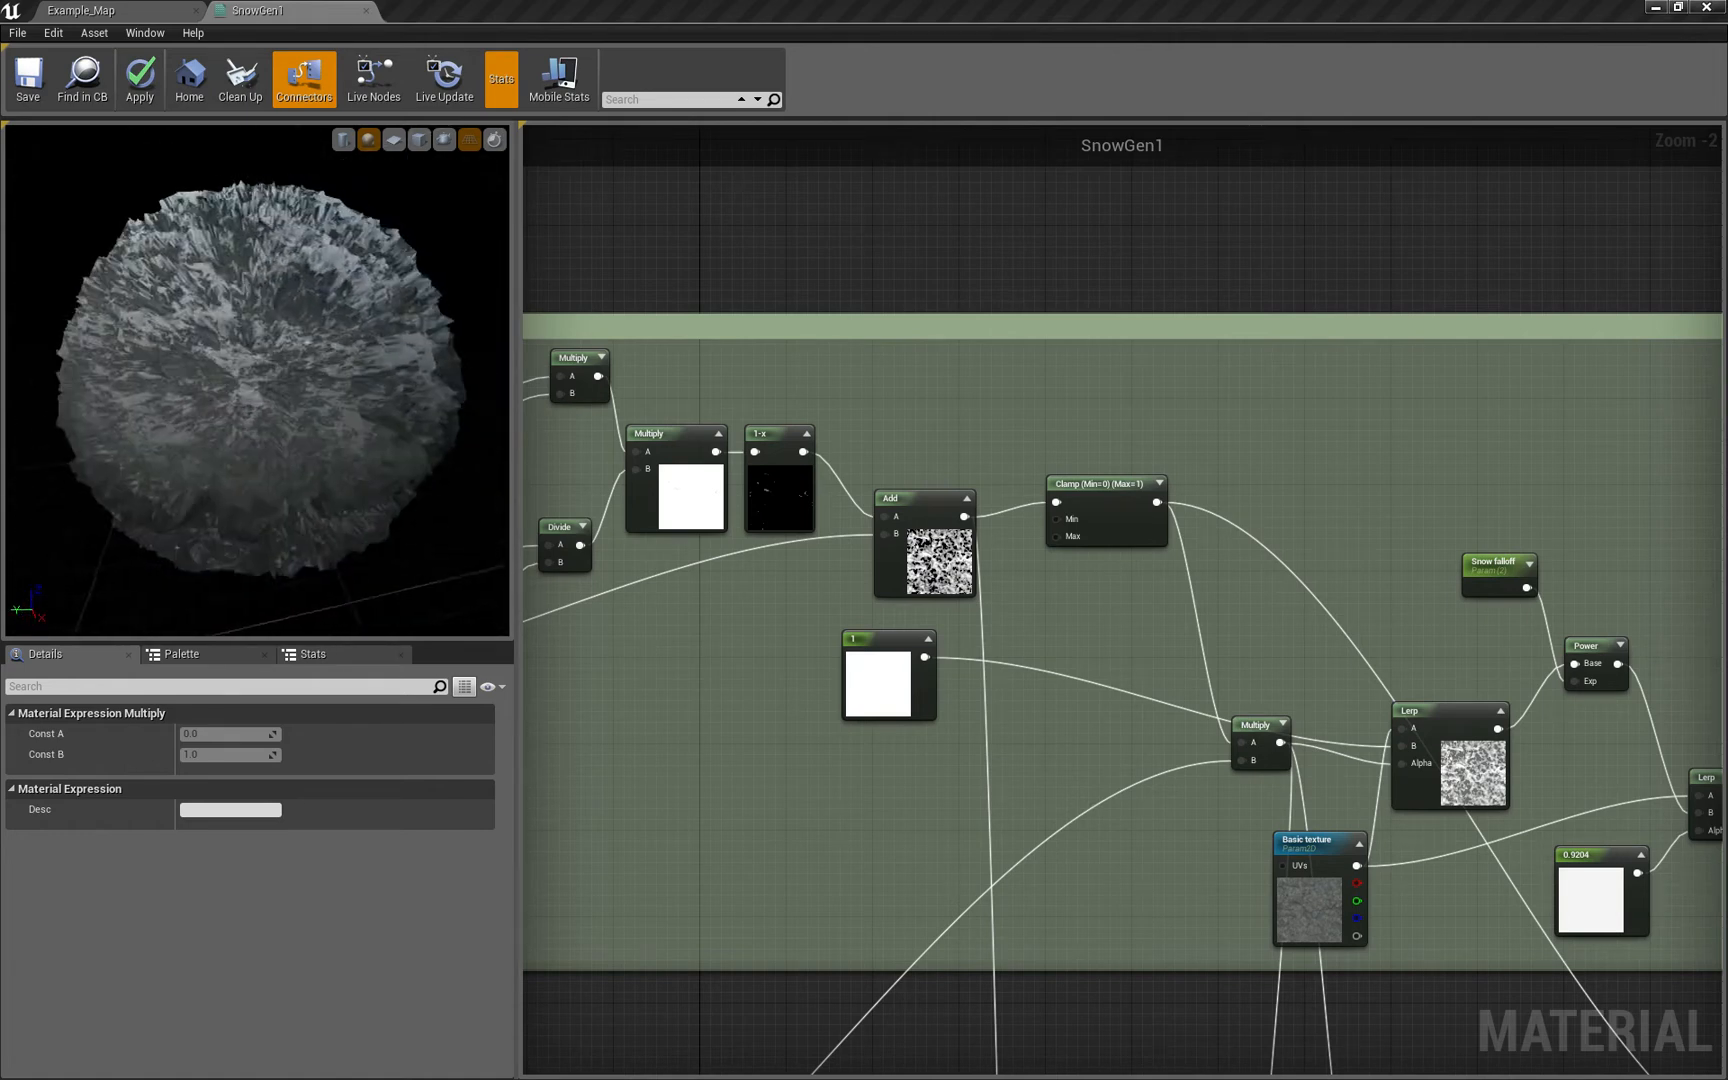
{"action": "scroll", "scroll_direction": "down", "scroll_amount": 3}
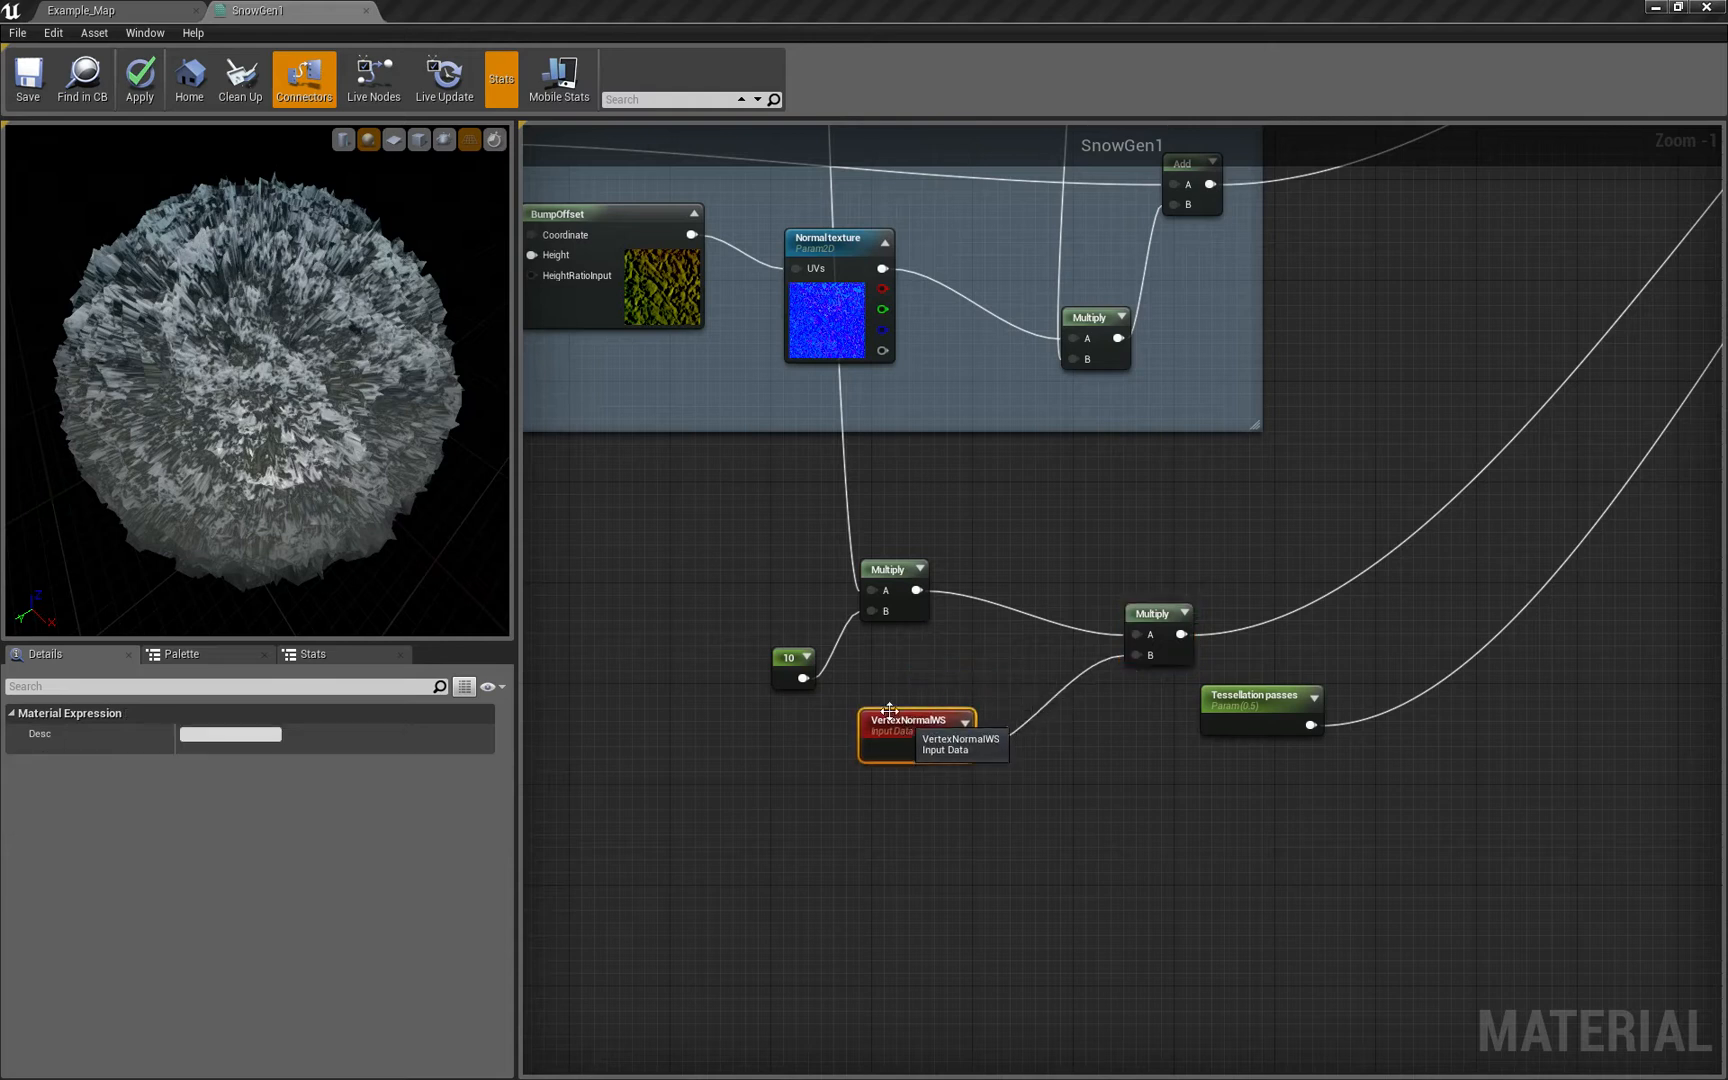
{"action": "mouse_move", "coordinate": [722, 672]}
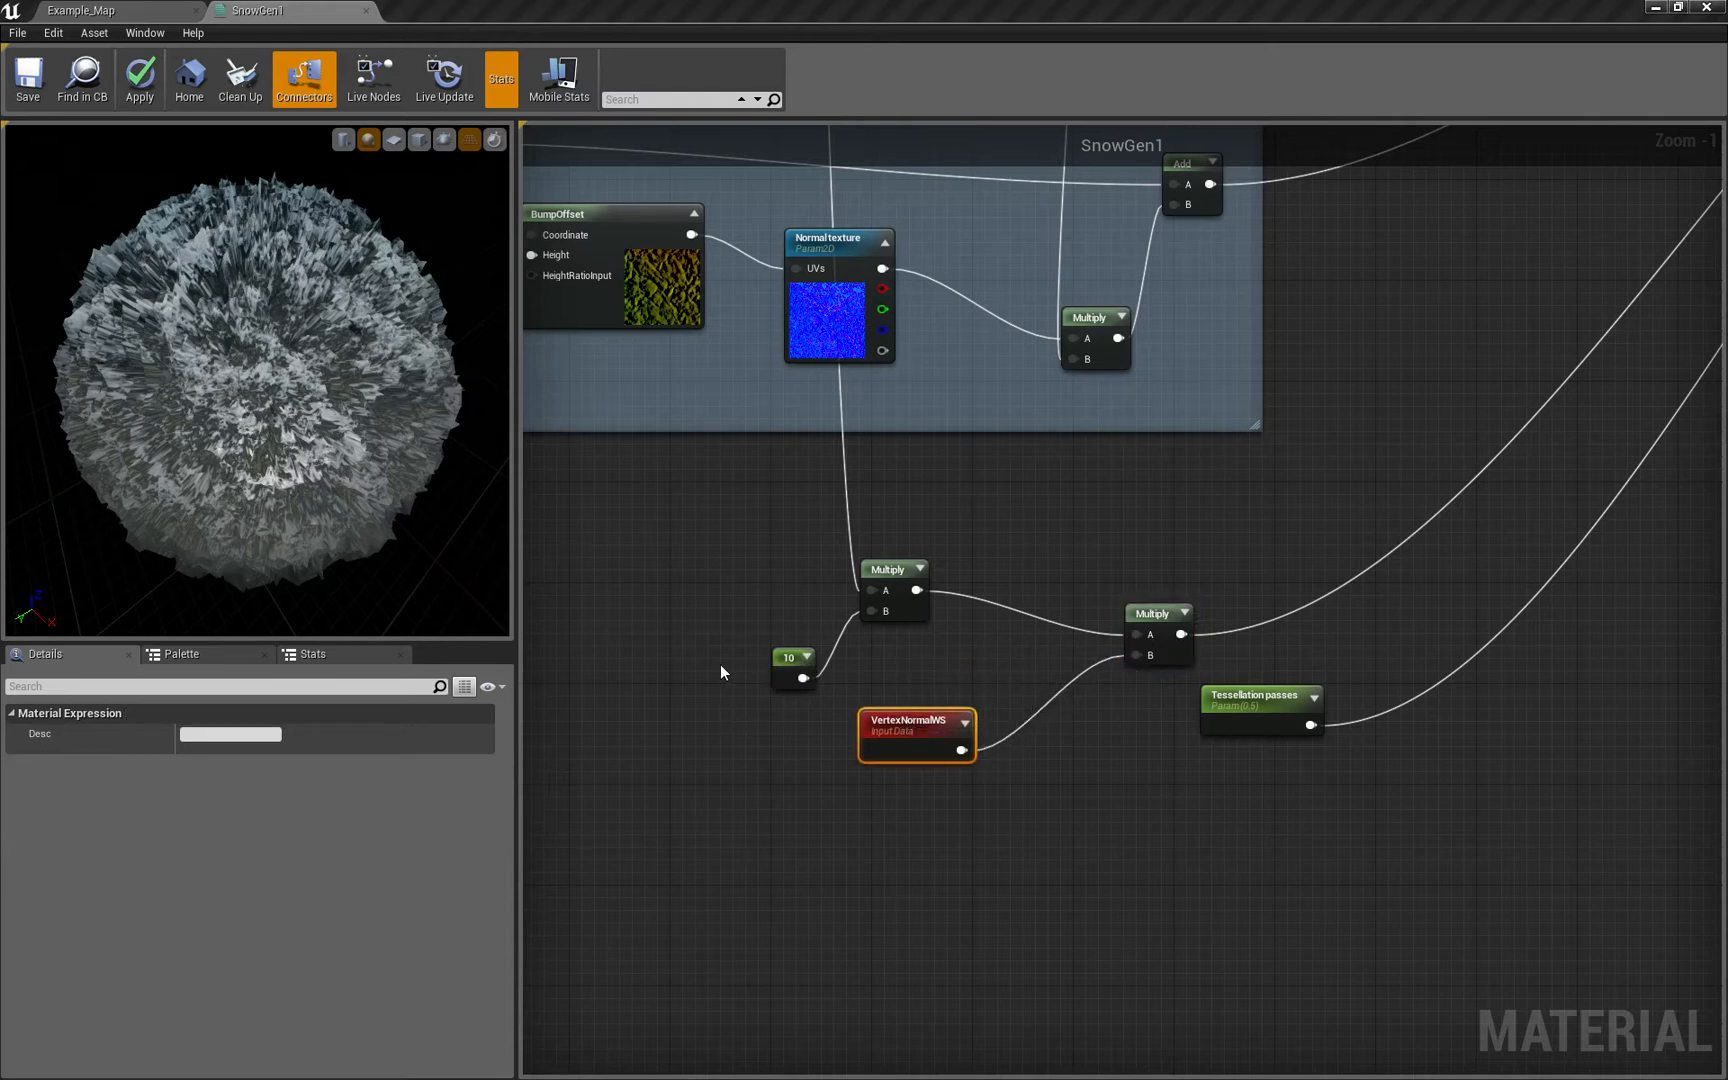
{"action": "left_click", "coordinate": [786, 656]}
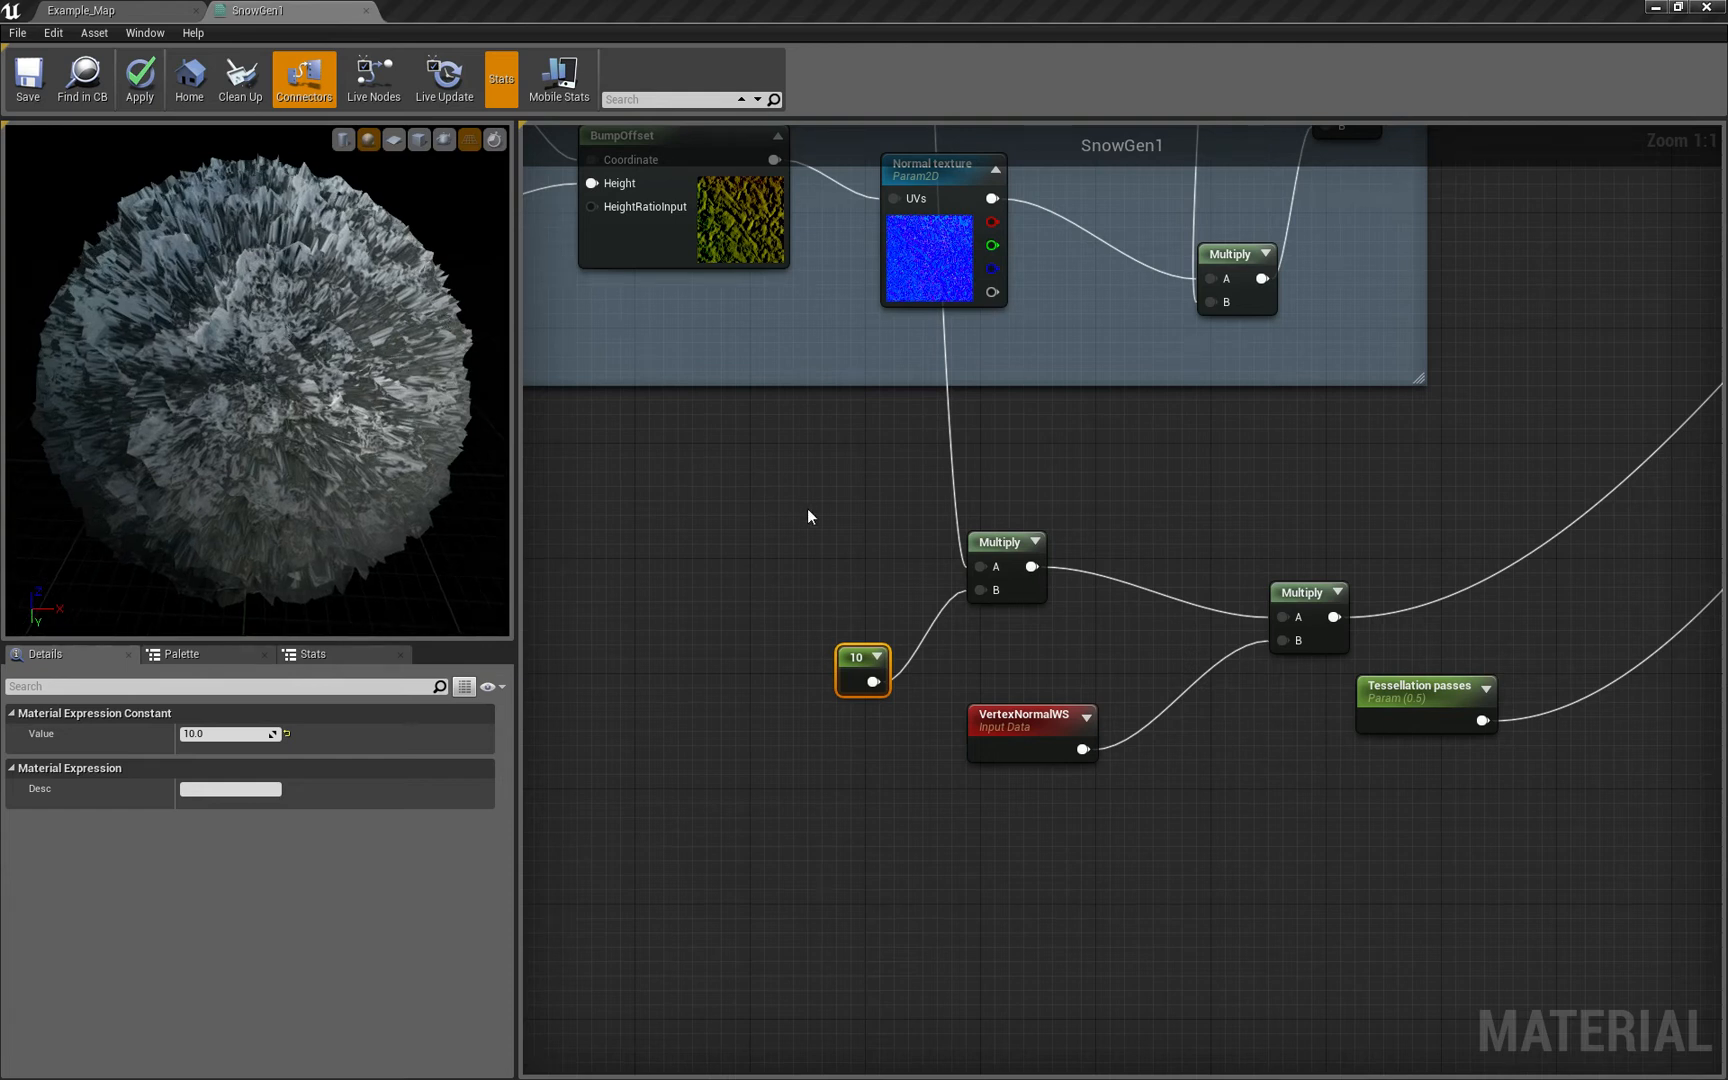
{"action": "mouse_move", "coordinate": [418, 372]}
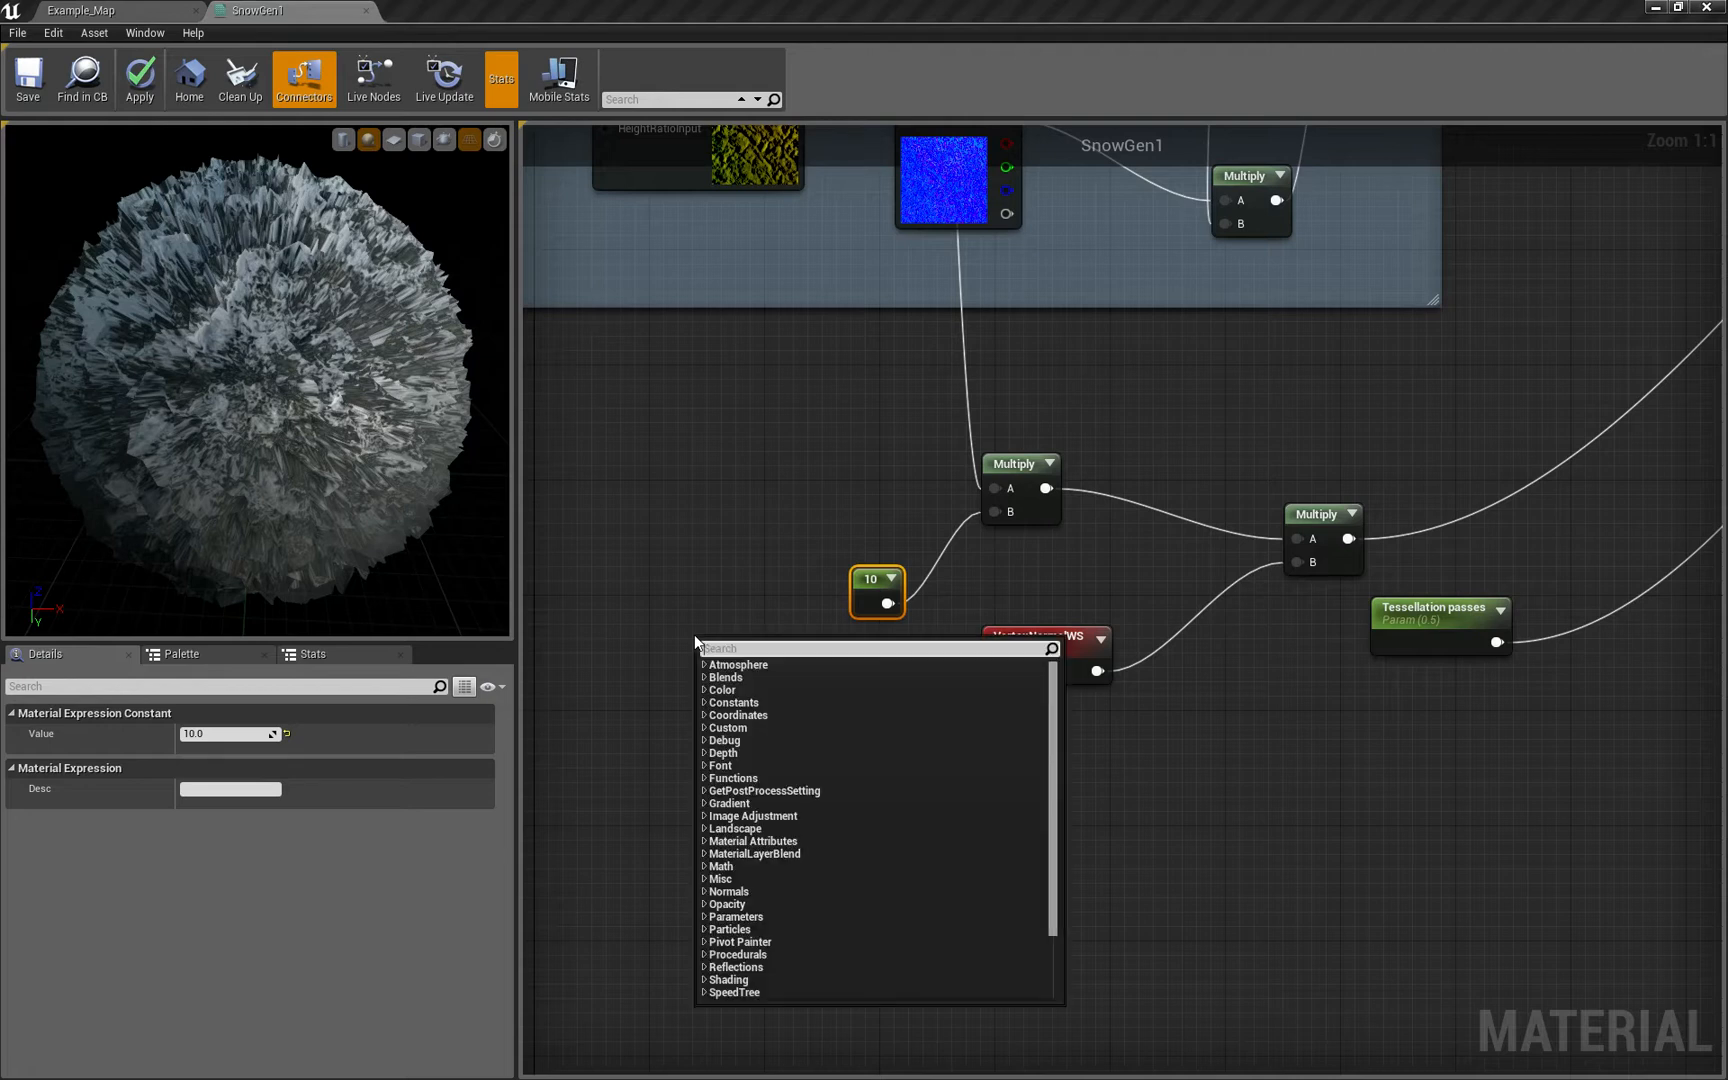
Replace the constant with a 'Tessellation height' scalar parameter defaulting to 10.0 and let shaders recompile
{"action": "left_click", "coordinate": [694, 642]}
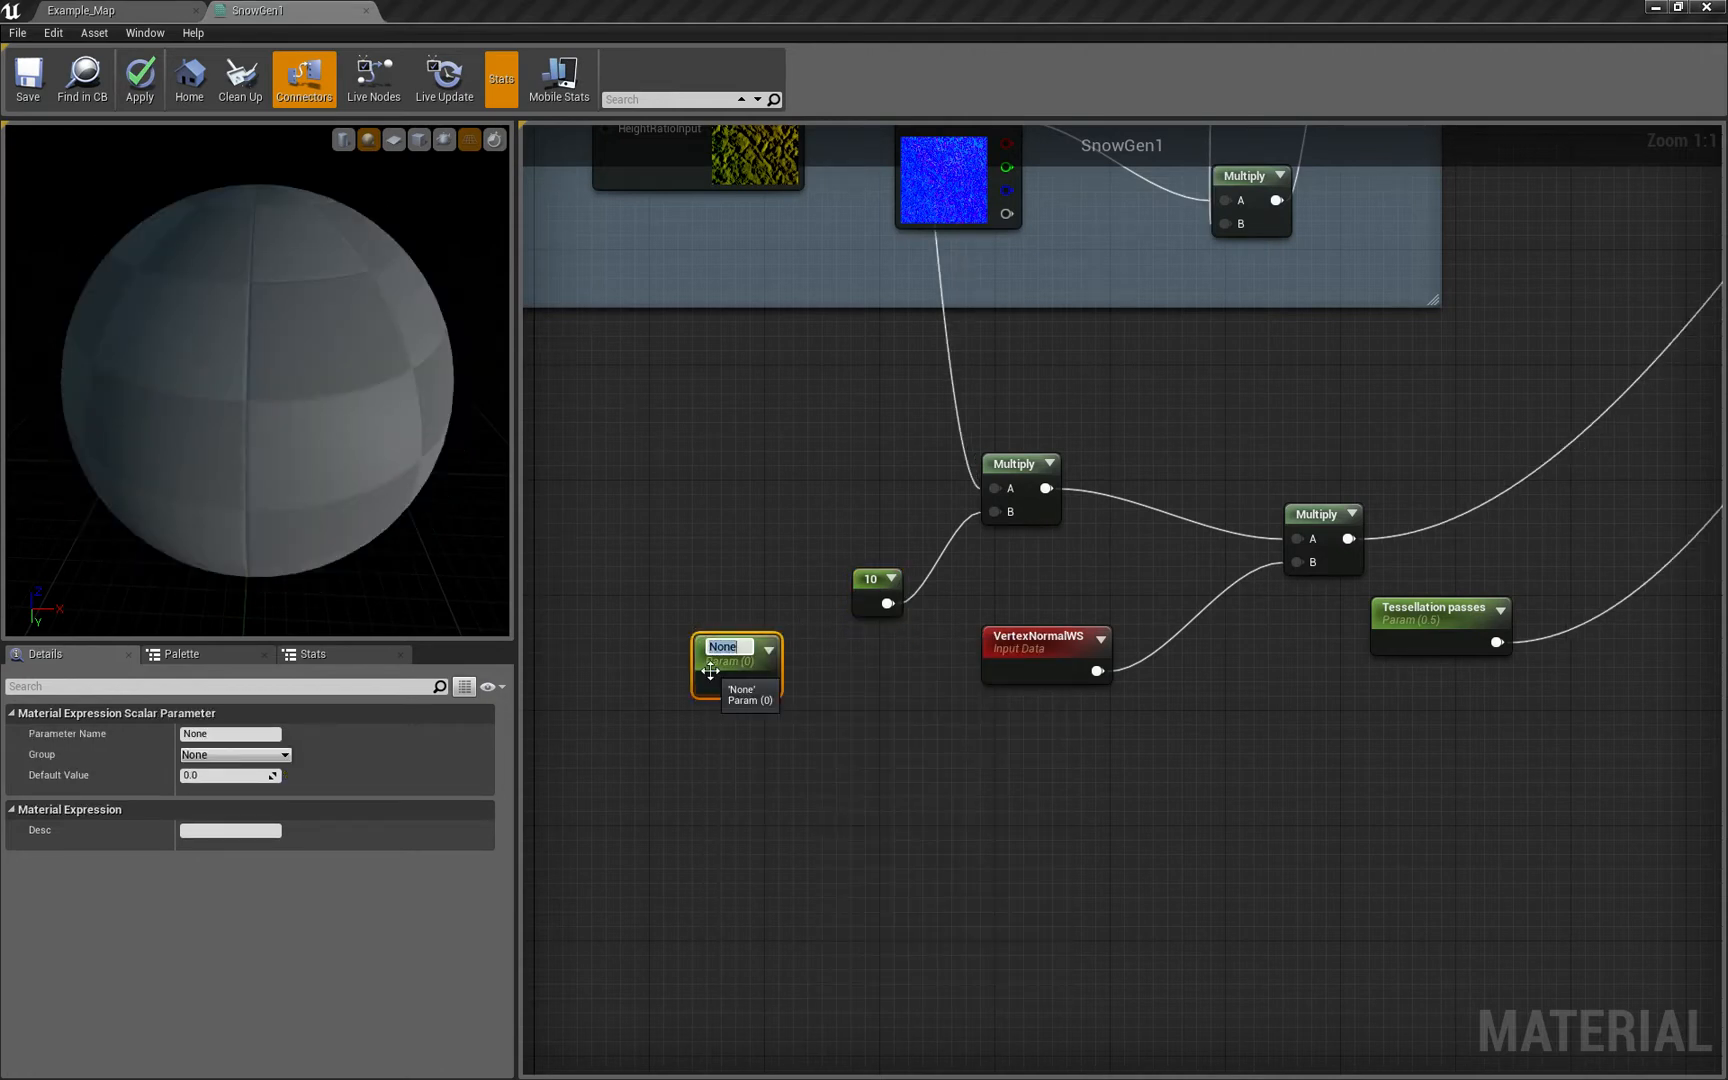
{"action": "type", "text": "Tesselatio"}
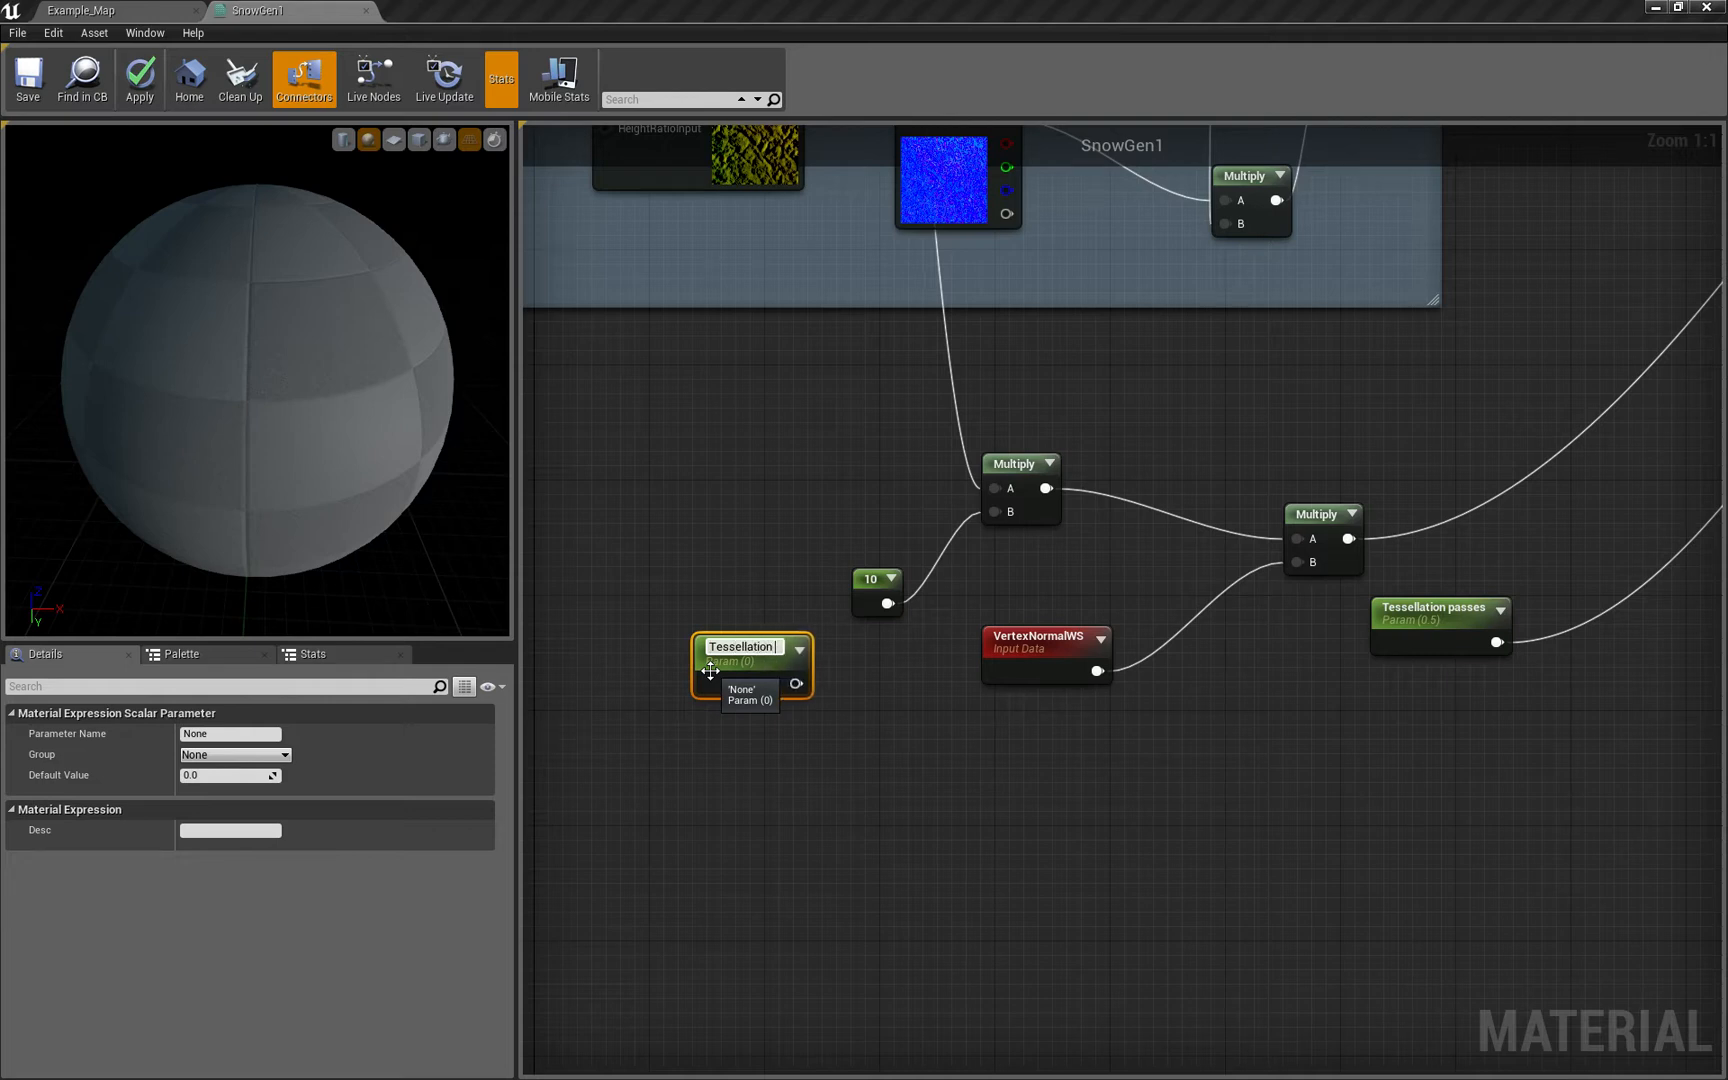
{"action": "type", "text": "Tessellation height"}
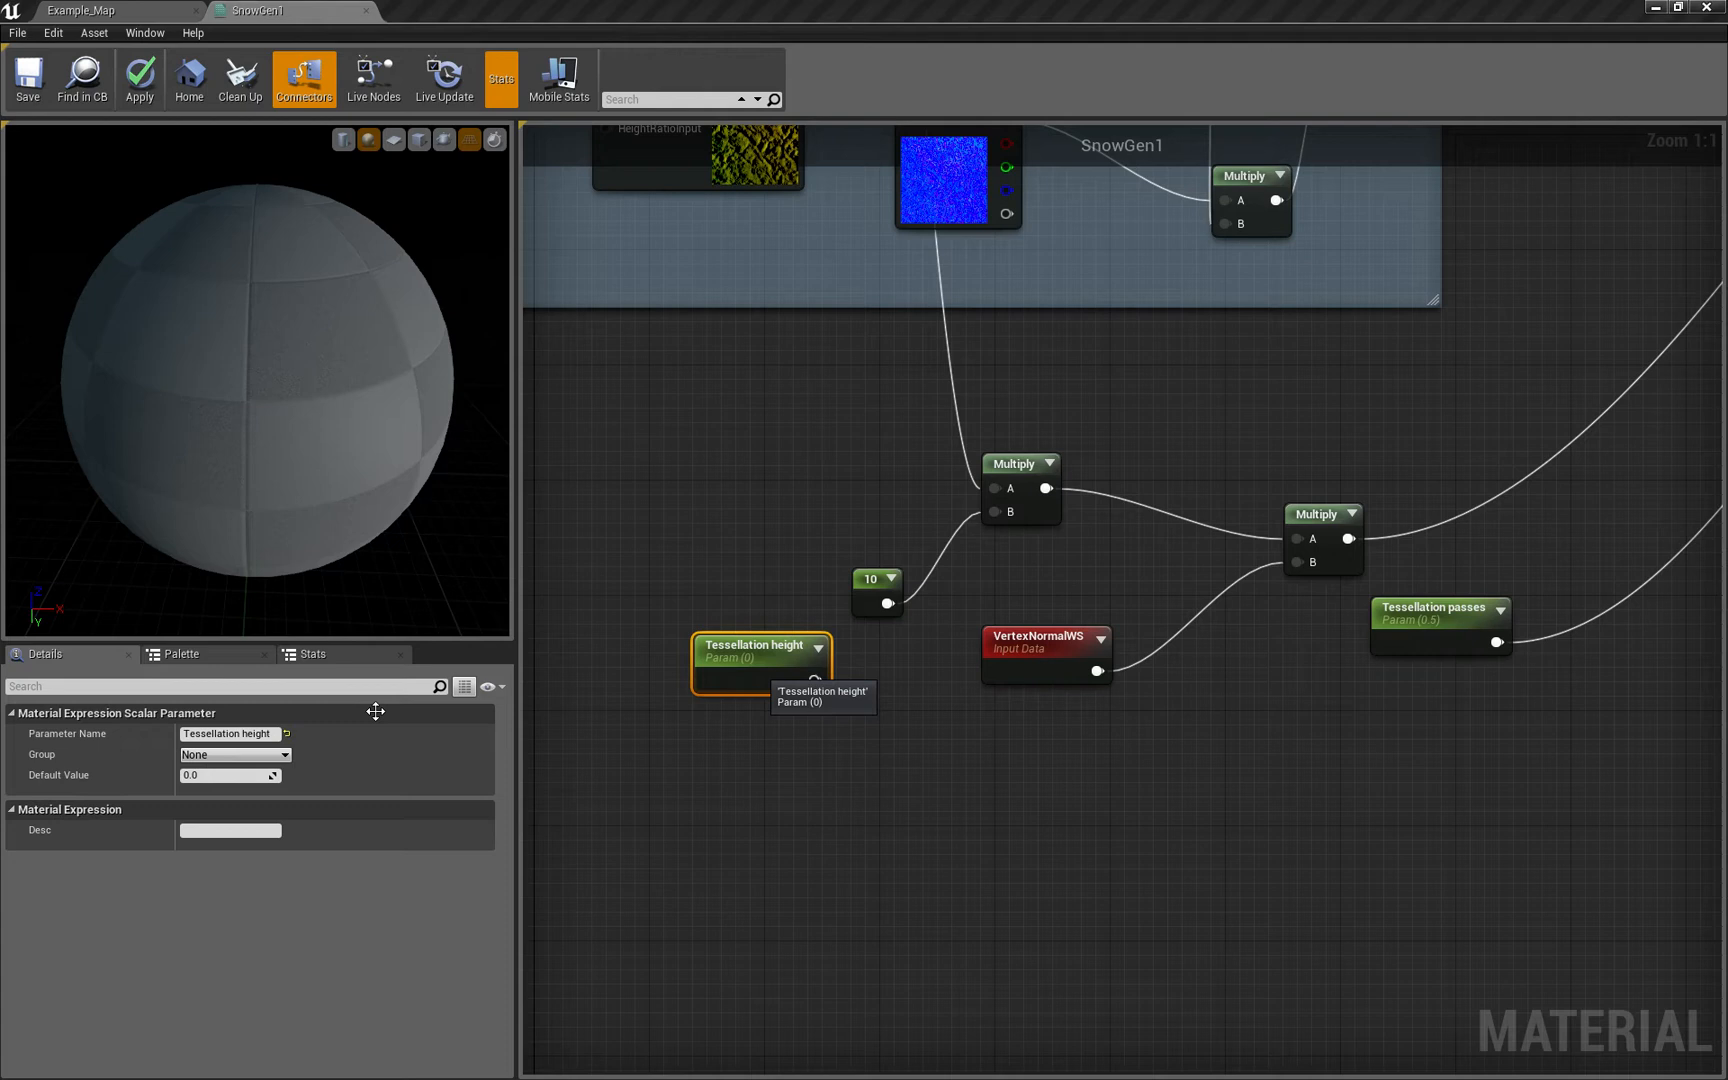
{"action": "type", "text": "10"}
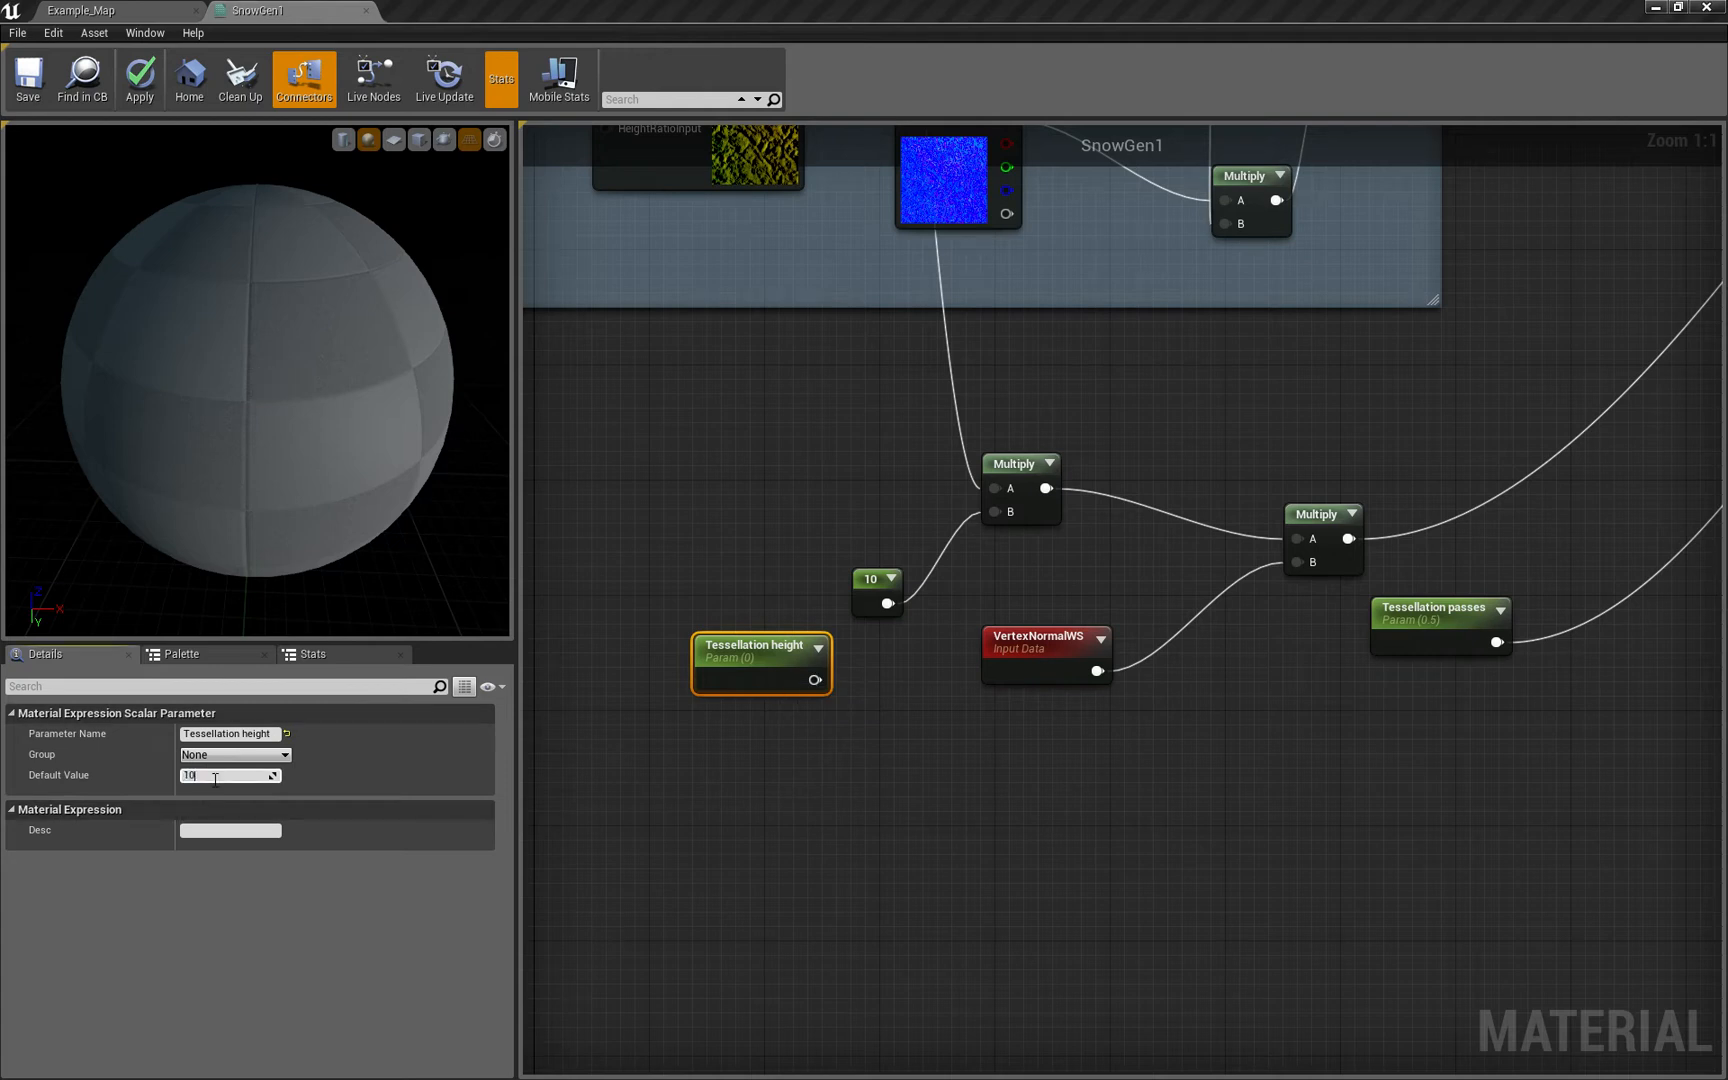
{"action": "type", "text": "10.0"}
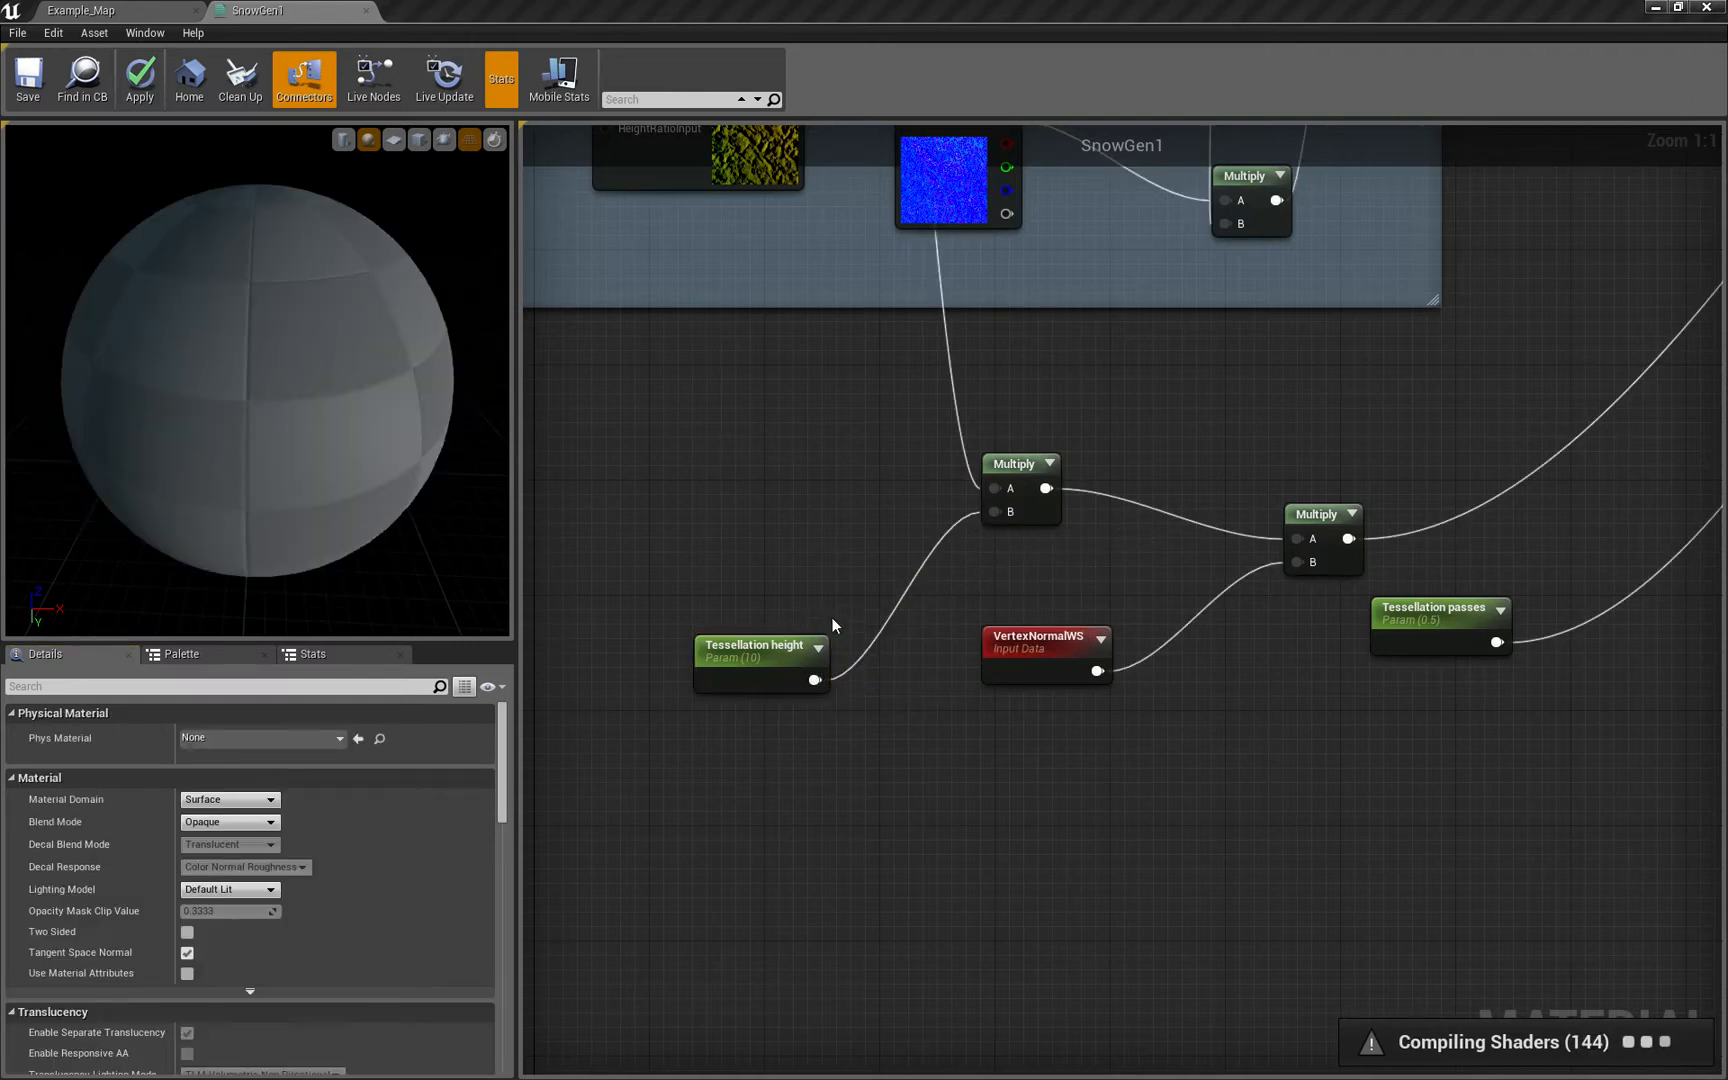
{"action": "left_click", "coordinate": [760, 644]}
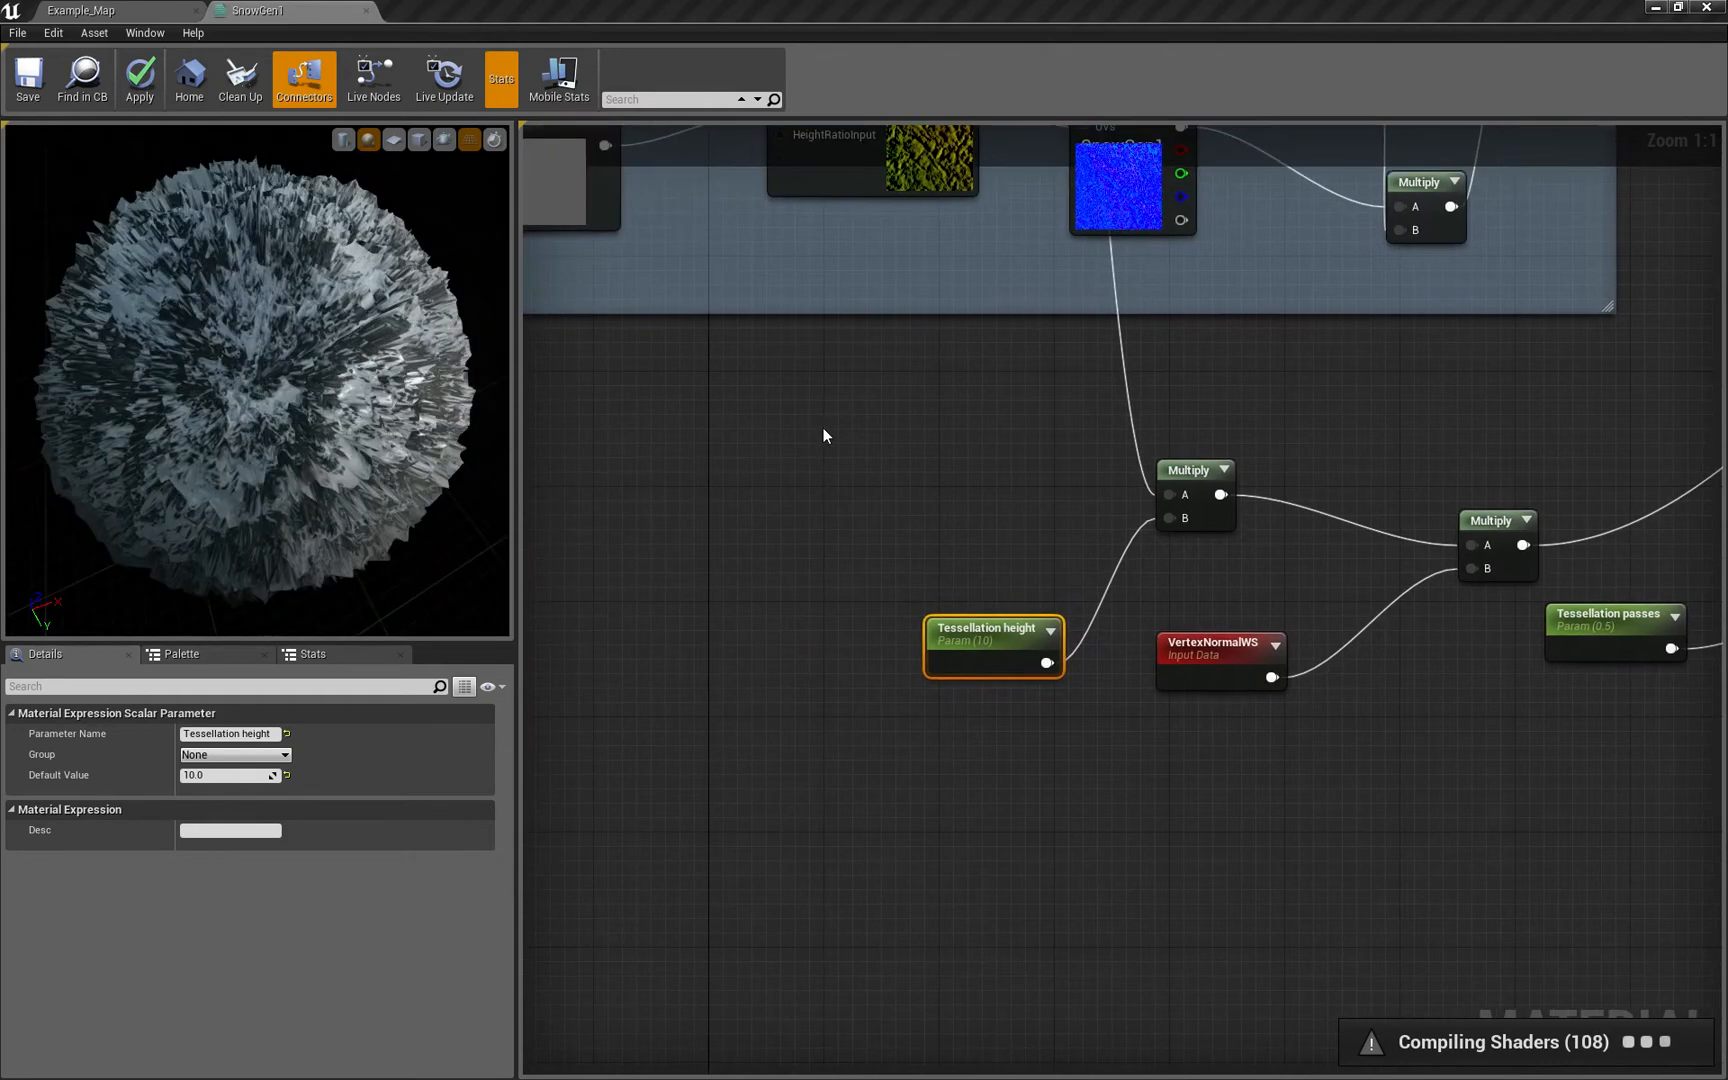
{"action": "left_click", "coordinate": [82, 10]}
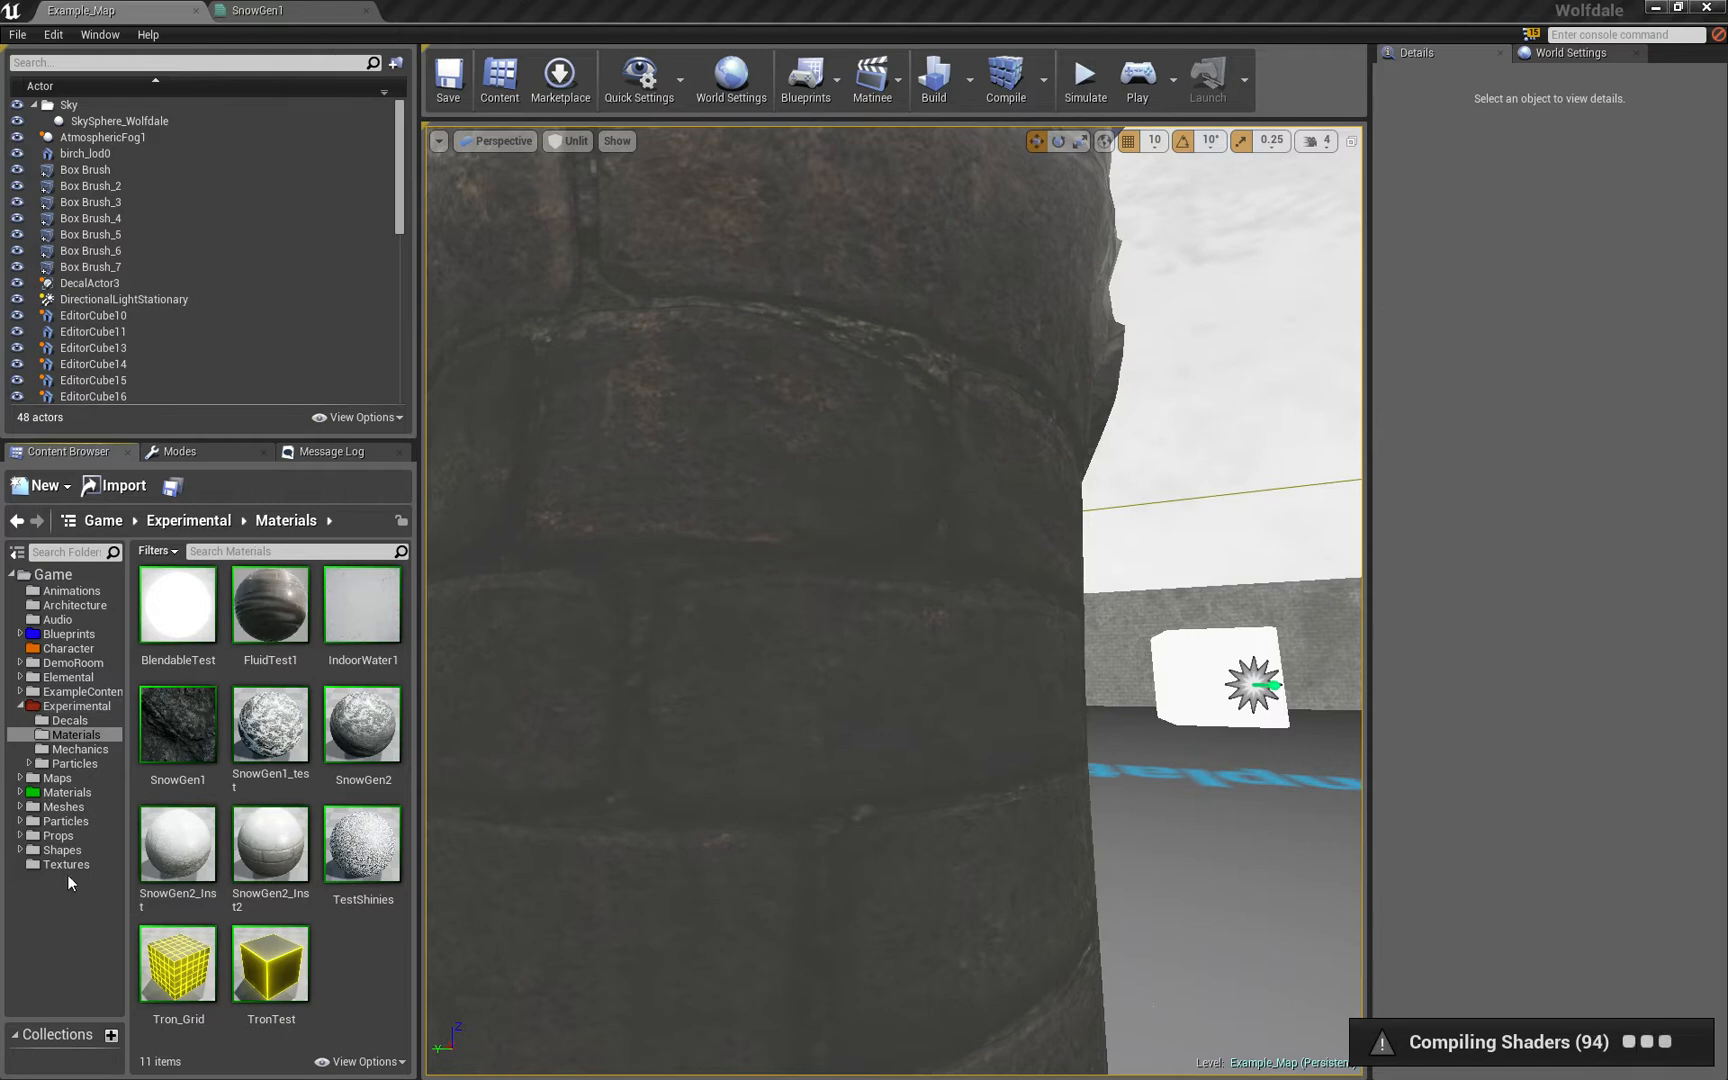
Pick T_Smoke_Tiled_D from the game's Textures folder and return to the snow material graph
{"action": "left_click", "coordinate": [66, 864]}
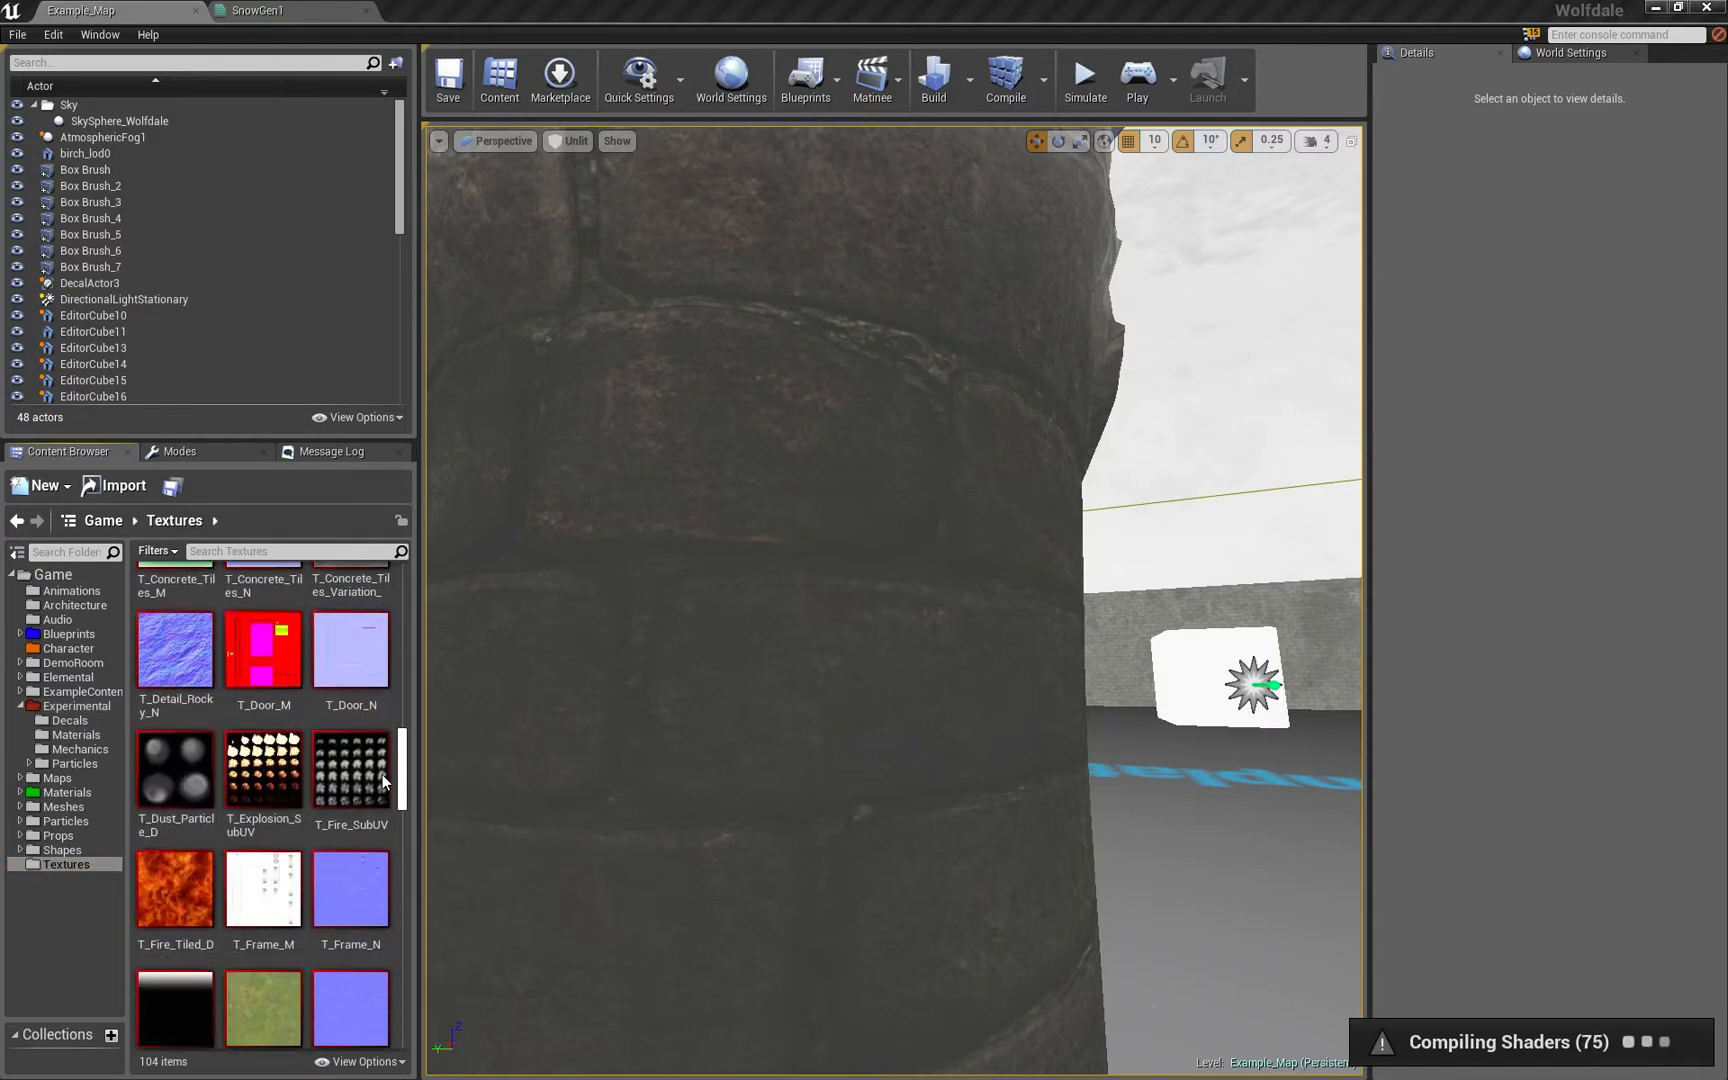
{"action": "scroll", "scroll_direction": "down", "scroll_amount": 3}
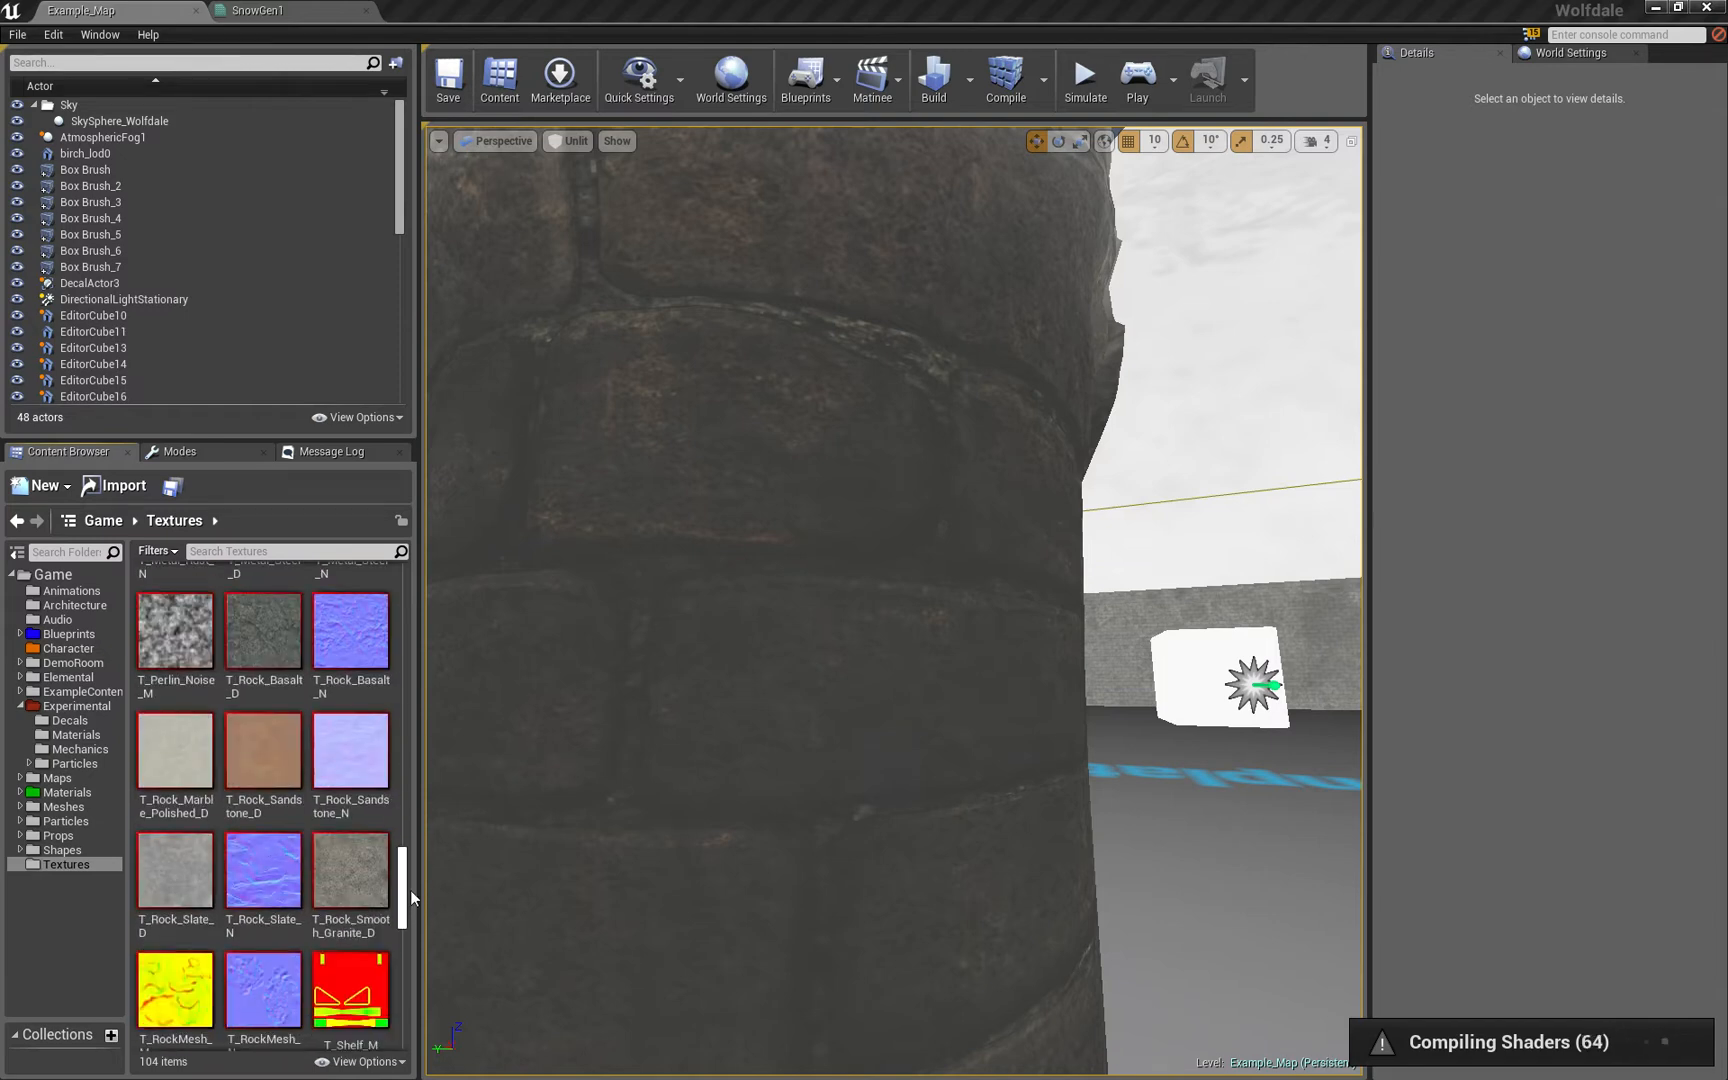
{"action": "scroll", "scroll_direction": "down", "scroll_amount": 3}
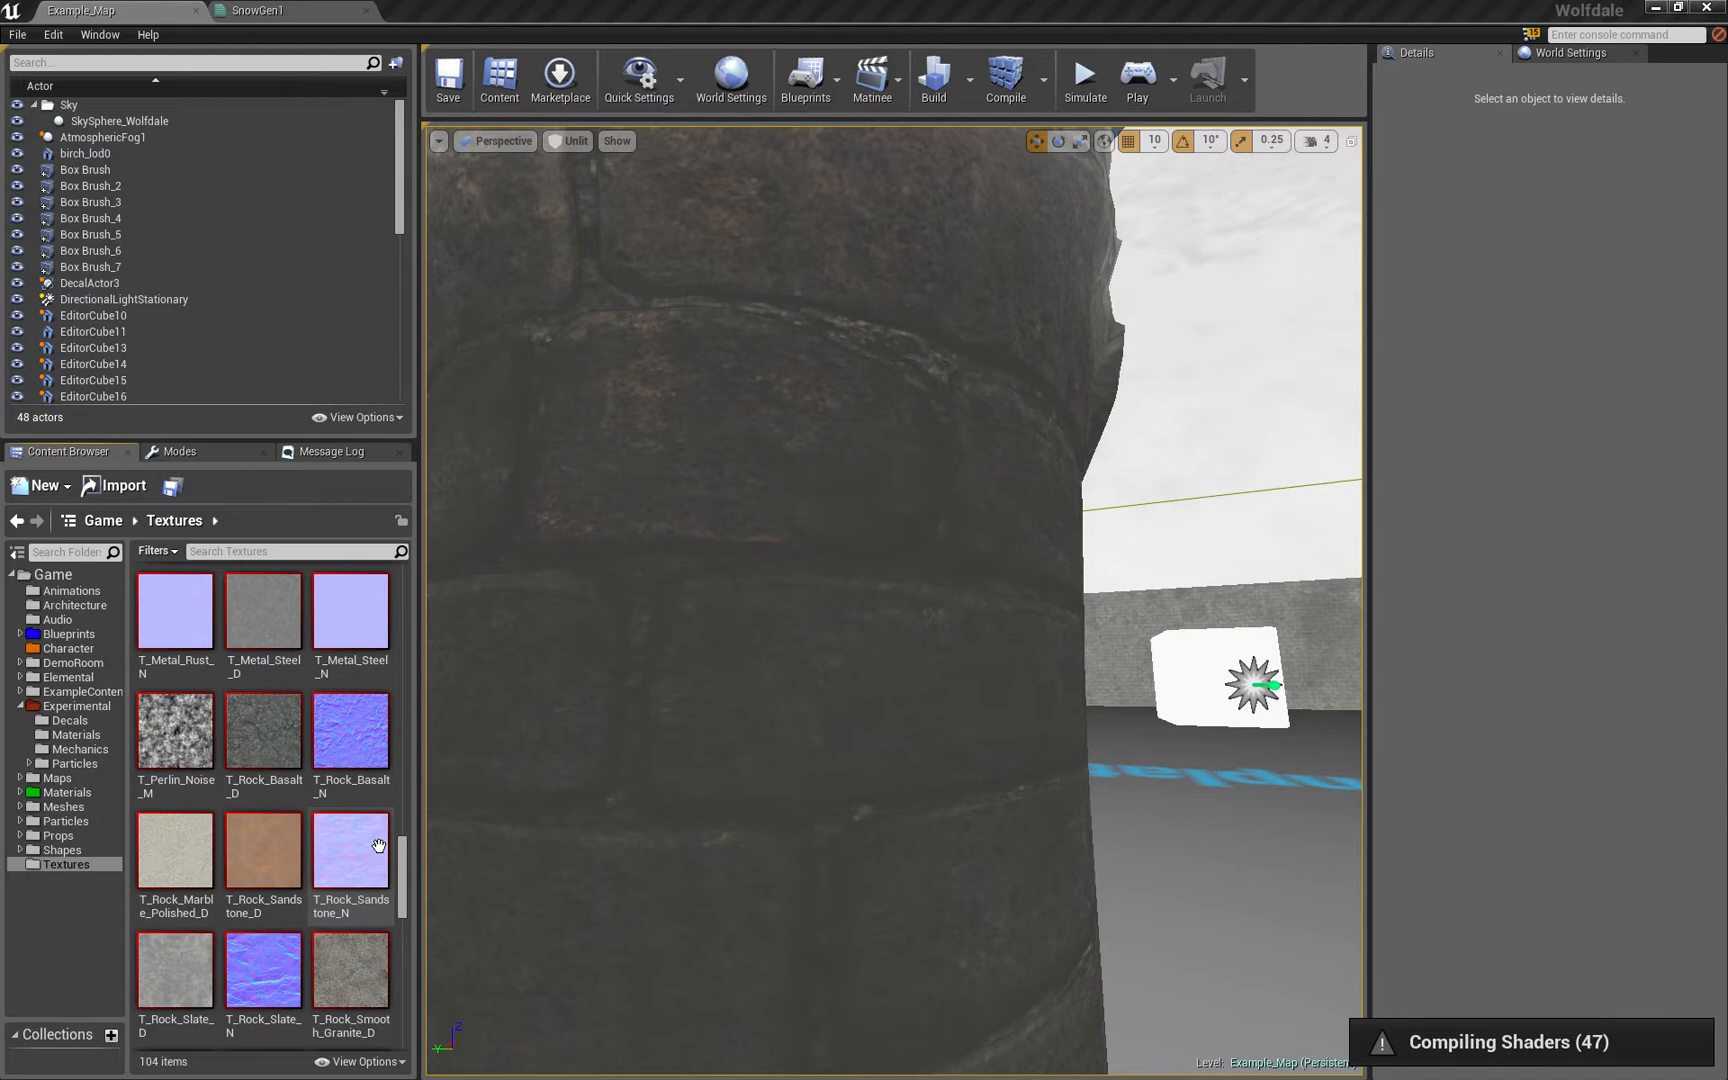
{"action": "scroll", "scroll_direction": "down", "scroll_amount": 3}
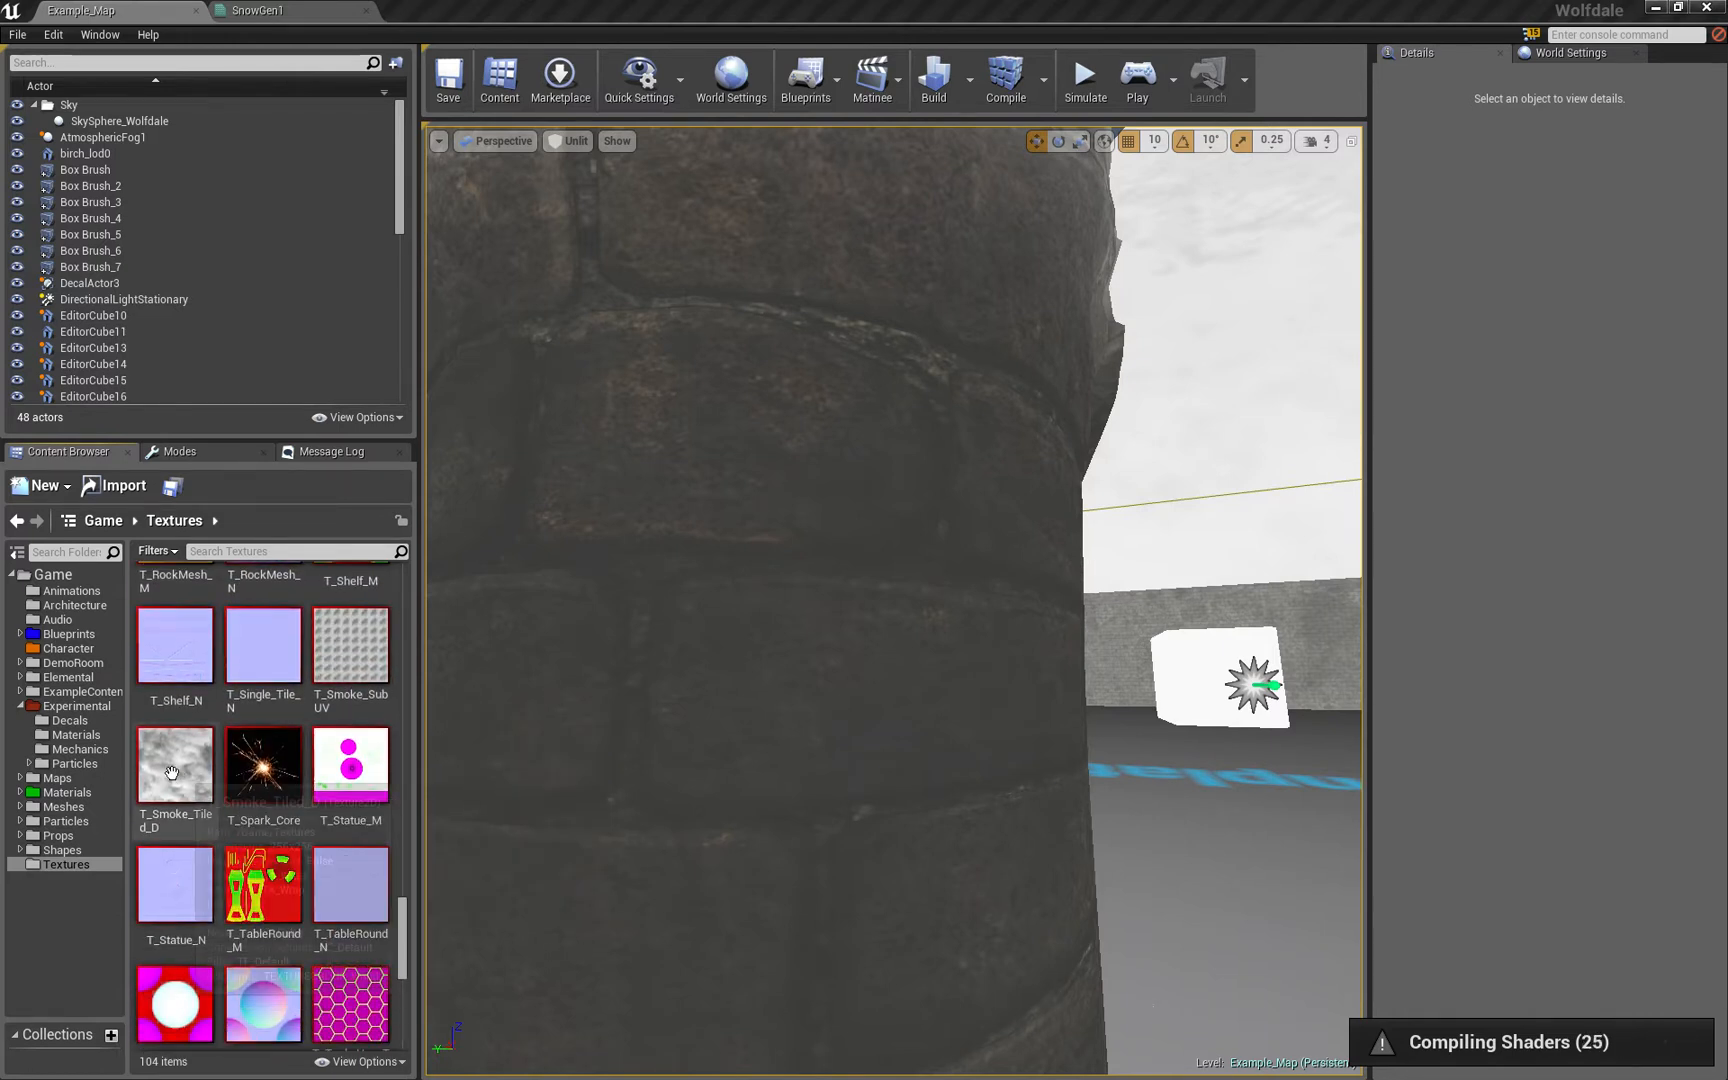
{"action": "mouse_move", "coordinate": [174, 764]}
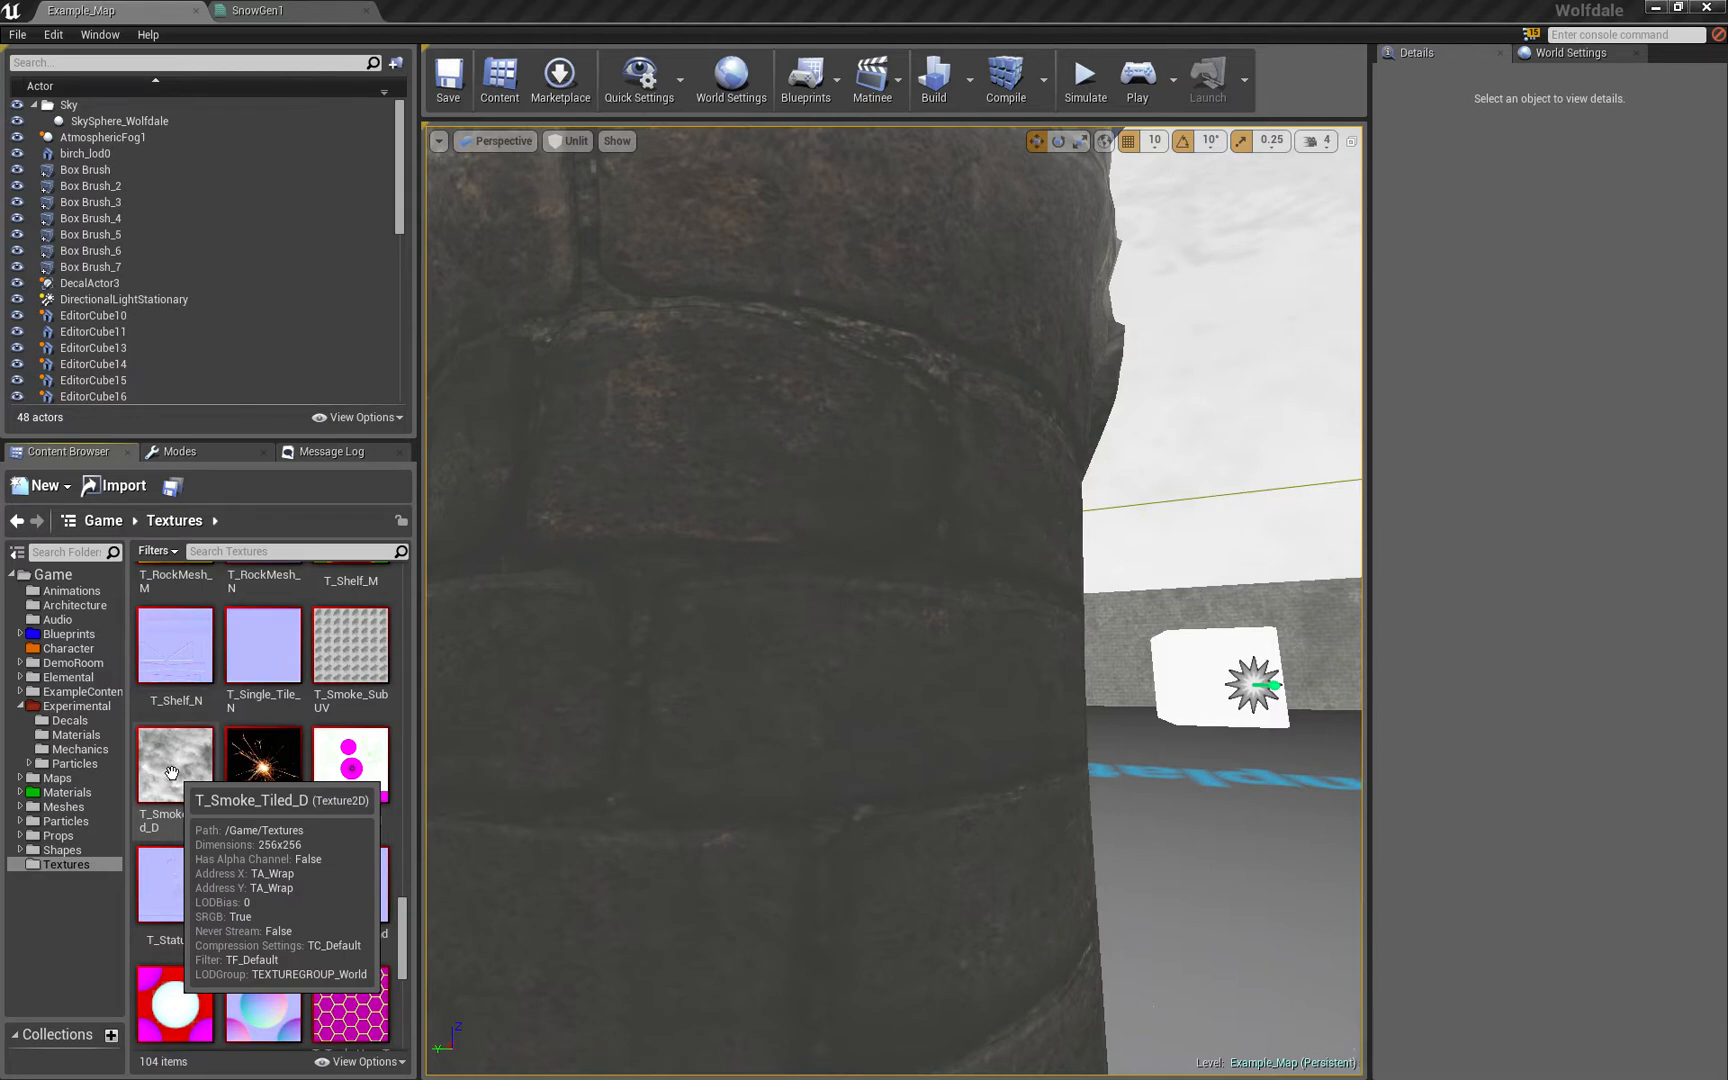
{"action": "left_click", "coordinate": [174, 764]}
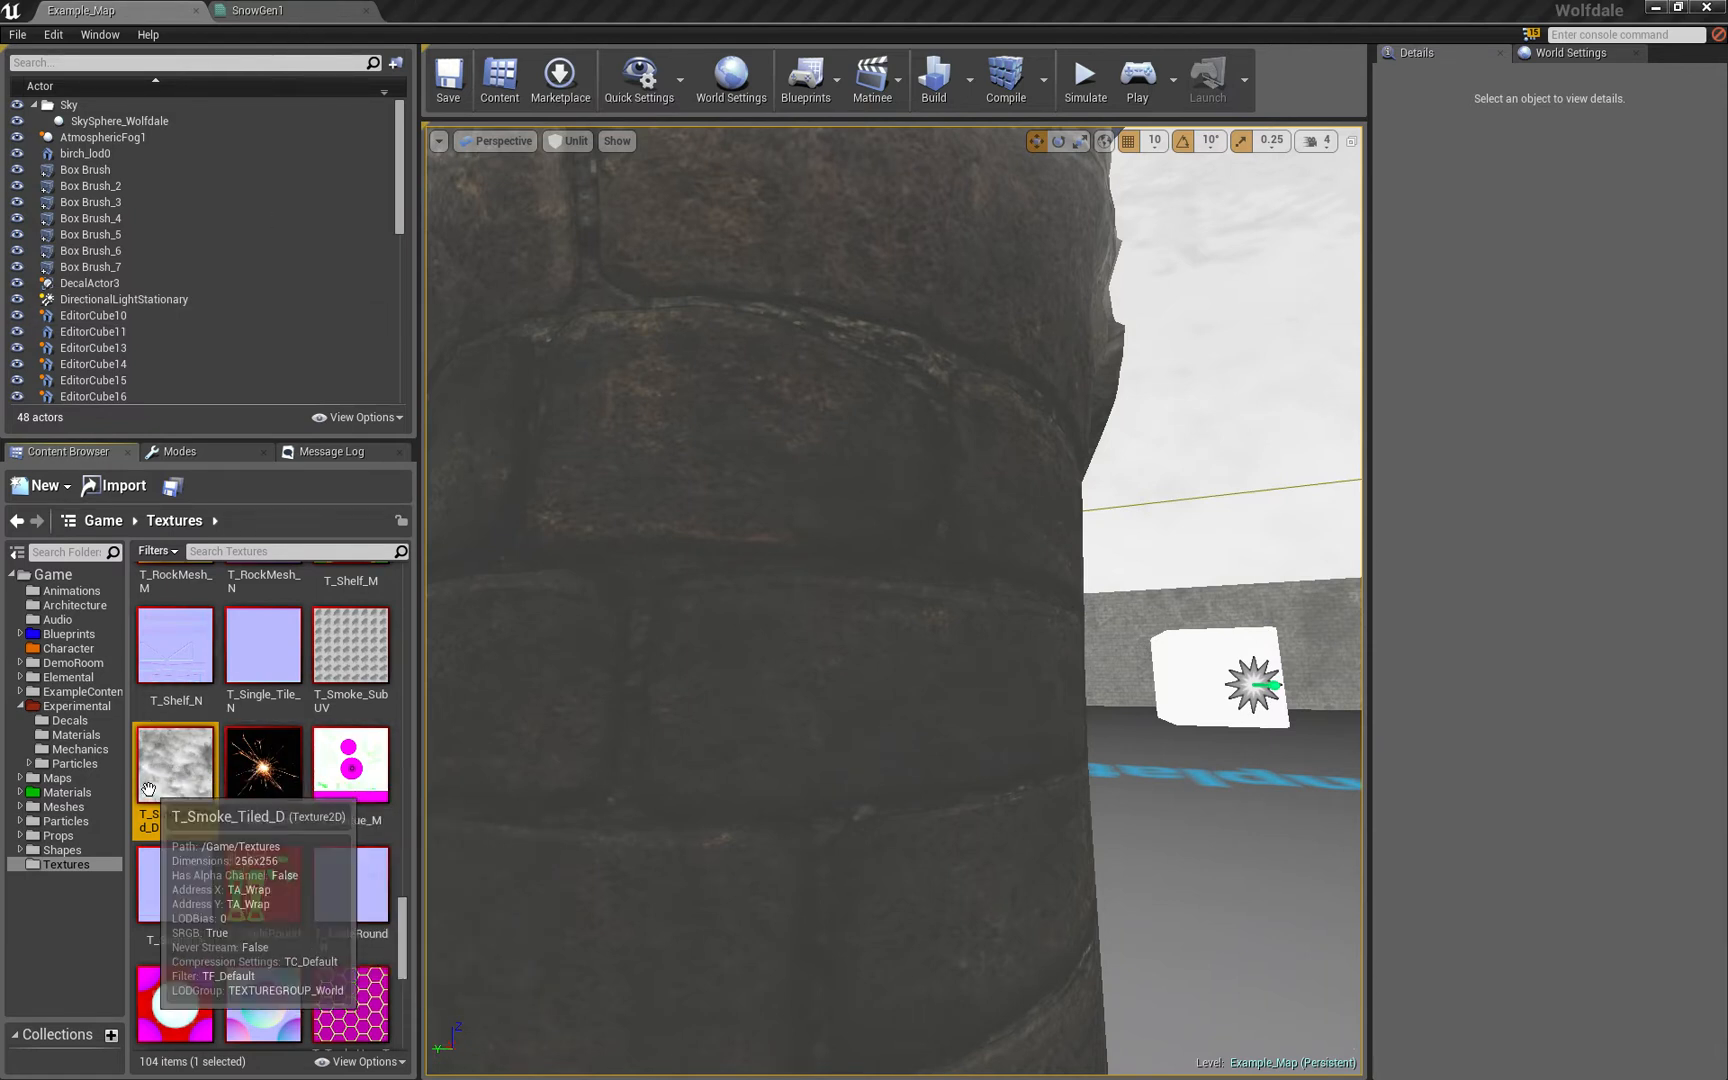
{"action": "left_click", "coordinate": [258, 10]}
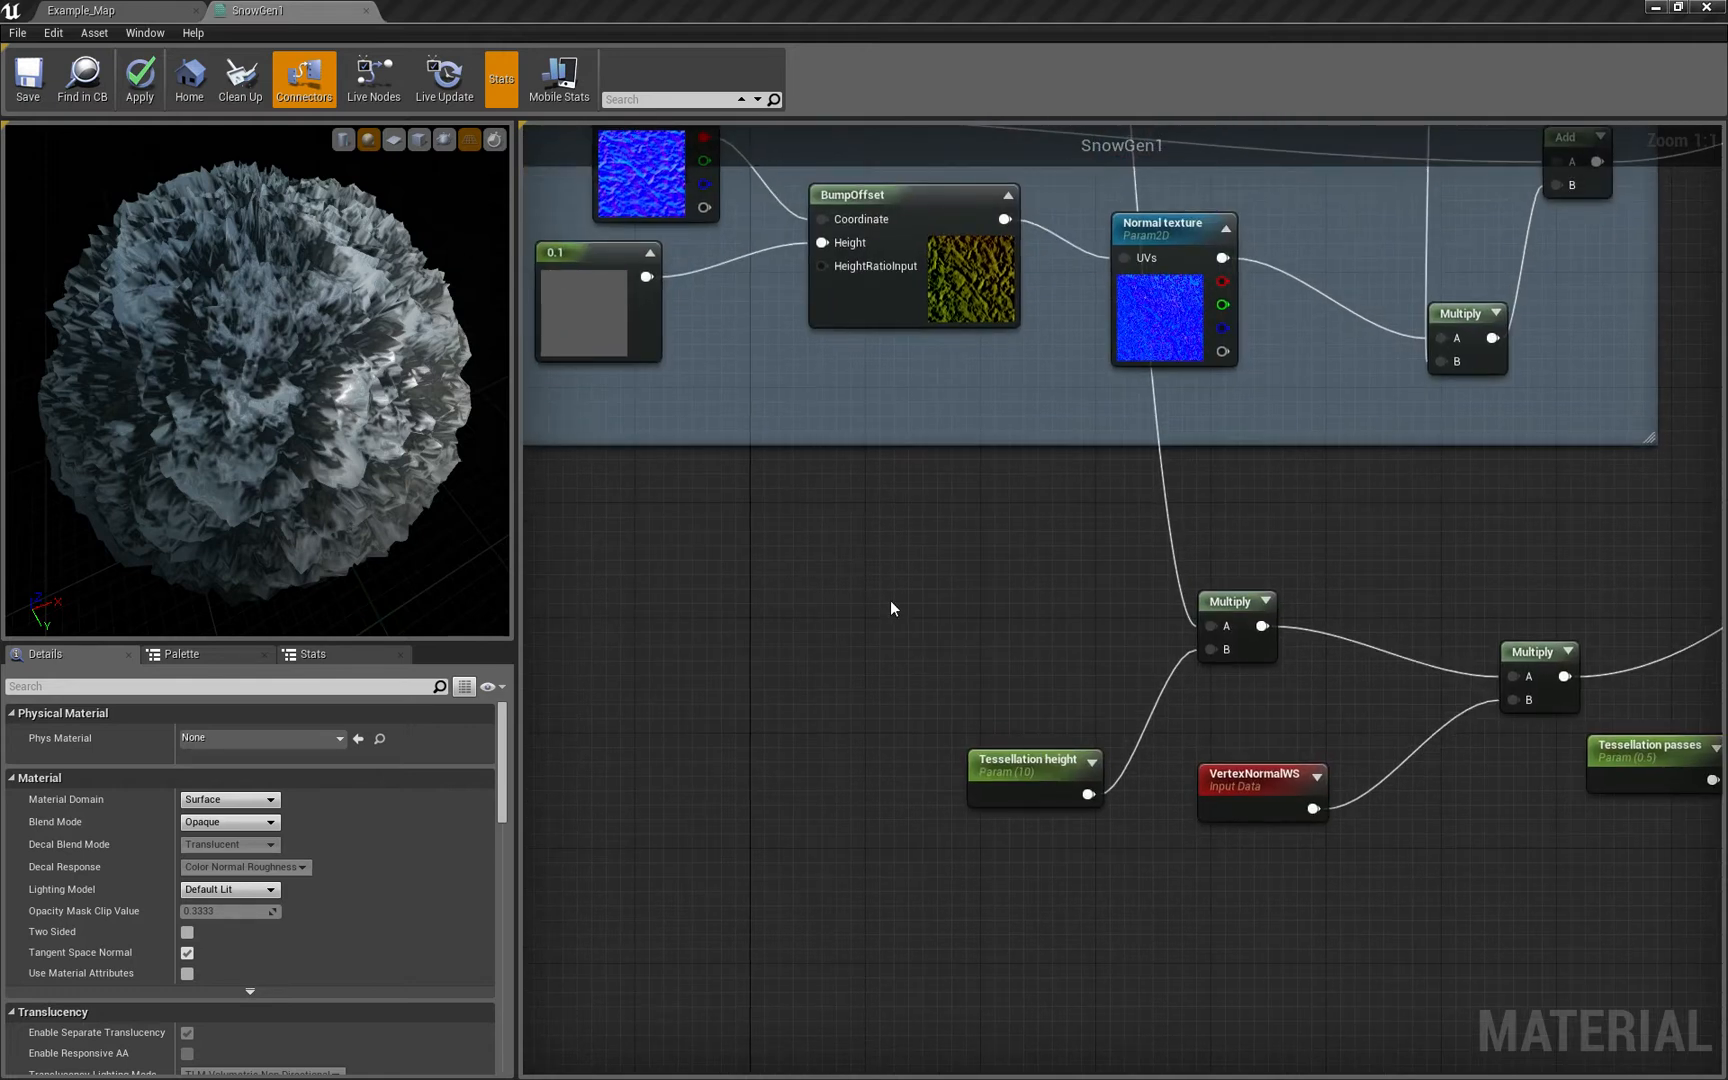
{"action": "mouse_move", "coordinate": [894, 612]}
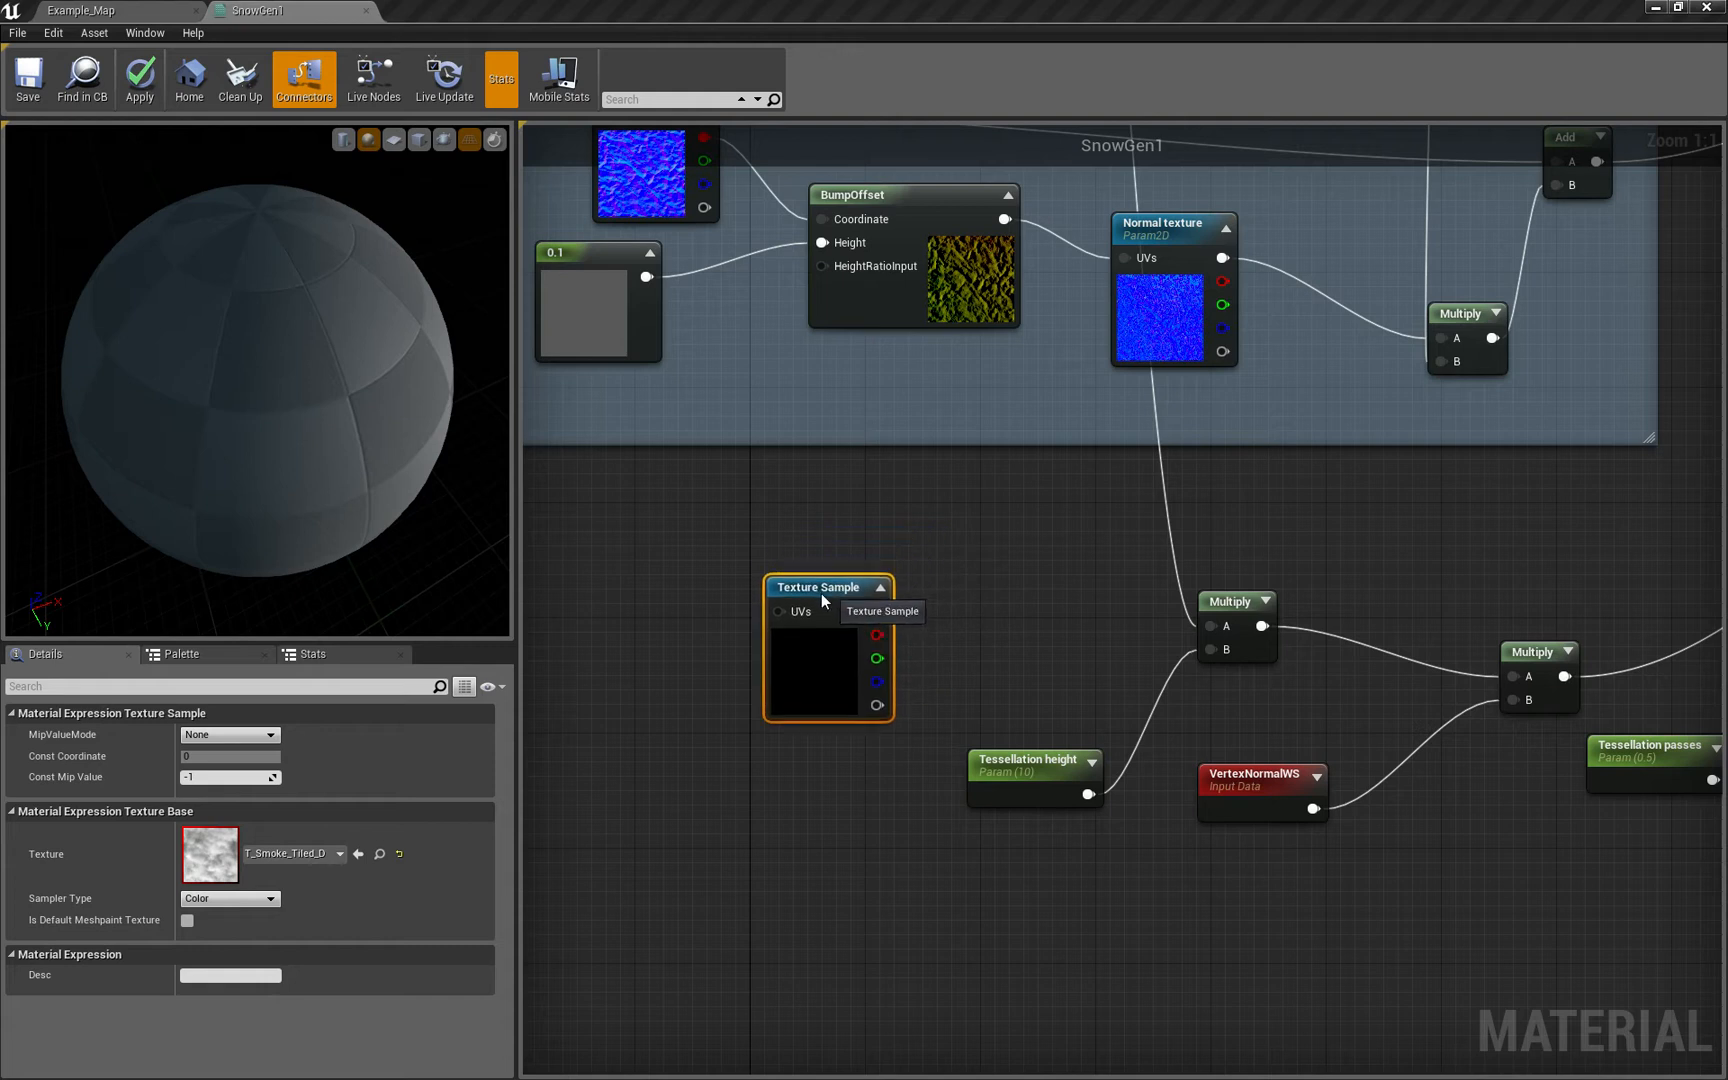
Sample T_Smoke_Tiled_D and multiply it with Tessellation height in the displacement chain
{"action": "left_click_drag", "start_coordinate": [828, 586], "coordinate": [772, 572]}
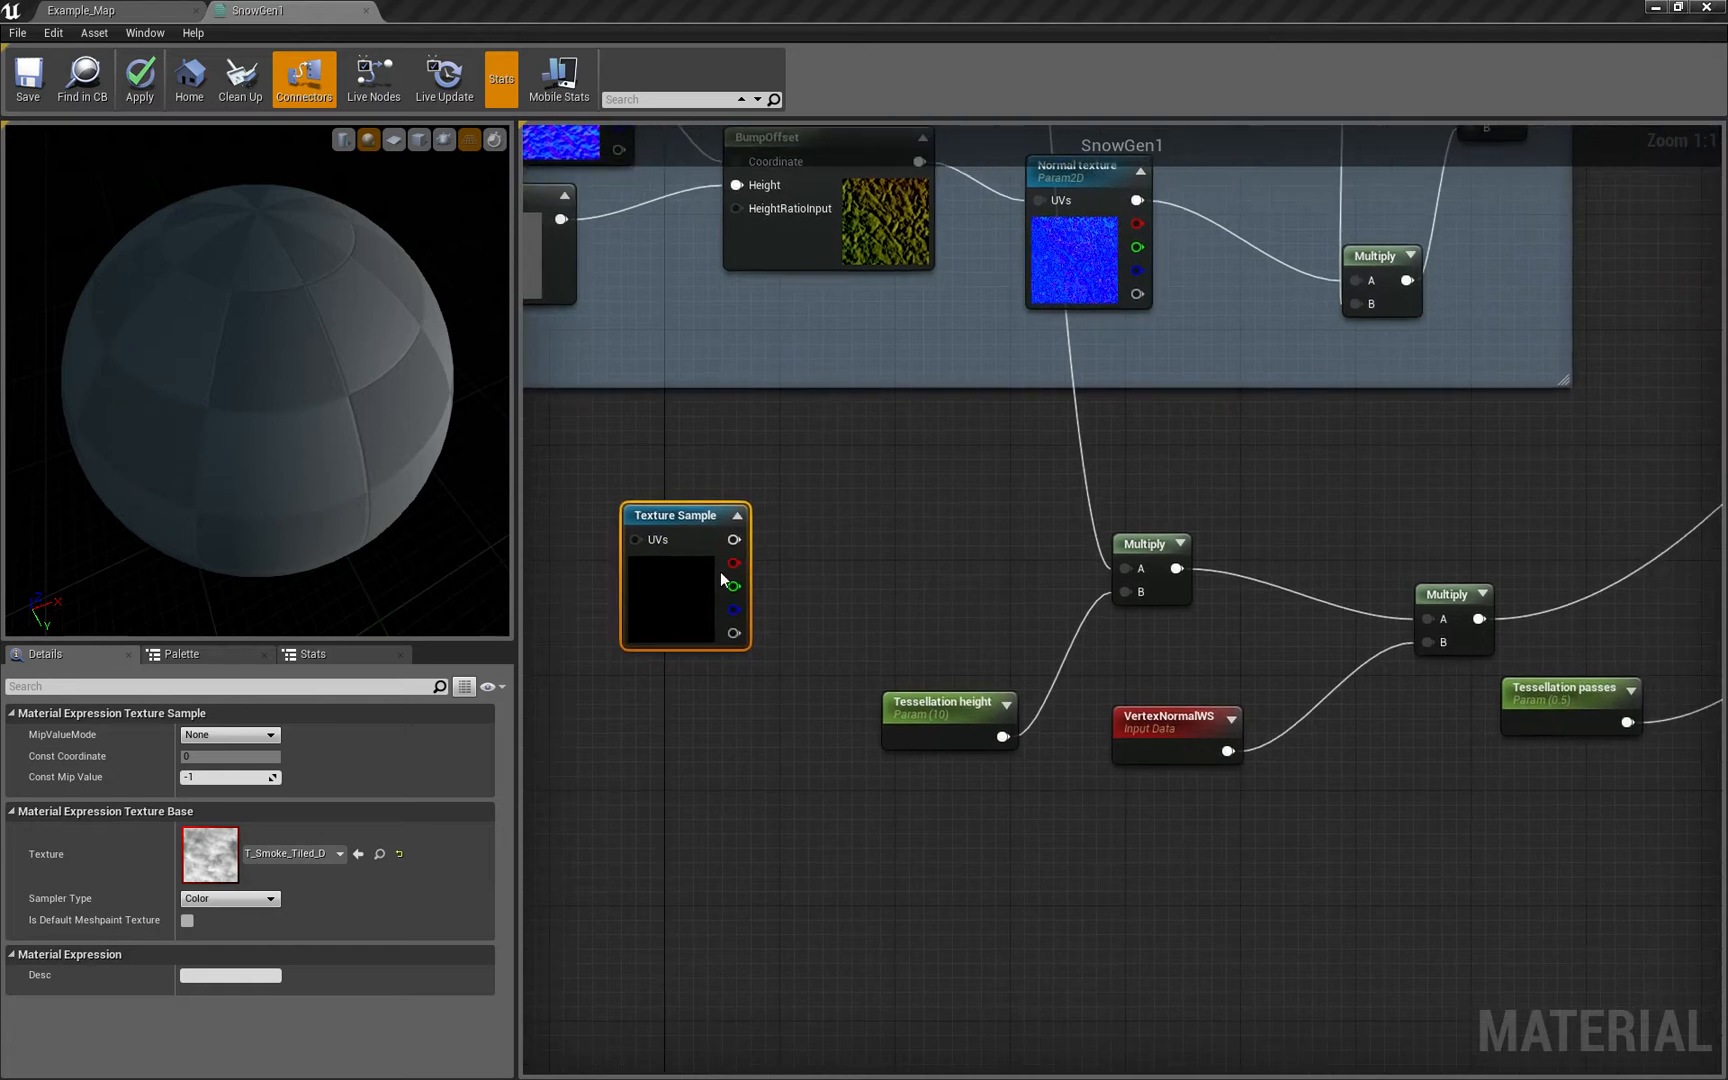
{"action": "left_click_drag", "start_coordinate": [734, 564], "coordinate": [890, 576]}
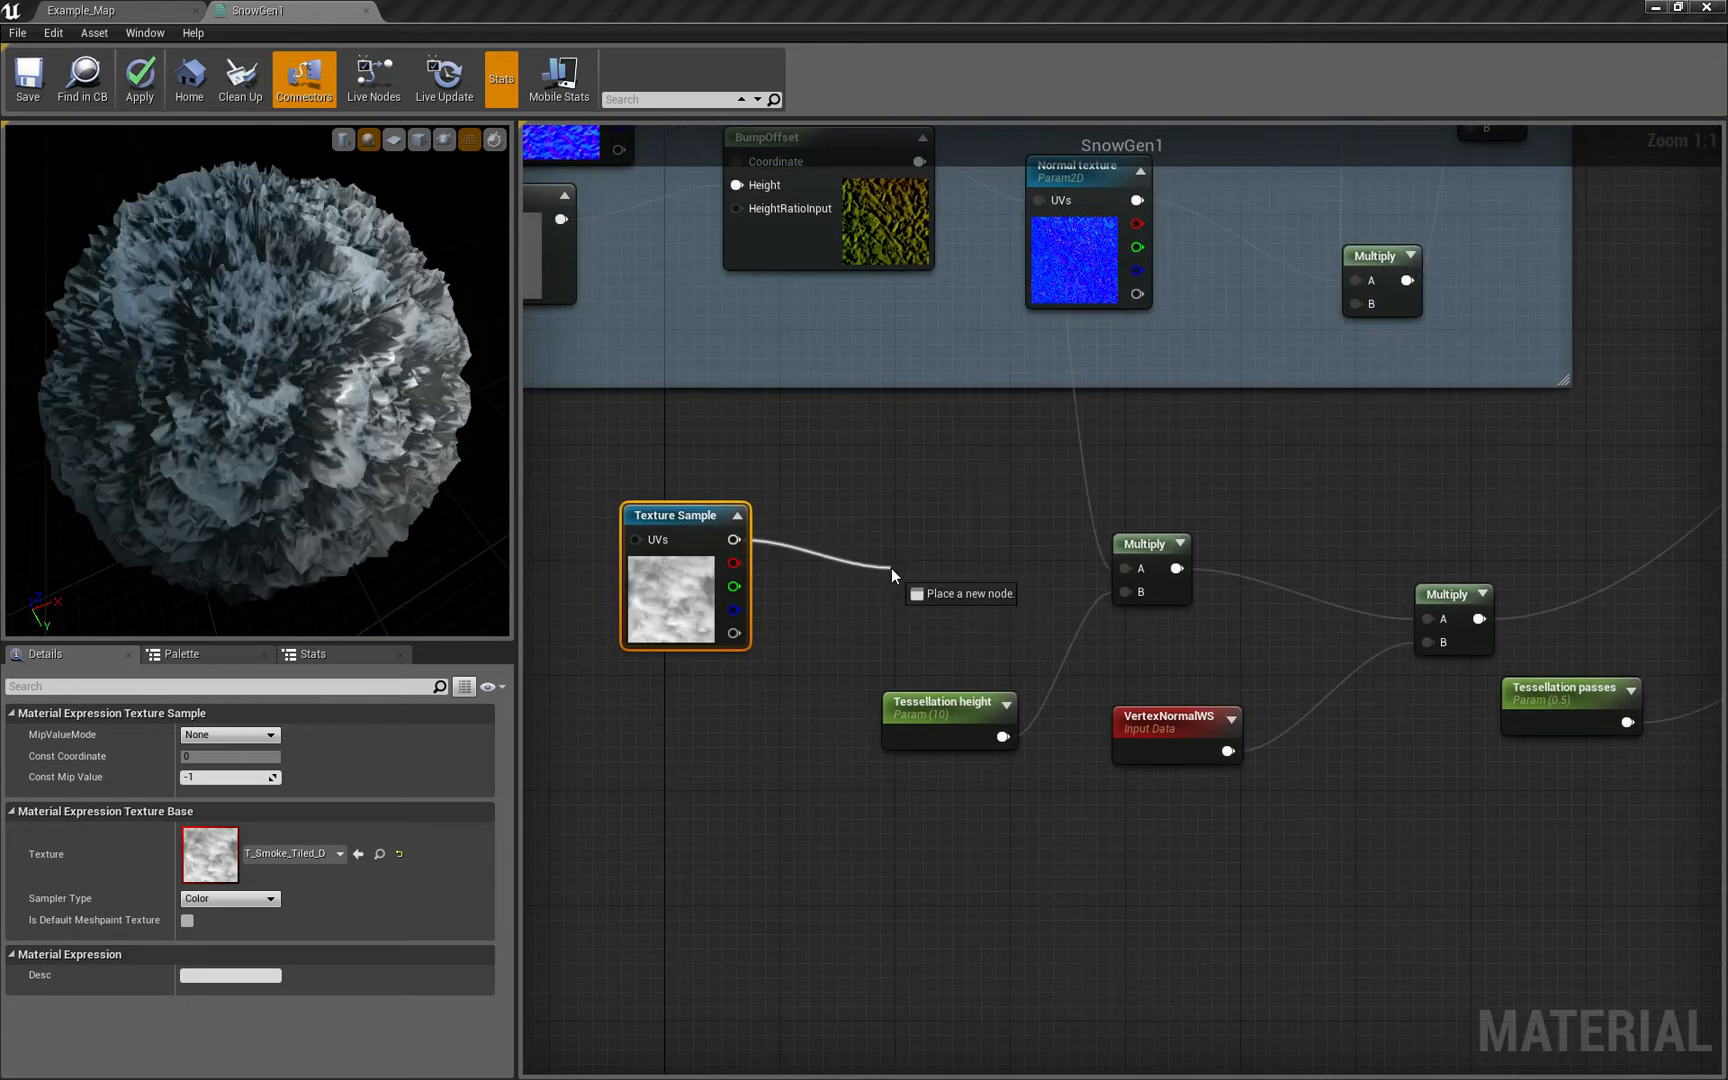
{"action": "type", "text": "mu"}
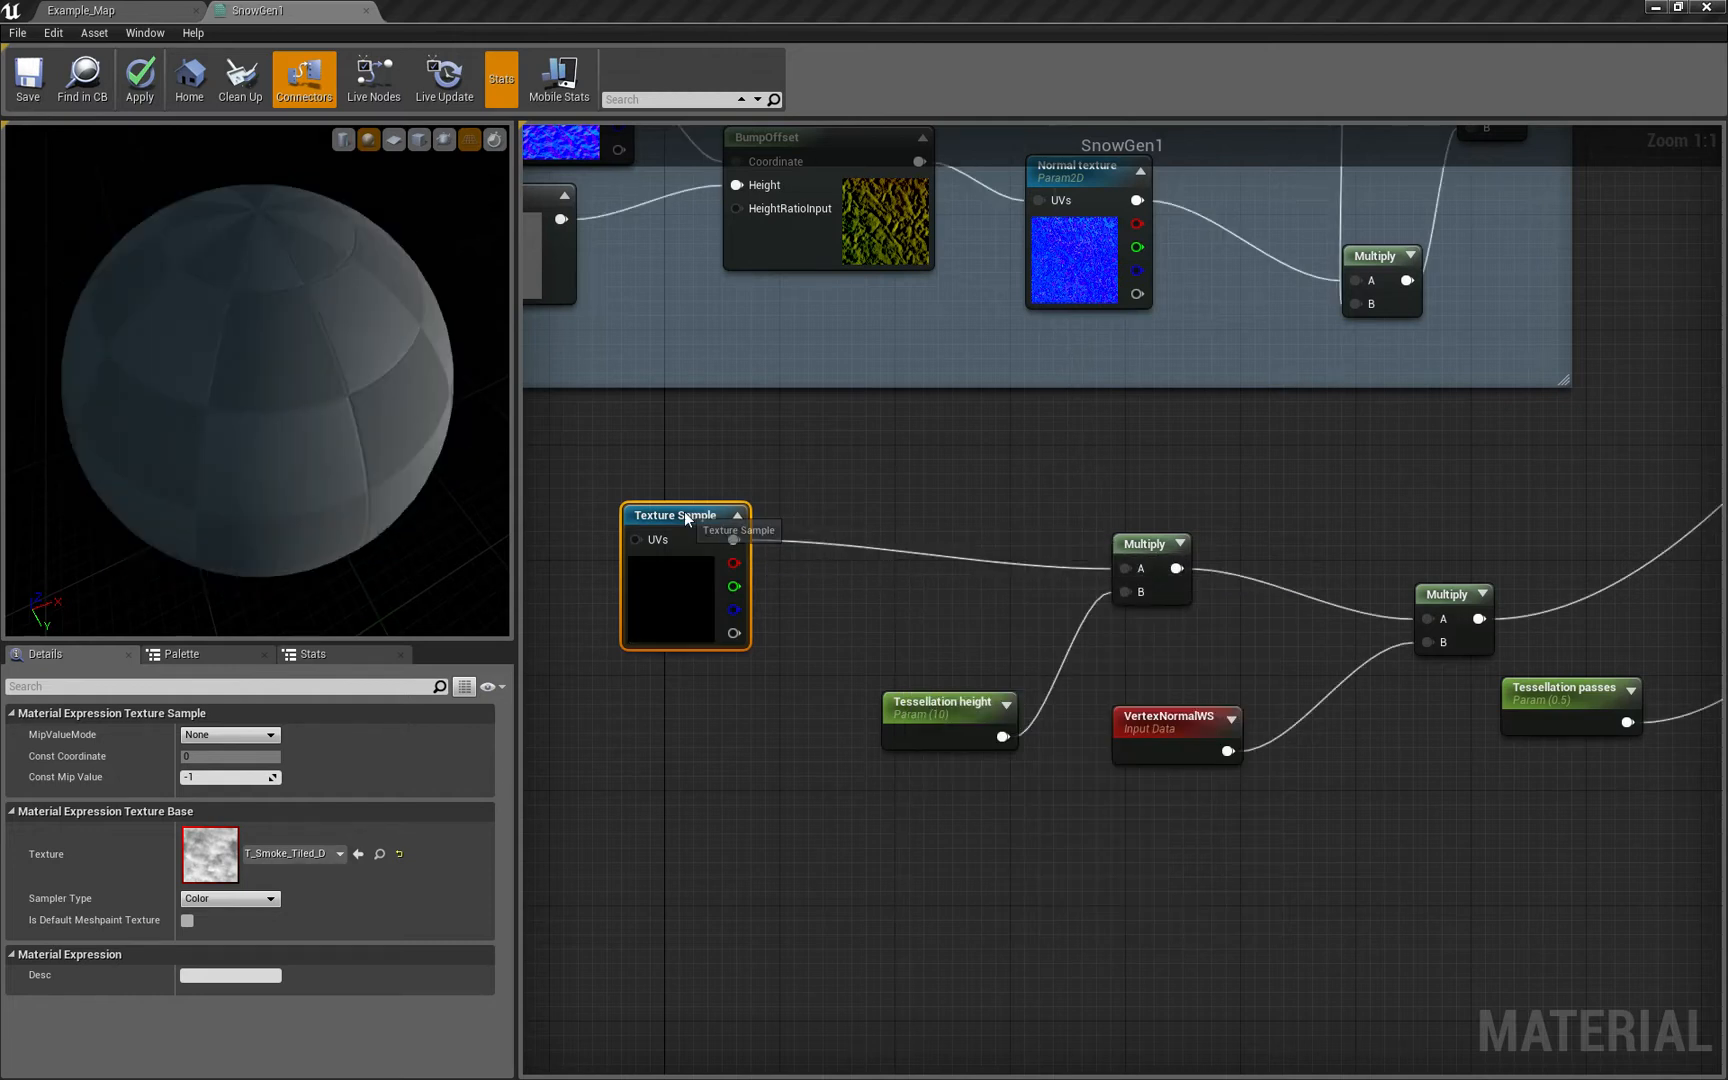
{"action": "left_click_drag", "start_coordinate": [684, 514], "coordinate": [914, 486]}
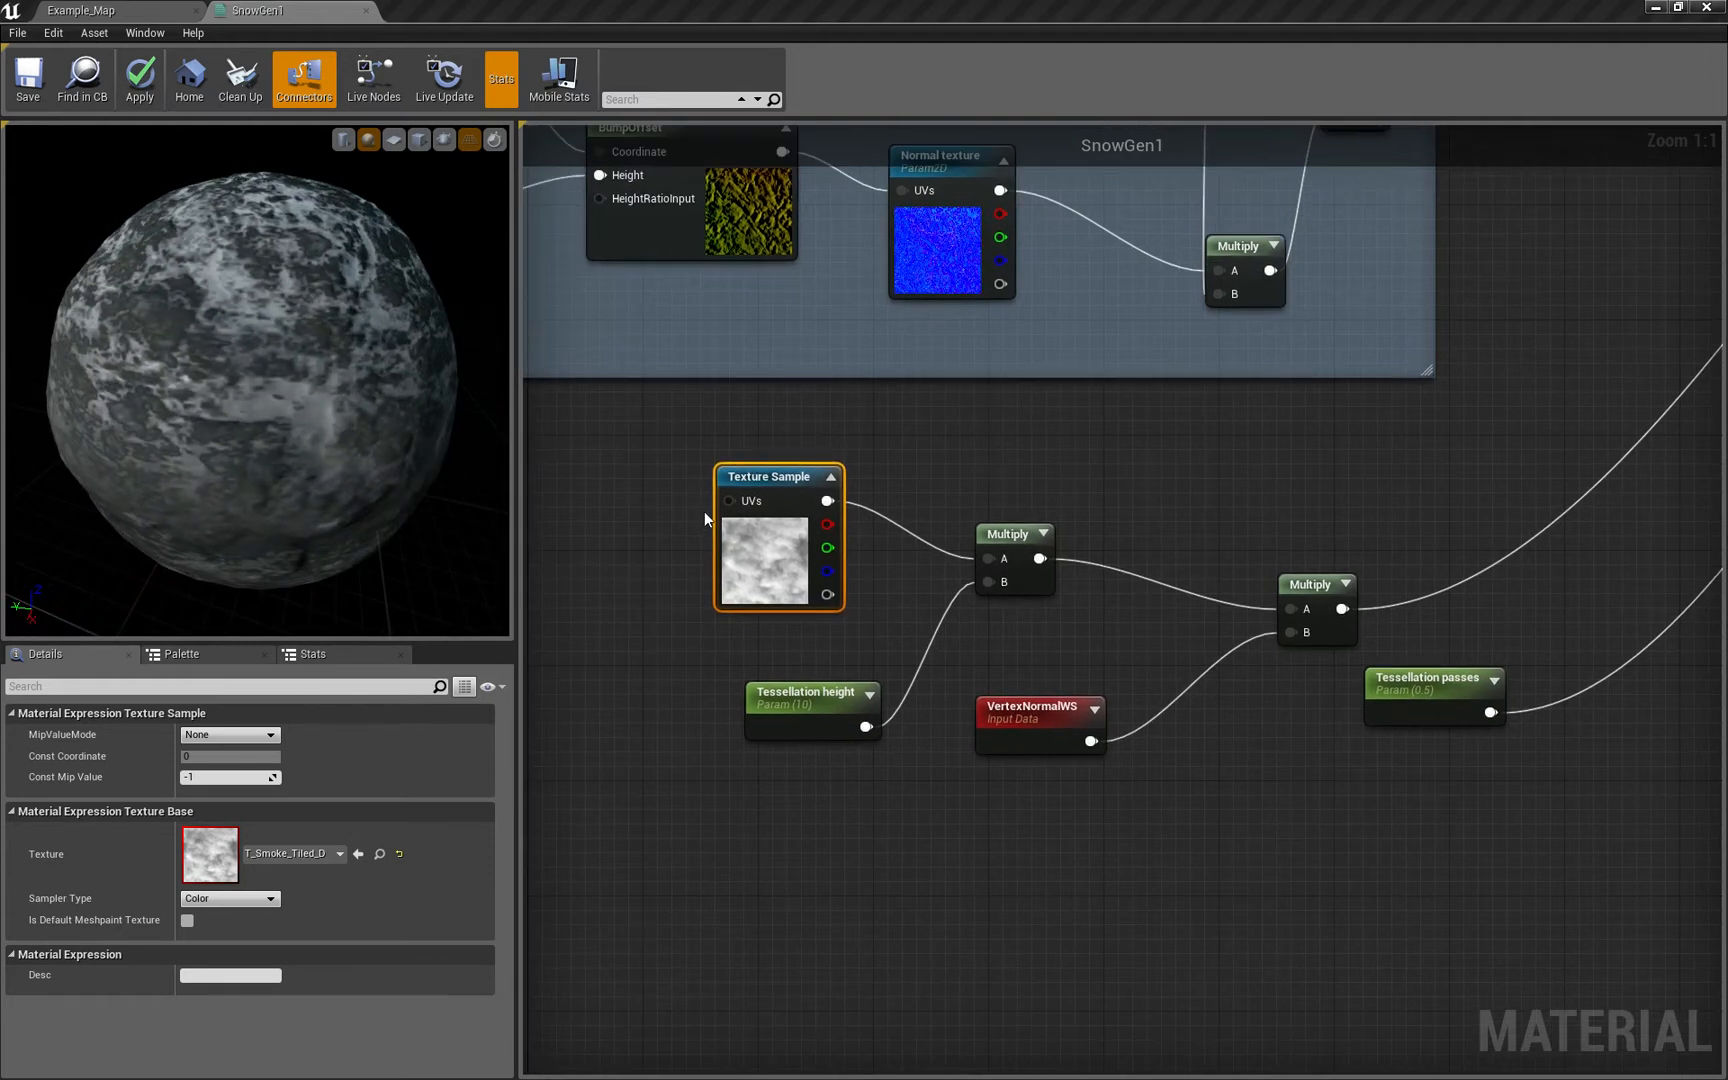
{"action": "mouse_move", "coordinate": [748, 514]}
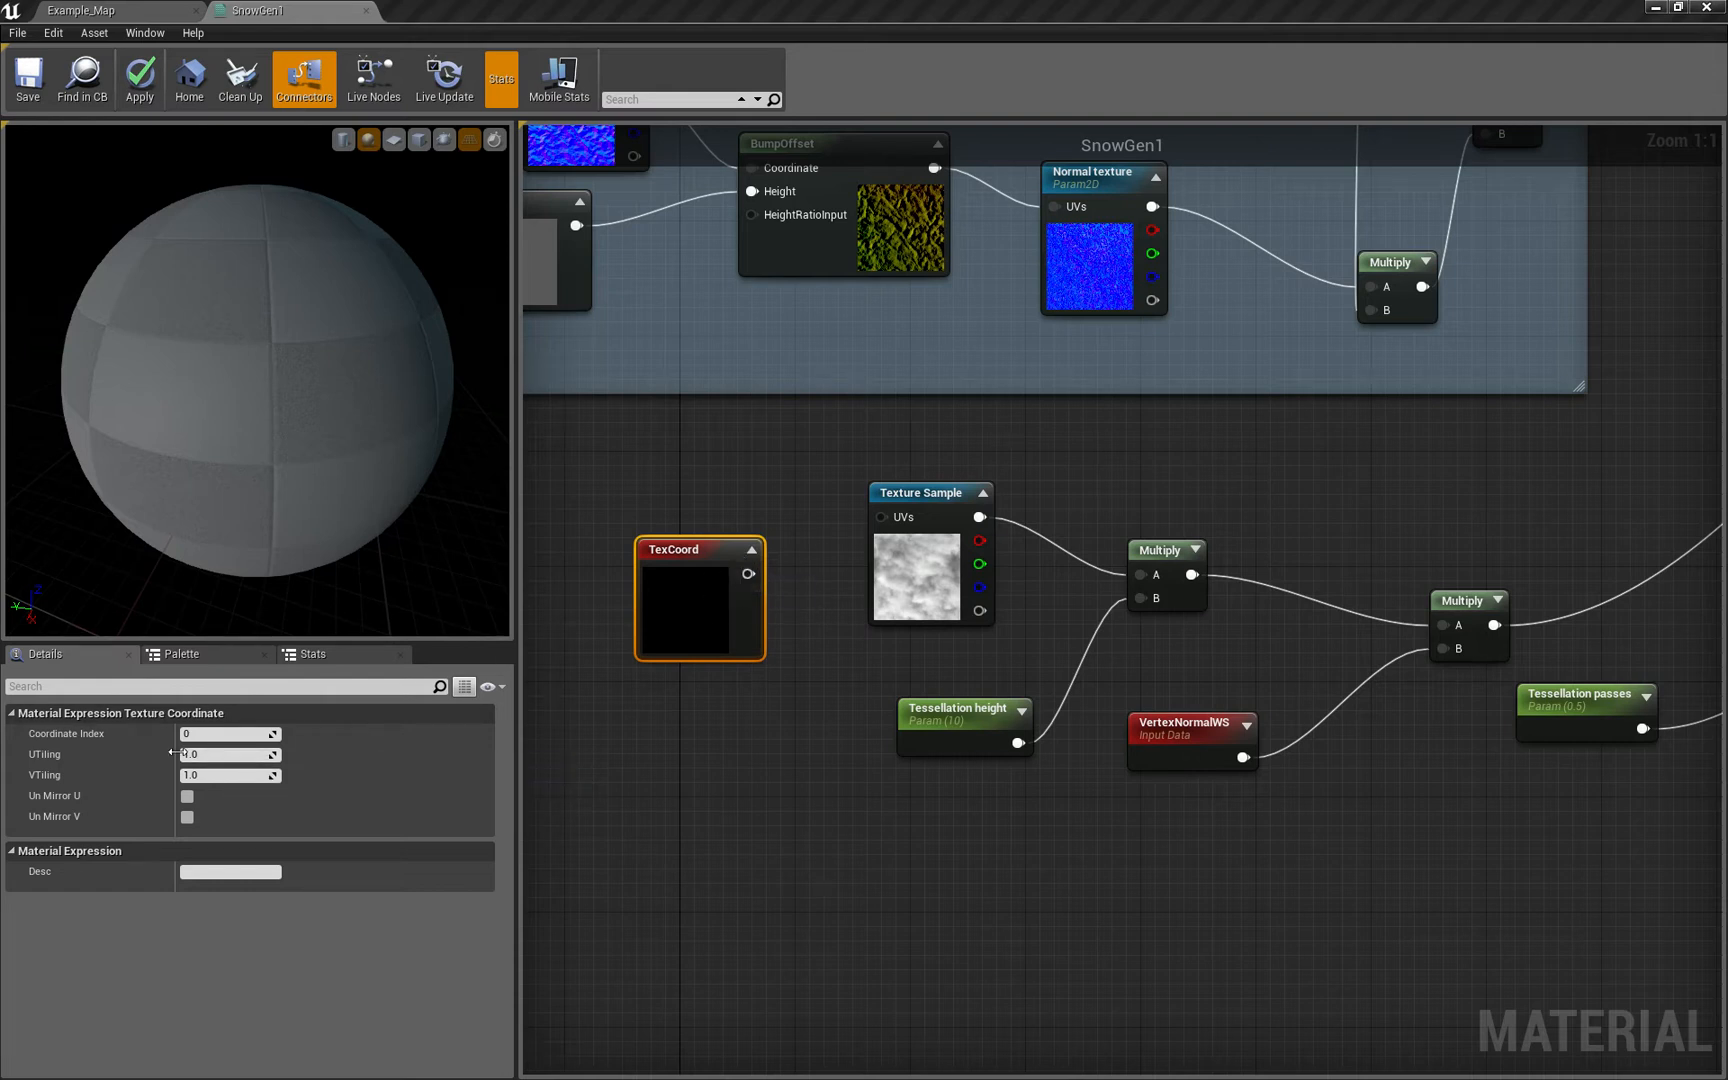
Give the smoke texture a TexCoord with UTiling and VTiling of 0.4
{"action": "left_click", "coordinate": [232, 754]}
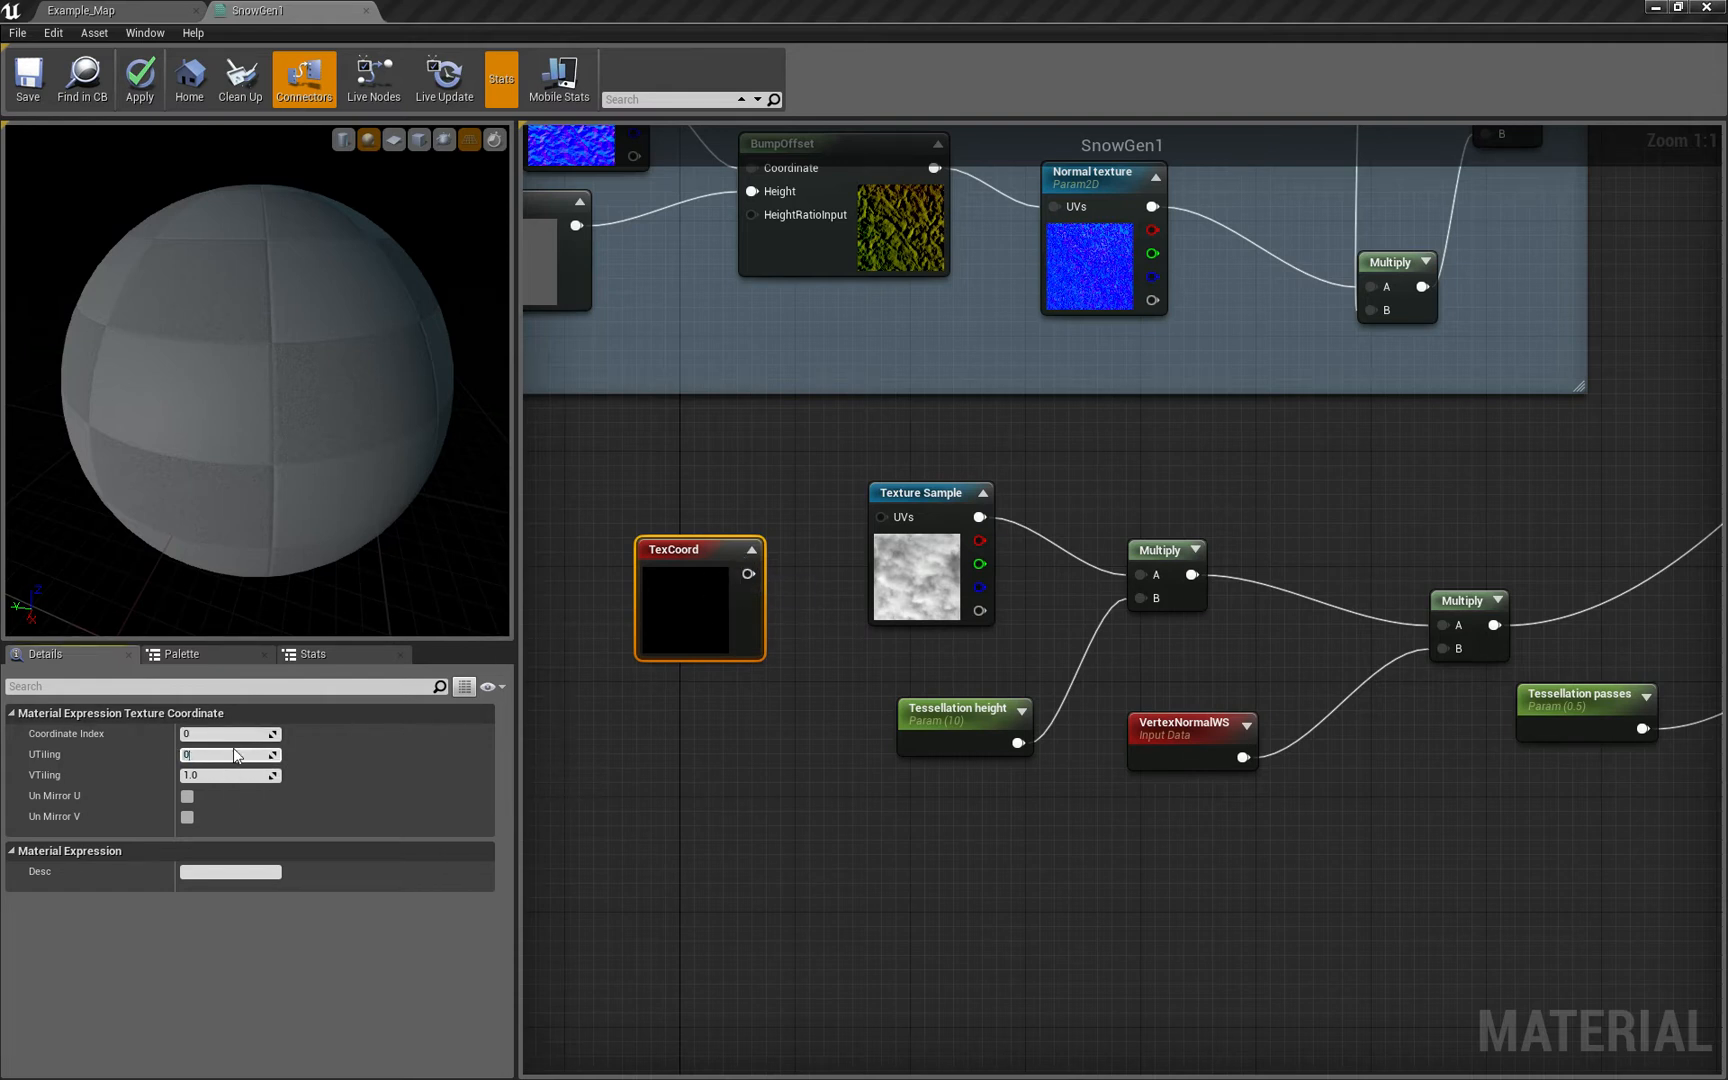
{"action": "type", "text": "0.4"}
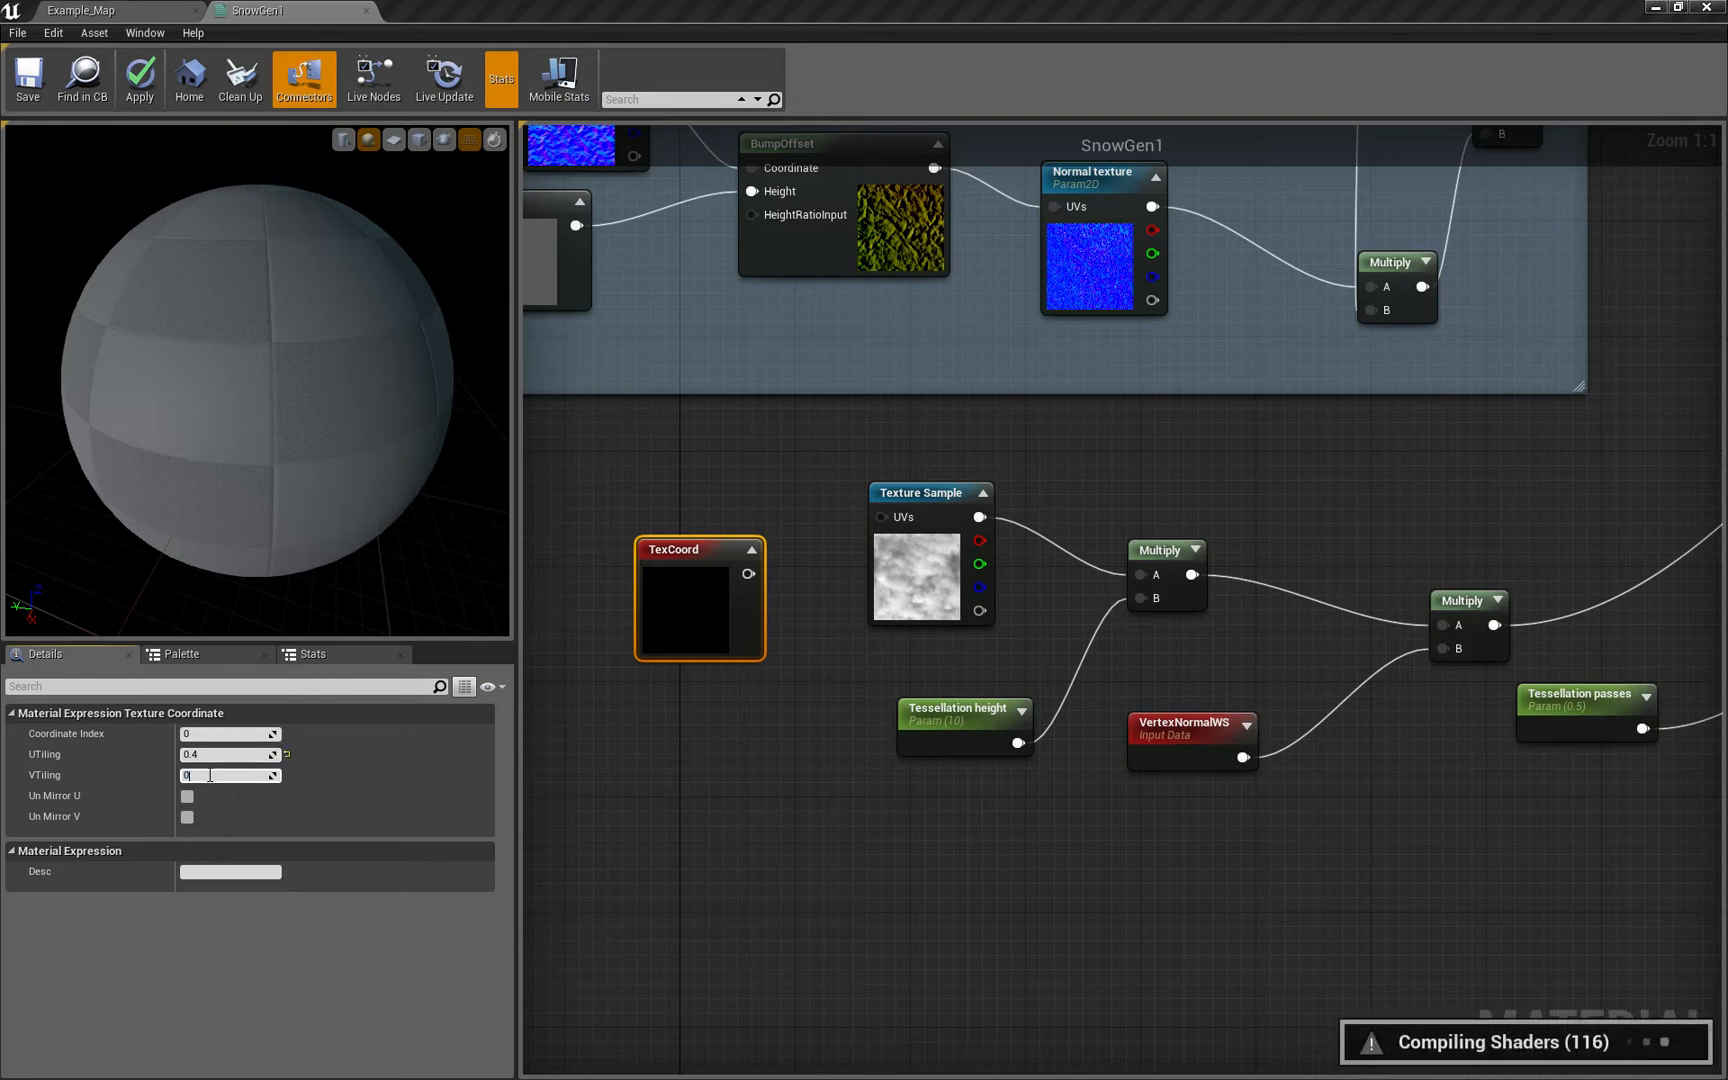
{"action": "type", "text": "0.4"}
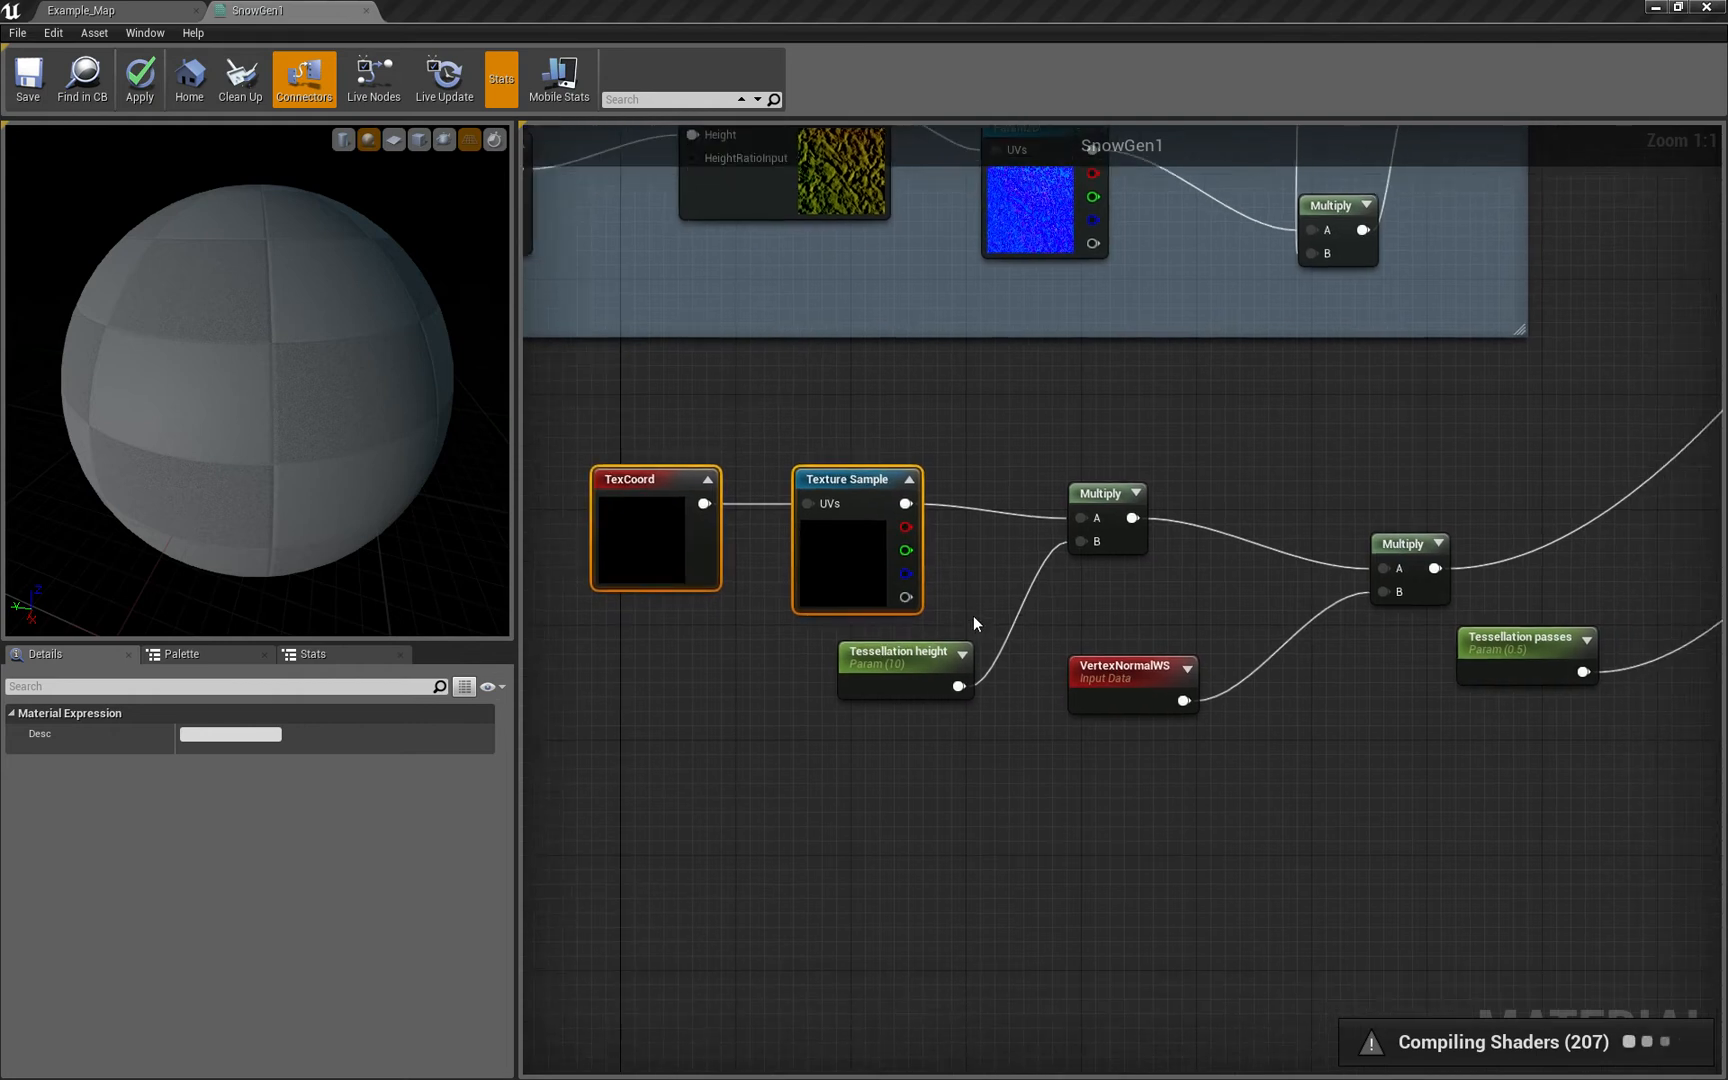
{"action": "scroll", "scroll_direction": "down", "scroll_amount": 3}
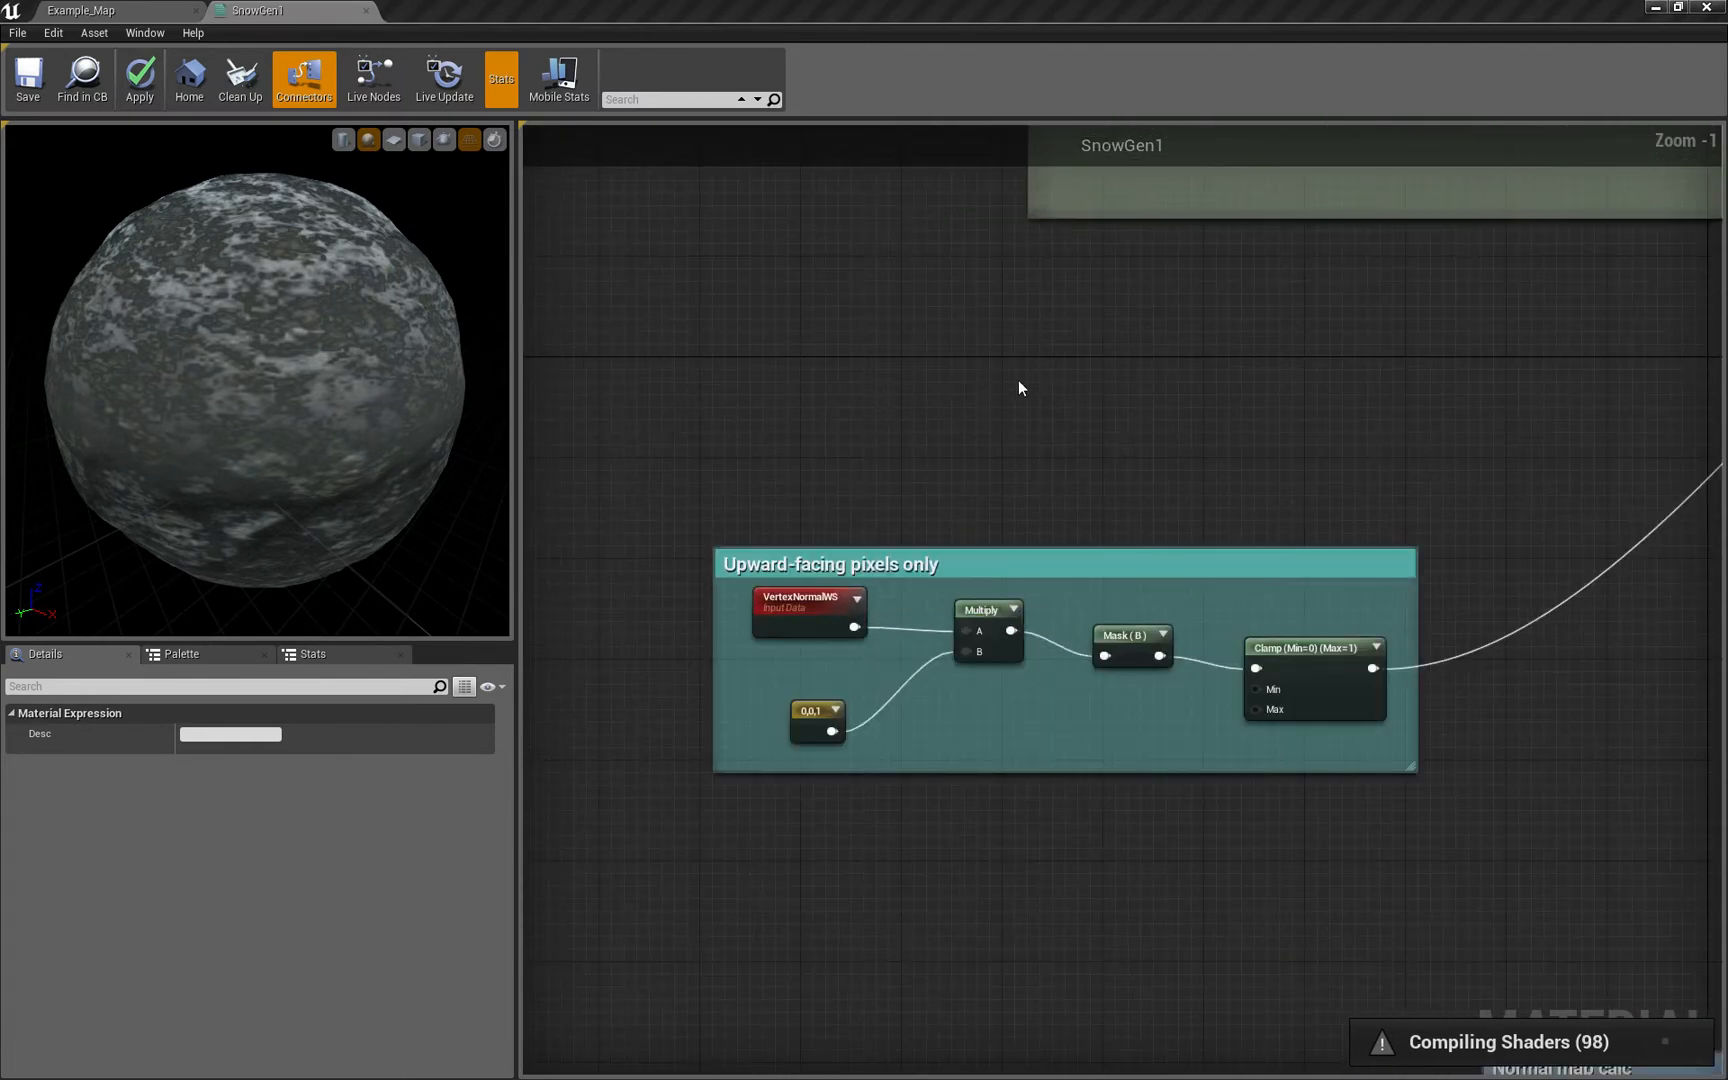
Multiply the texture-driven displacement by the 'Upward-facing pixels only' clamp output and save the material
{"action": "scroll", "scroll_direction": "down", "scroll_amount": 3}
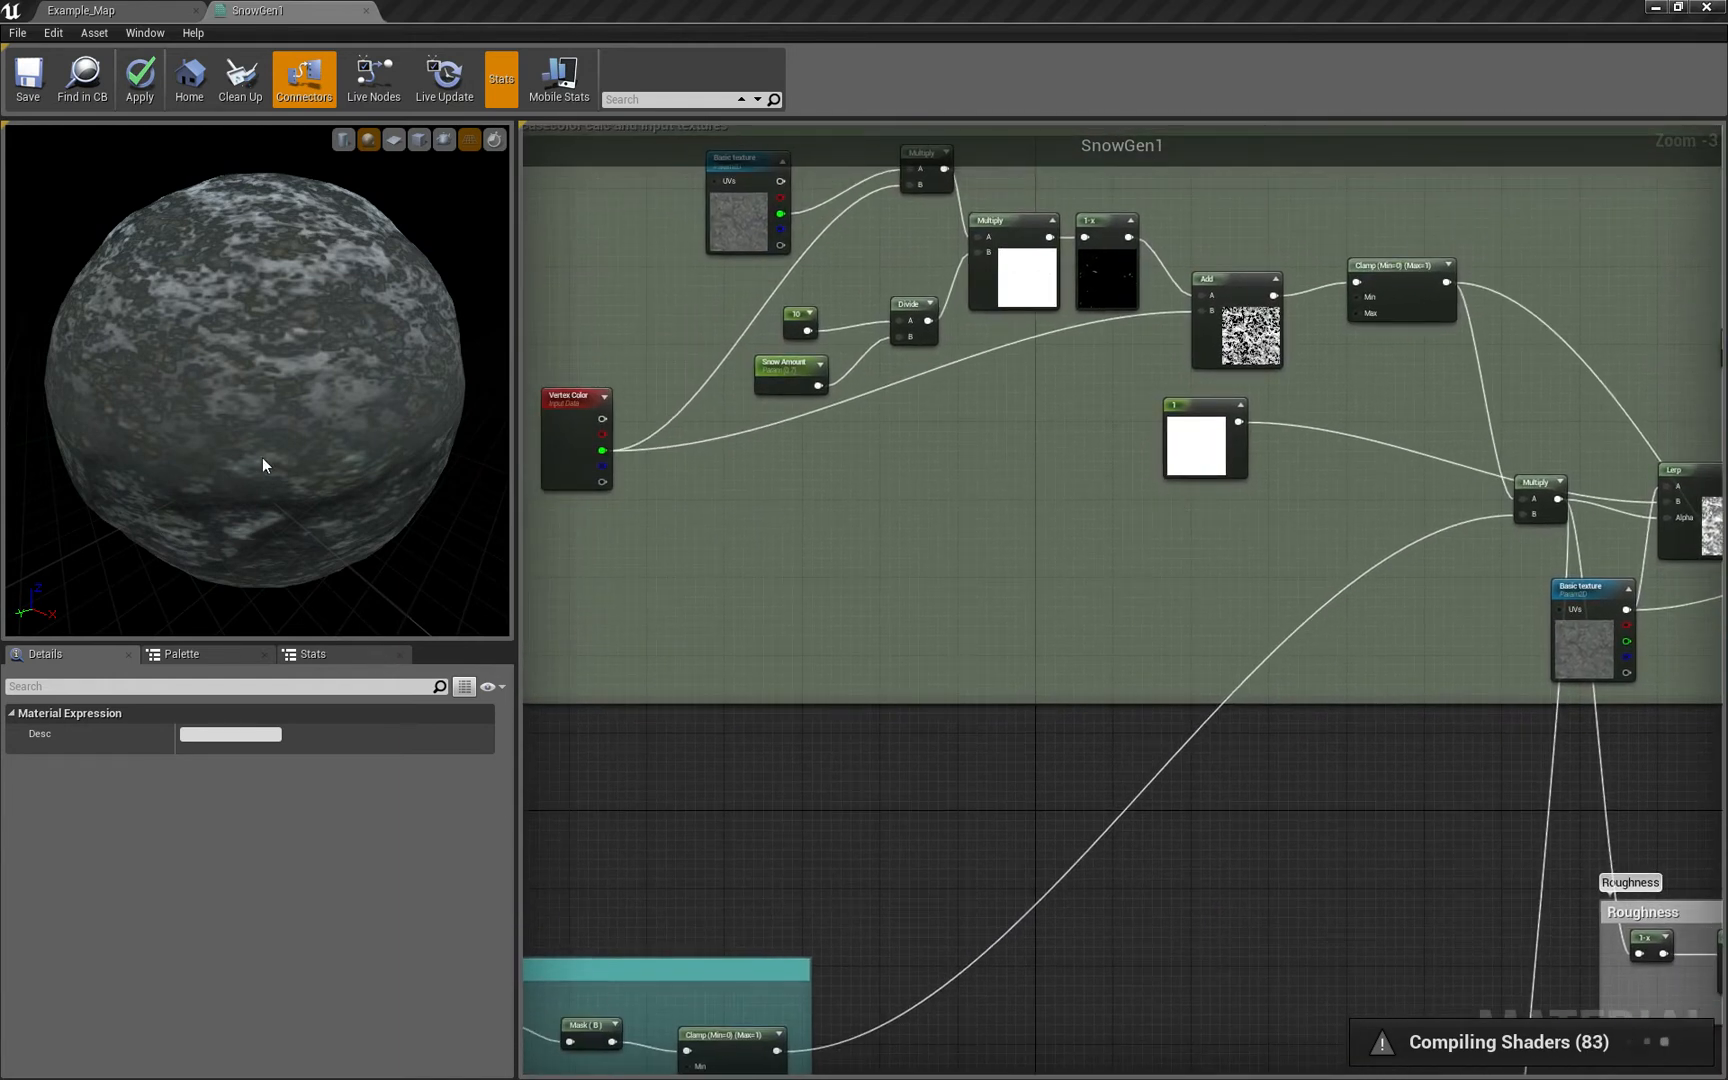
{"action": "scroll", "scroll_direction": "down", "scroll_amount": 3}
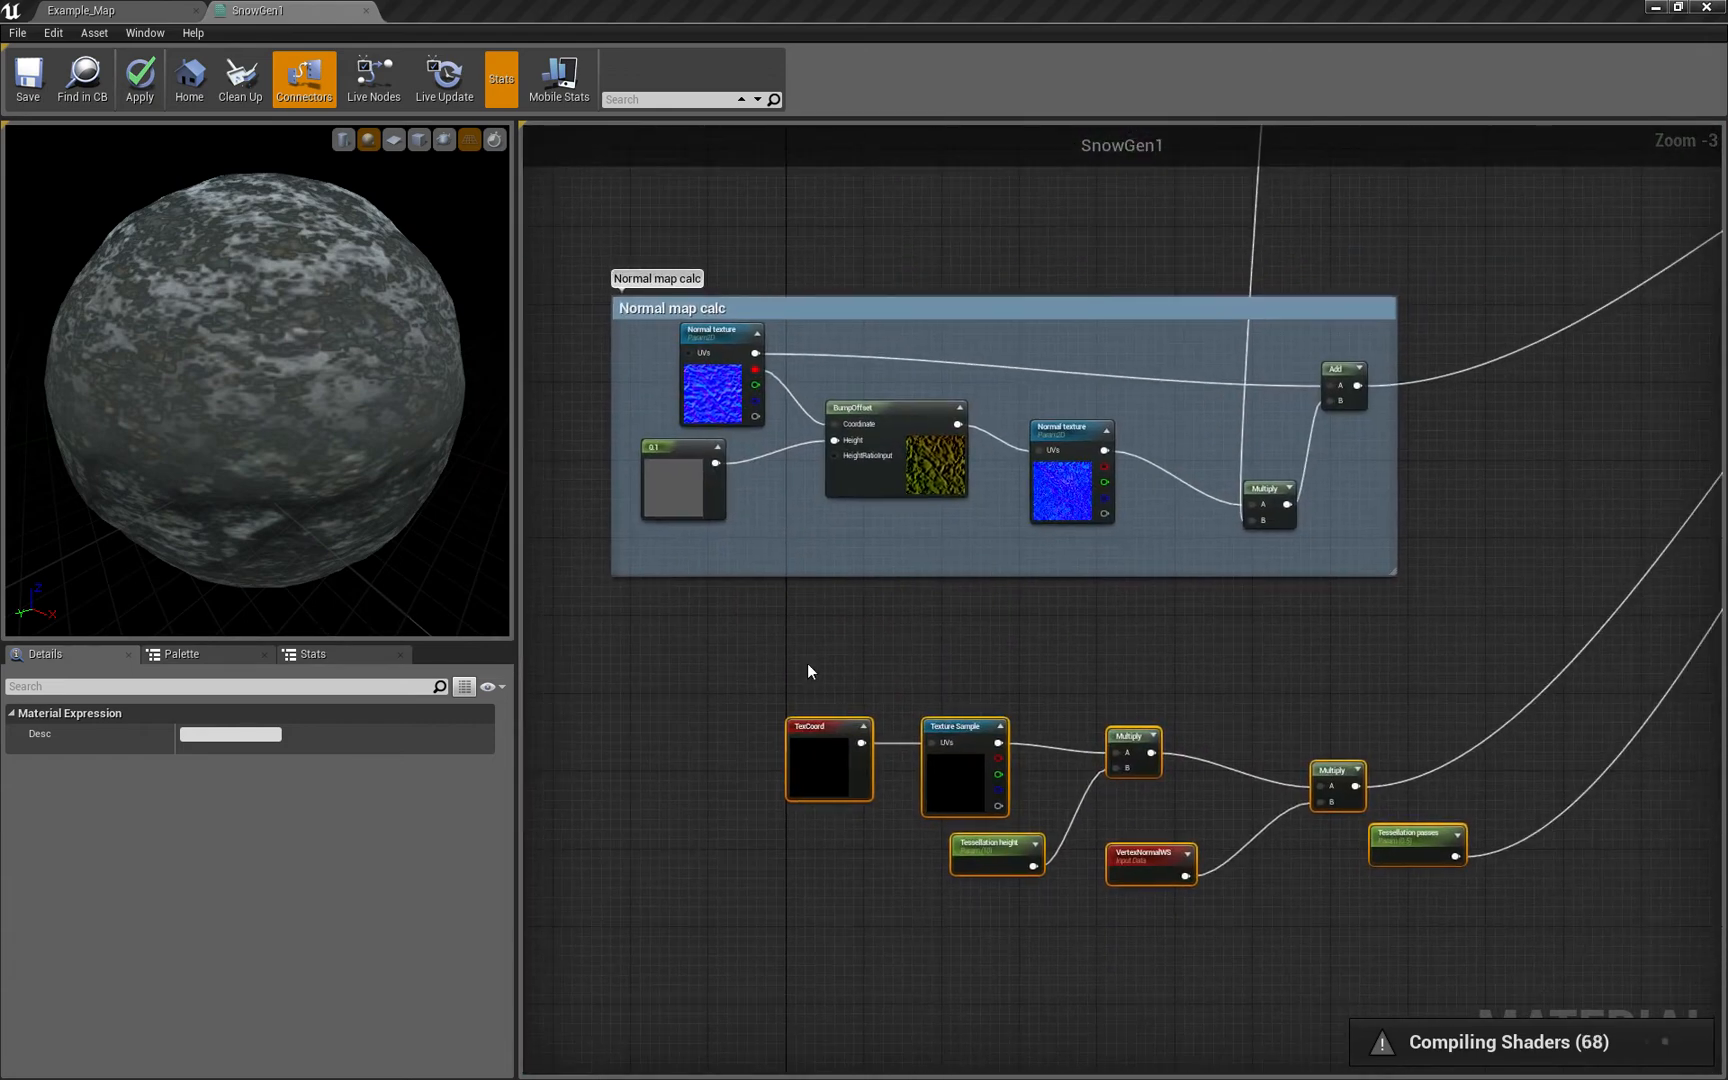
{"action": "mouse_move", "coordinate": [328, 240]}
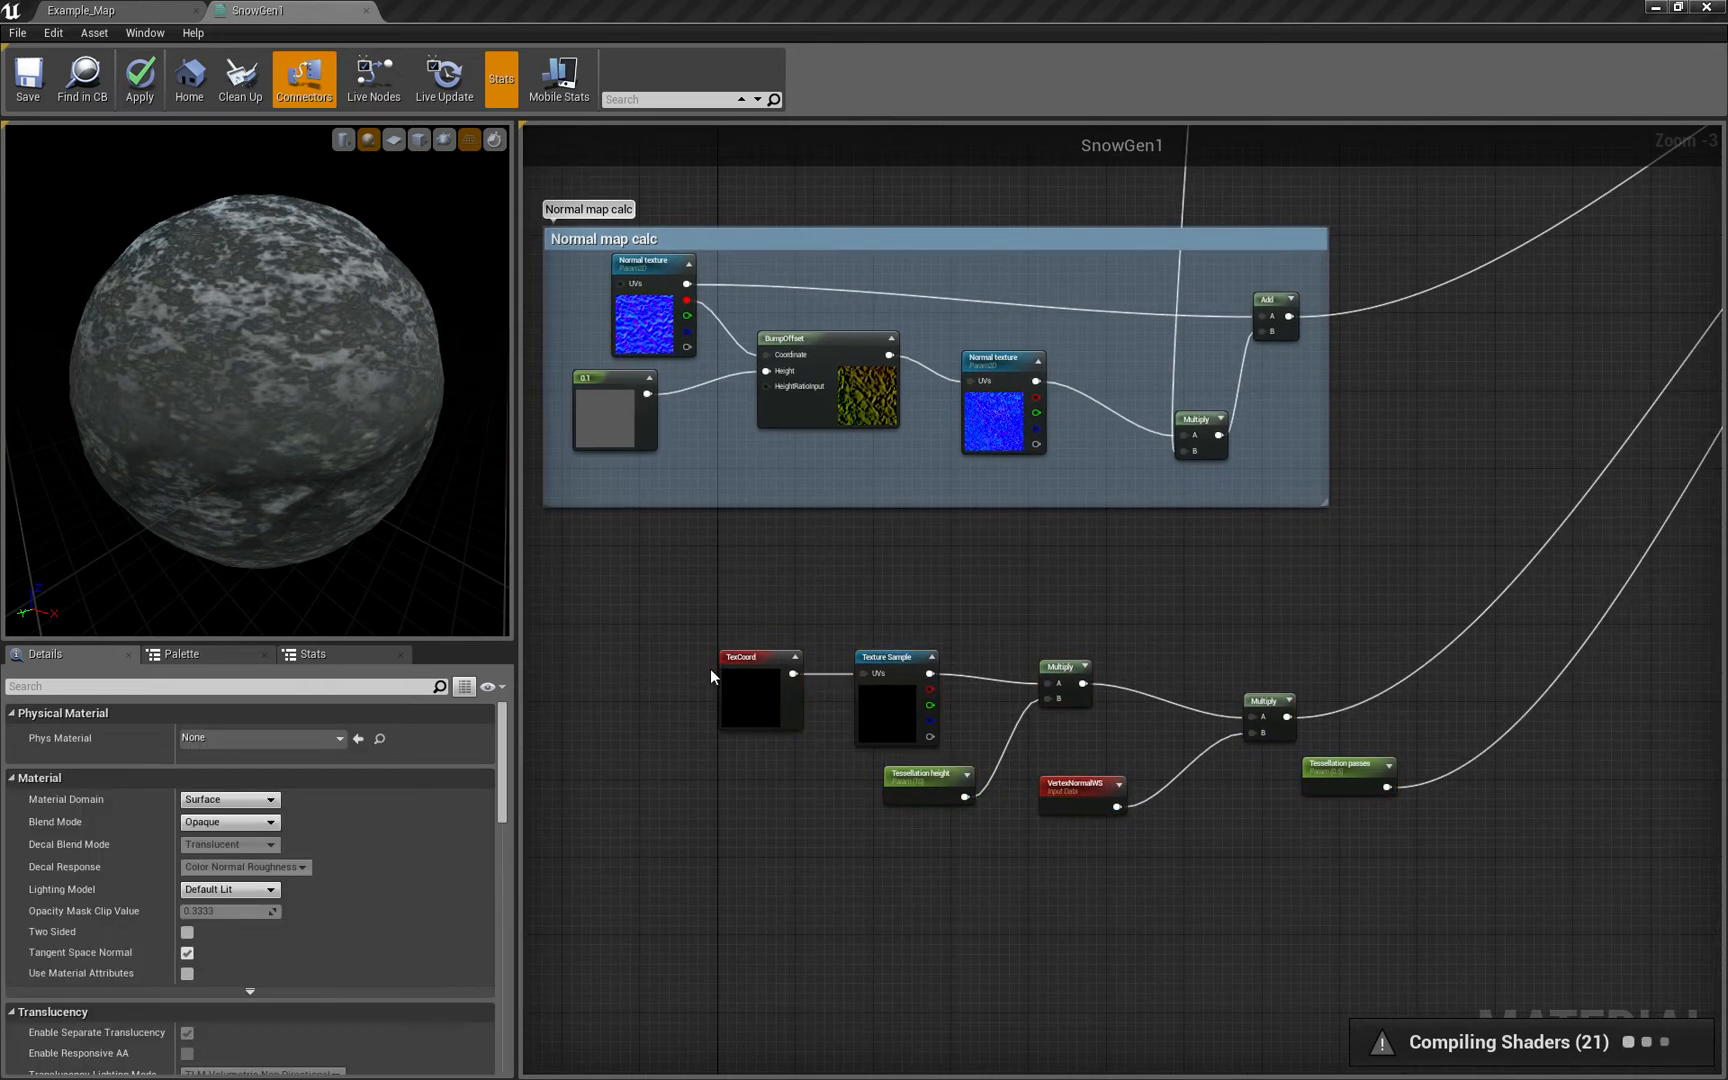
{"action": "left_click", "coordinate": [892, 656]}
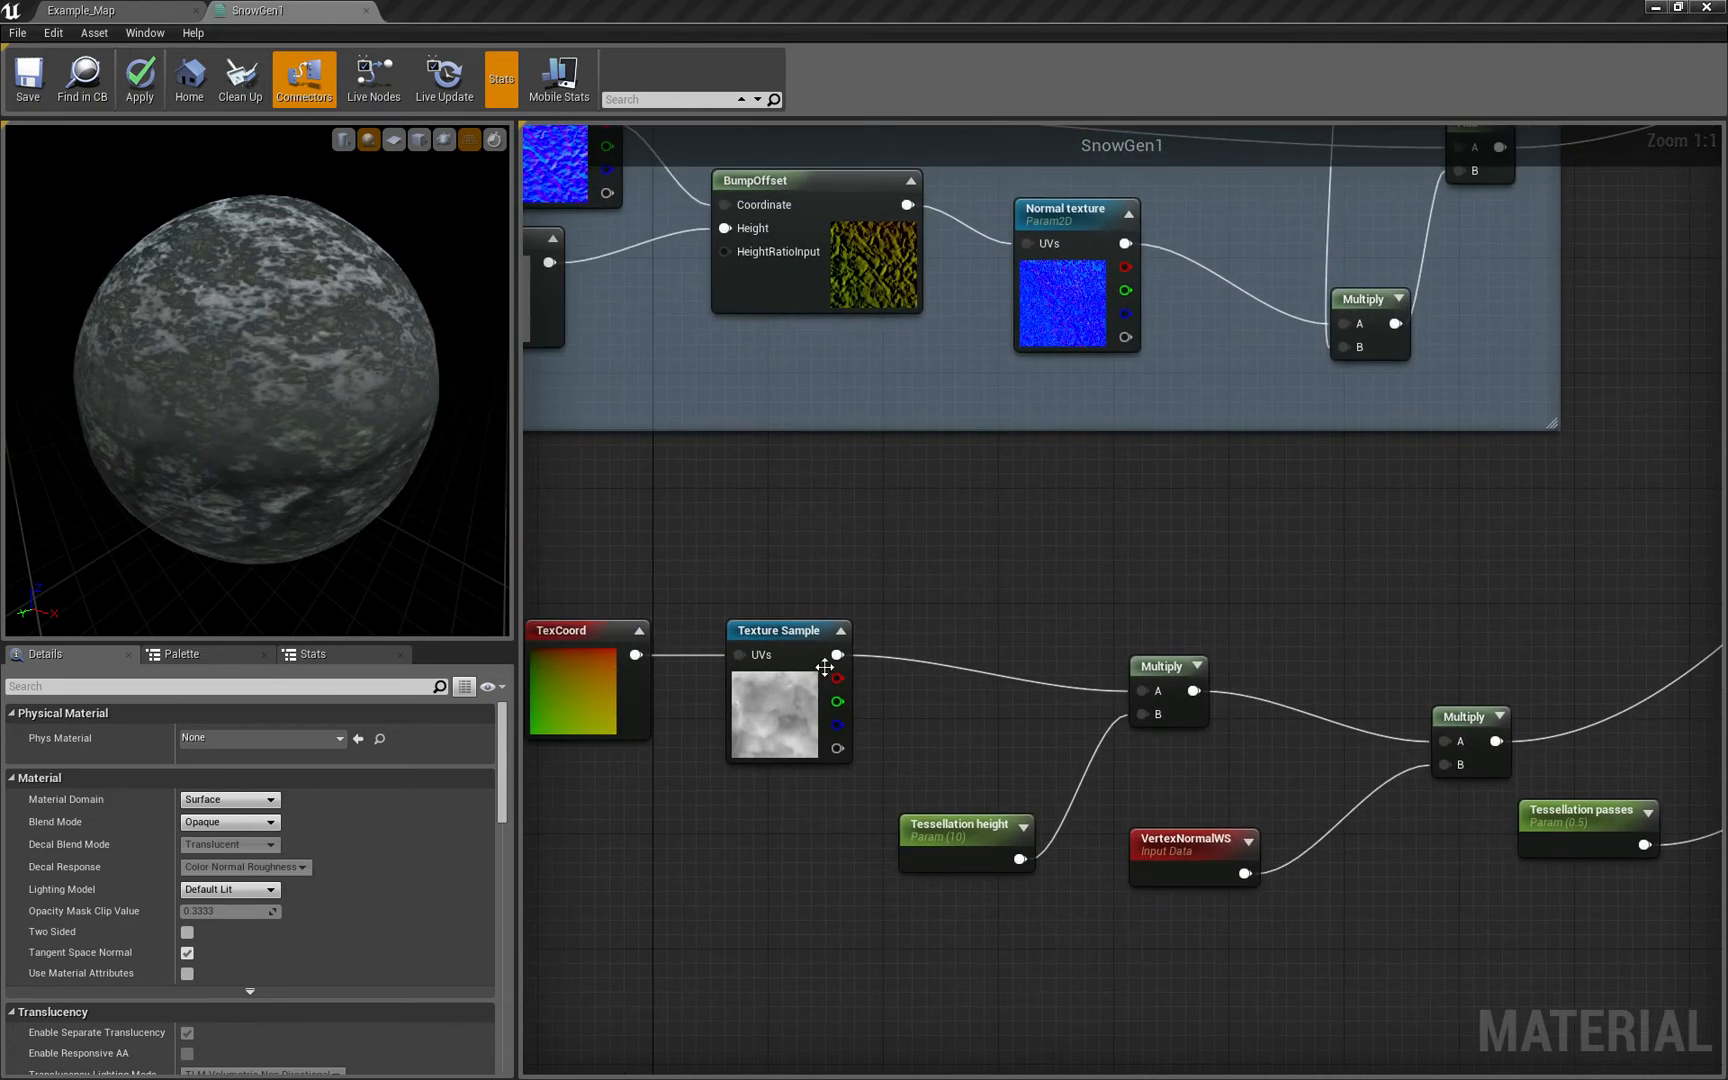
{"action": "left_click", "coordinate": [838, 670]}
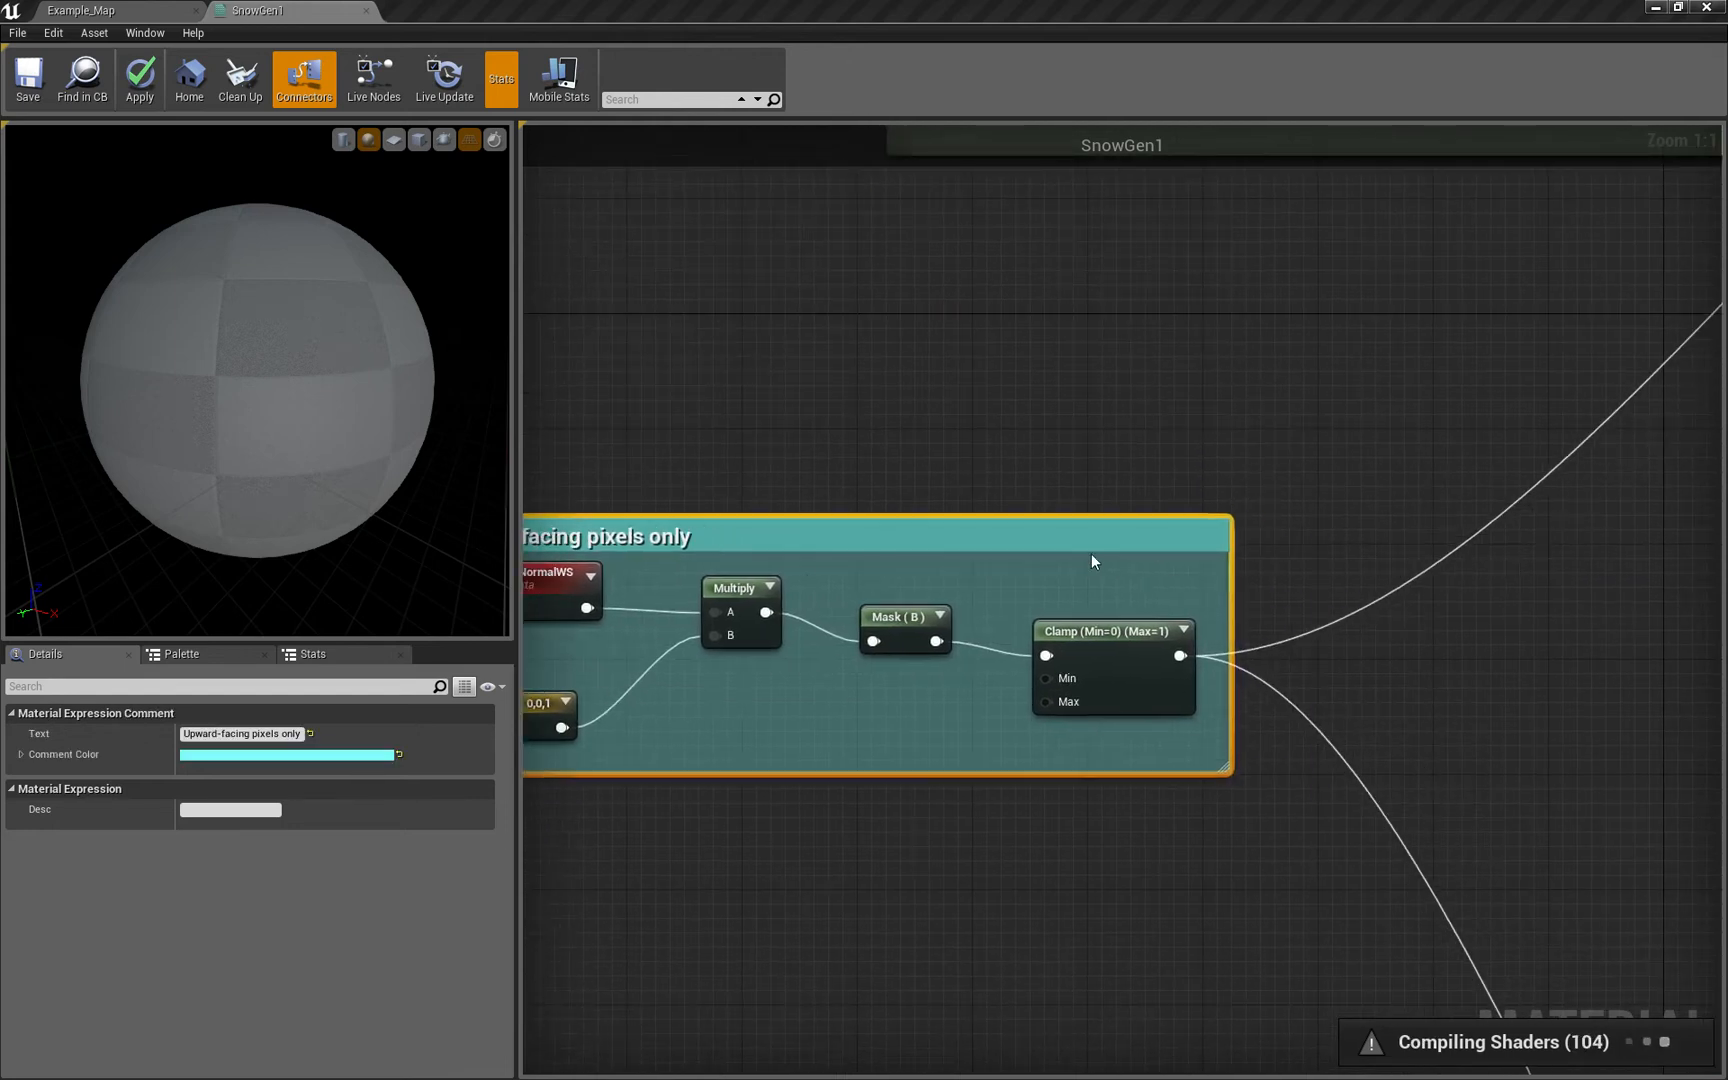
{"action": "scroll", "scroll_direction": "down", "scroll_amount": 3}
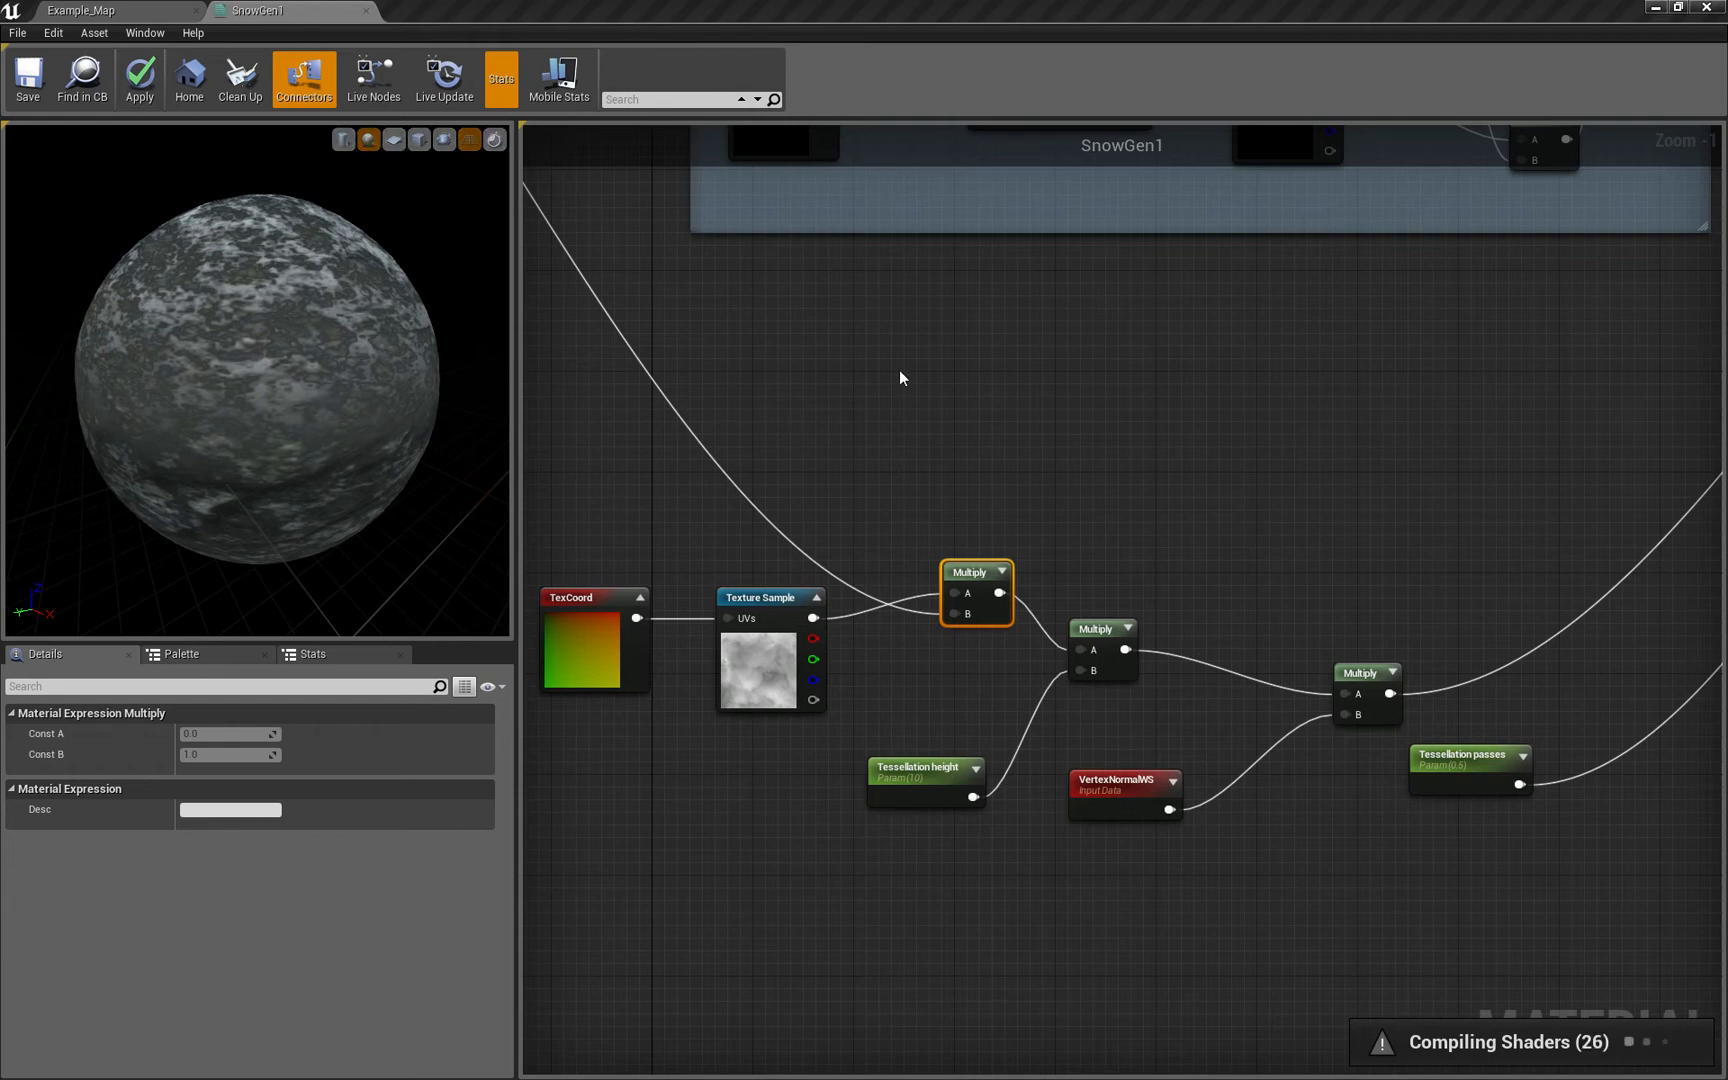
{"action": "scroll", "scroll_direction": "down", "scroll_amount": 3}
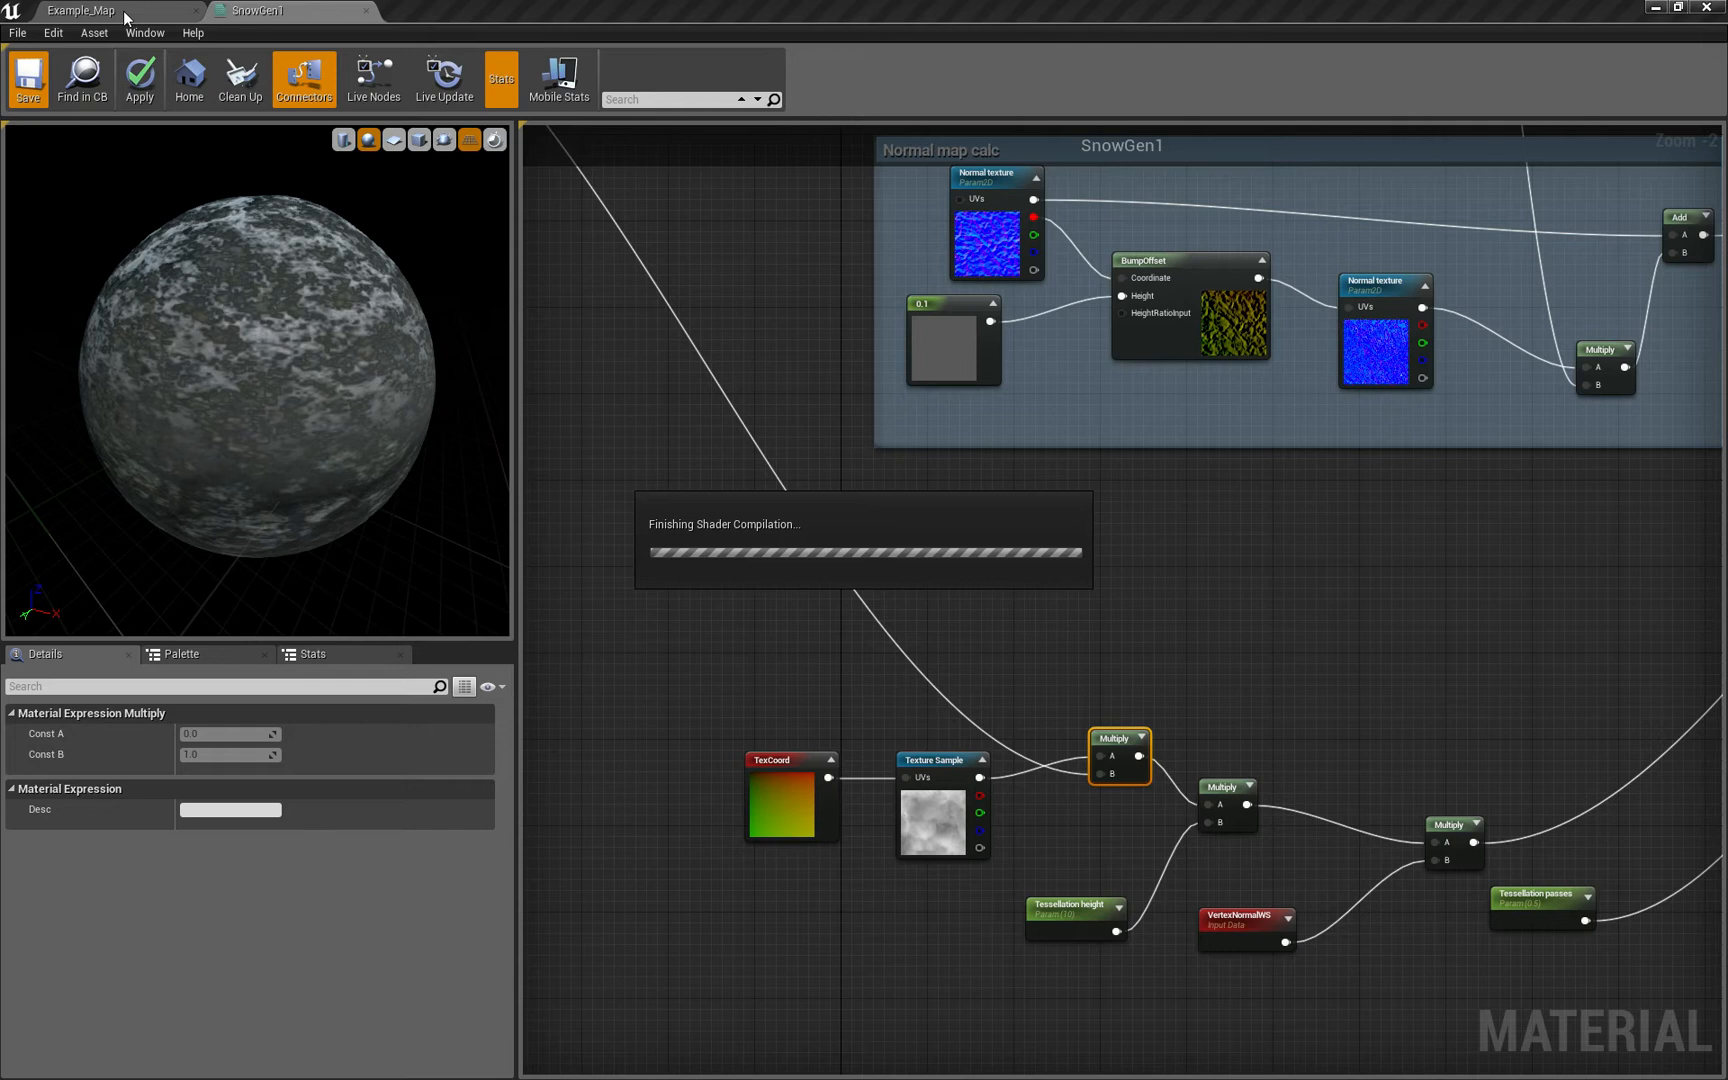
{"action": "mouse_move", "coordinate": [666, 320]}
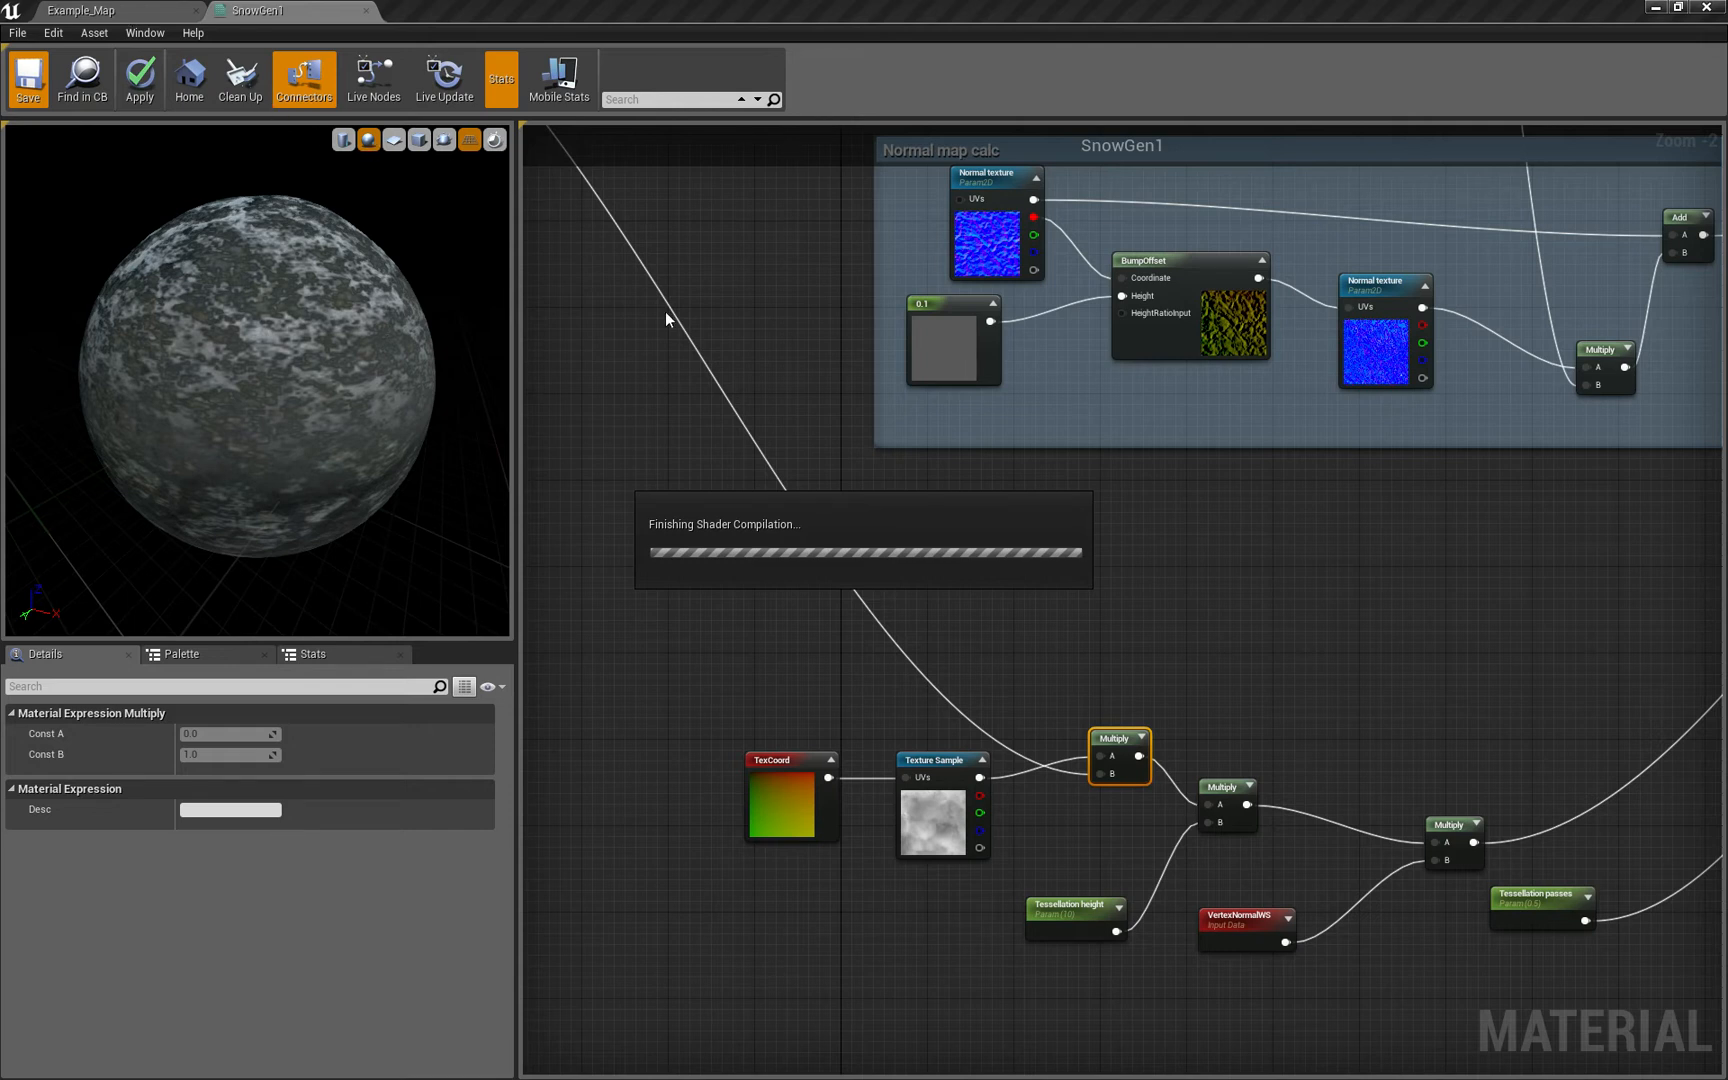
Create a material instance named _testSNow in the Experimental Materials folder
{"action": "left_click", "coordinate": [80, 10]}
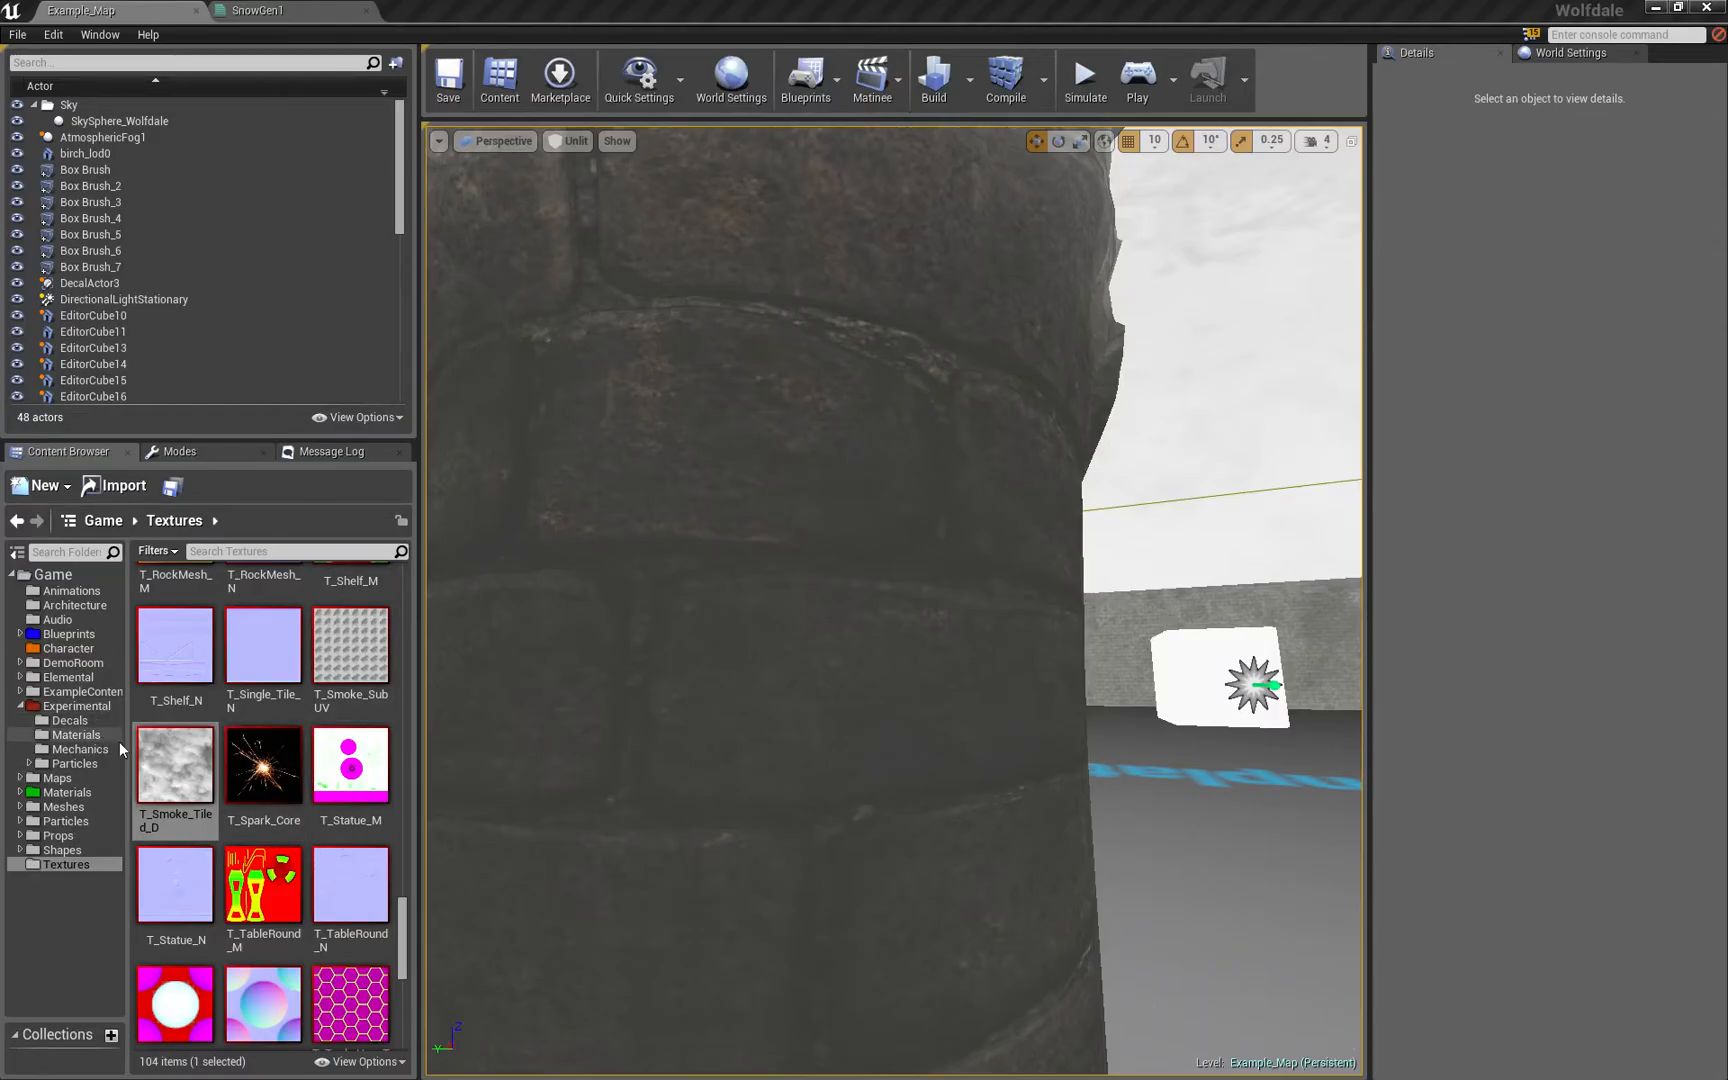
{"action": "left_click", "coordinate": [70, 706]}
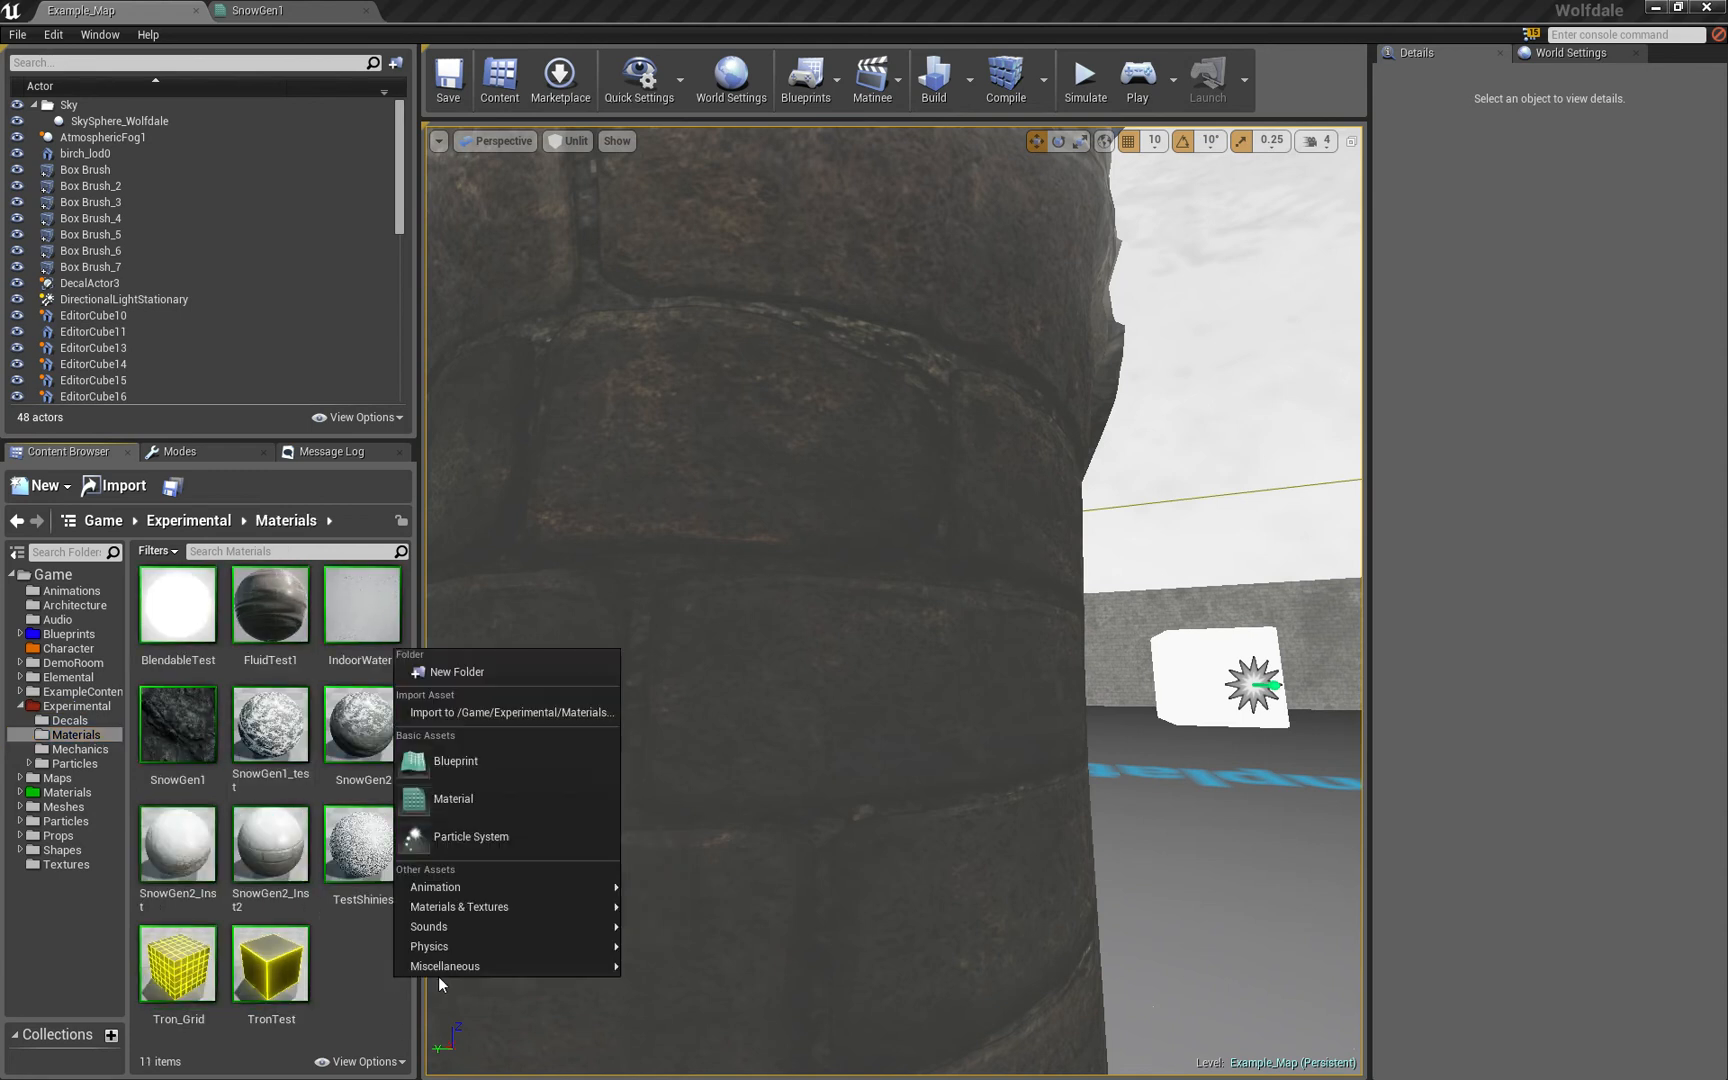
{"action": "mouse_move", "coordinate": [506, 760]}
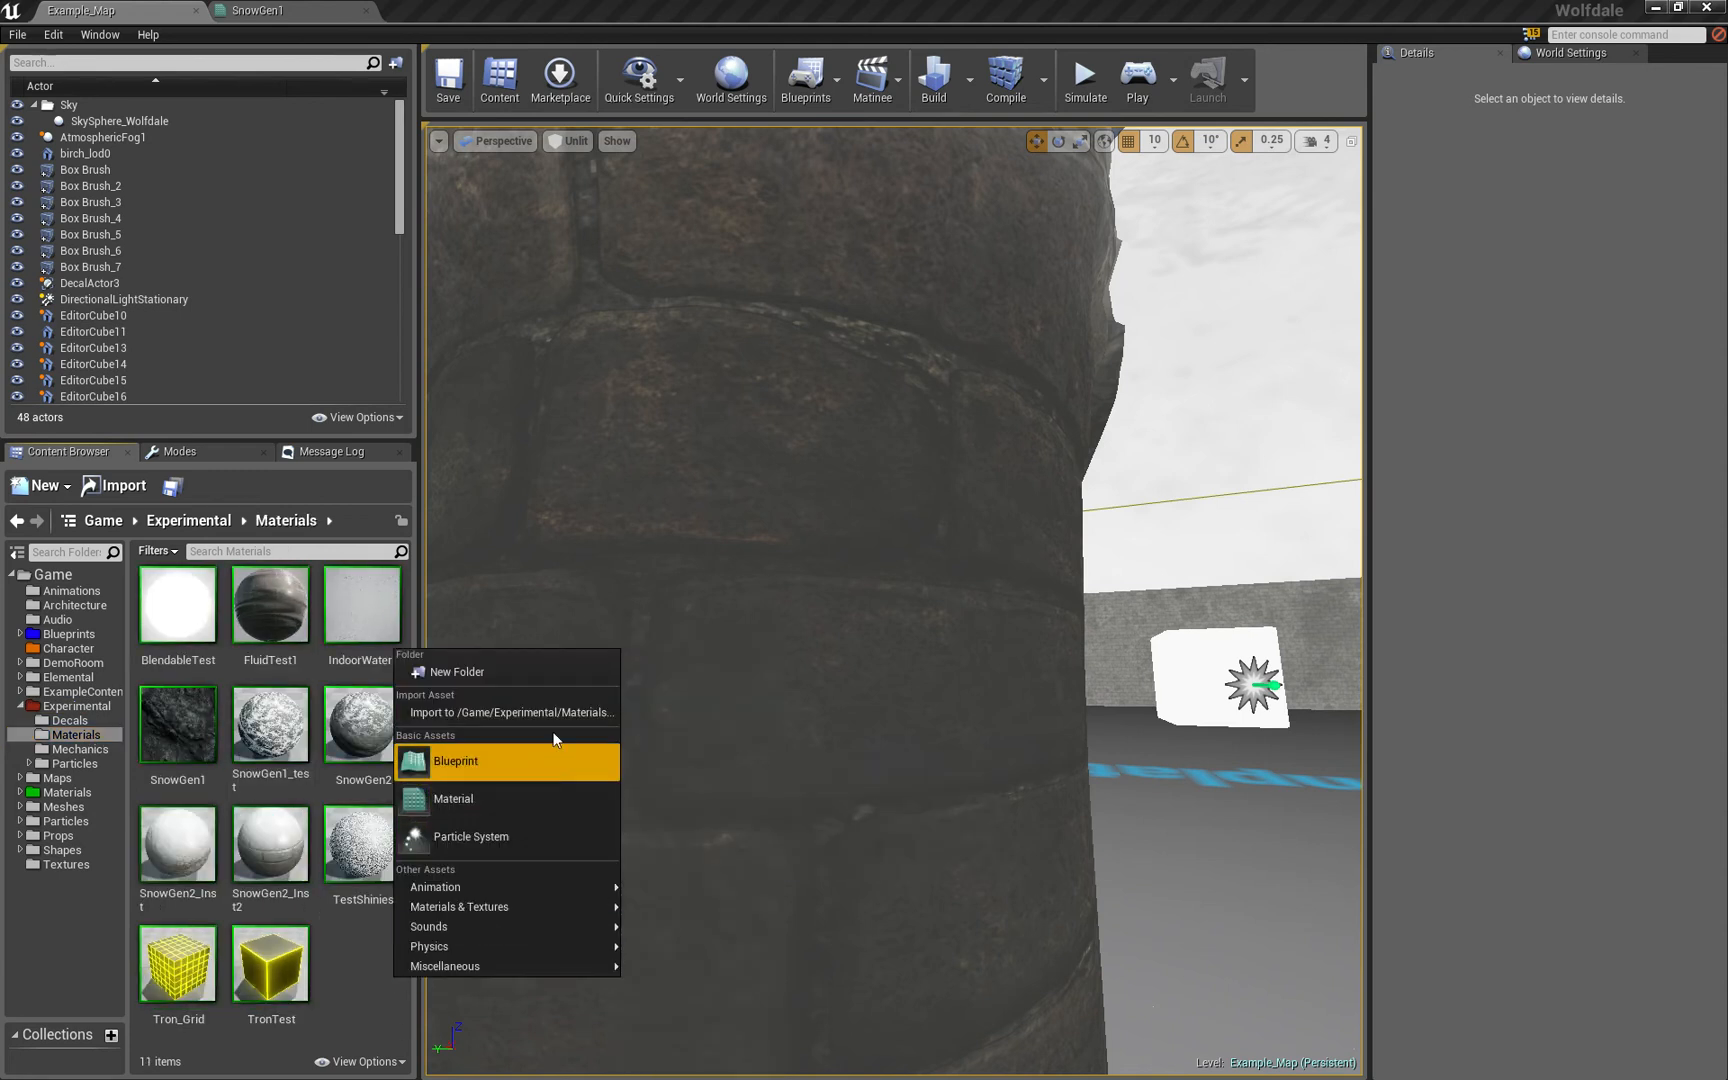
{"action": "mouse_move", "coordinate": [458, 906]}
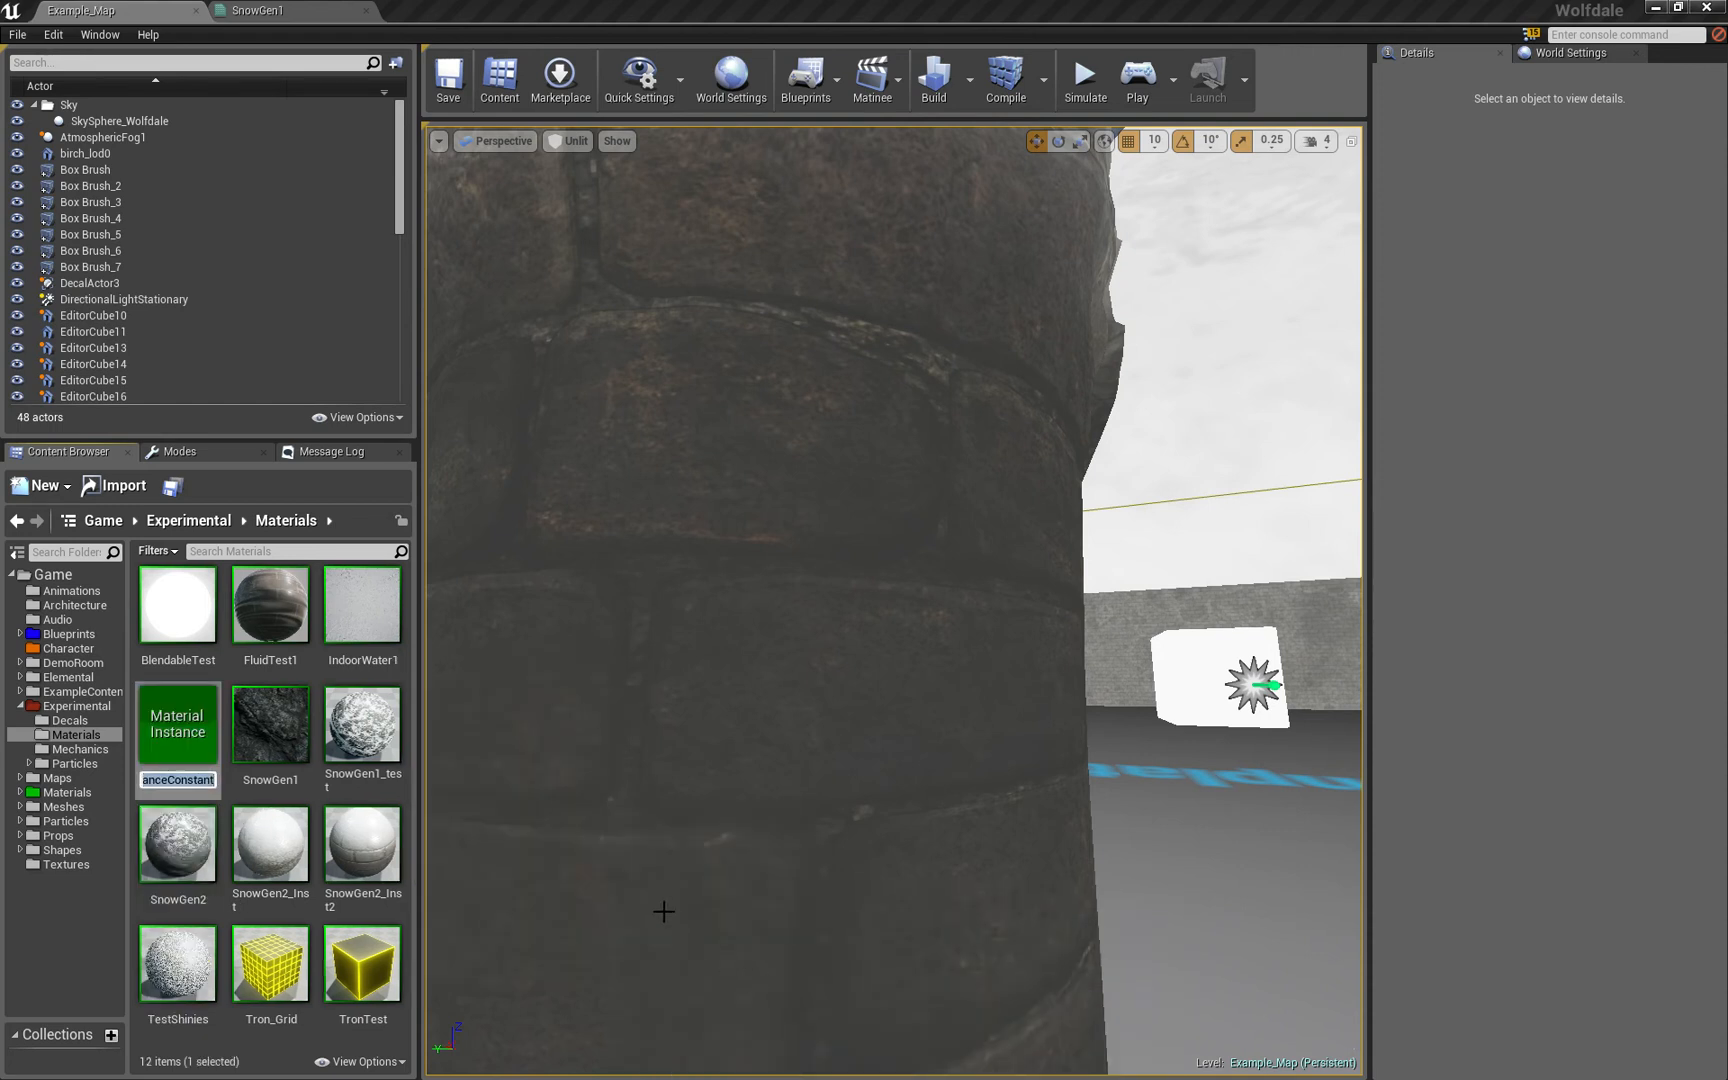
{"action": "type", "text": "_test"}
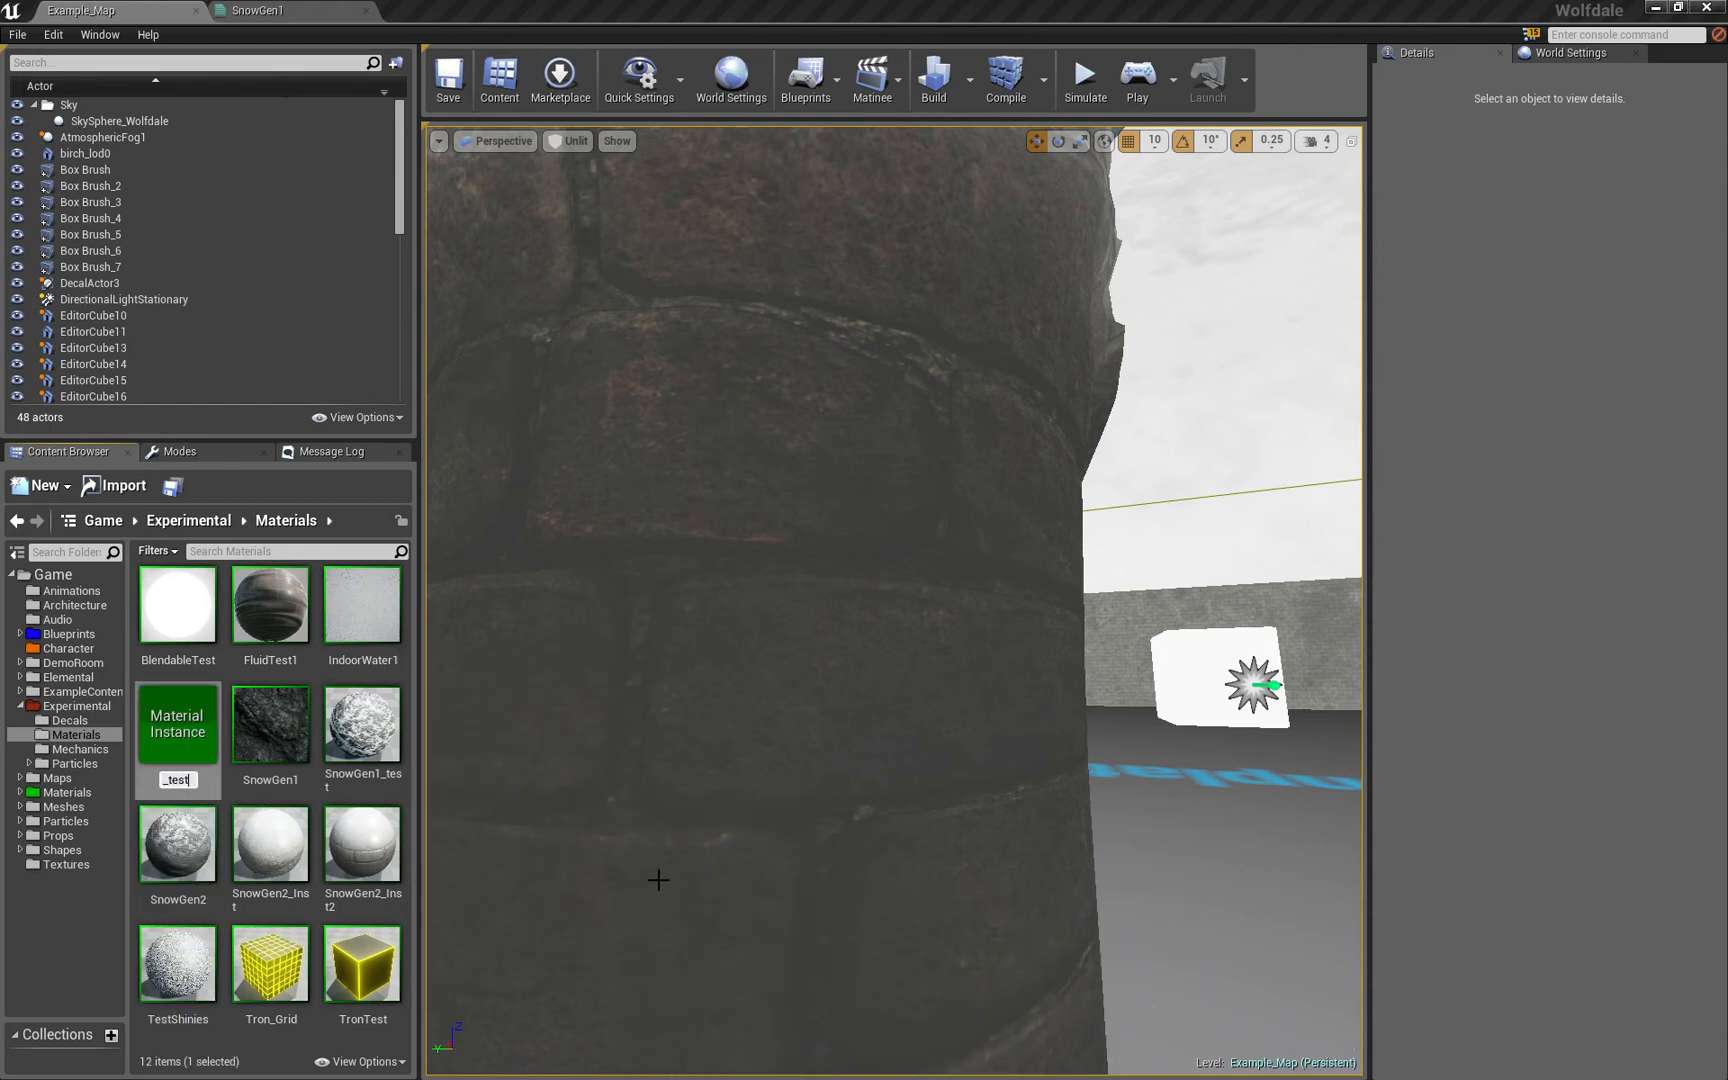
{"action": "type", "text": "SNow"}
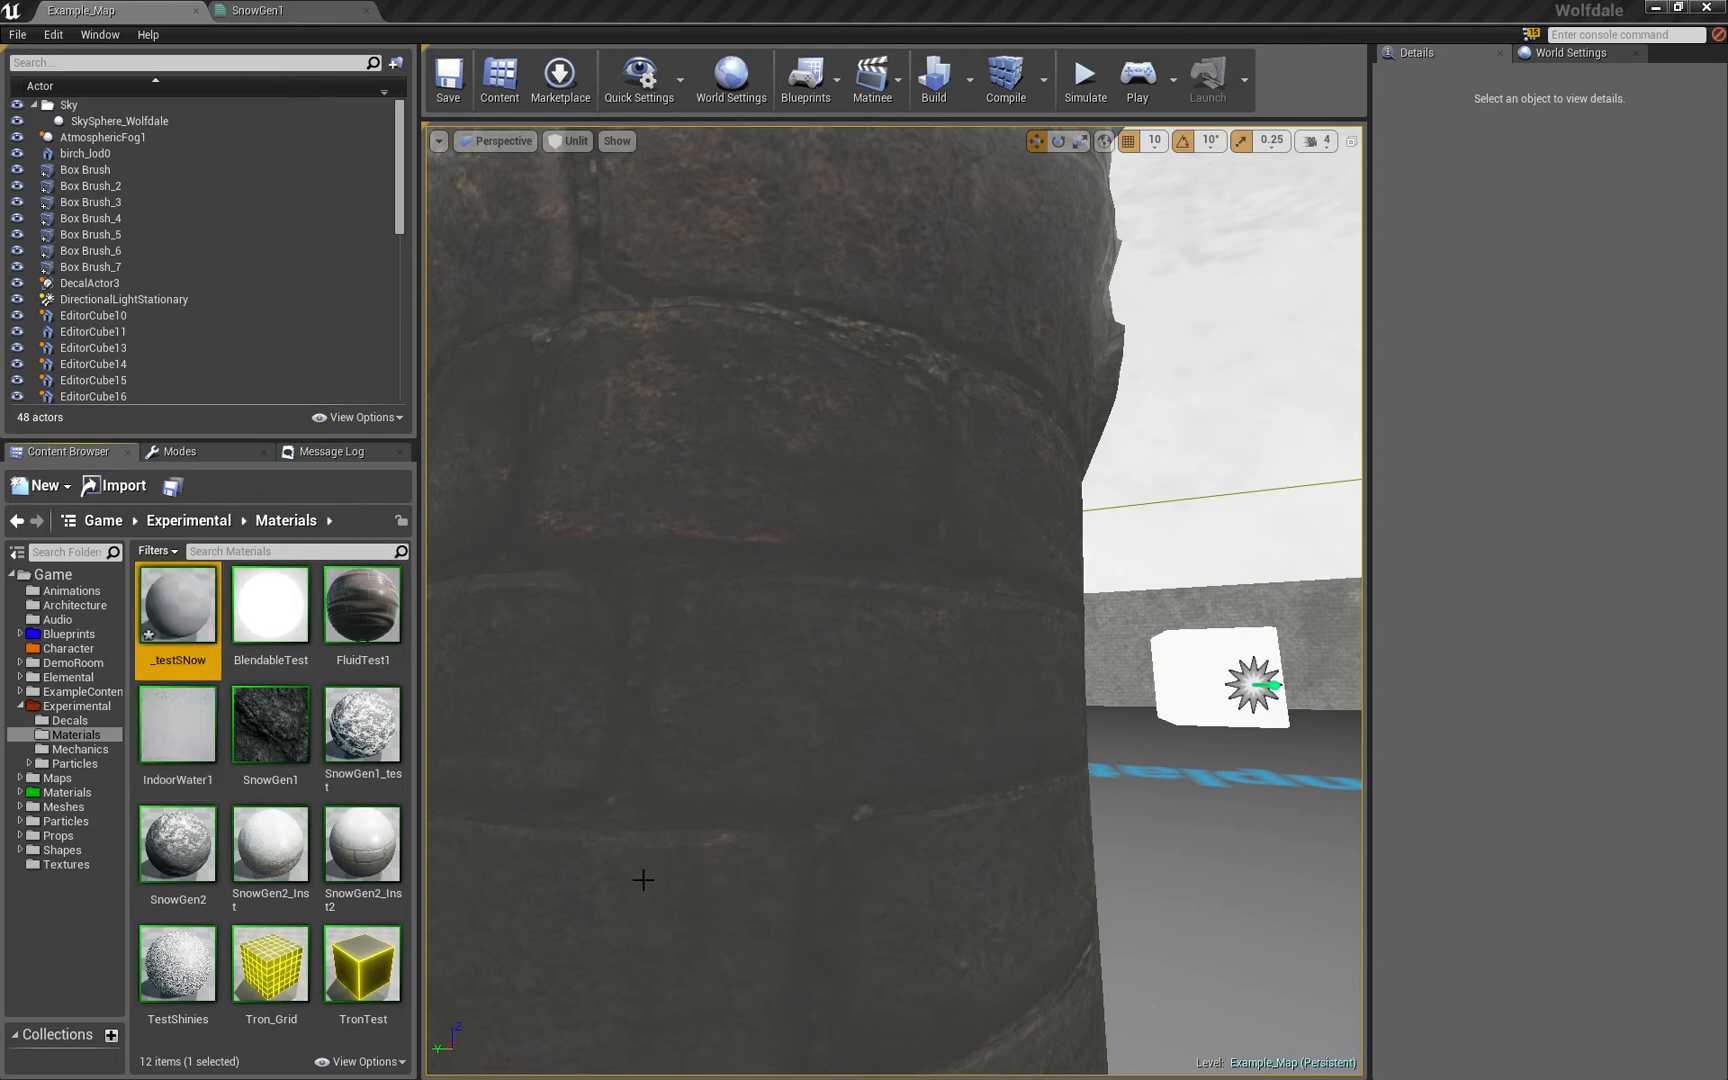
Set SnowGen1 as the parent of the _testSNow material instance
{"action": "double_click", "coordinate": [176, 604]}
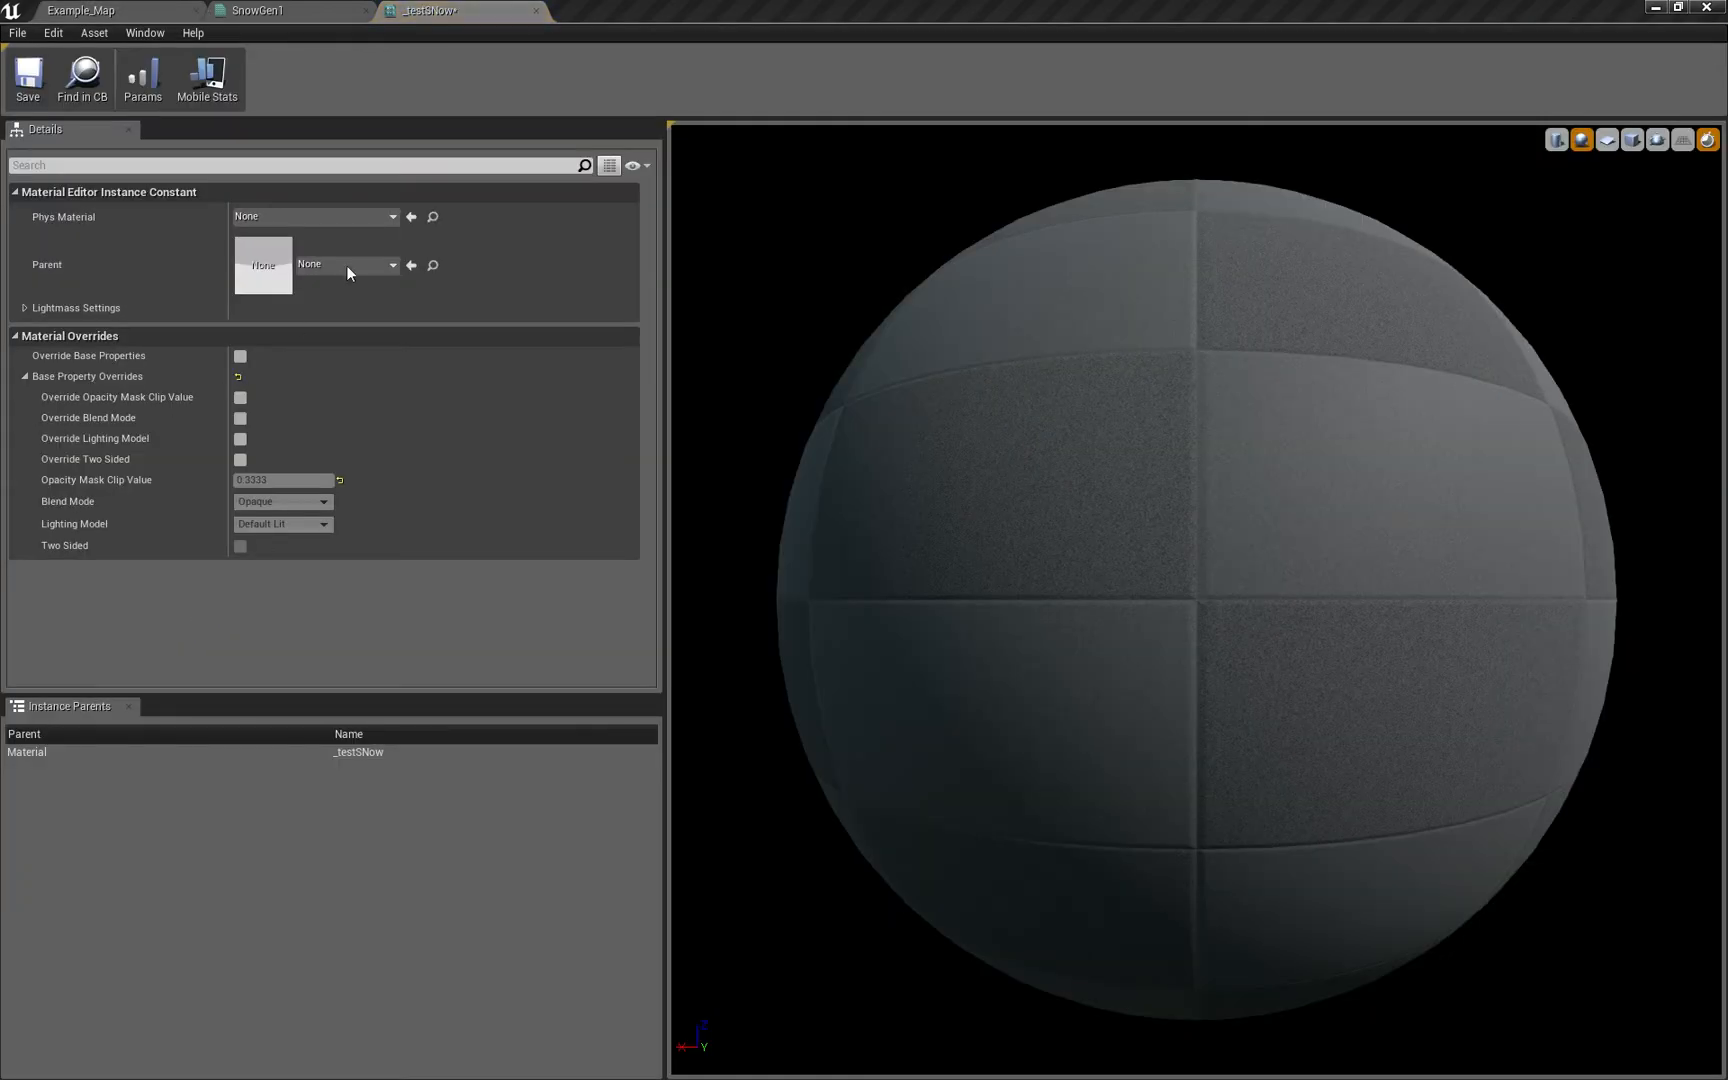
{"action": "left_click", "coordinate": [392, 264]}
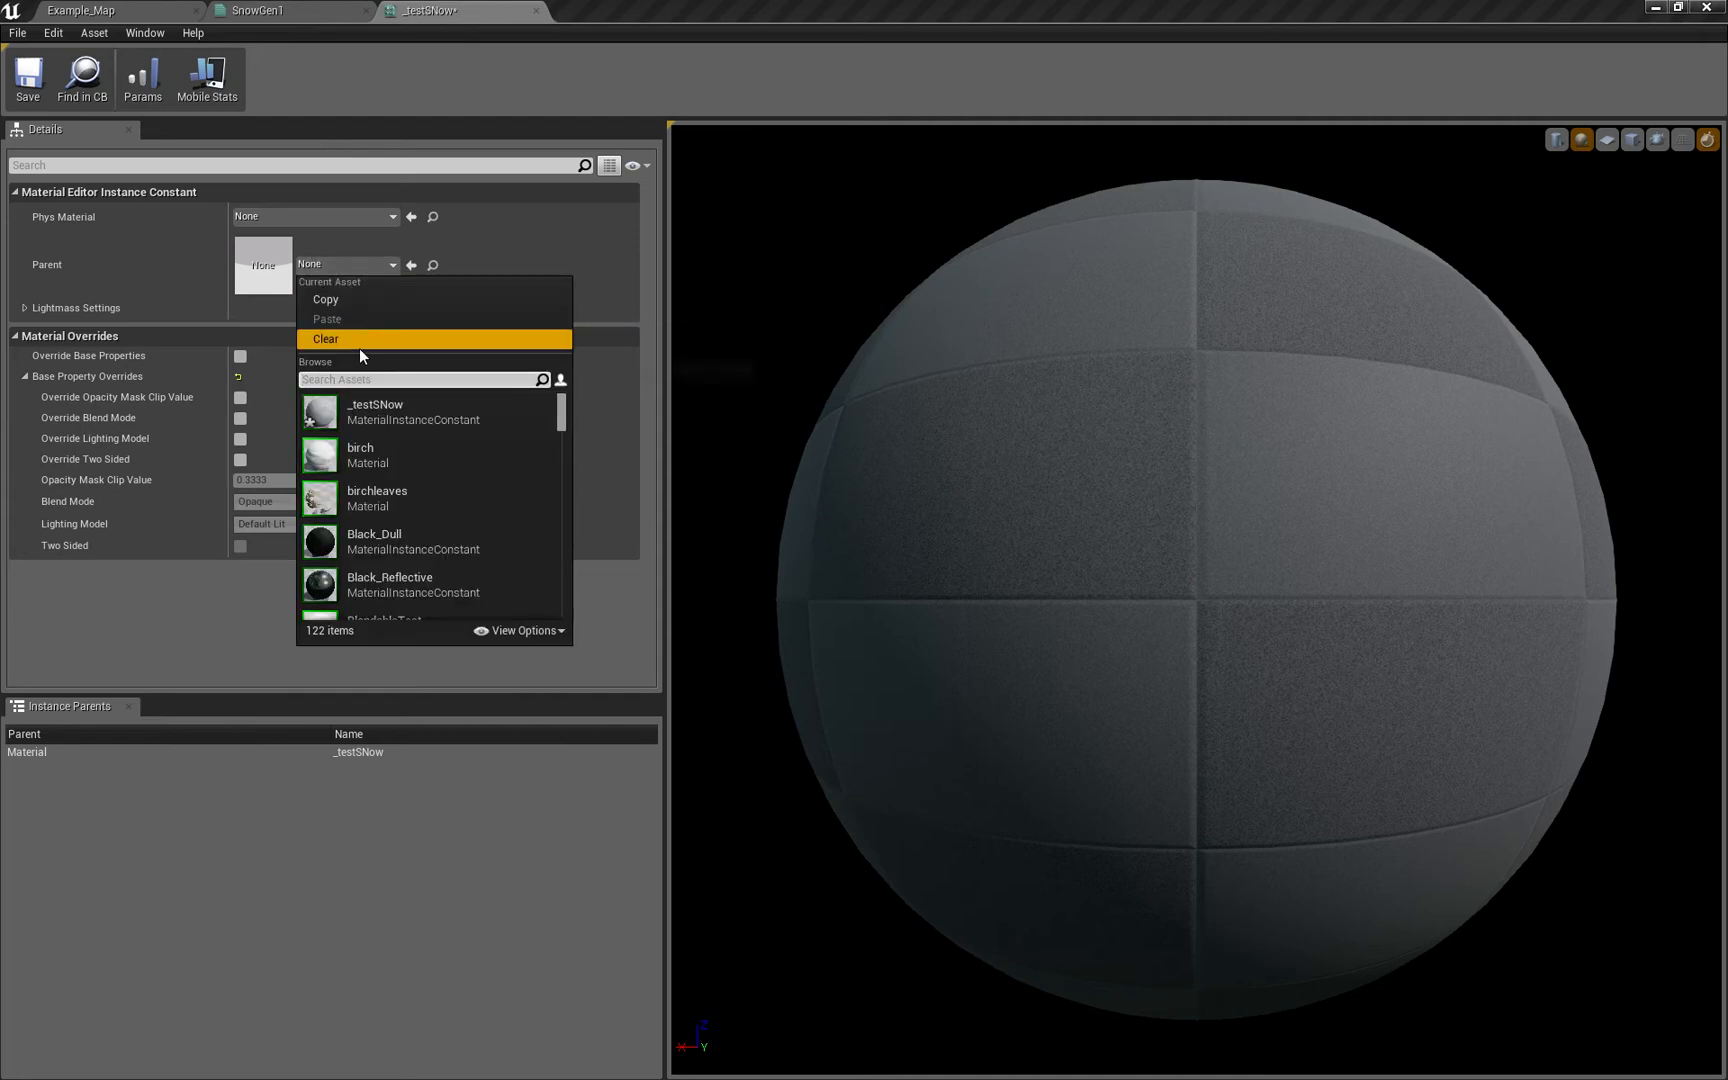
{"action": "type", "text": "SnowGen1"}
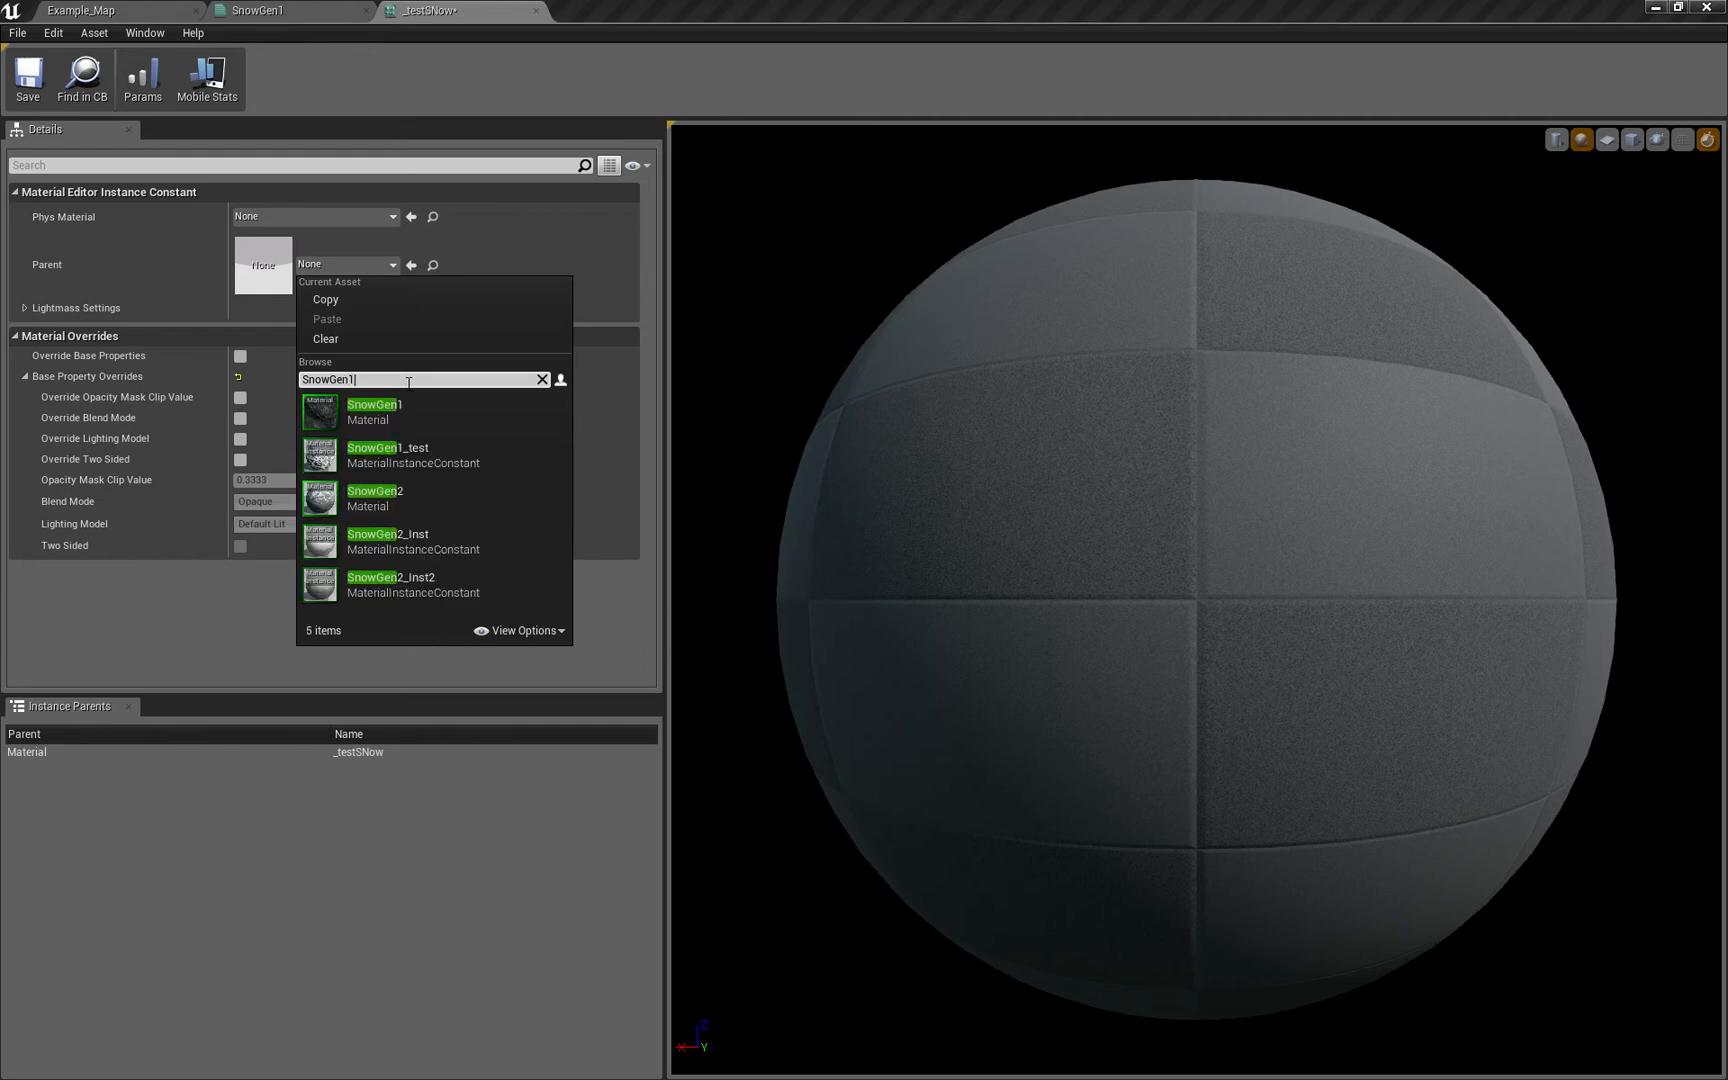
{"action": "left_click", "coordinate": [374, 412]}
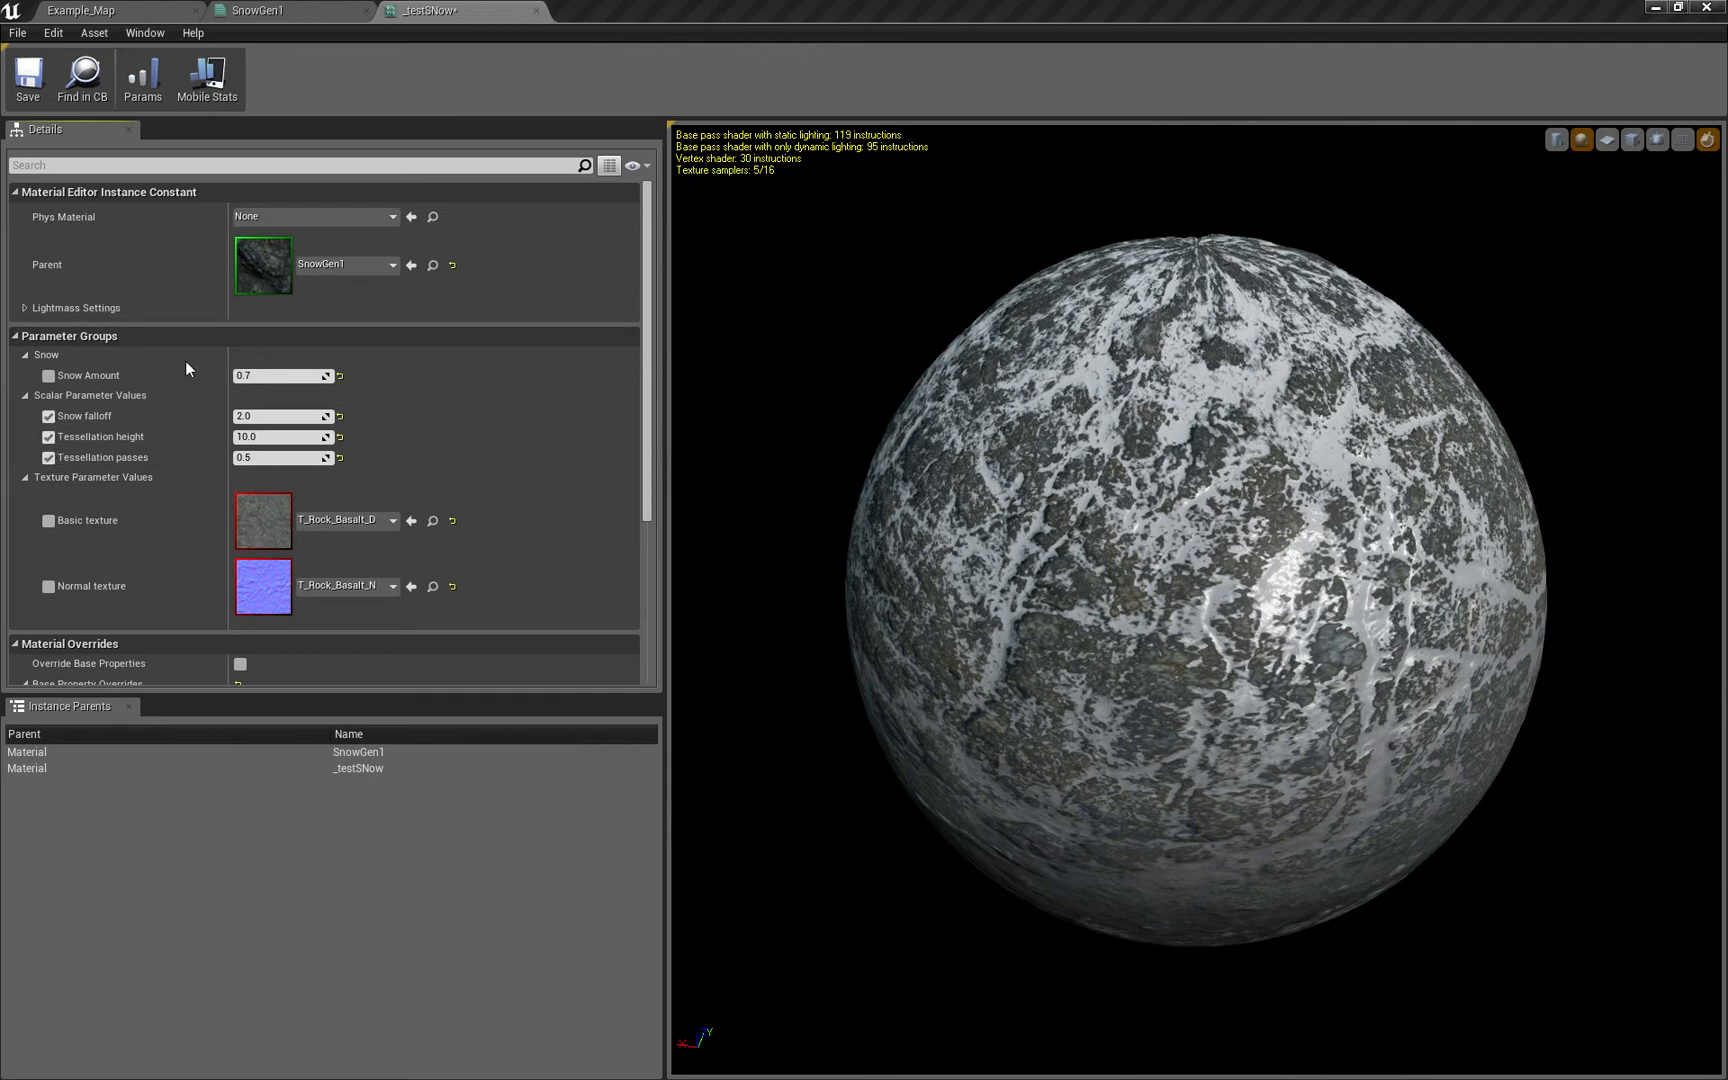
Enable the Snow Amount override and raise it to about 1.4 so the sphere is snow-covered
{"action": "left_click", "coordinate": [48, 376]}
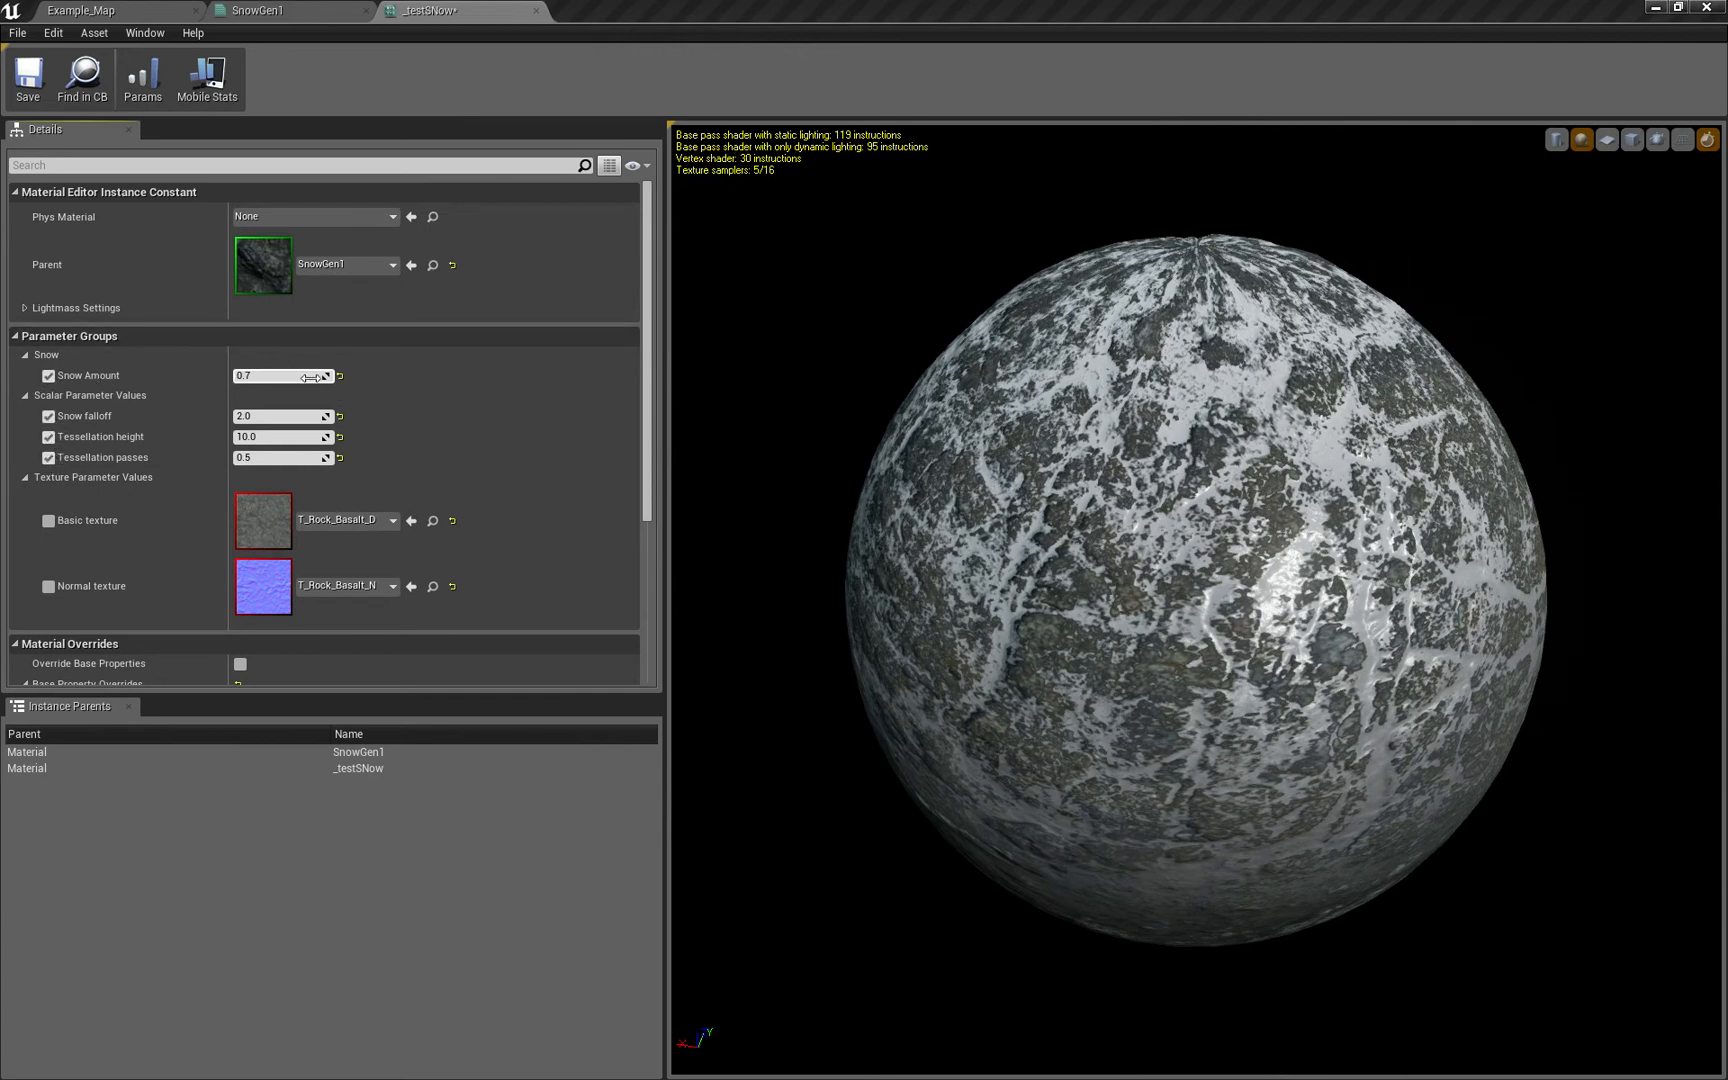
{"action": "left_click_drag", "start_coordinate": [282, 376], "coordinate": [364, 376]}
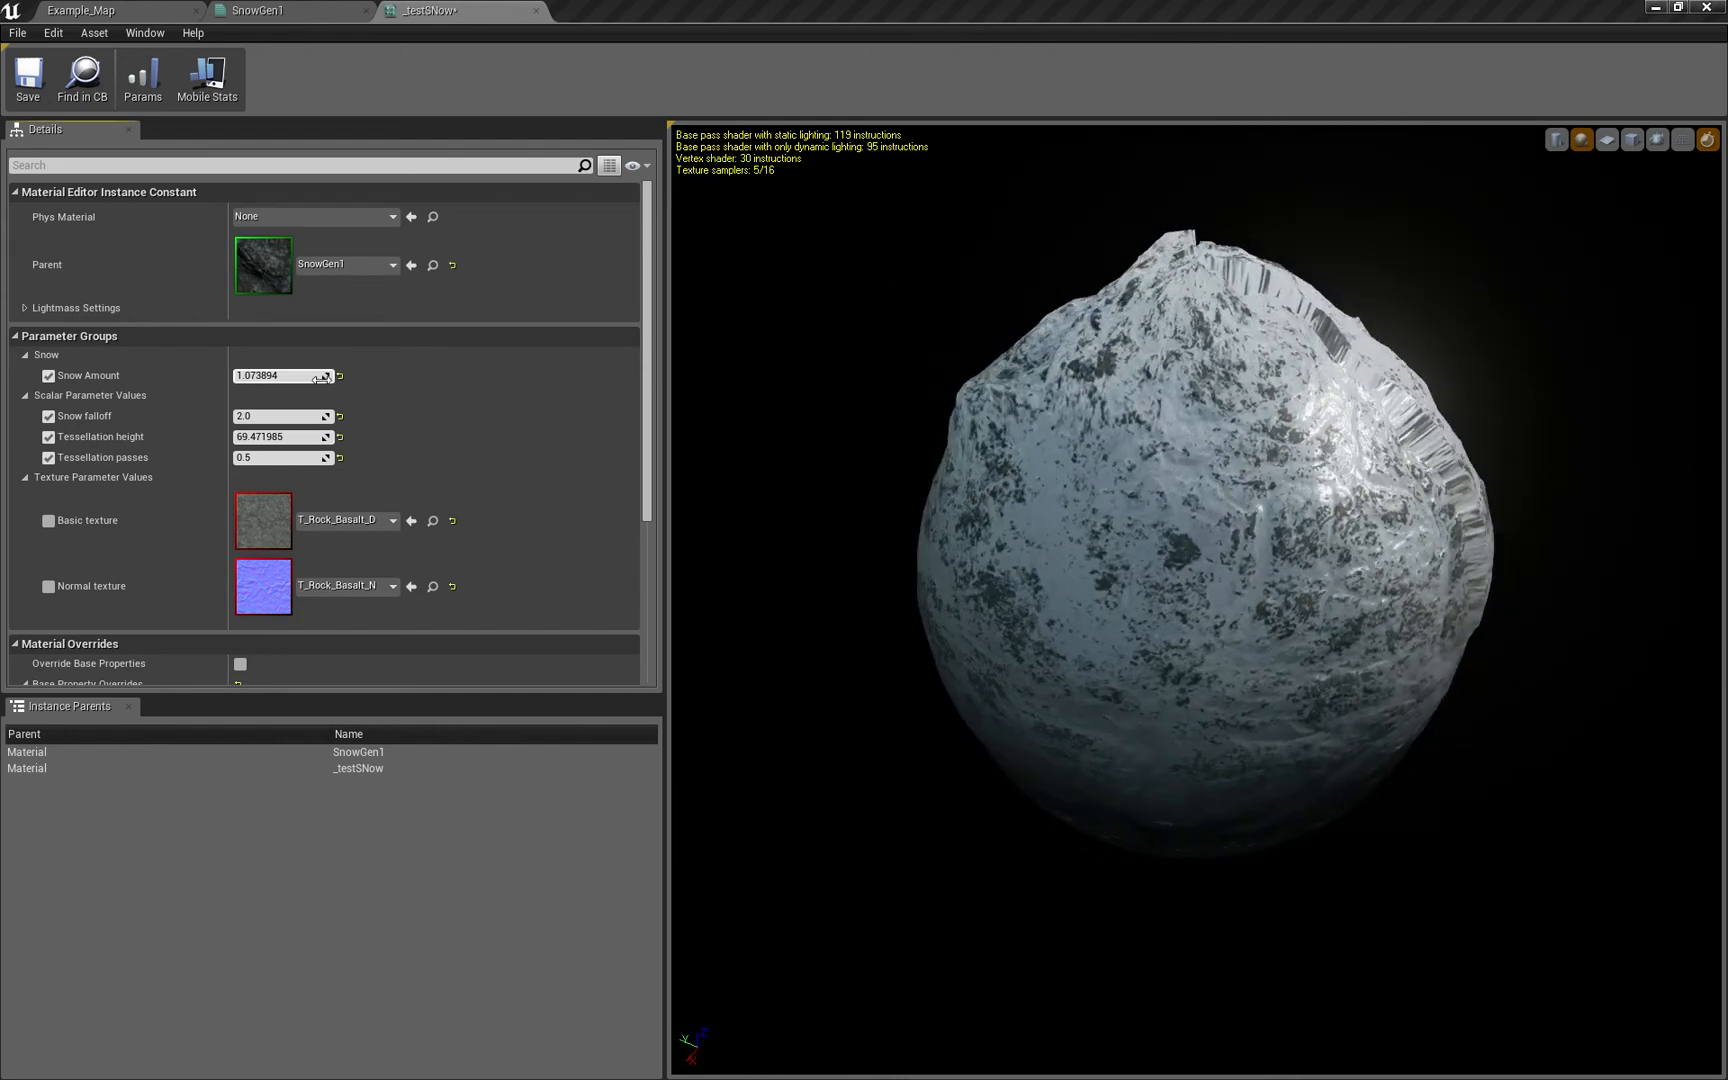
{"action": "left_click", "coordinate": [320, 376]}
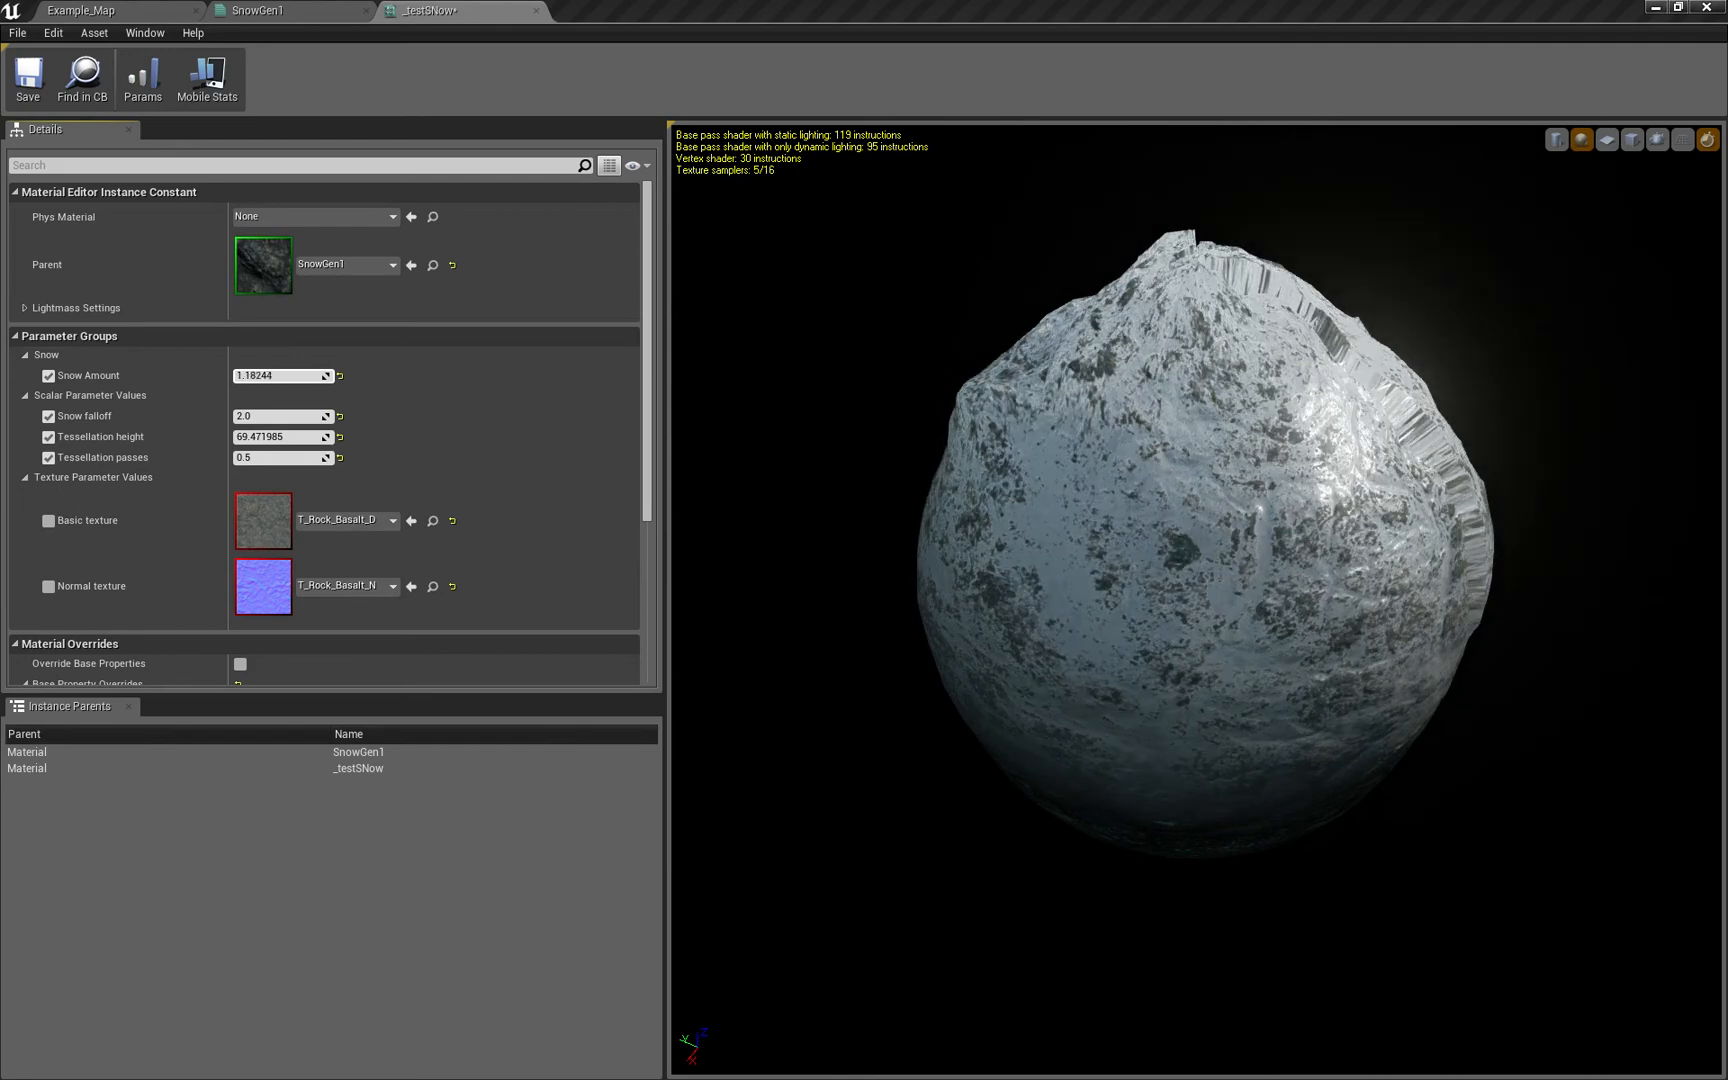
{"action": "left_click", "coordinate": [282, 376]}
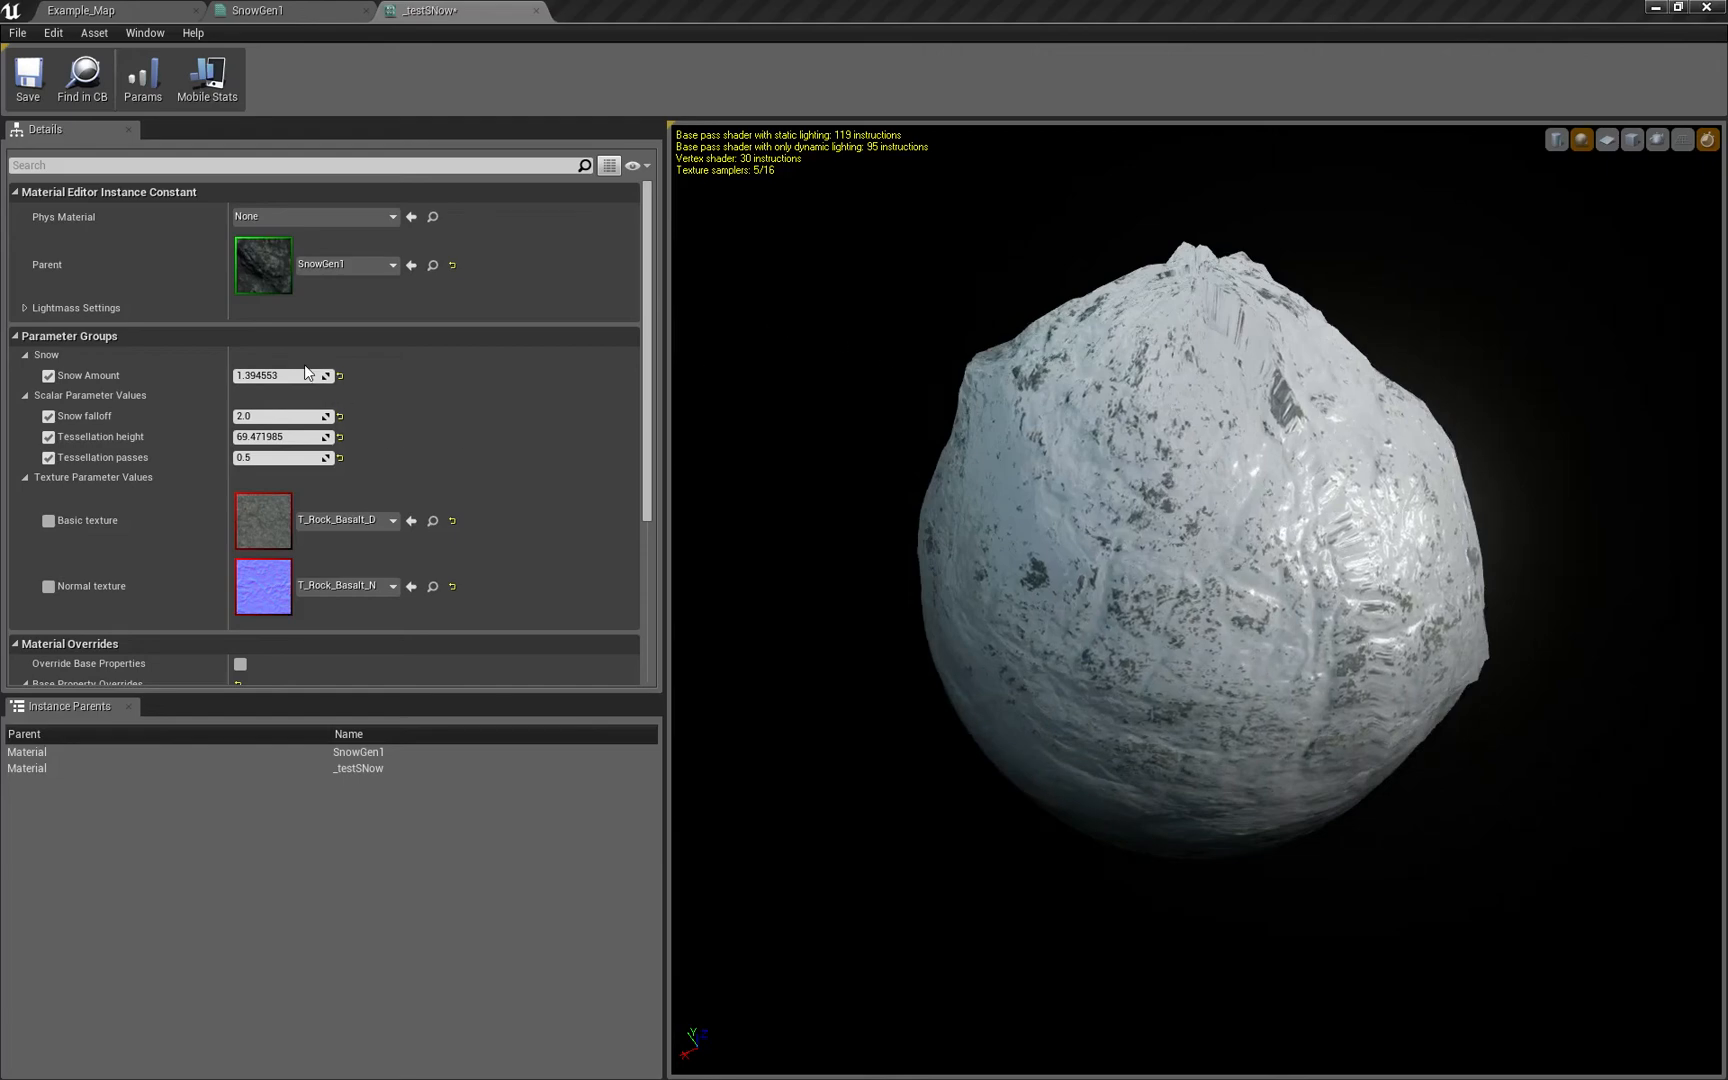
{"action": "left_click_drag", "start_coordinate": [298, 376], "coordinate": [234, 376]}
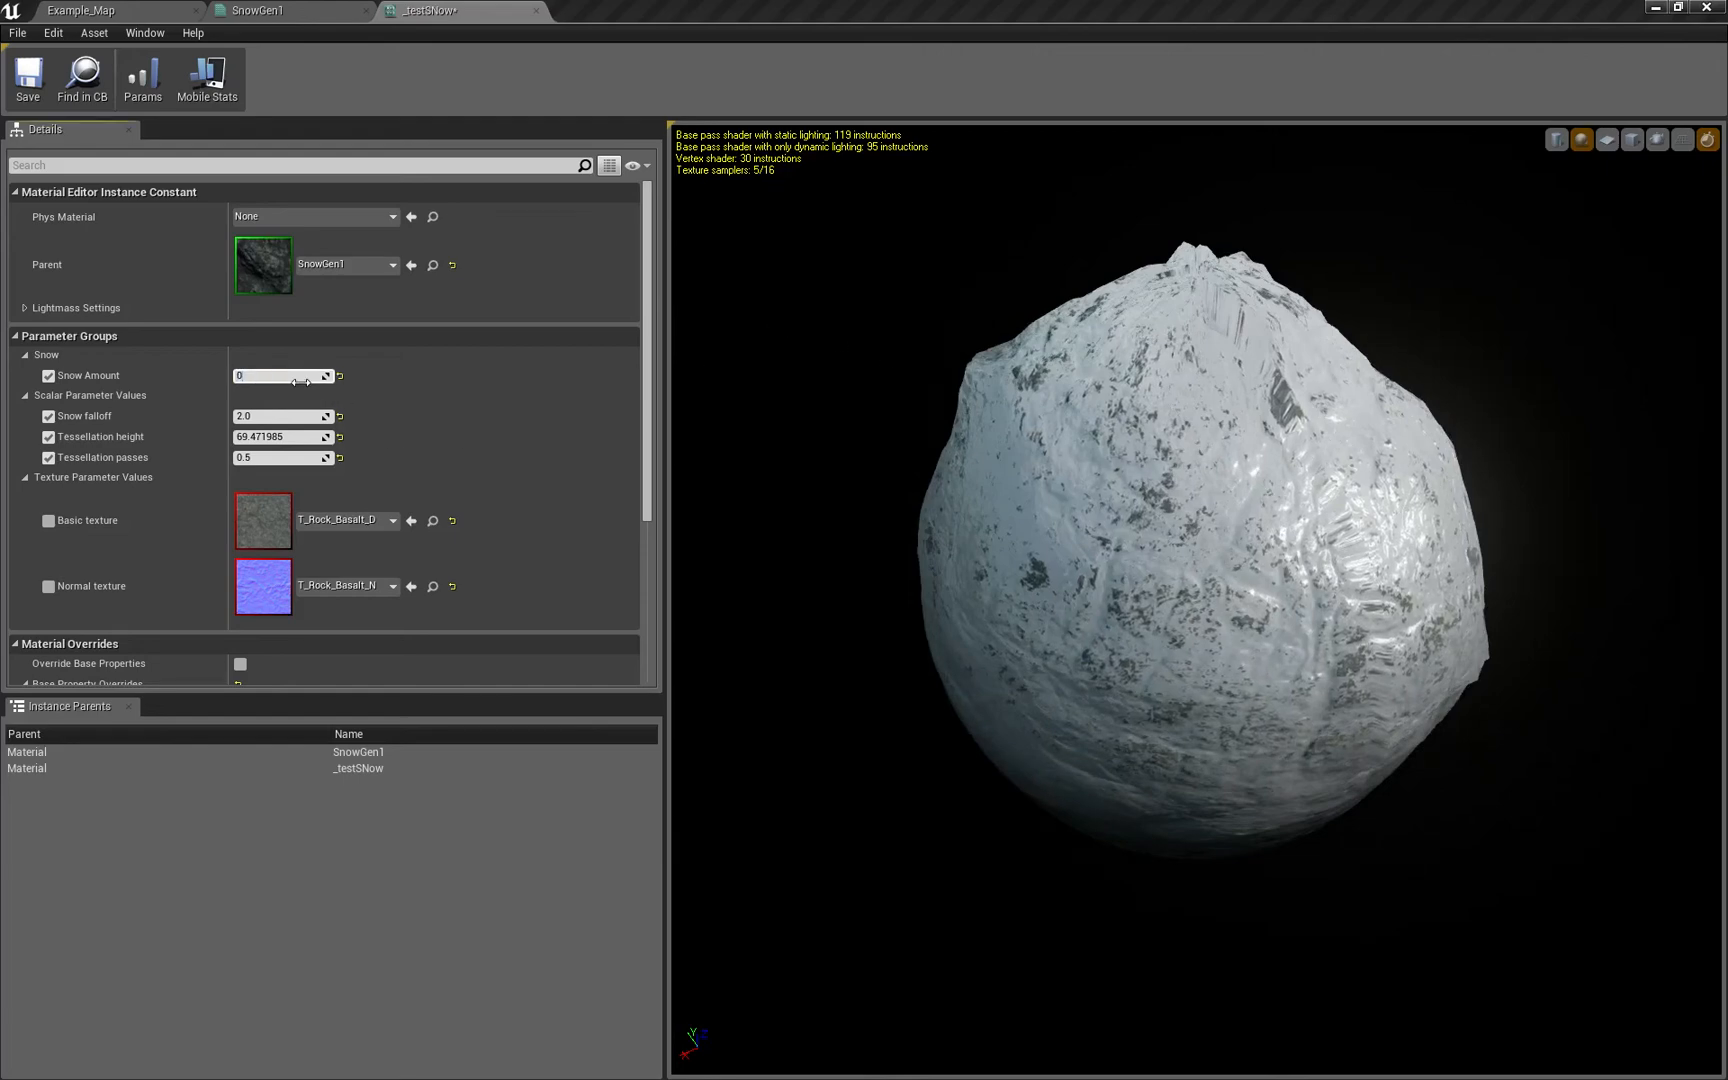
{"action": "left_click_drag", "start_coordinate": [308, 376], "coordinate": [236, 376]}
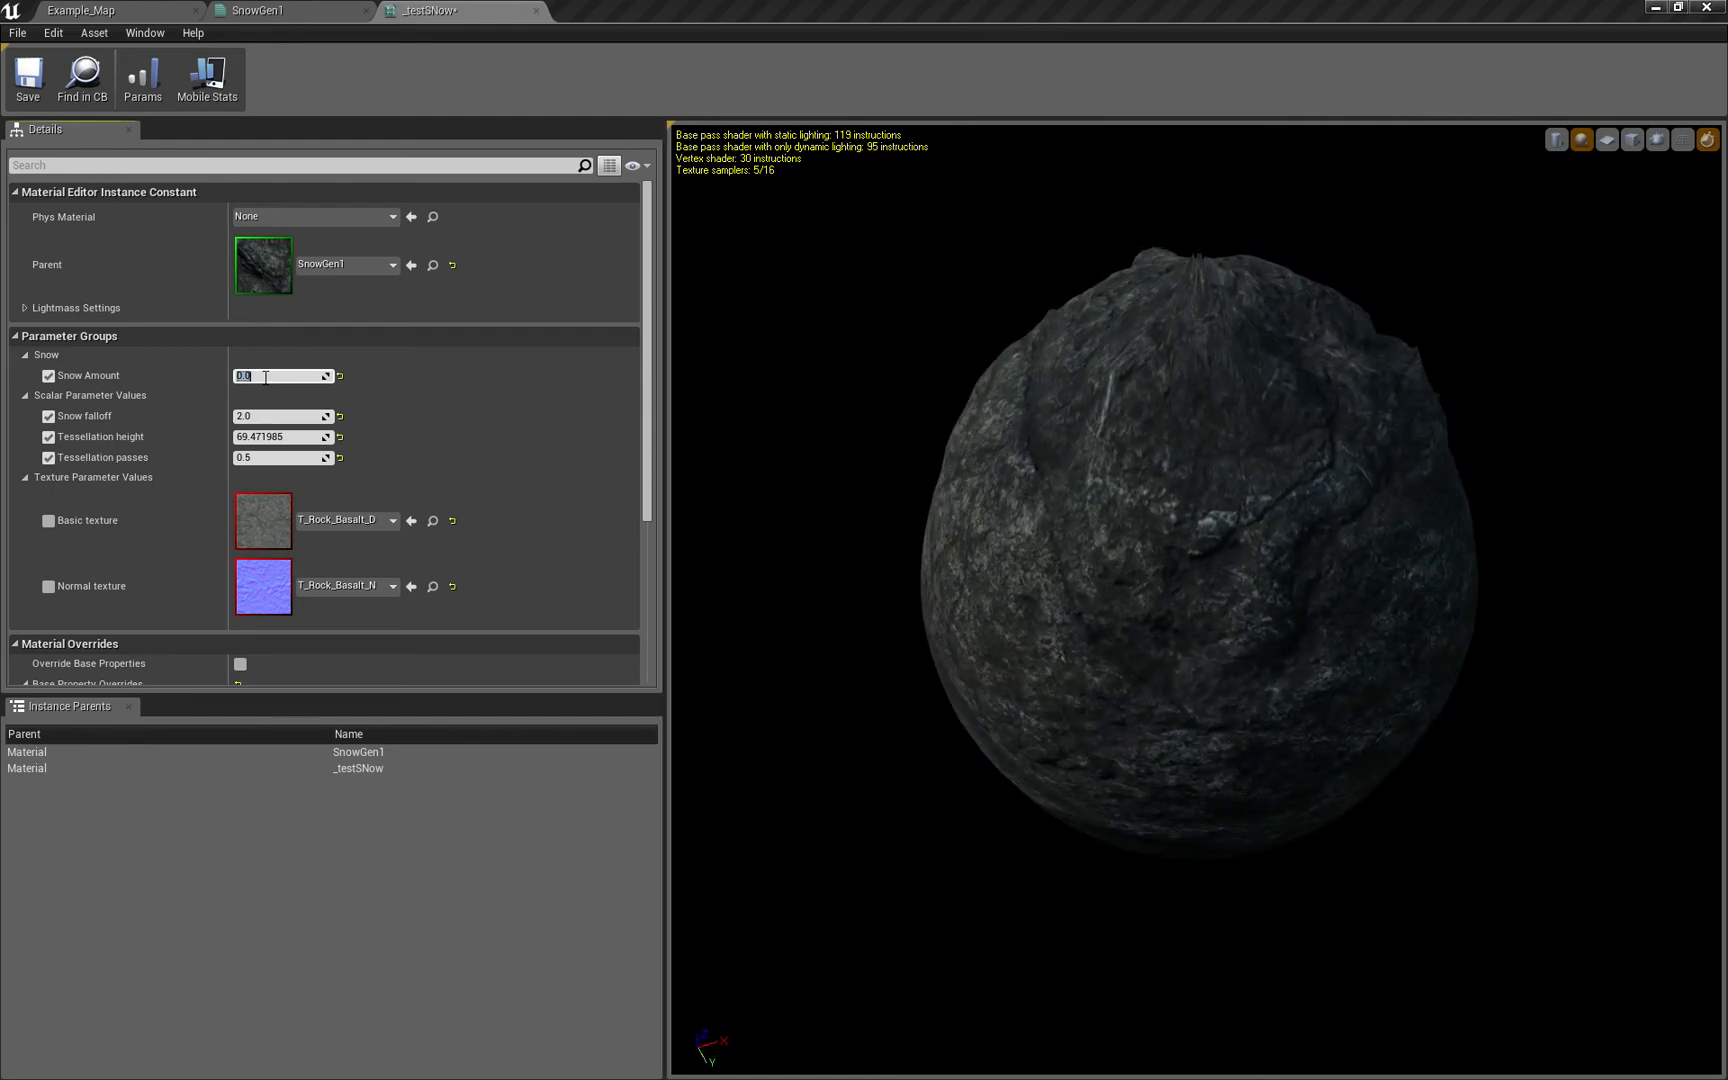
{"action": "type", "text": "5"}
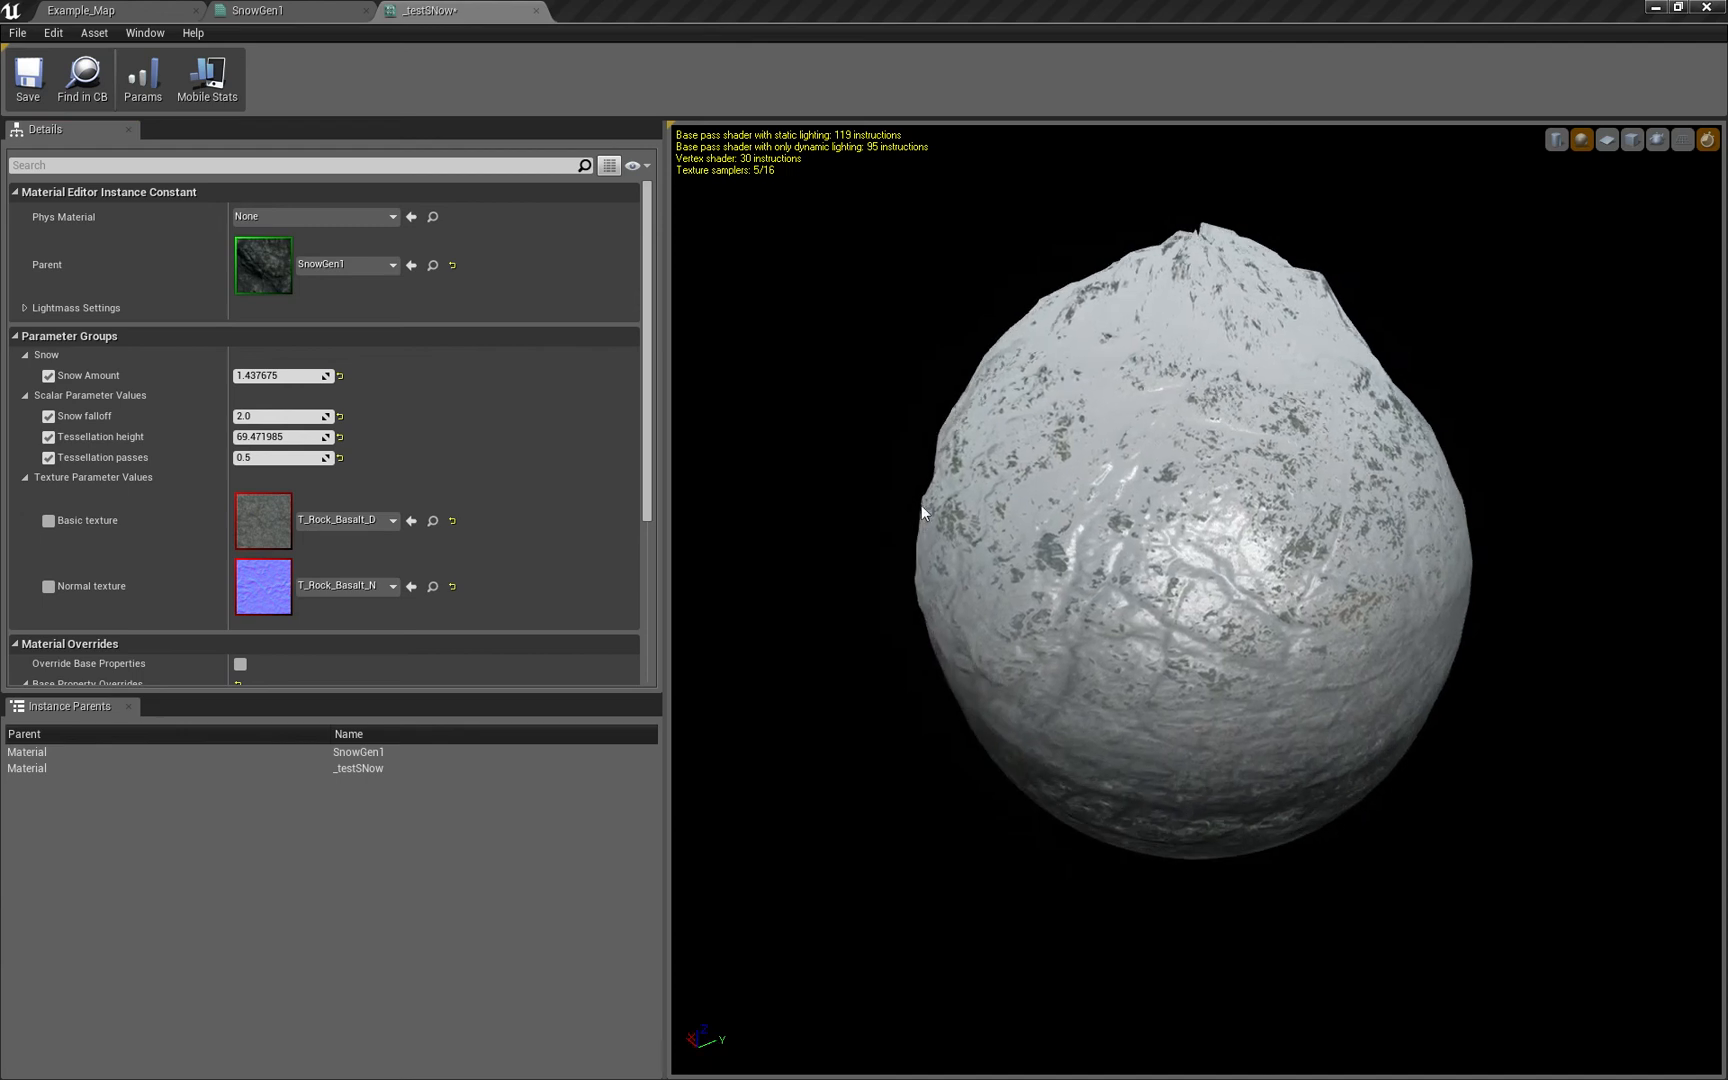
Raise the Tessellation height override to about 70 so the preview sphere bulges
{"action": "type", "text": "58.676163"}
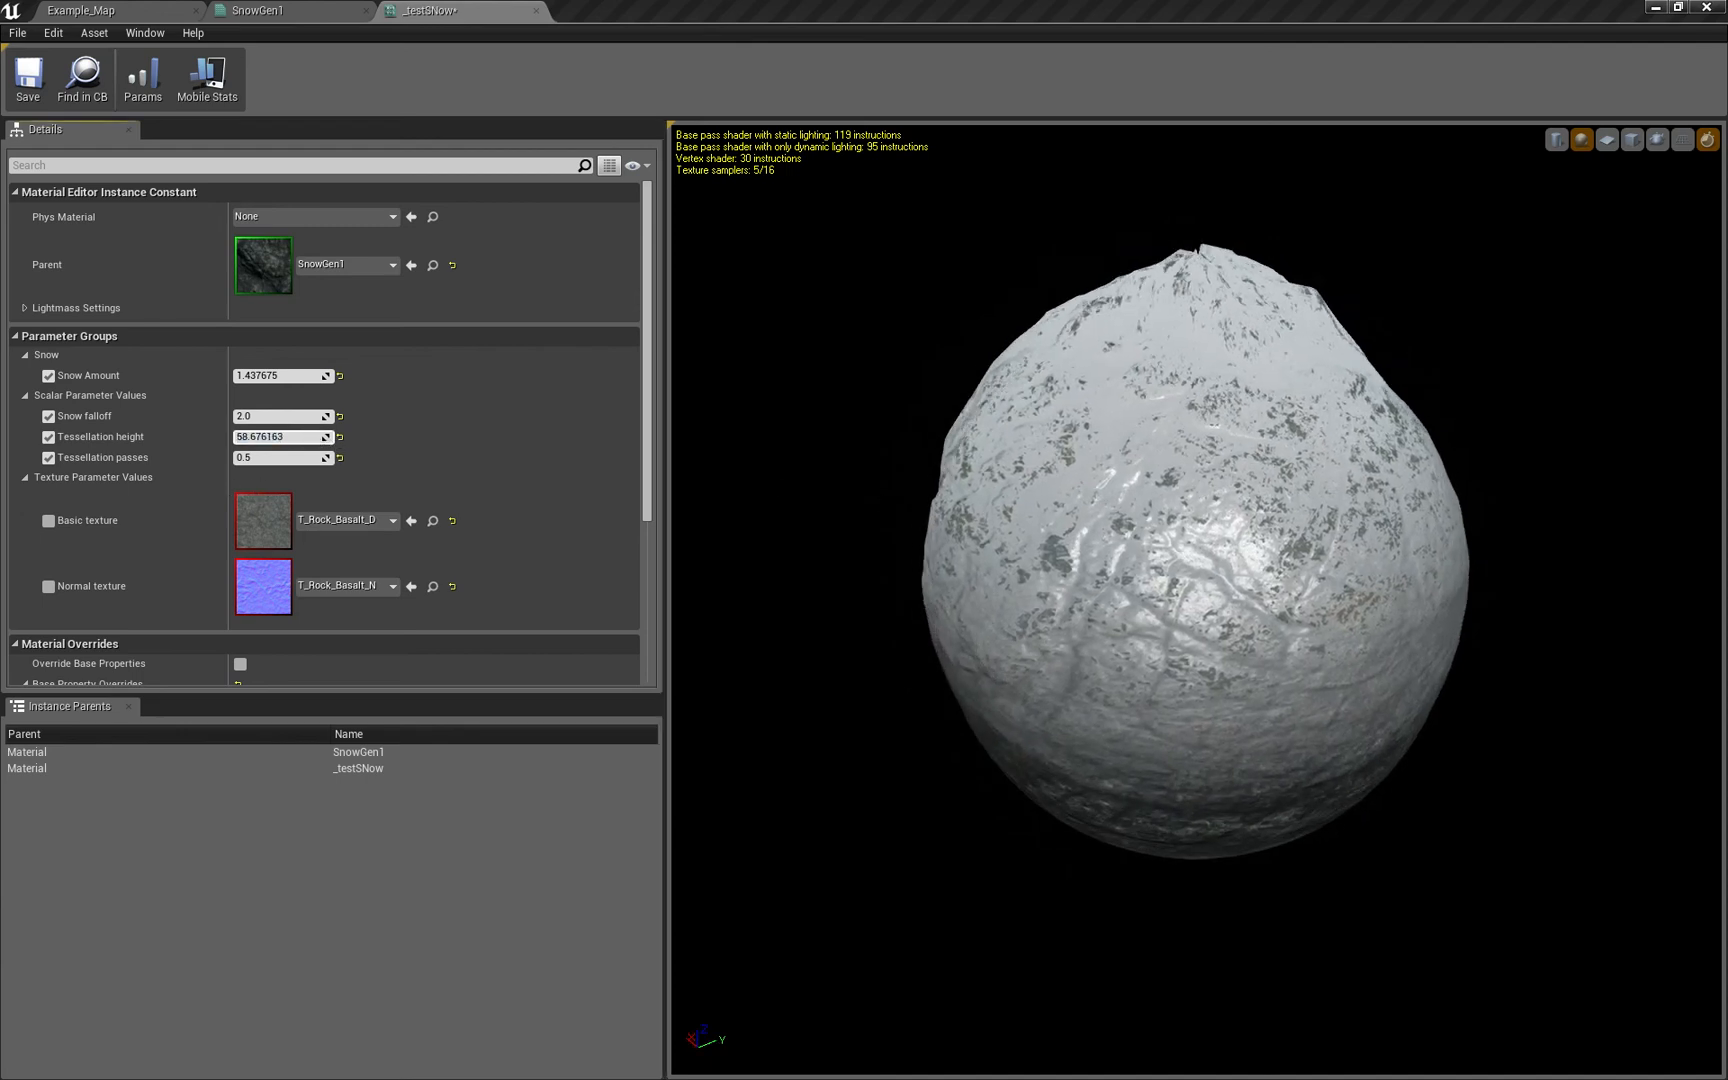
{"action": "type", "text": "17.258343"}
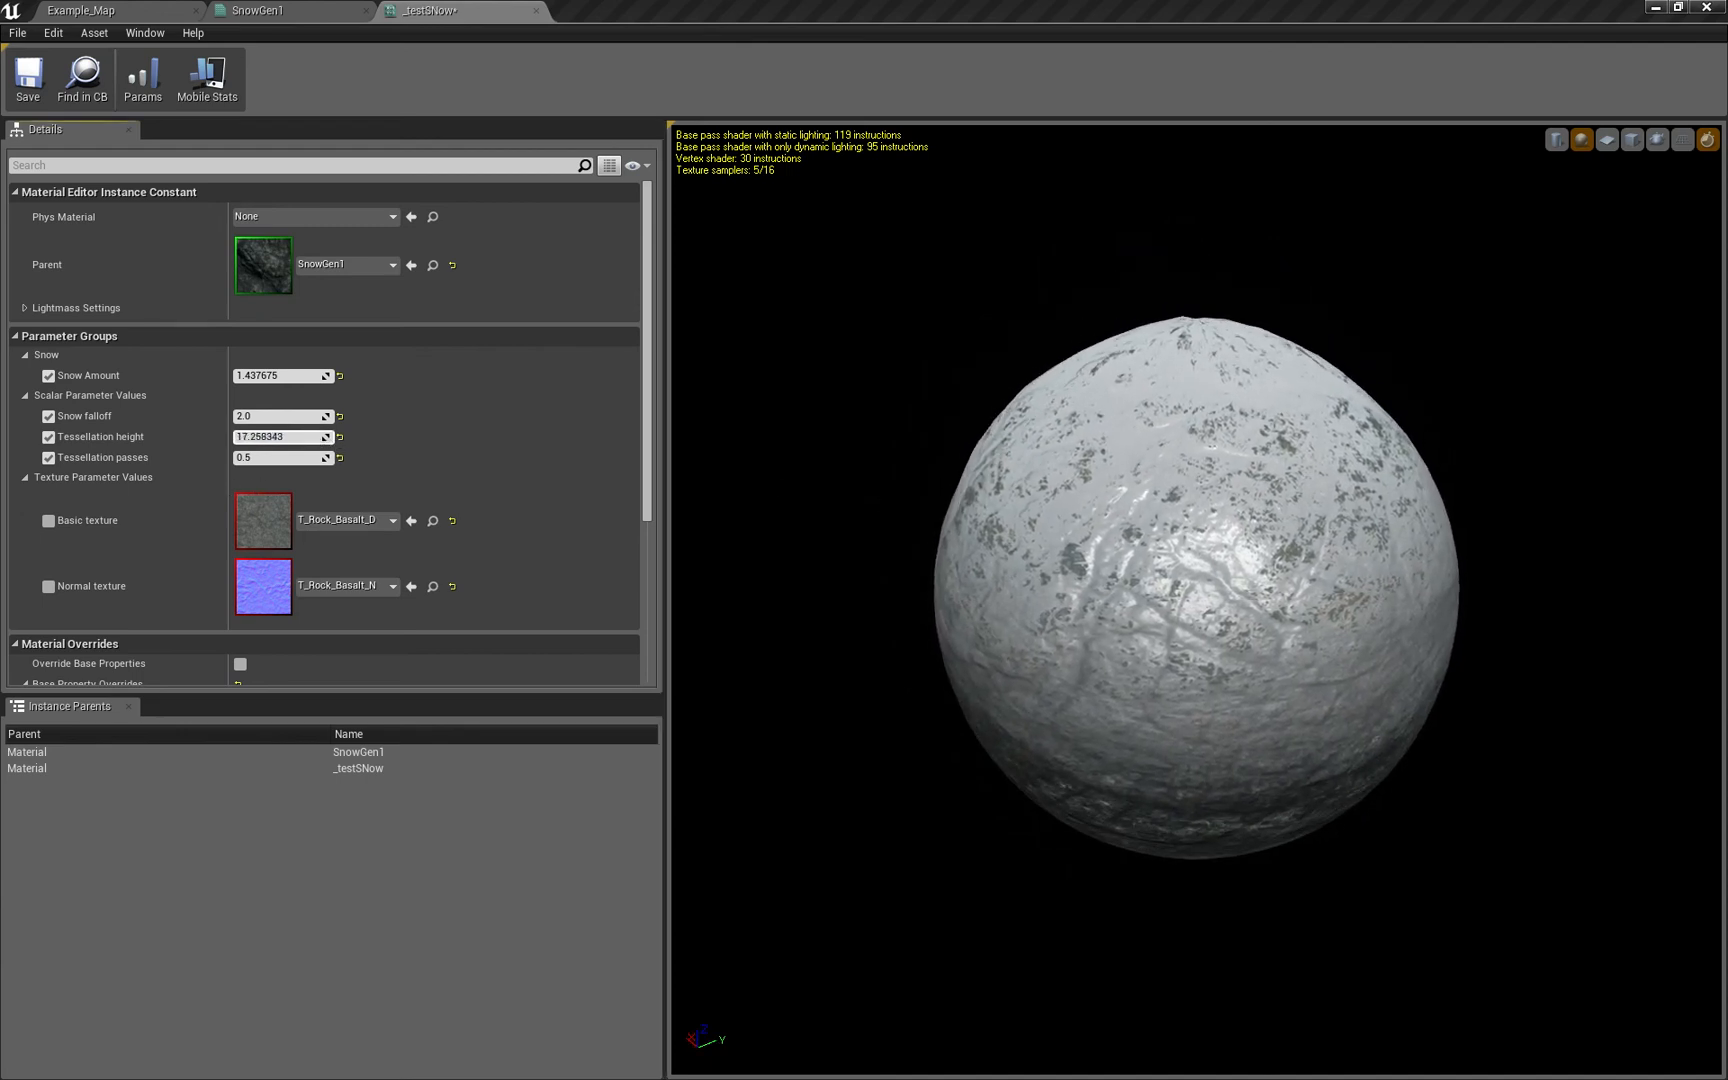
{"action": "type", "text": "75.485382"}
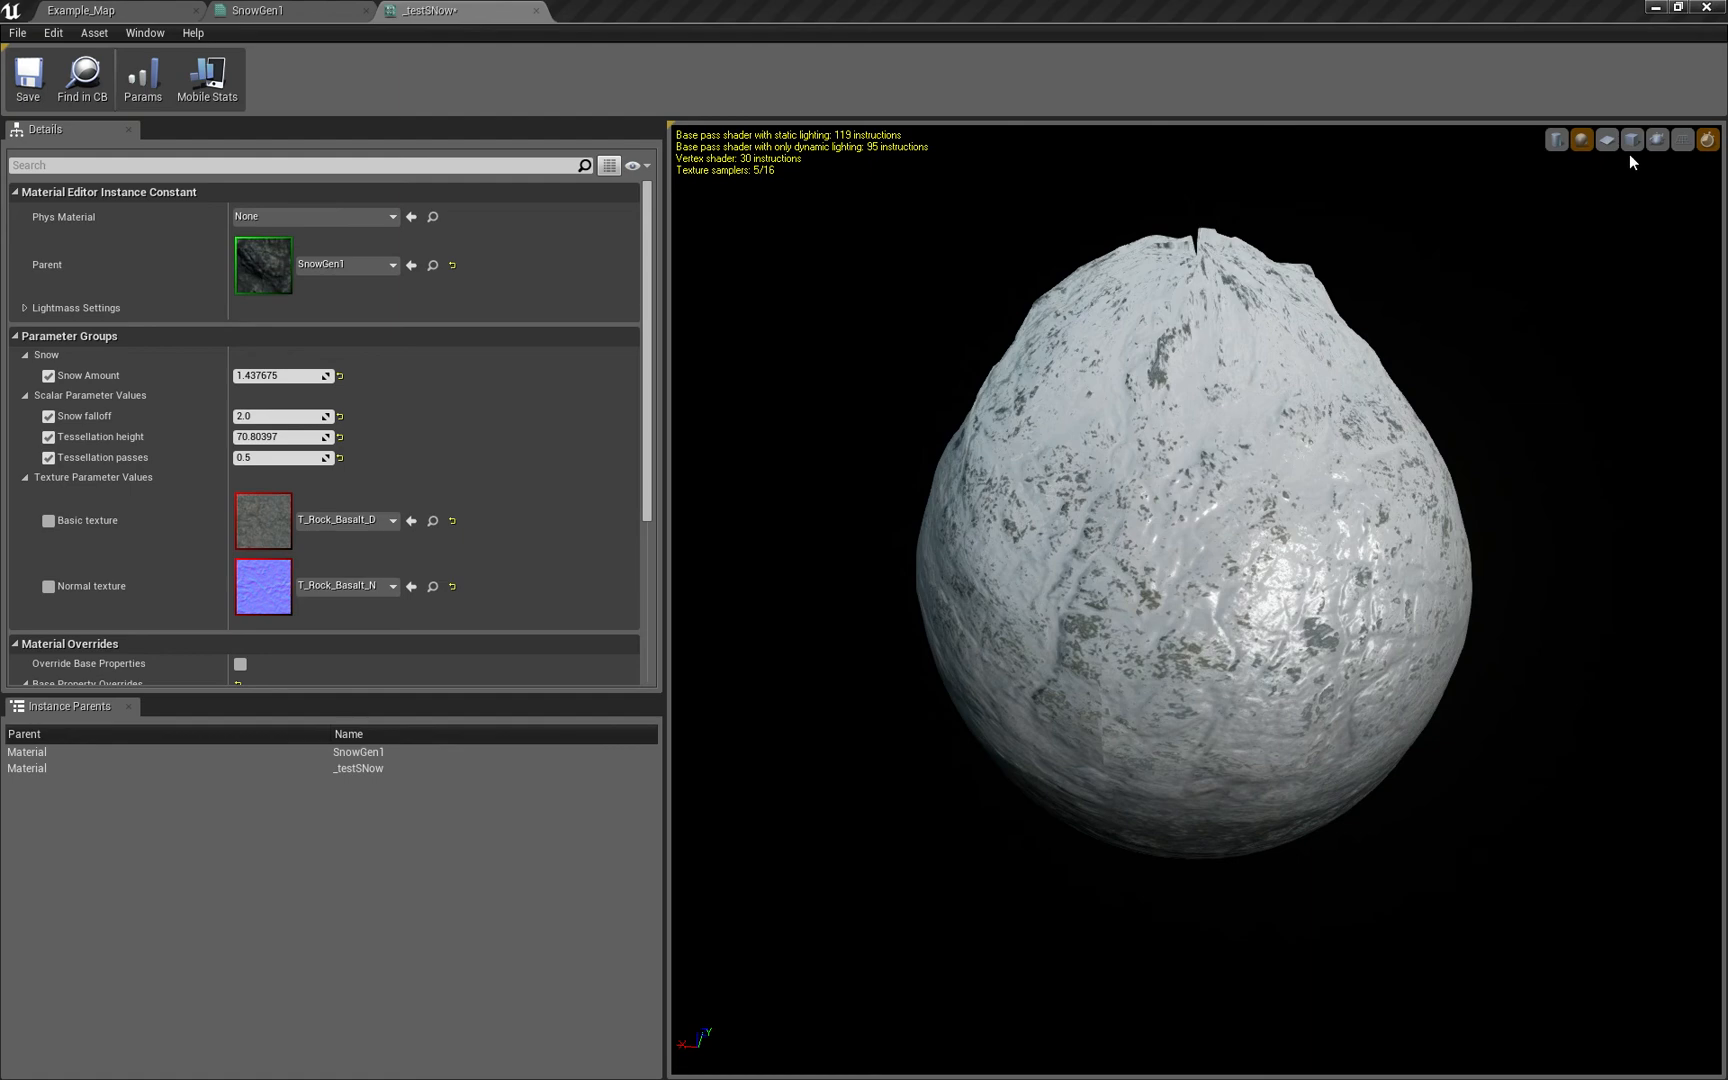
Preview the snow instance on a cube and inspect its snowy top from above
{"action": "left_click", "coordinate": [1632, 138]}
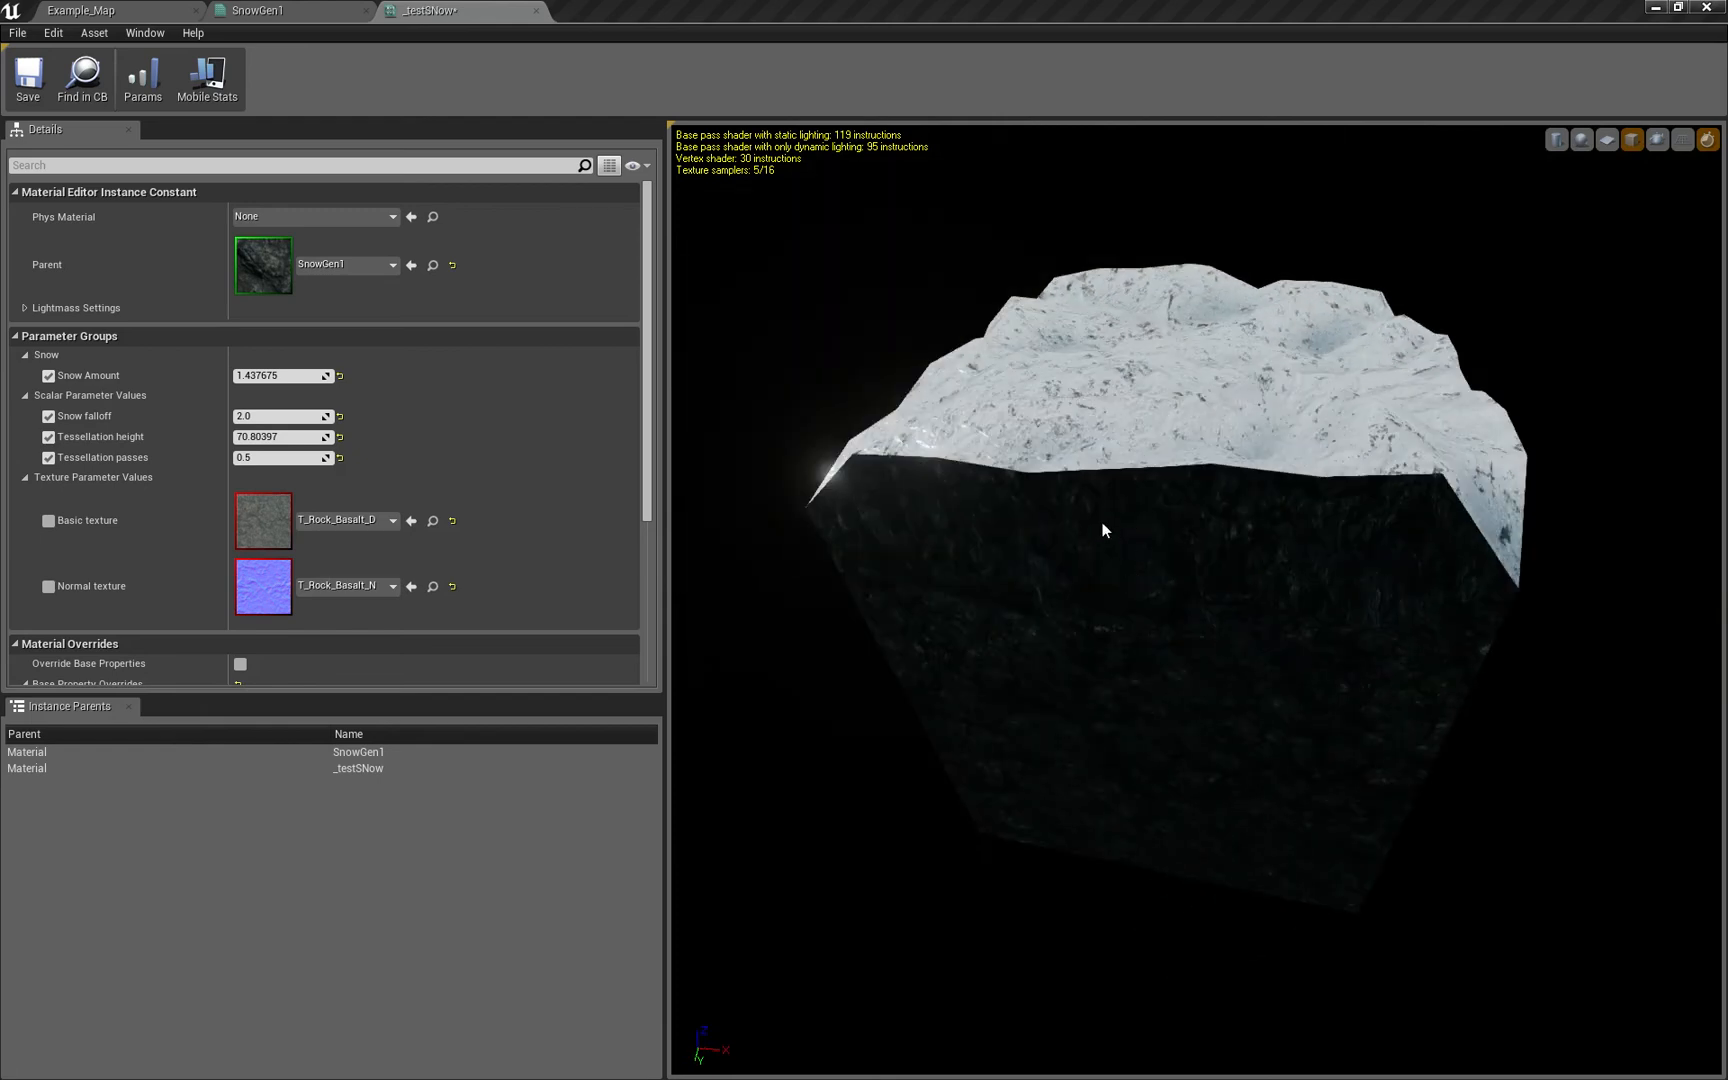
{"action": "left_click_drag", "start_coordinate": [1102, 530], "coordinate": [396, 438]}
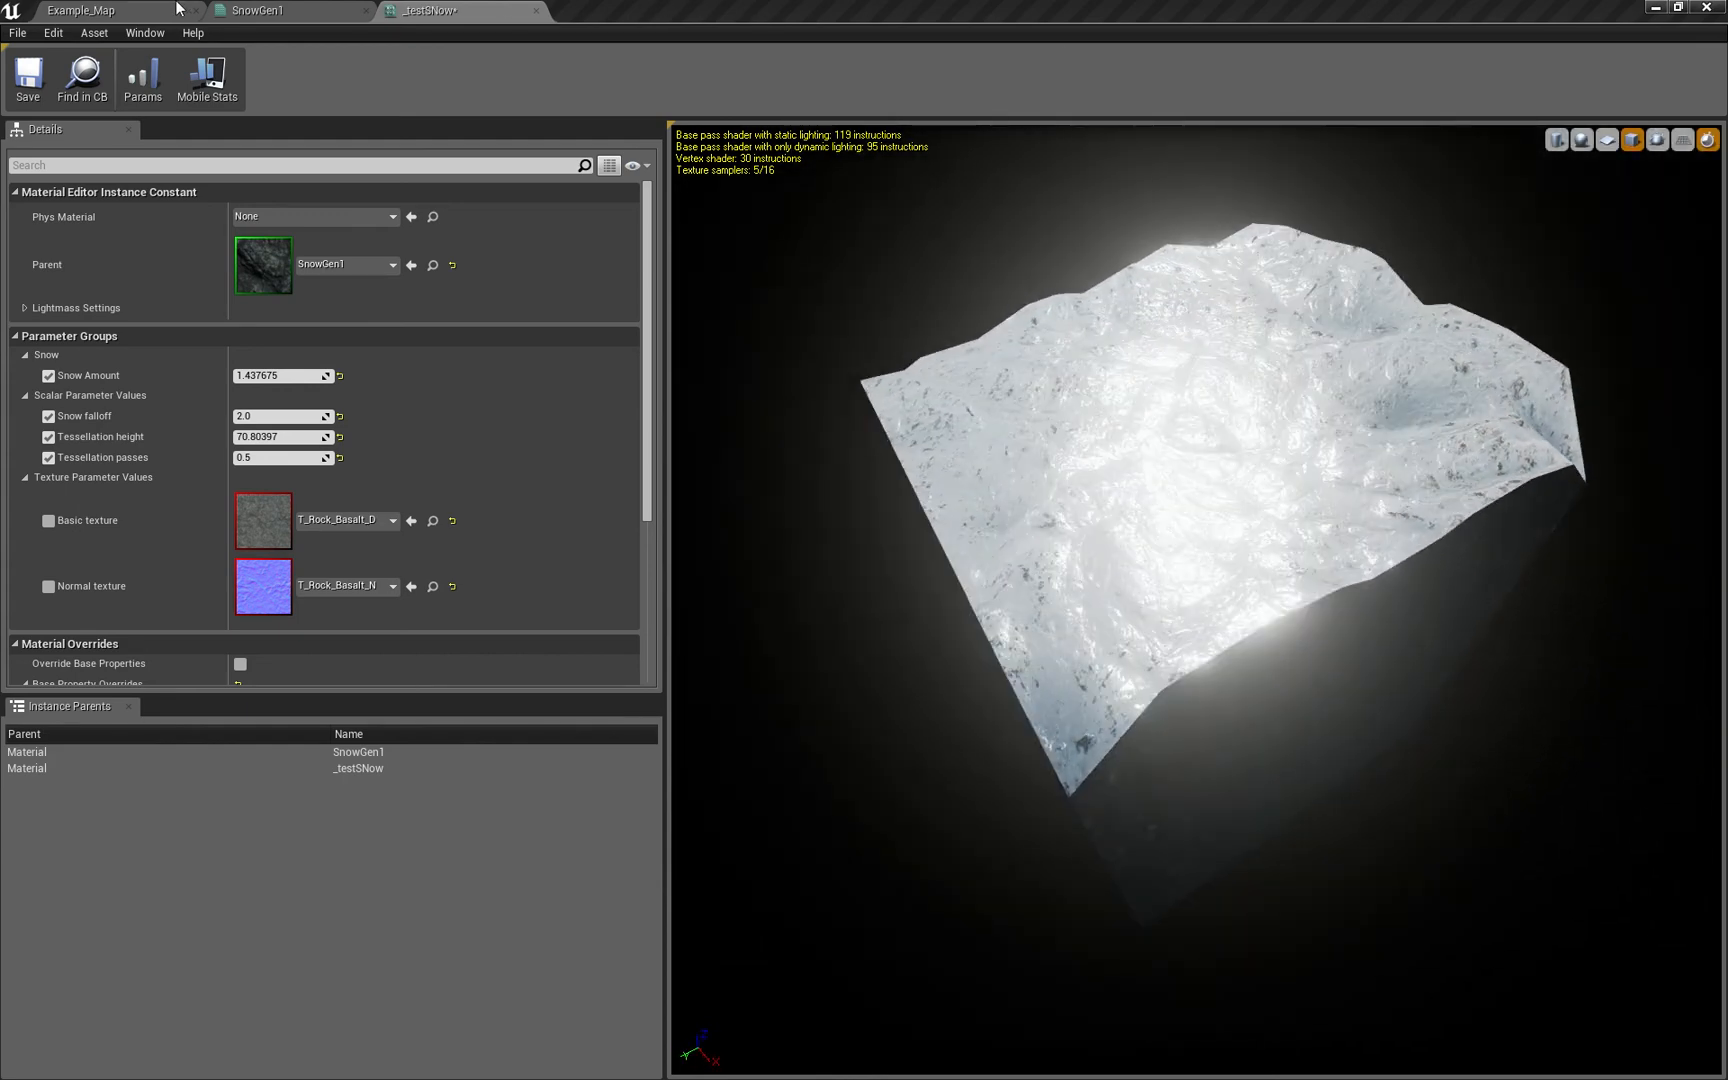
{"action": "left_click", "coordinate": [82, 10]}
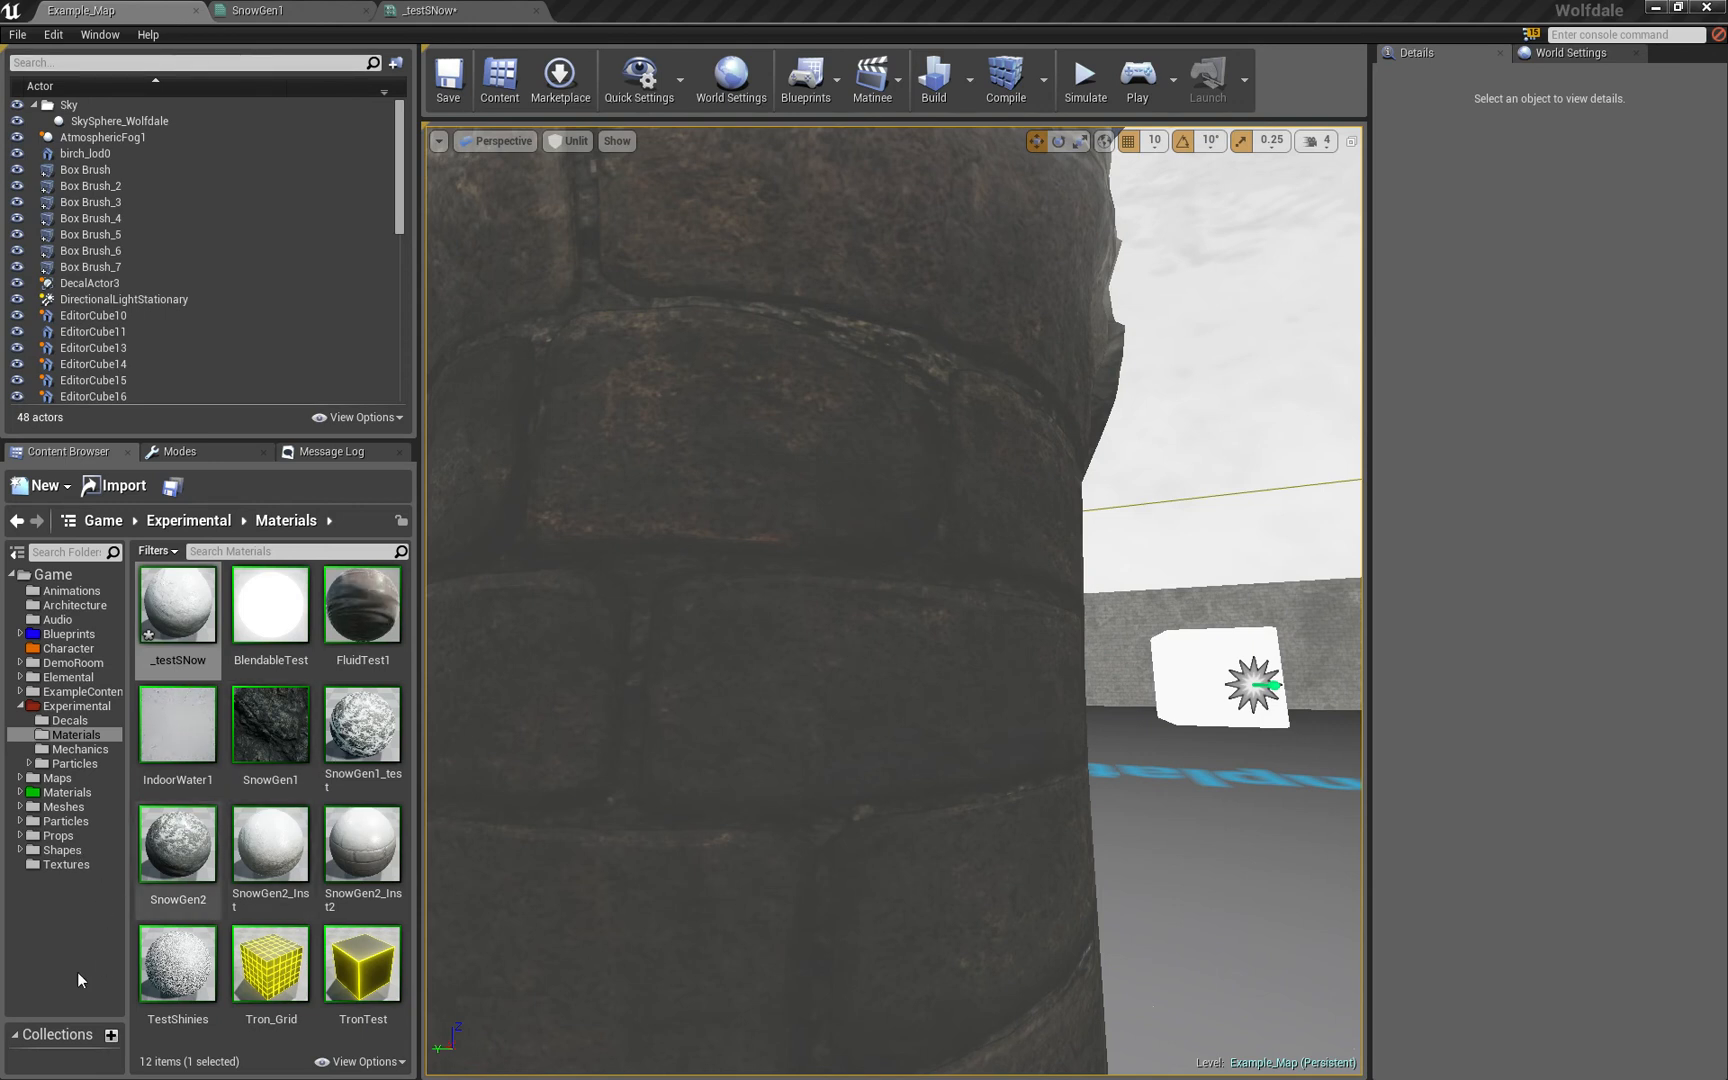
Select the SM_Rock prop in the Game > Props folder as the next preview mesh
{"action": "left_click", "coordinate": [66, 864]}
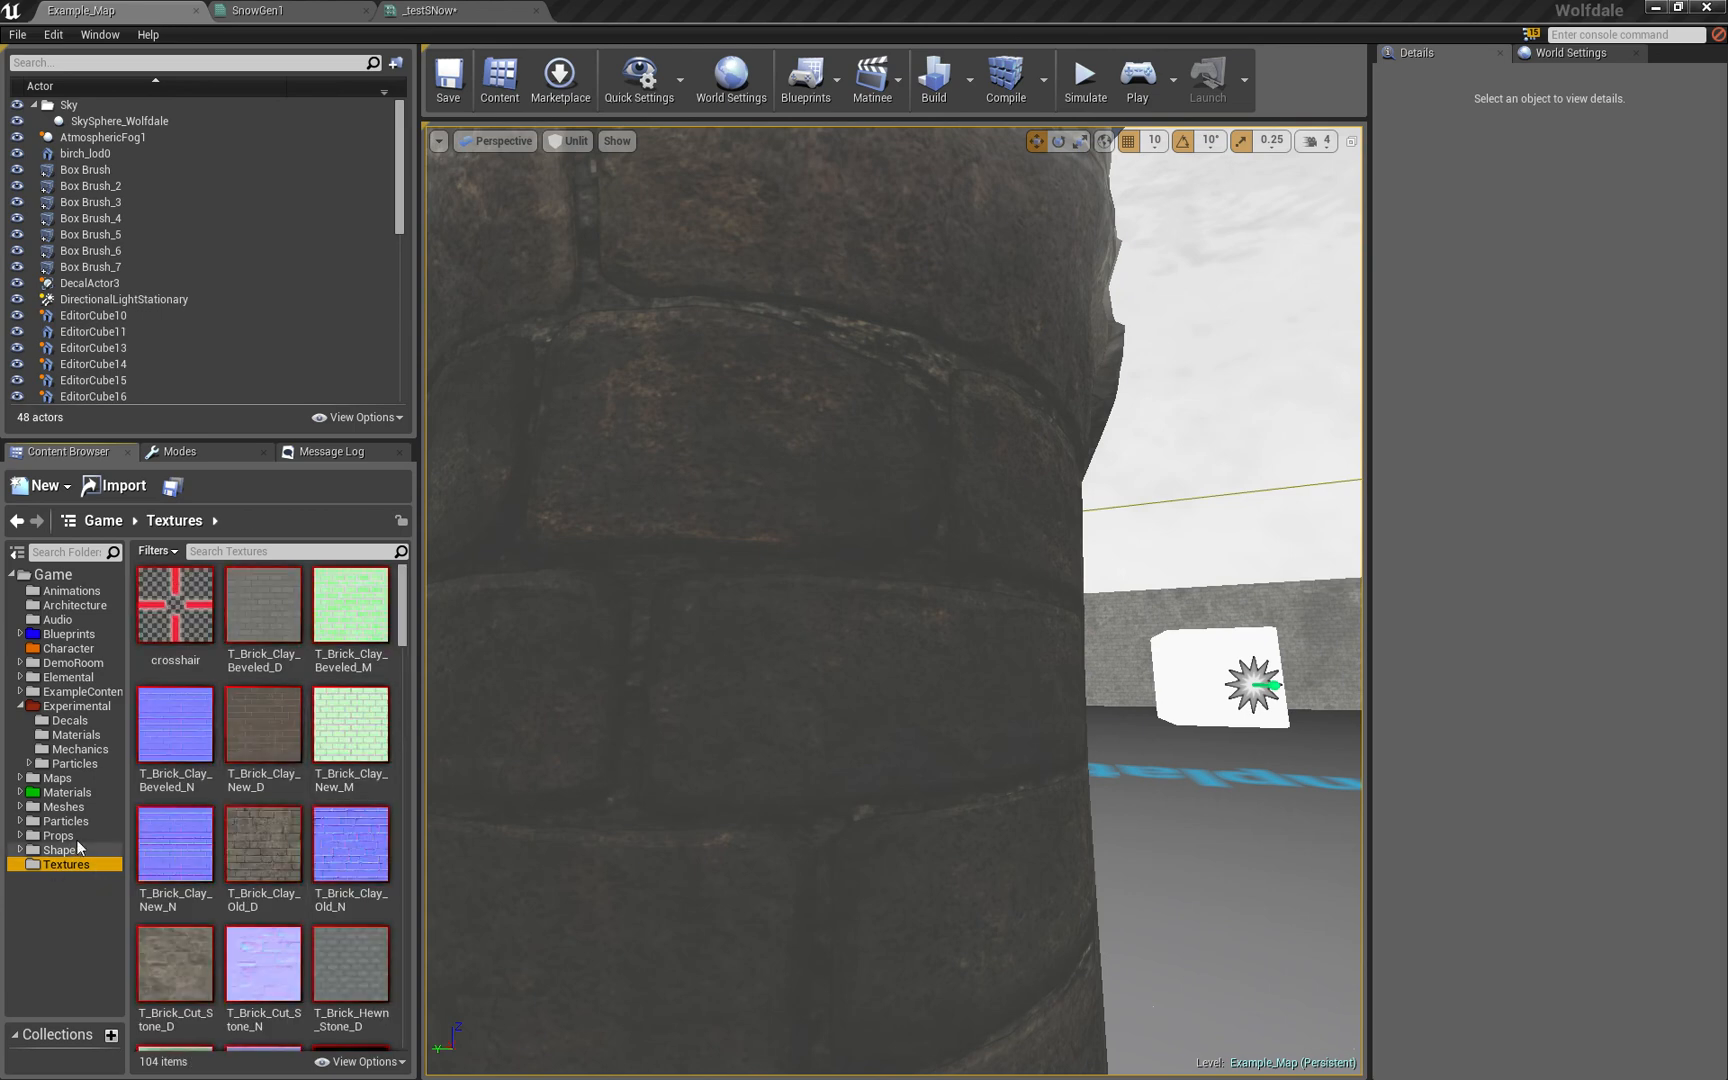
{"action": "left_click", "coordinate": [62, 848]}
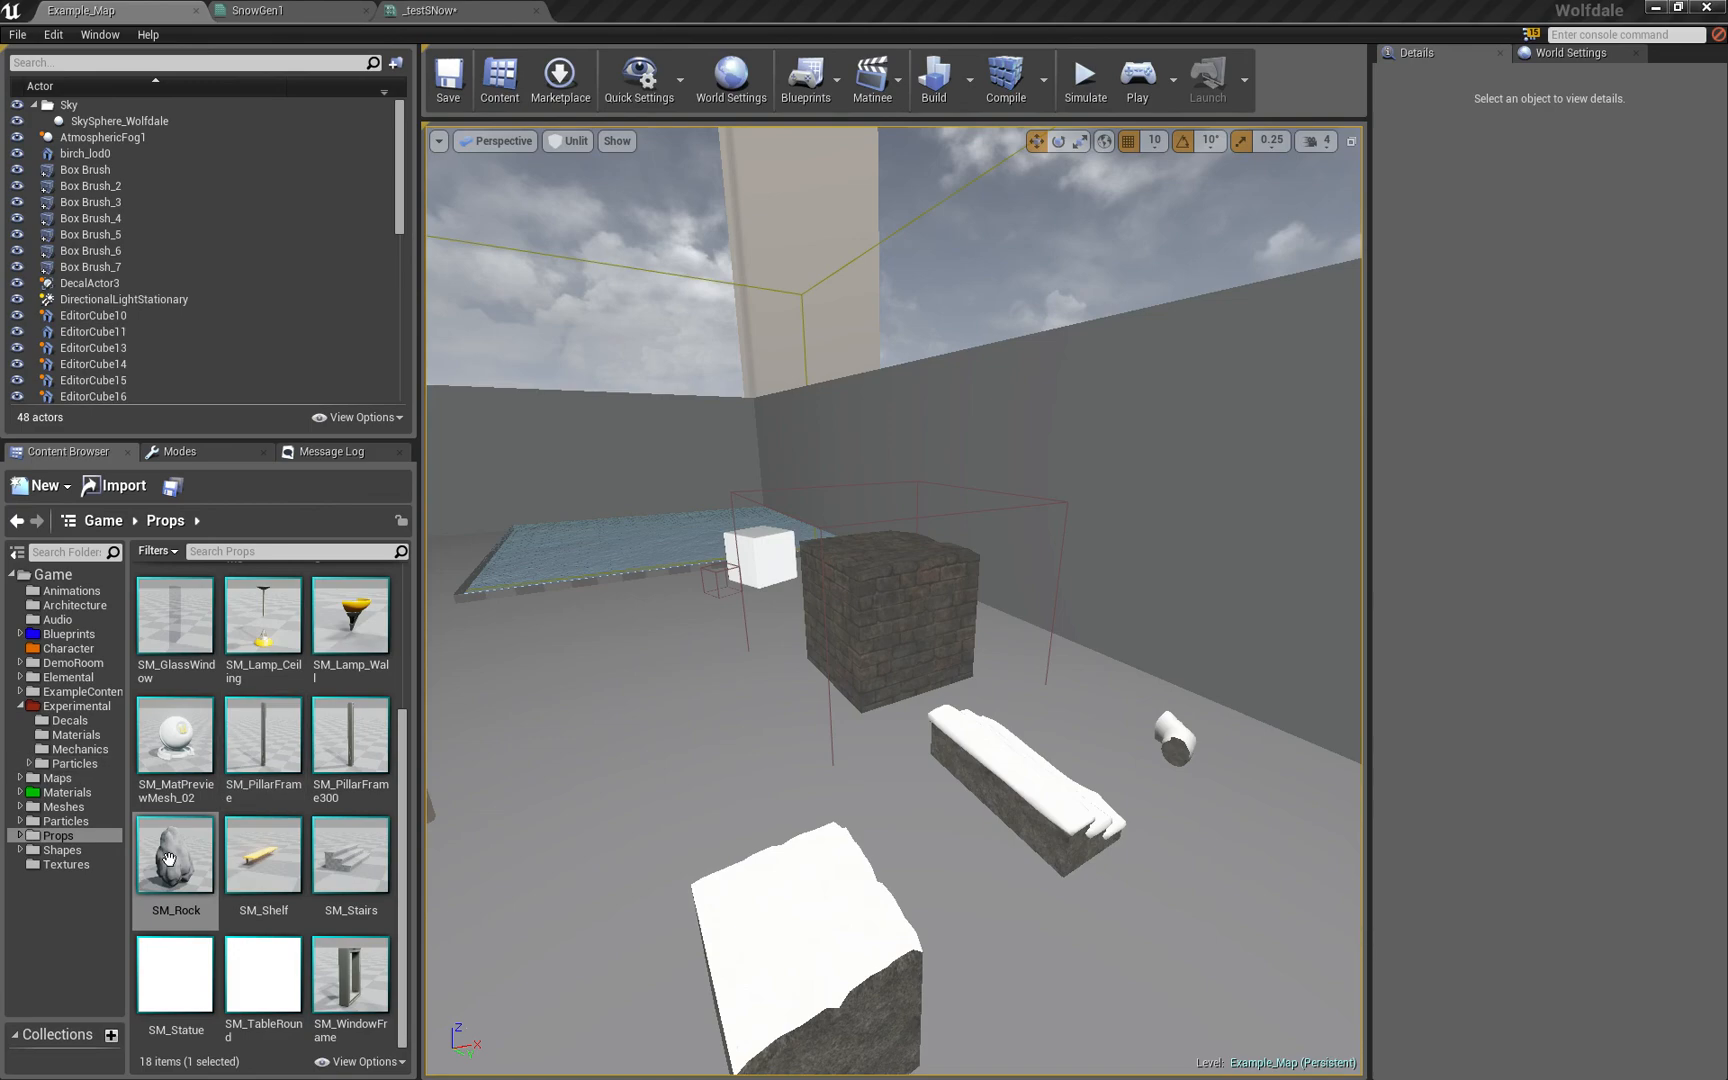
{"action": "left_click", "coordinate": [434, 10]}
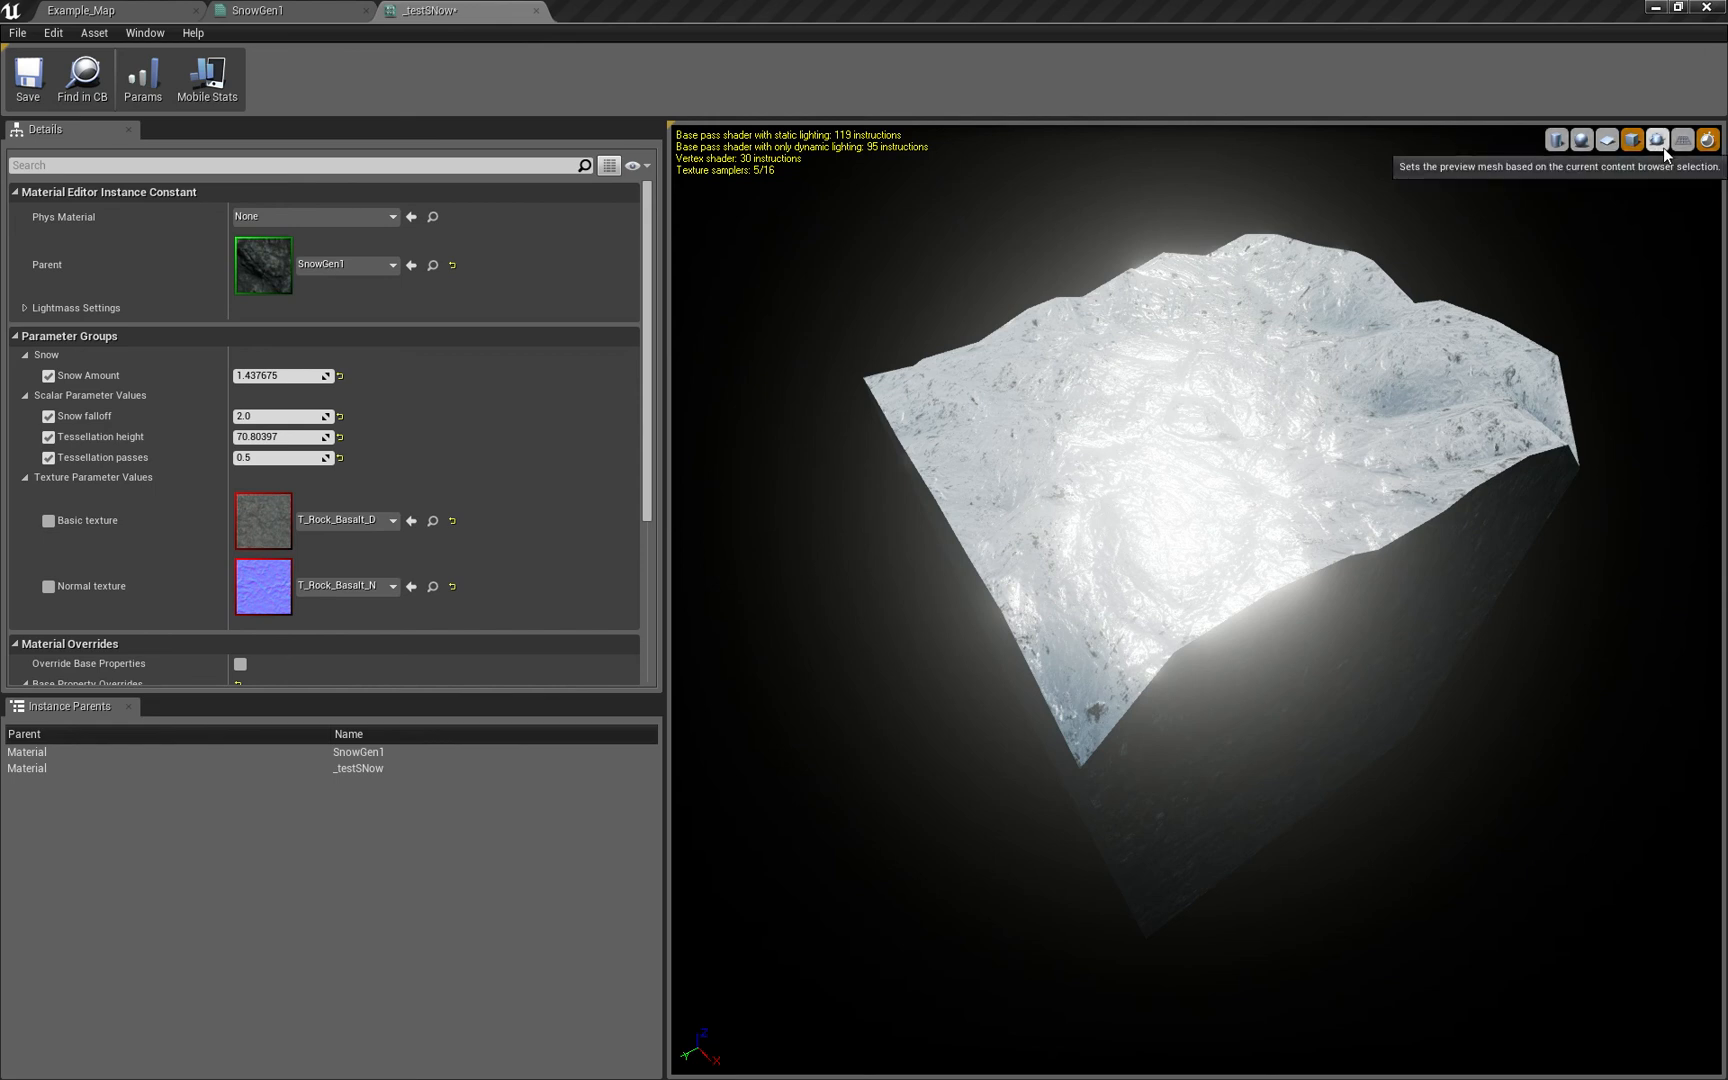
Show the instance on the selected rock mesh and settle Tessellation height at about 25.3
{"action": "left_click", "coordinate": [1656, 138]}
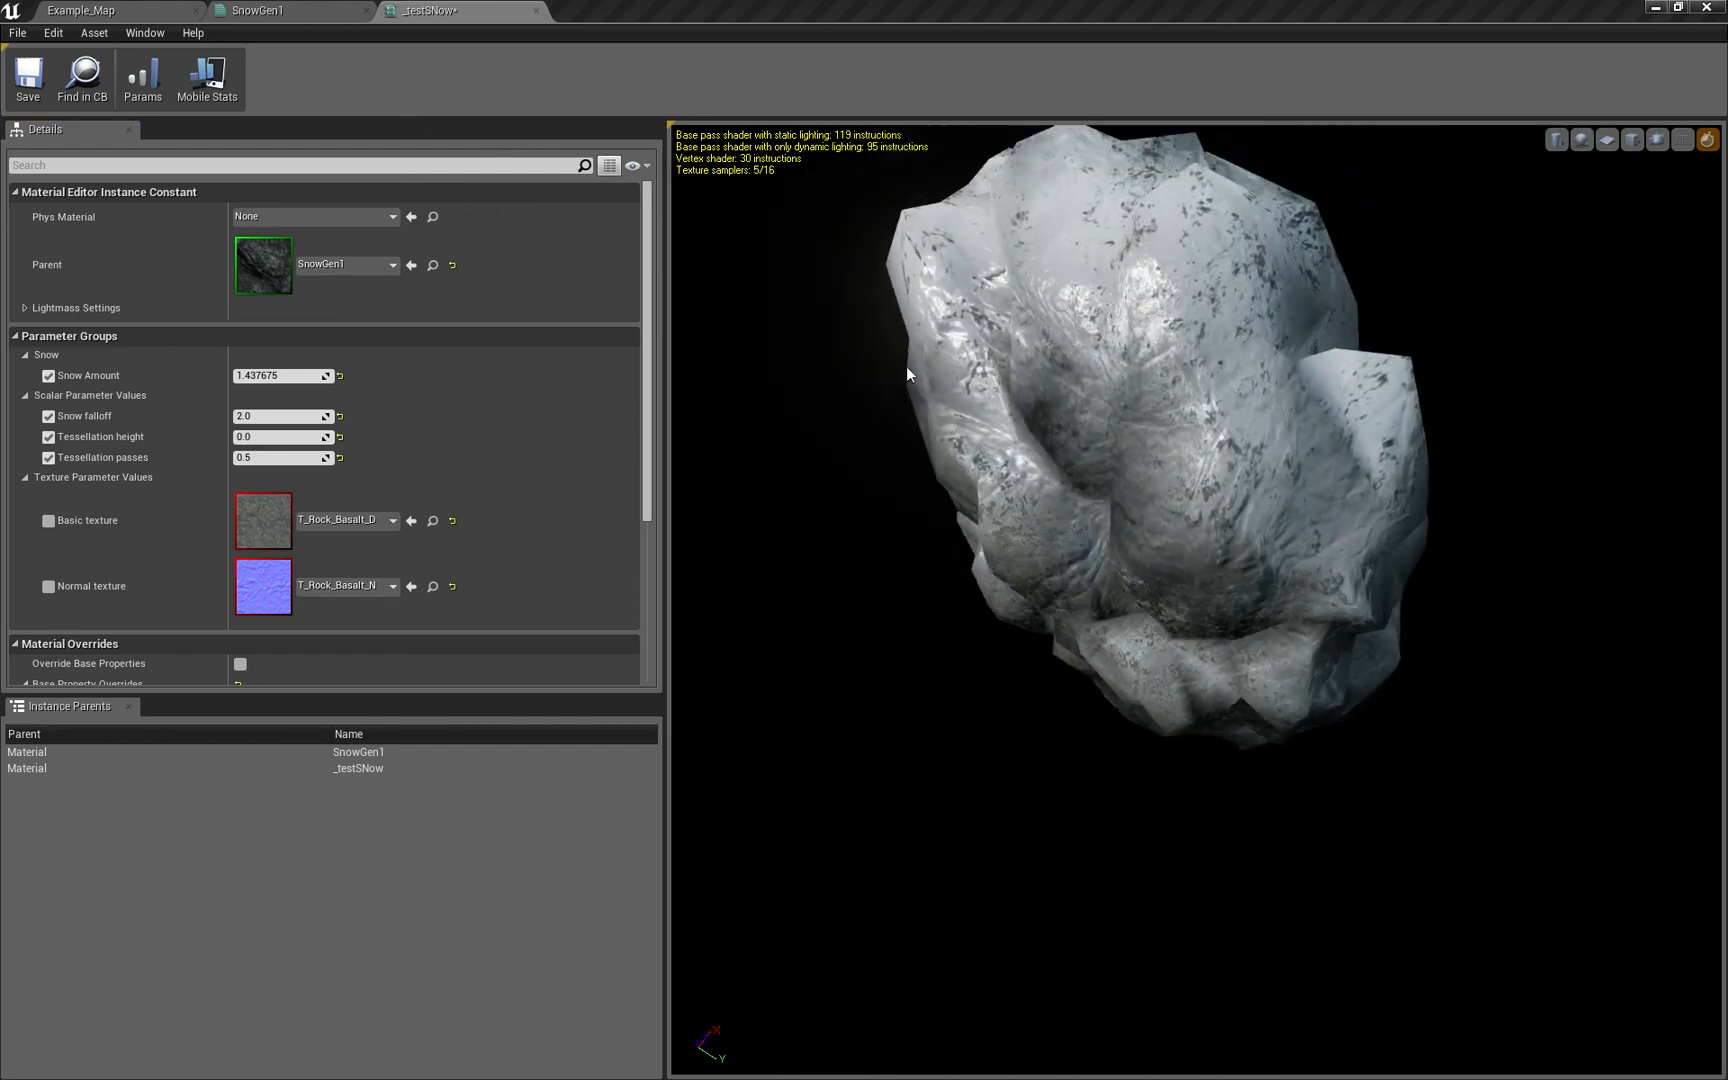
{"action": "type", "text": "0.017699"}
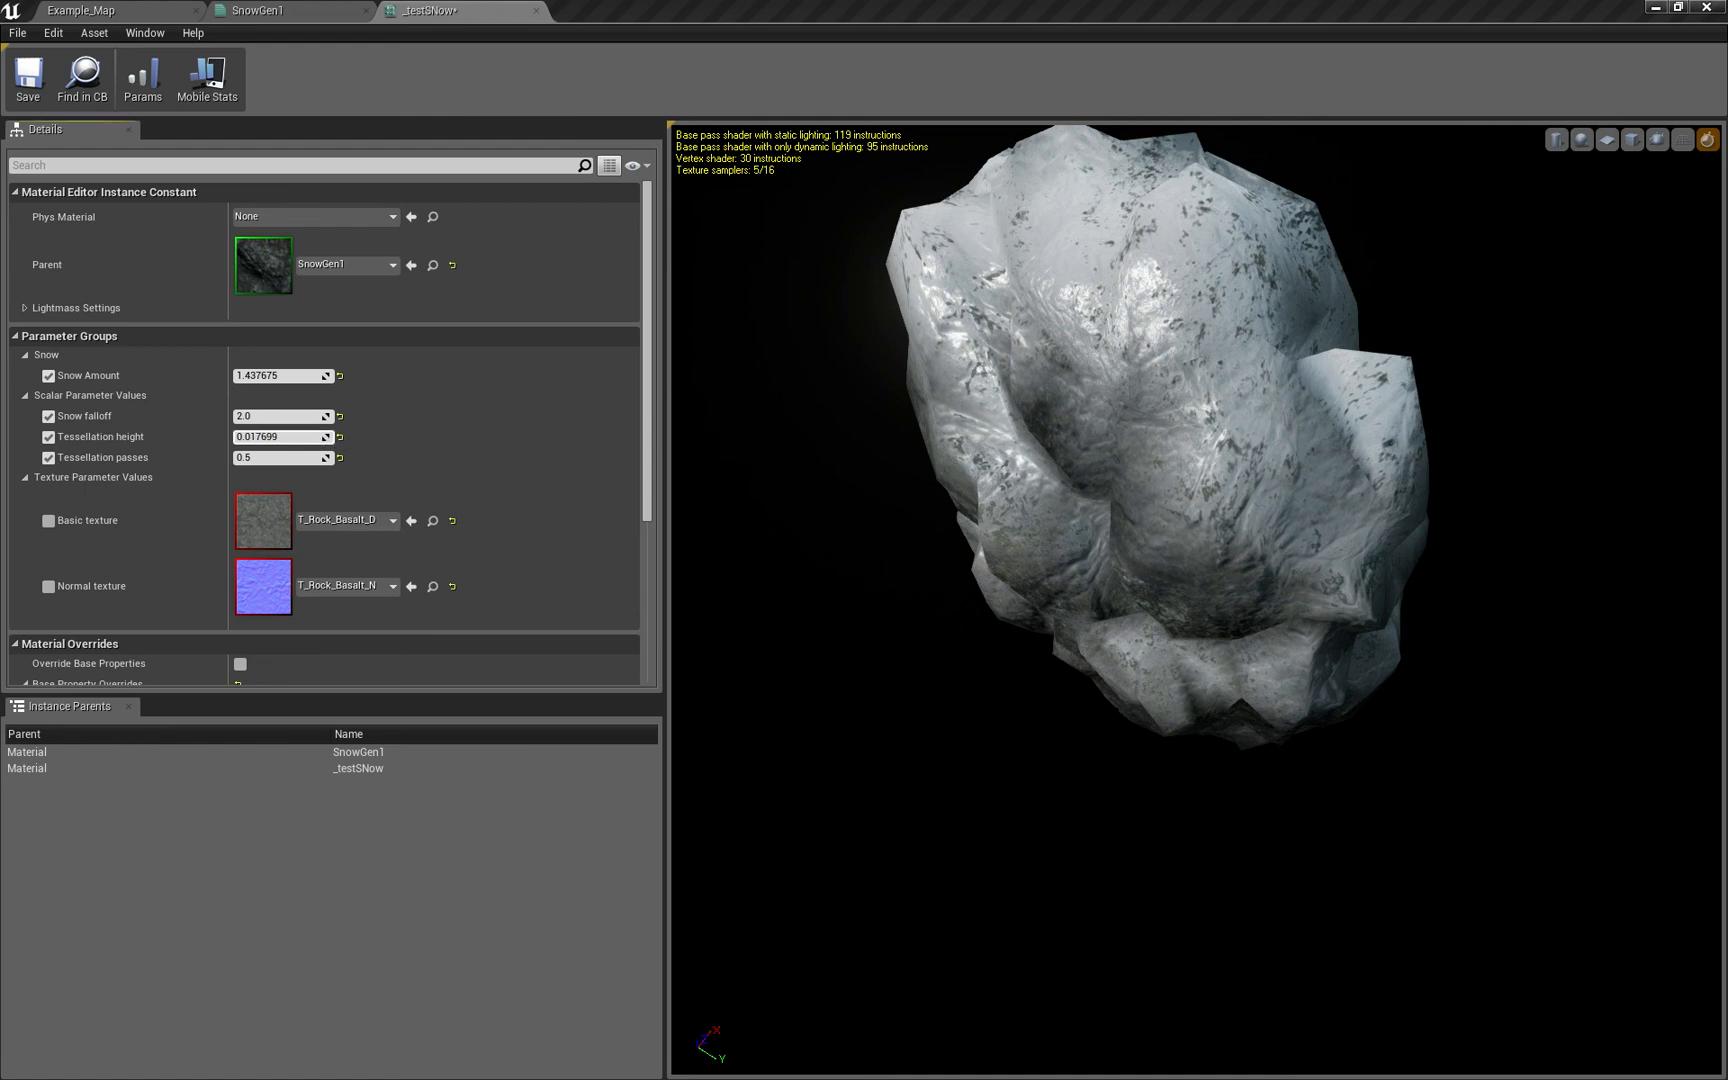
{"action": "type", "text": "2.566999"}
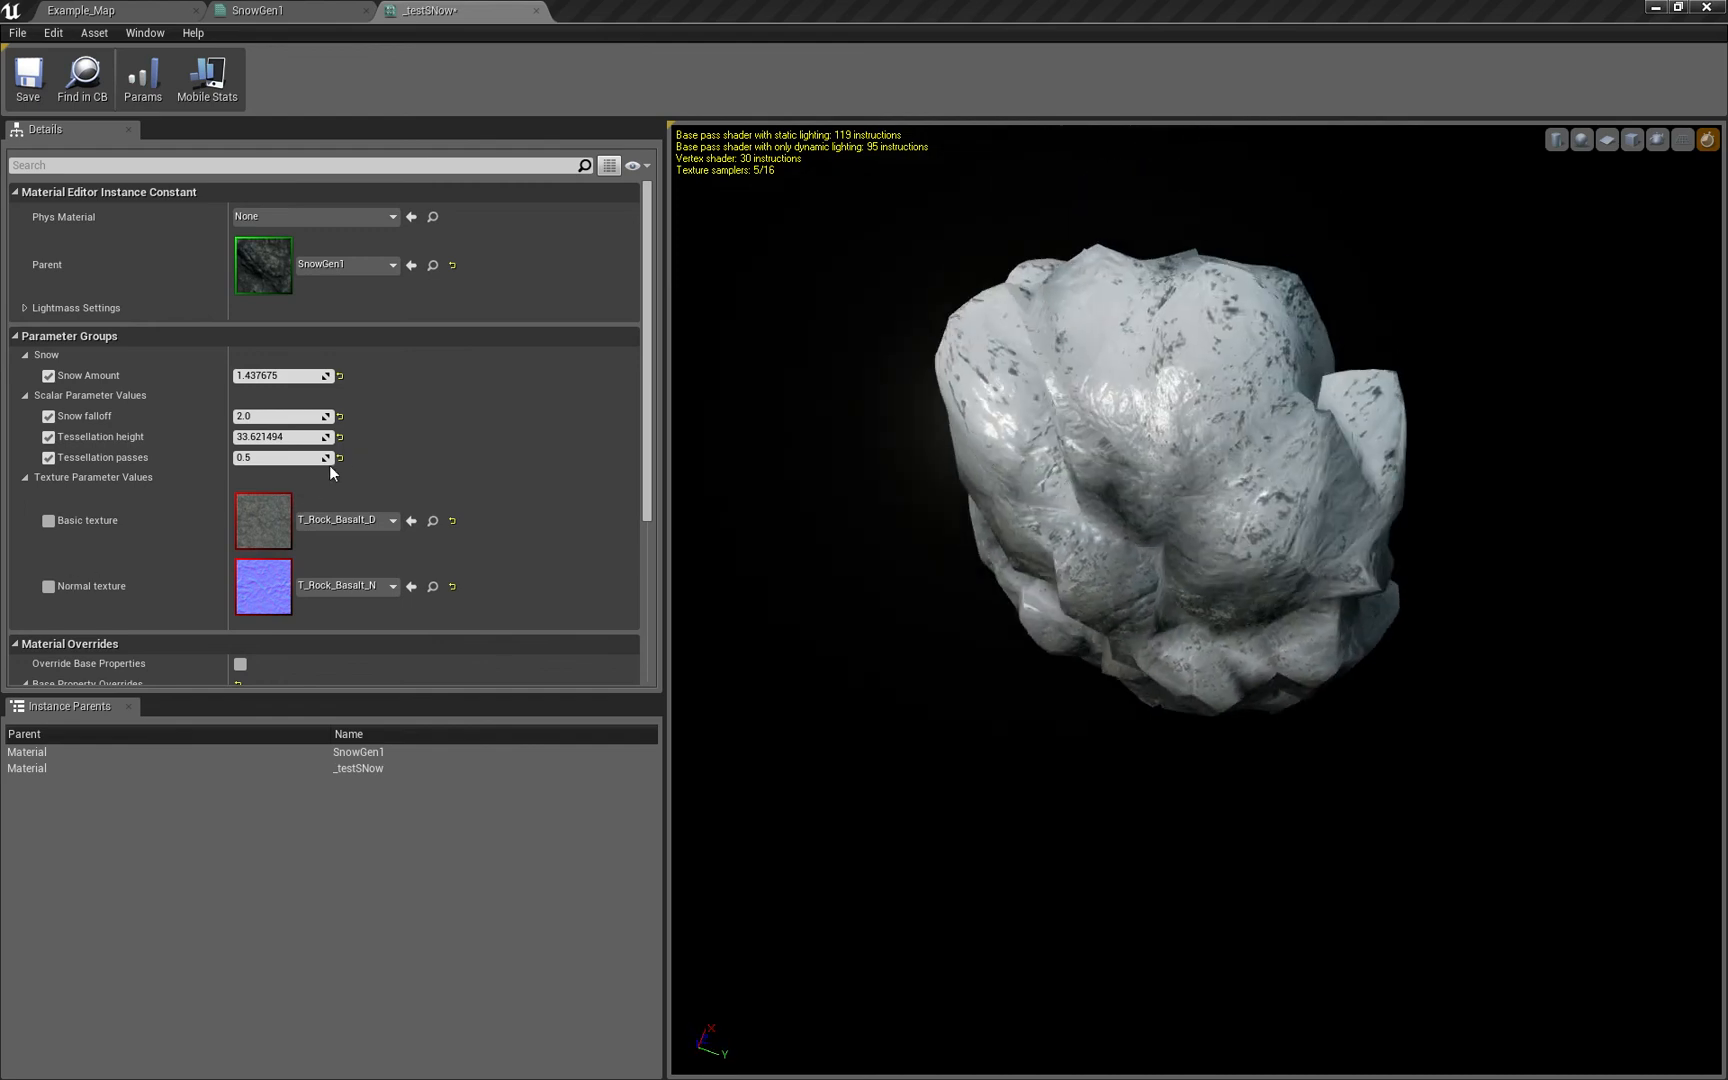
{"action": "type", "text": "25.297846"}
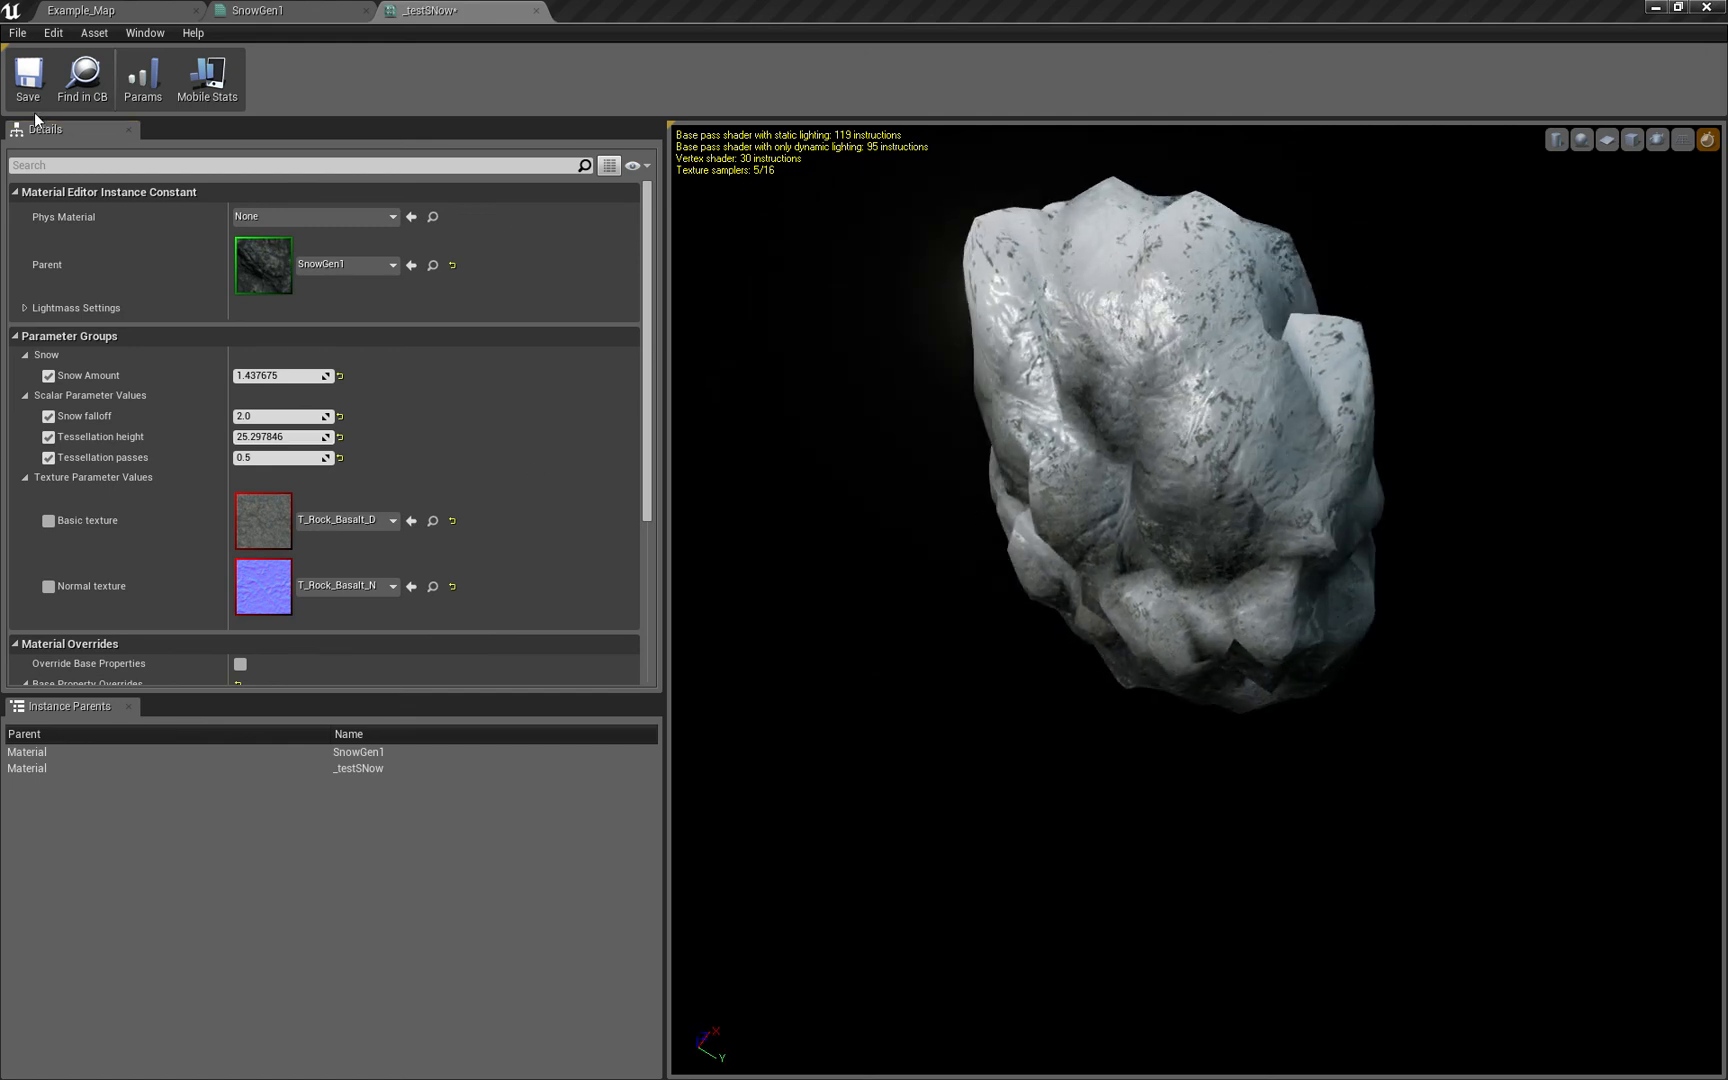
Return to the SnowGen1 graph zoomed out to show the displacement and normal map nodes
{"action": "left_click", "coordinate": [288, 10]}
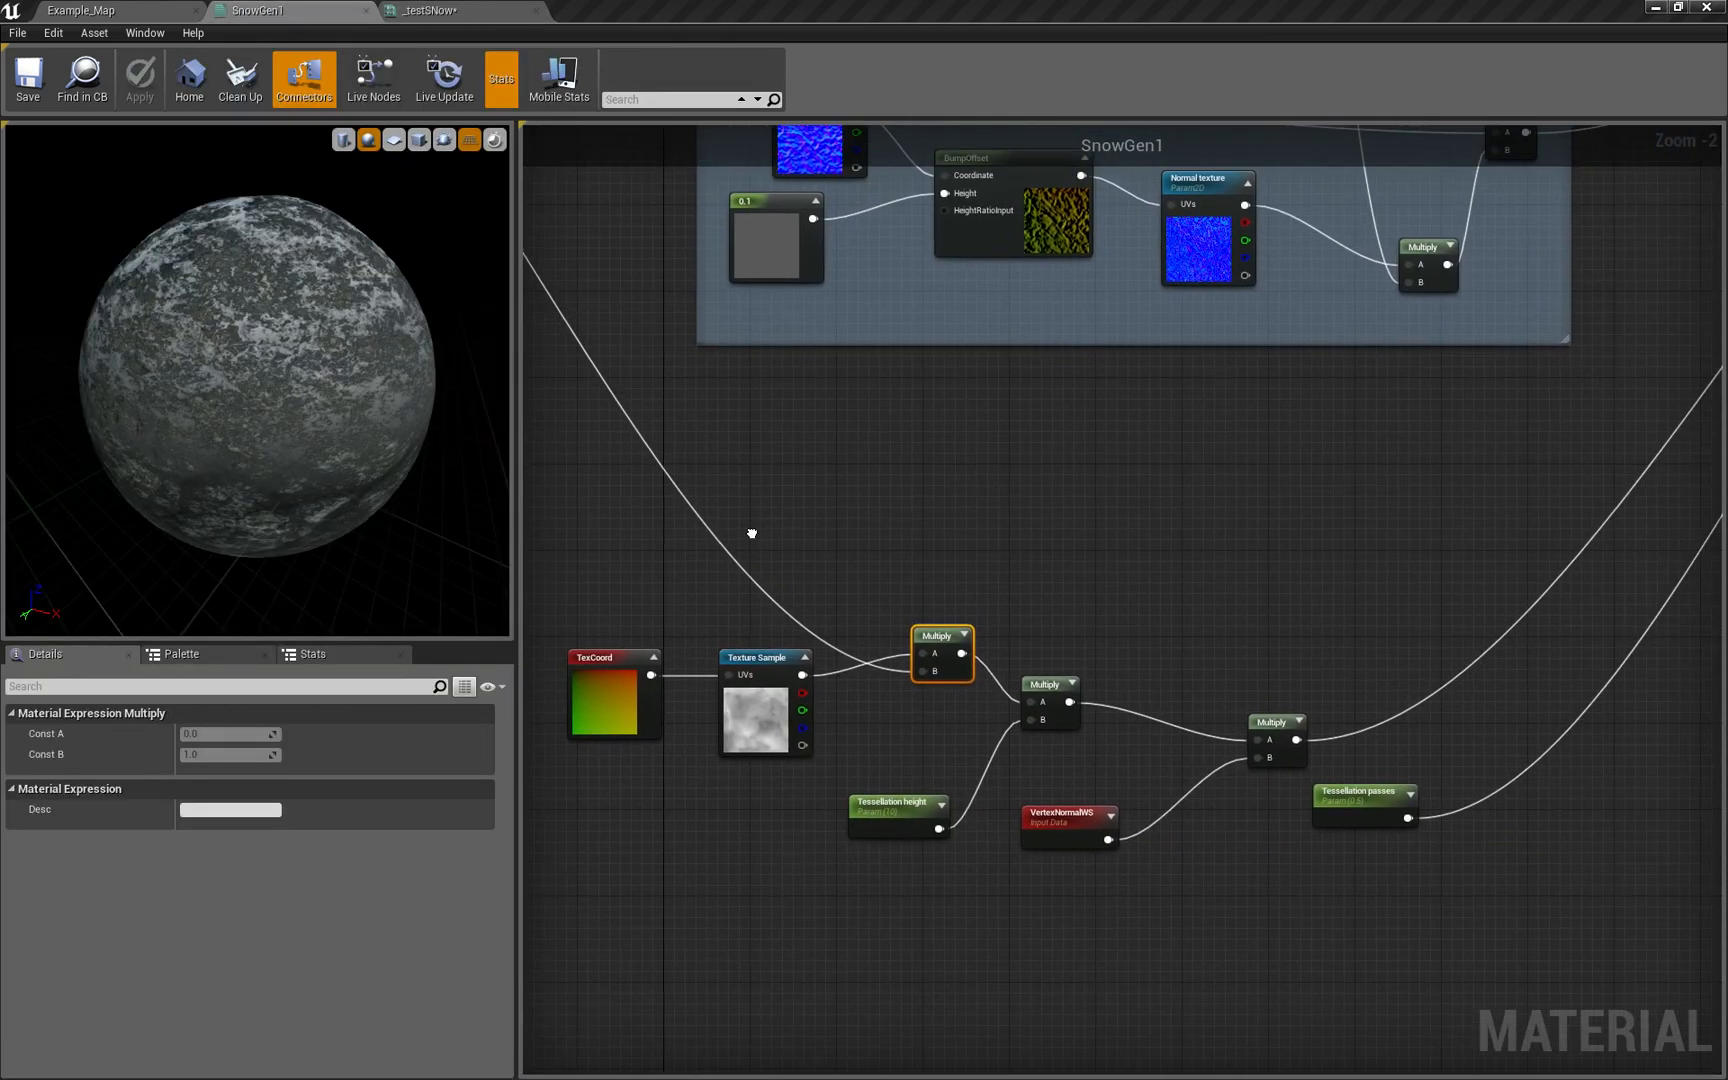
{"action": "scroll", "scroll_direction": "down", "scroll_amount": 3}
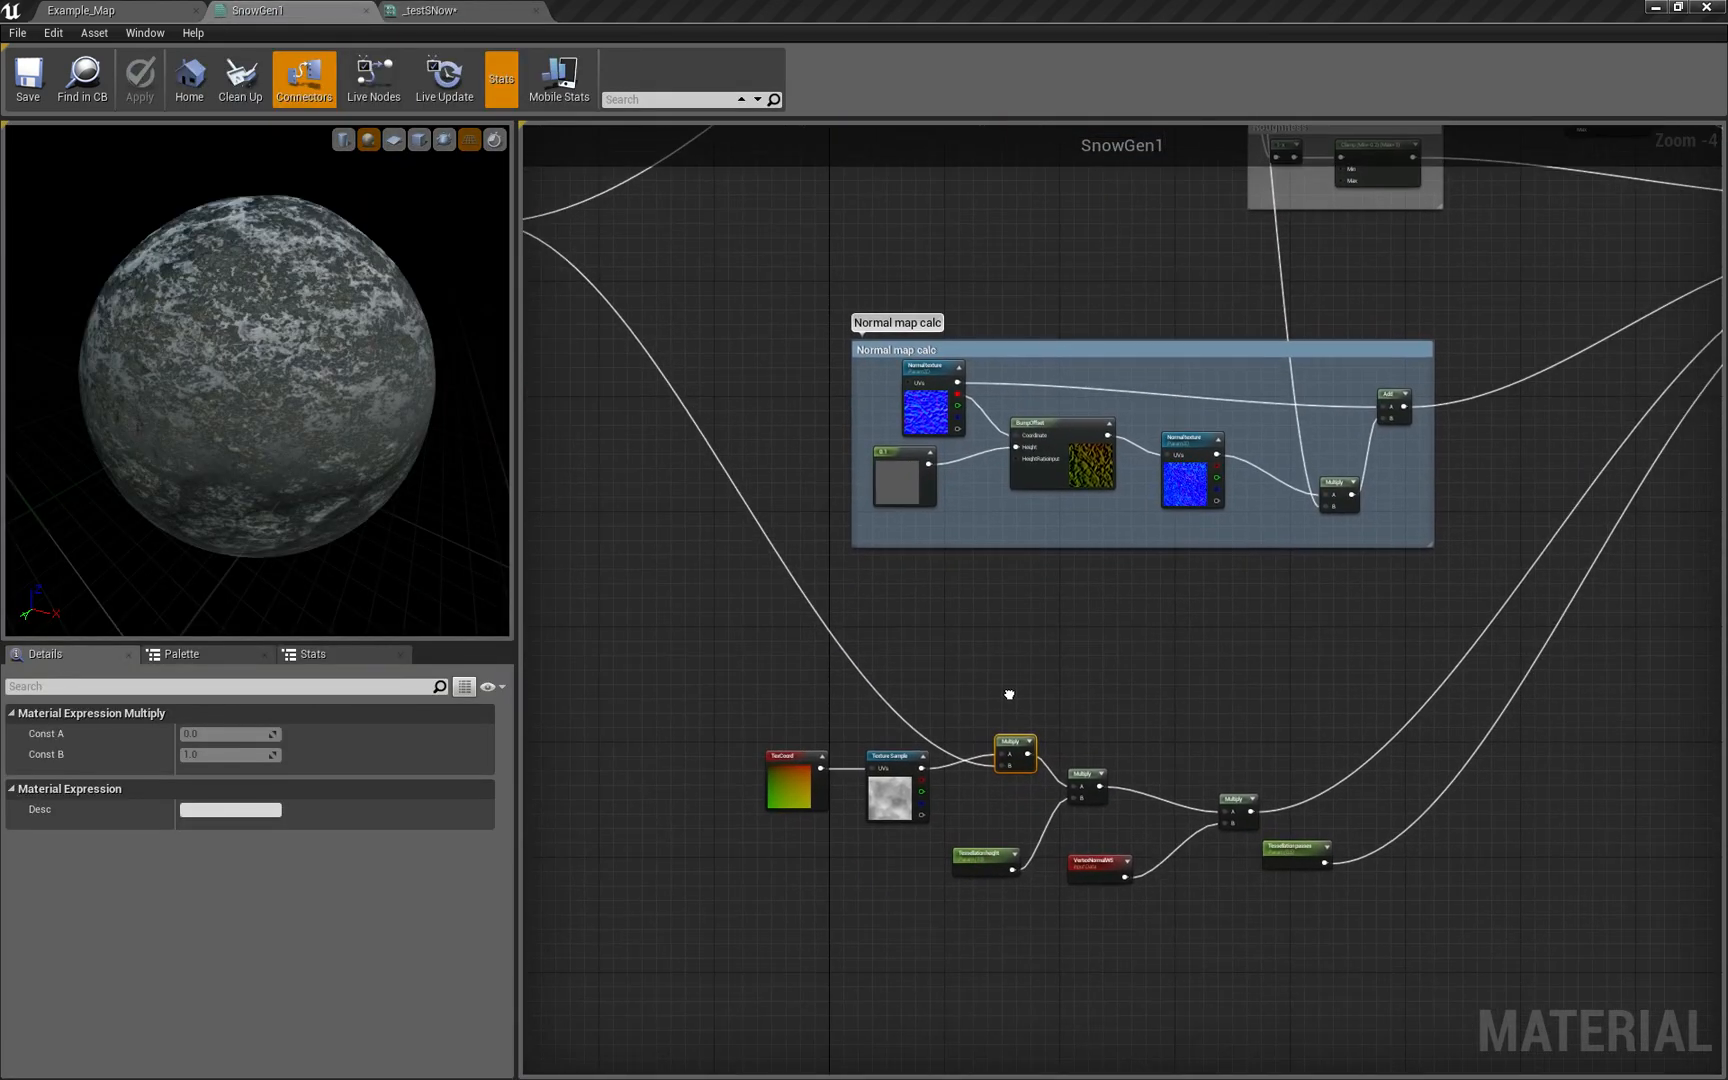